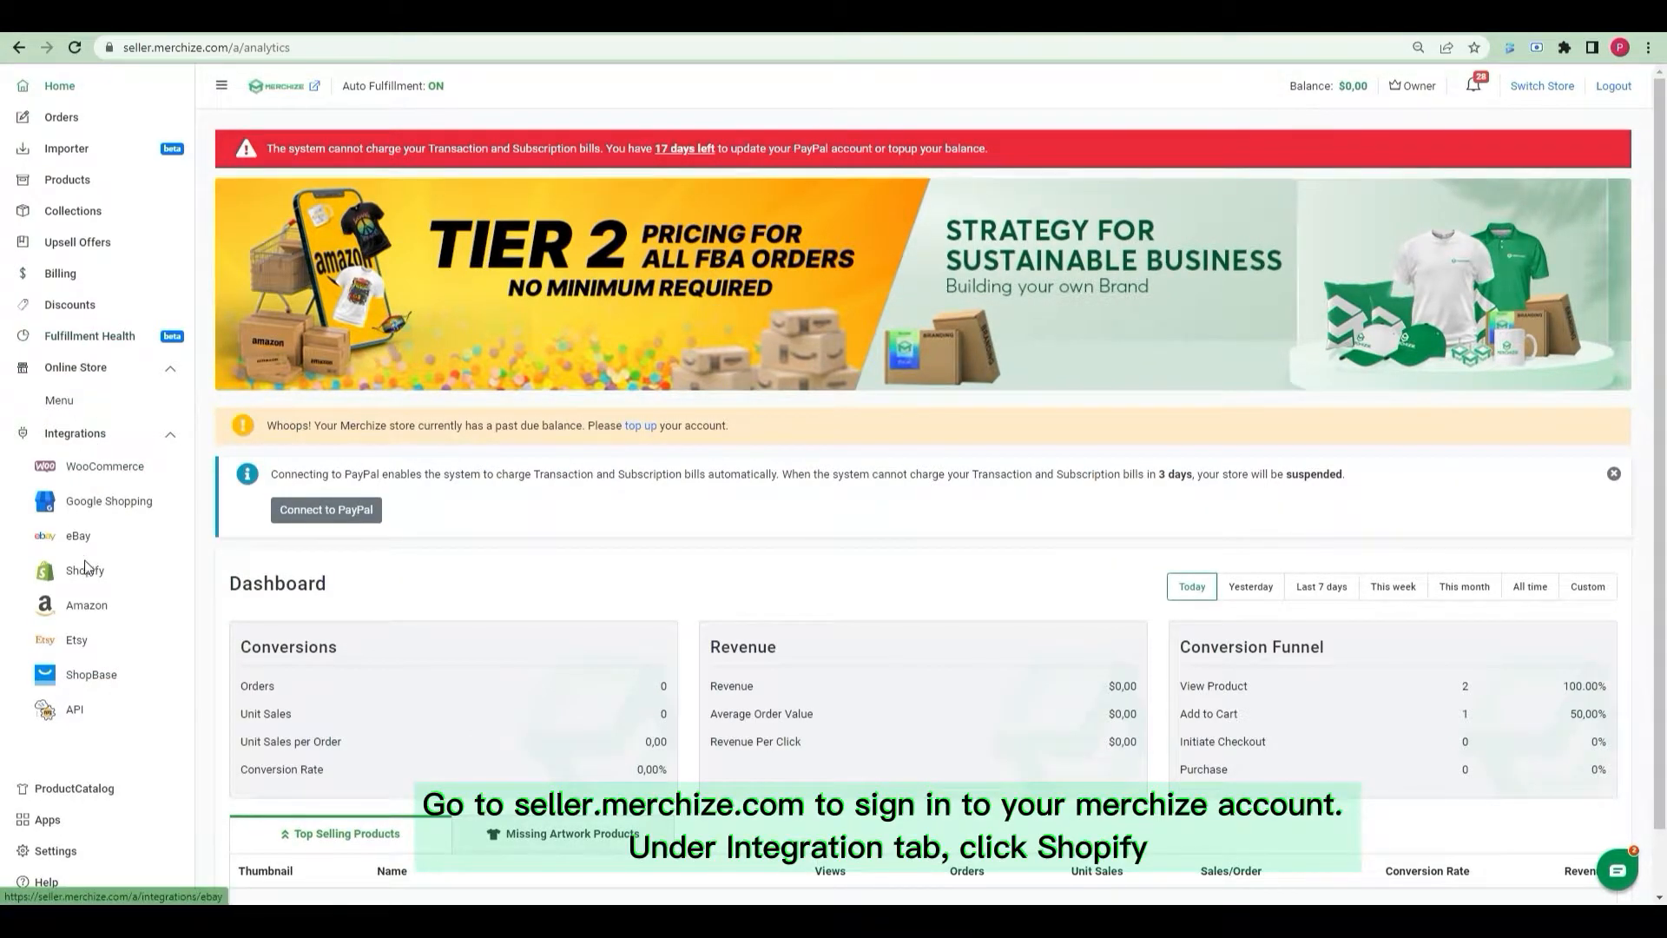
Step: Connect the Shopify store bliss-pn via Integrations so it shows as an active connected shop
click(83, 570)
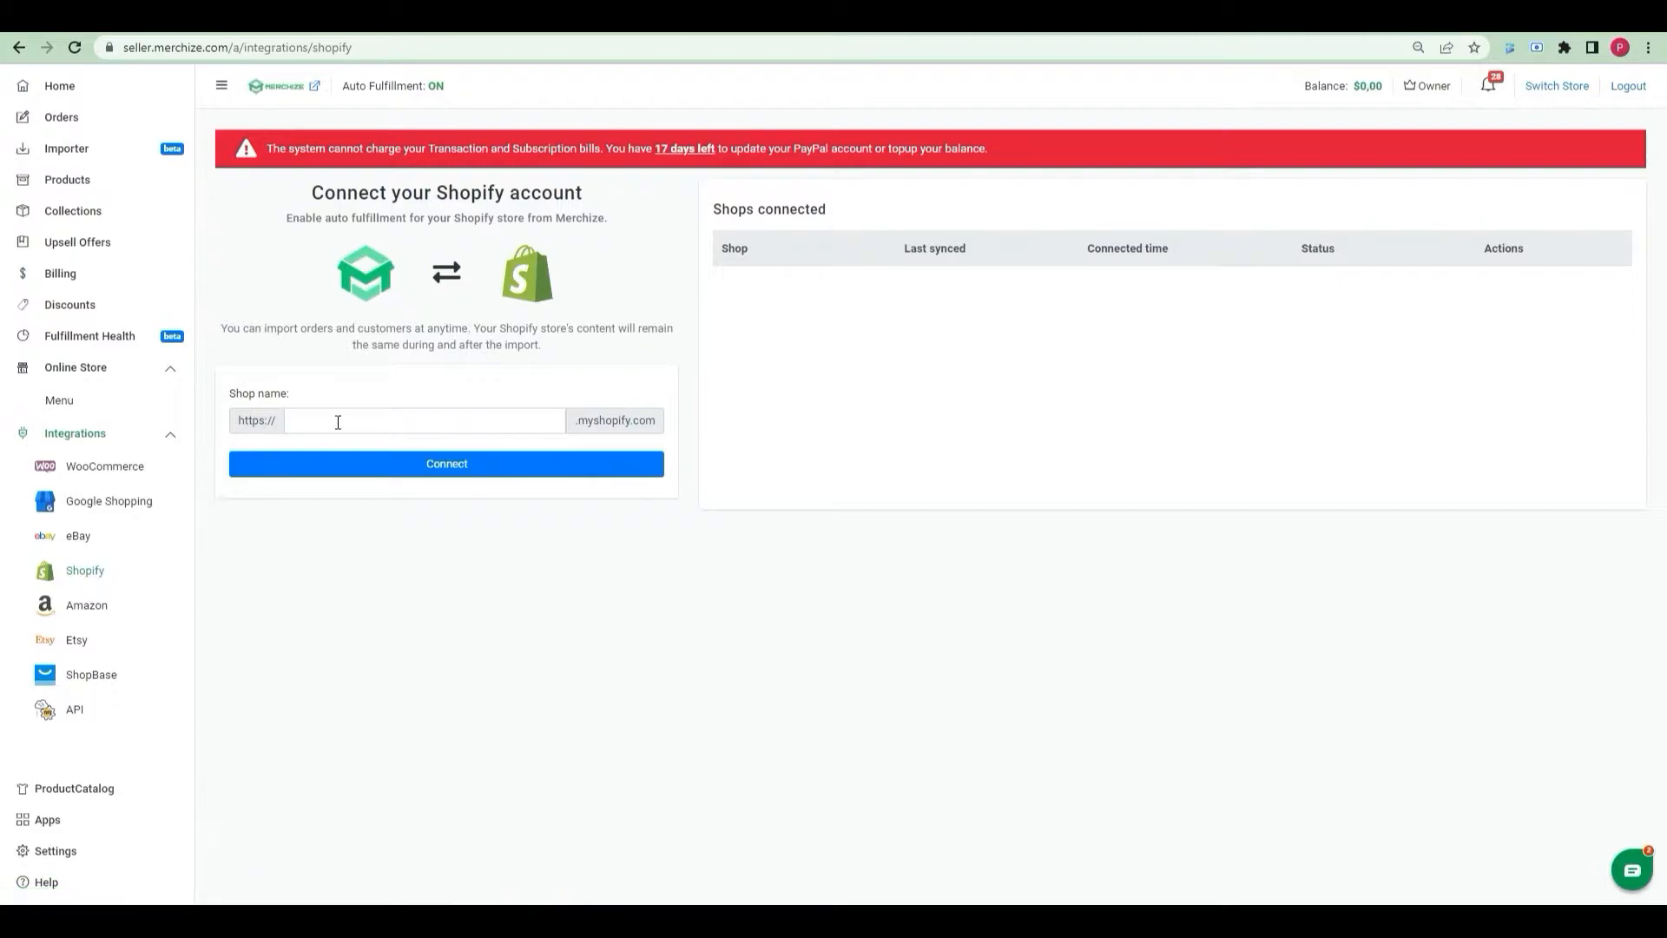
click(447, 464)
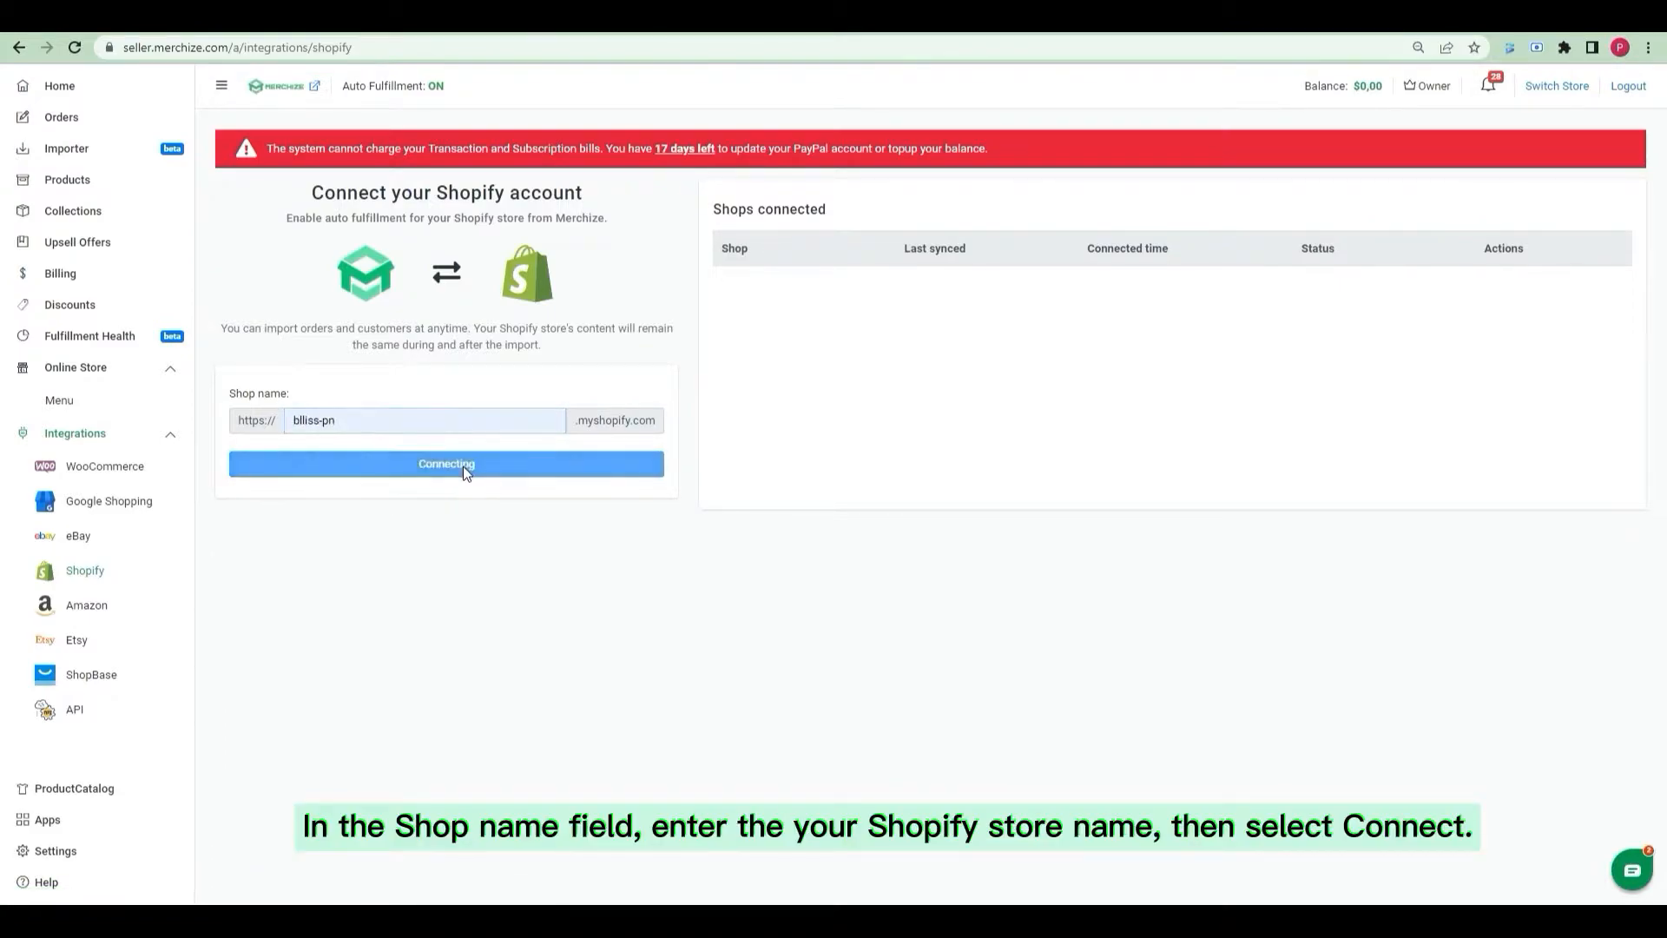
click(446, 464)
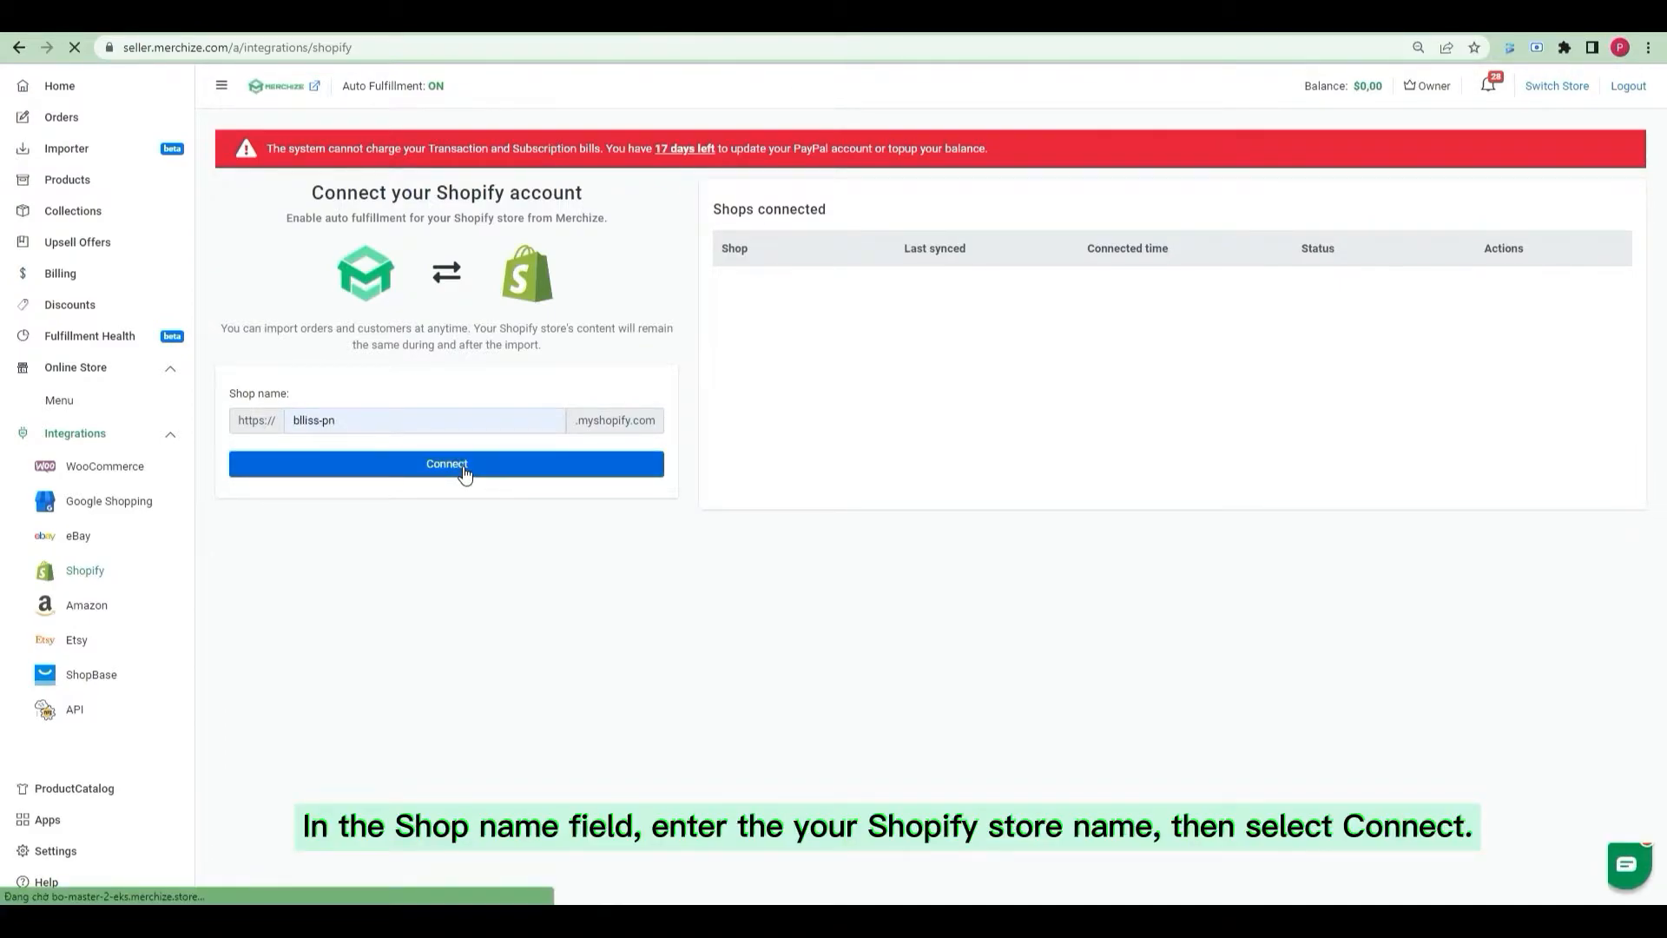
click(447, 462)
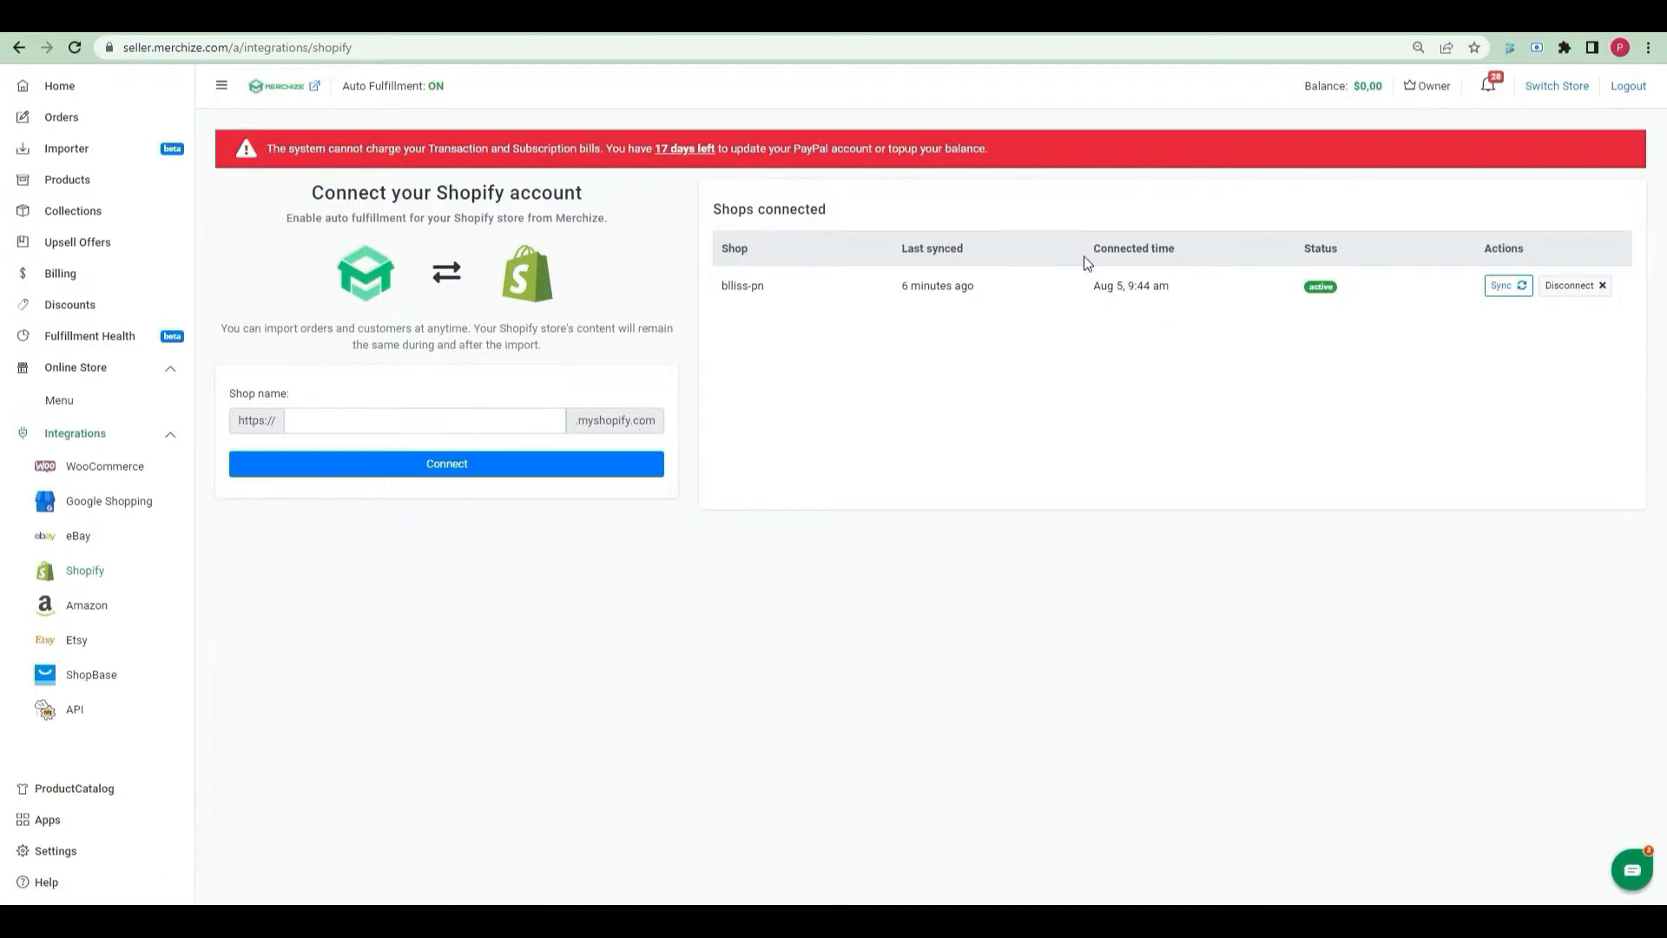
mouse_move(1522, 240)
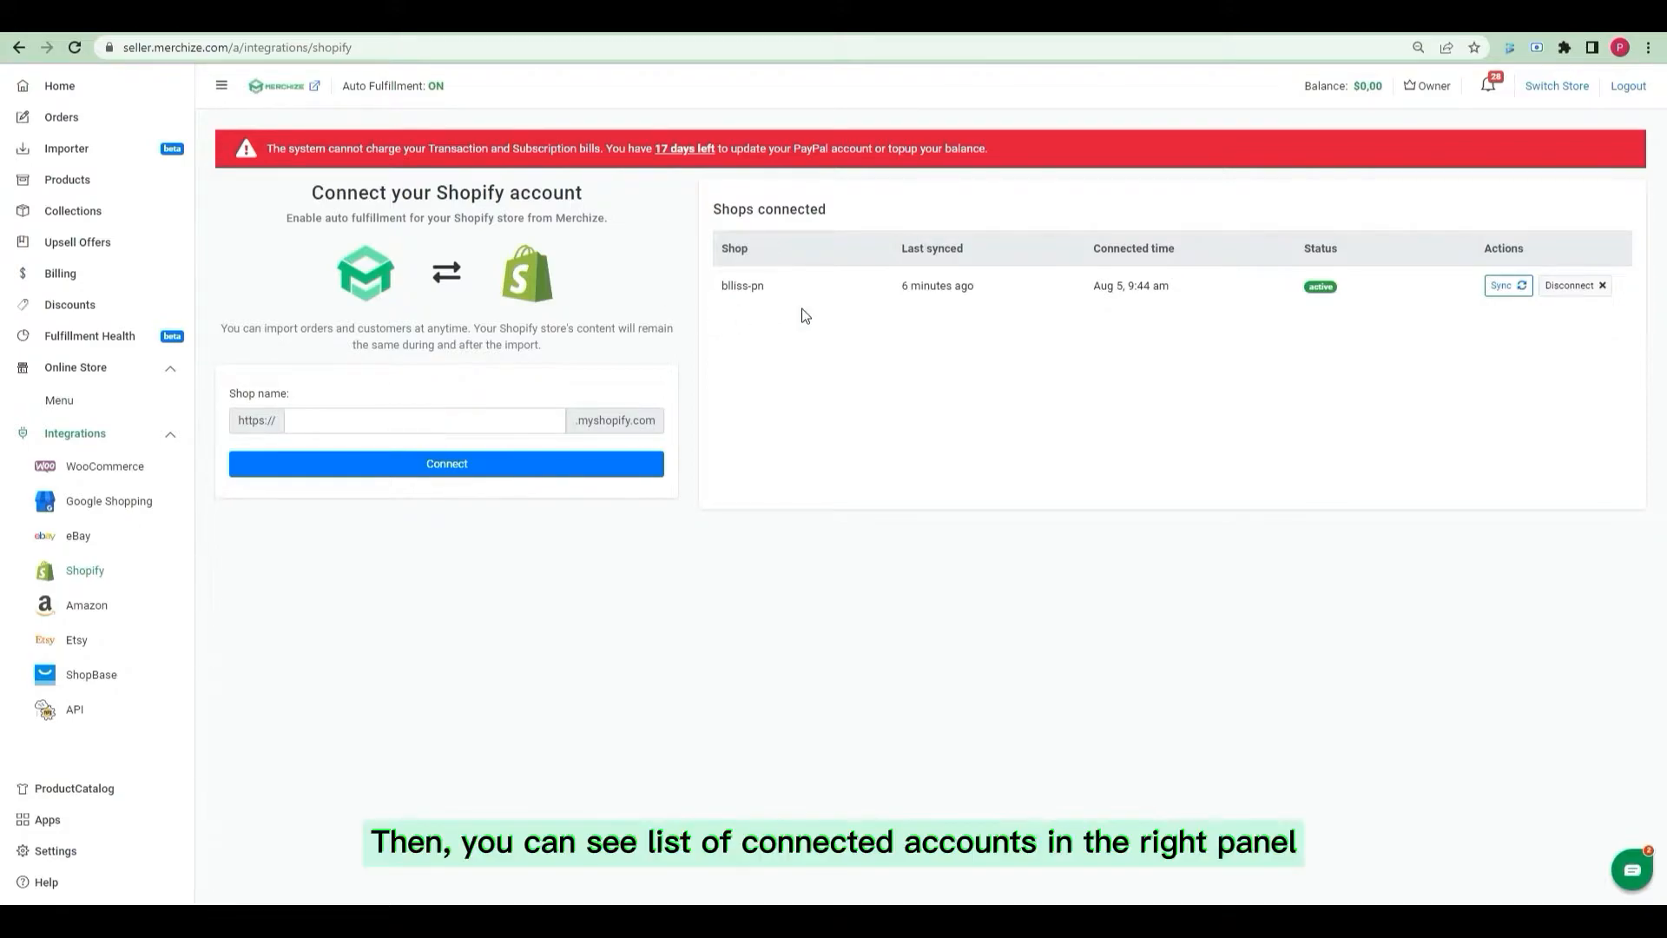
mouse_move(1359, 302)
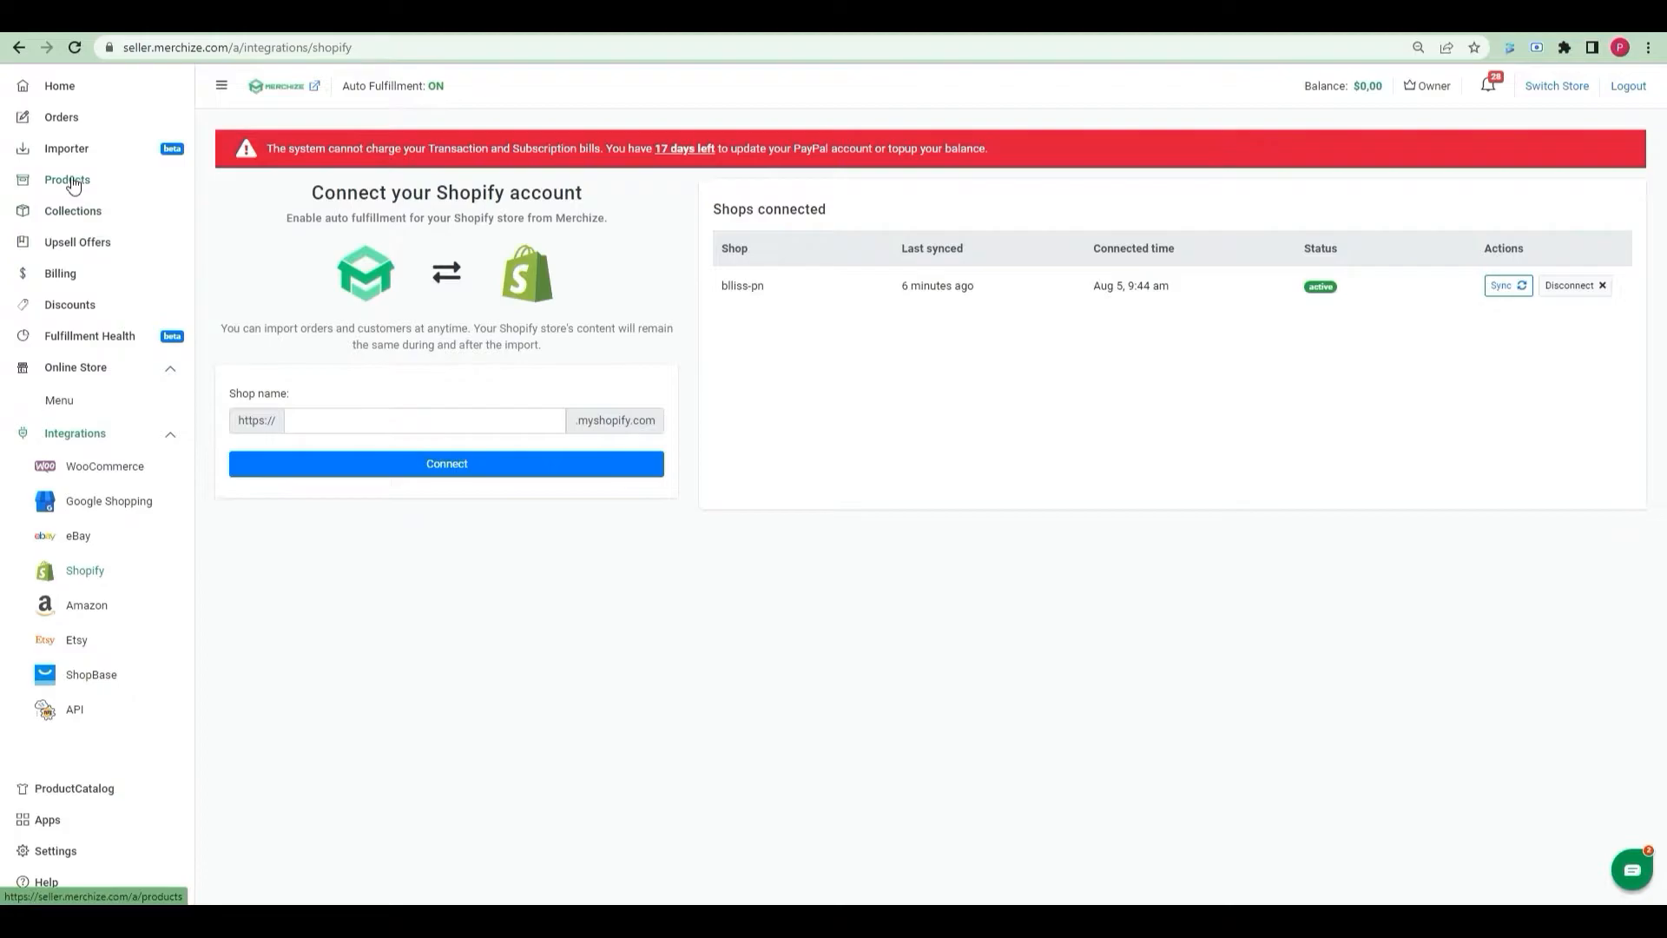
Step: Start a new campaign from Products, showing categories like Decoration, Accessories and Apparel
click(66, 179)
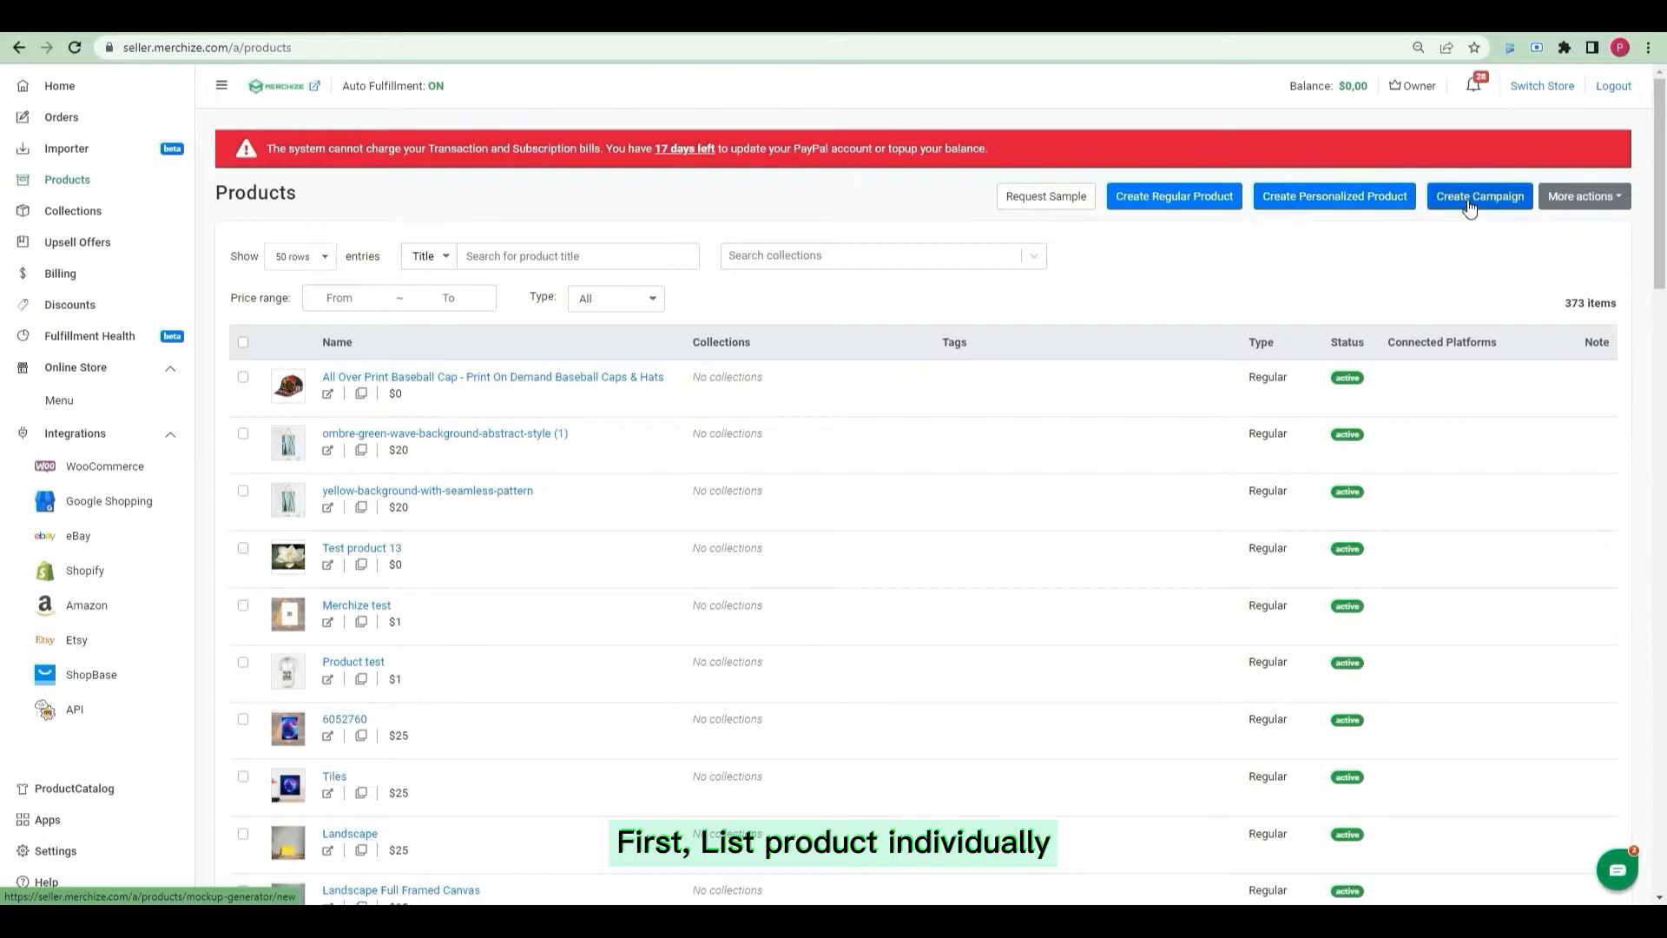
mouse_move(1479, 197)
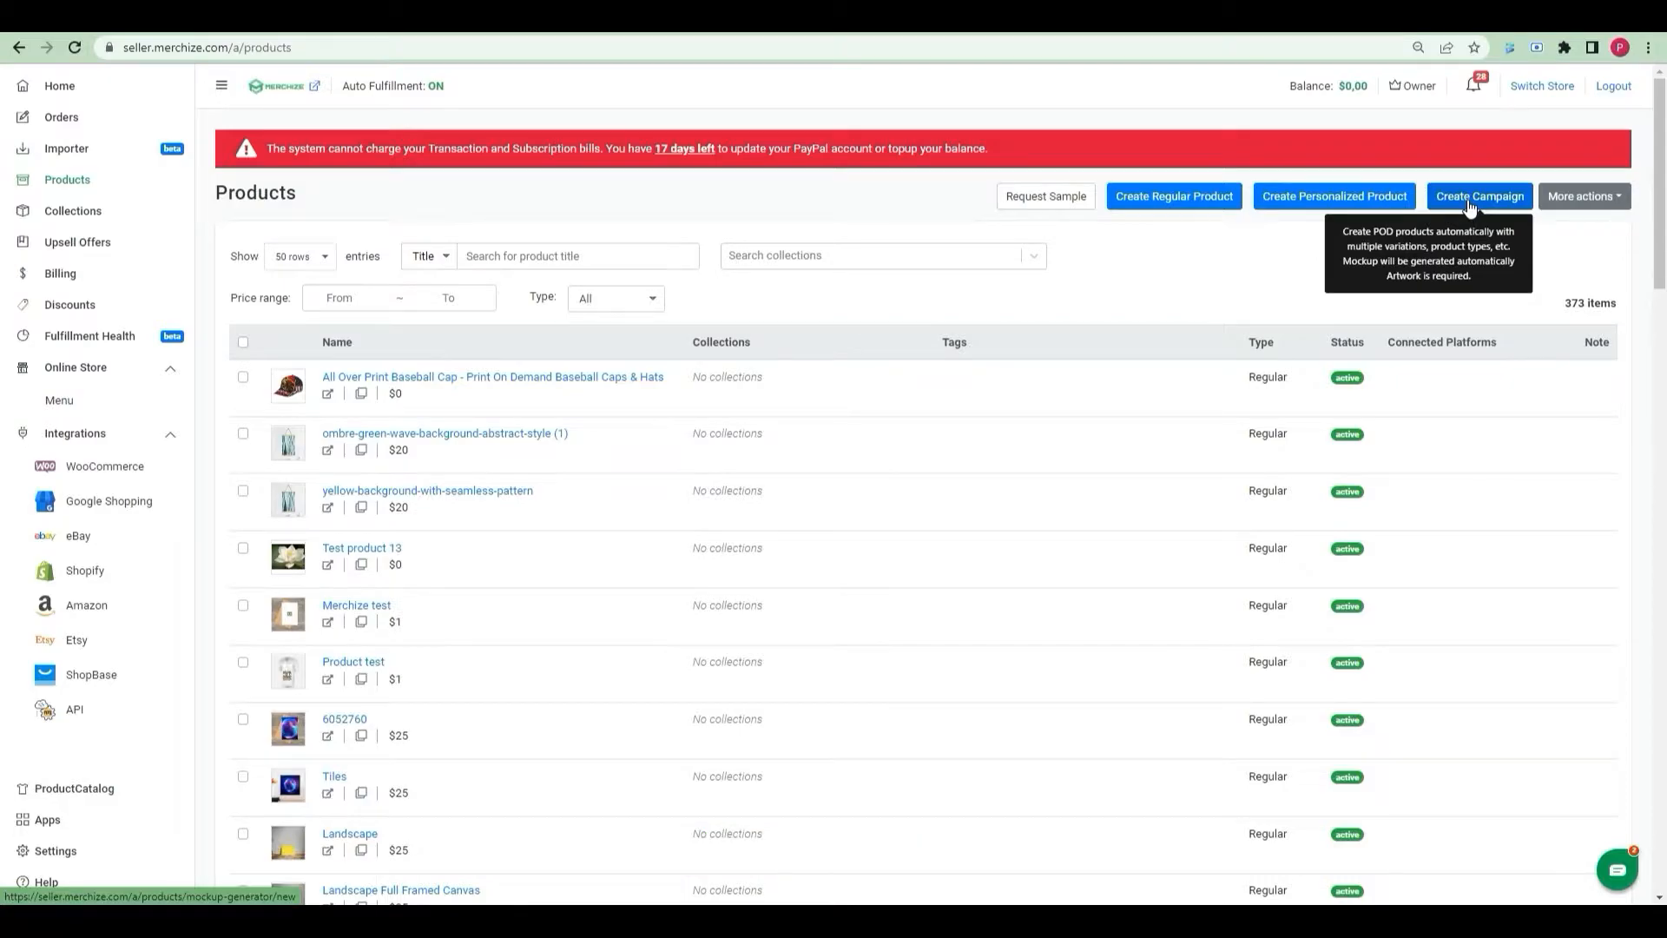
click(1479, 196)
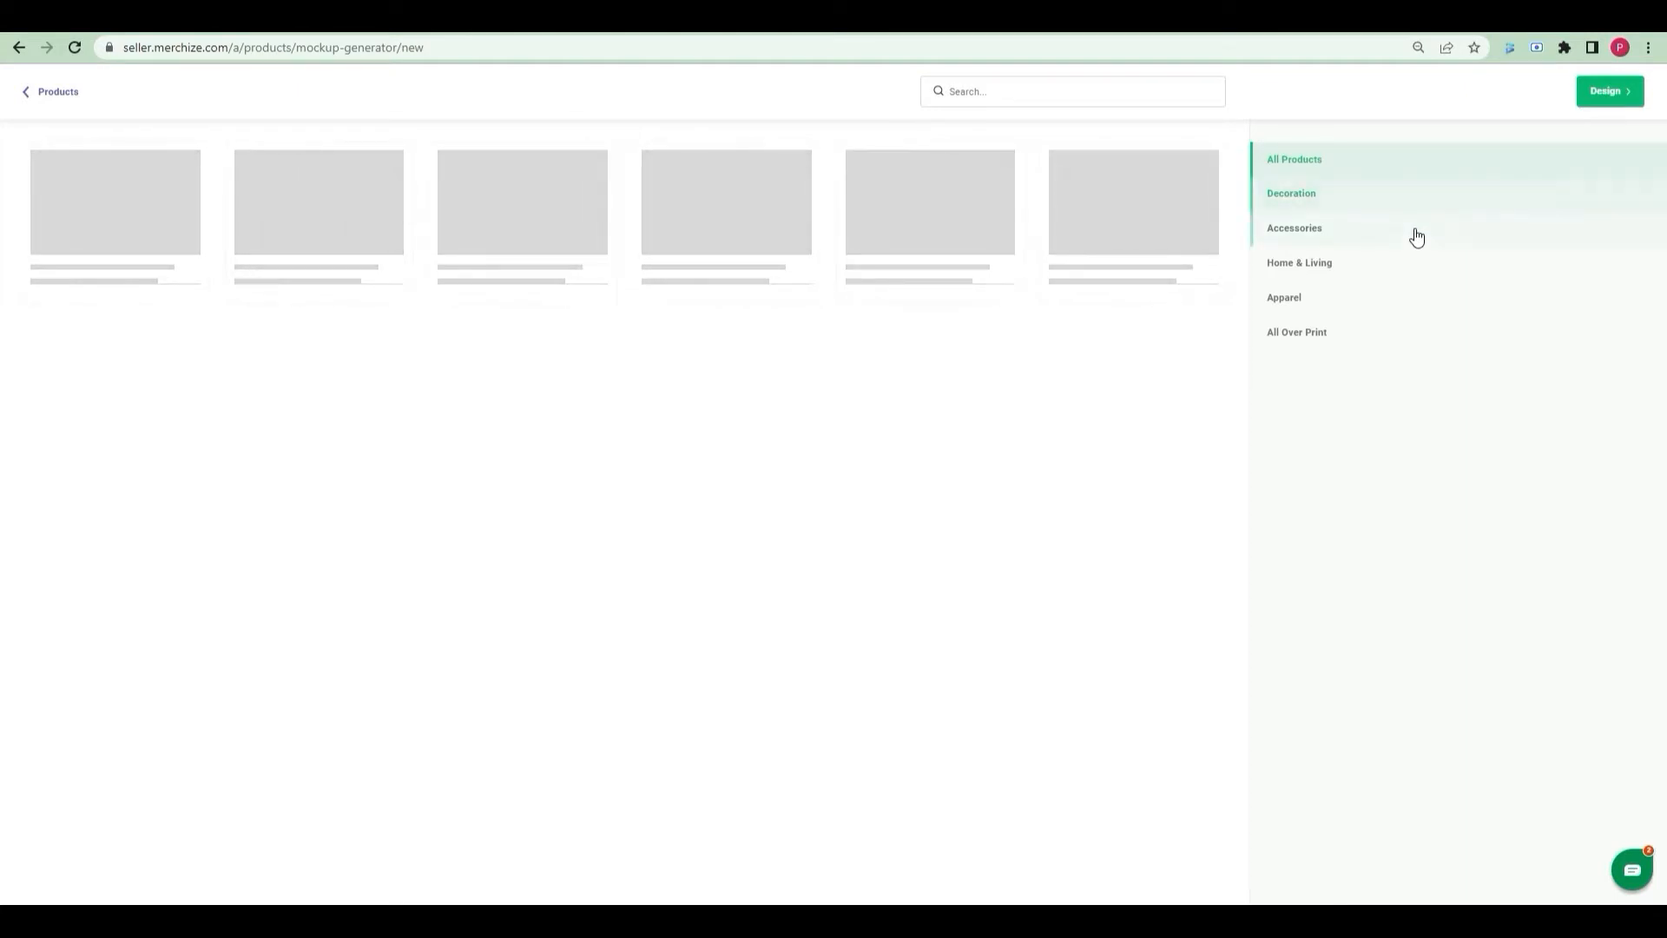
Step: Search the catalogue for 'unisex' and select the Unisex V-Neck T-Shirt from the five results
click(1294, 228)
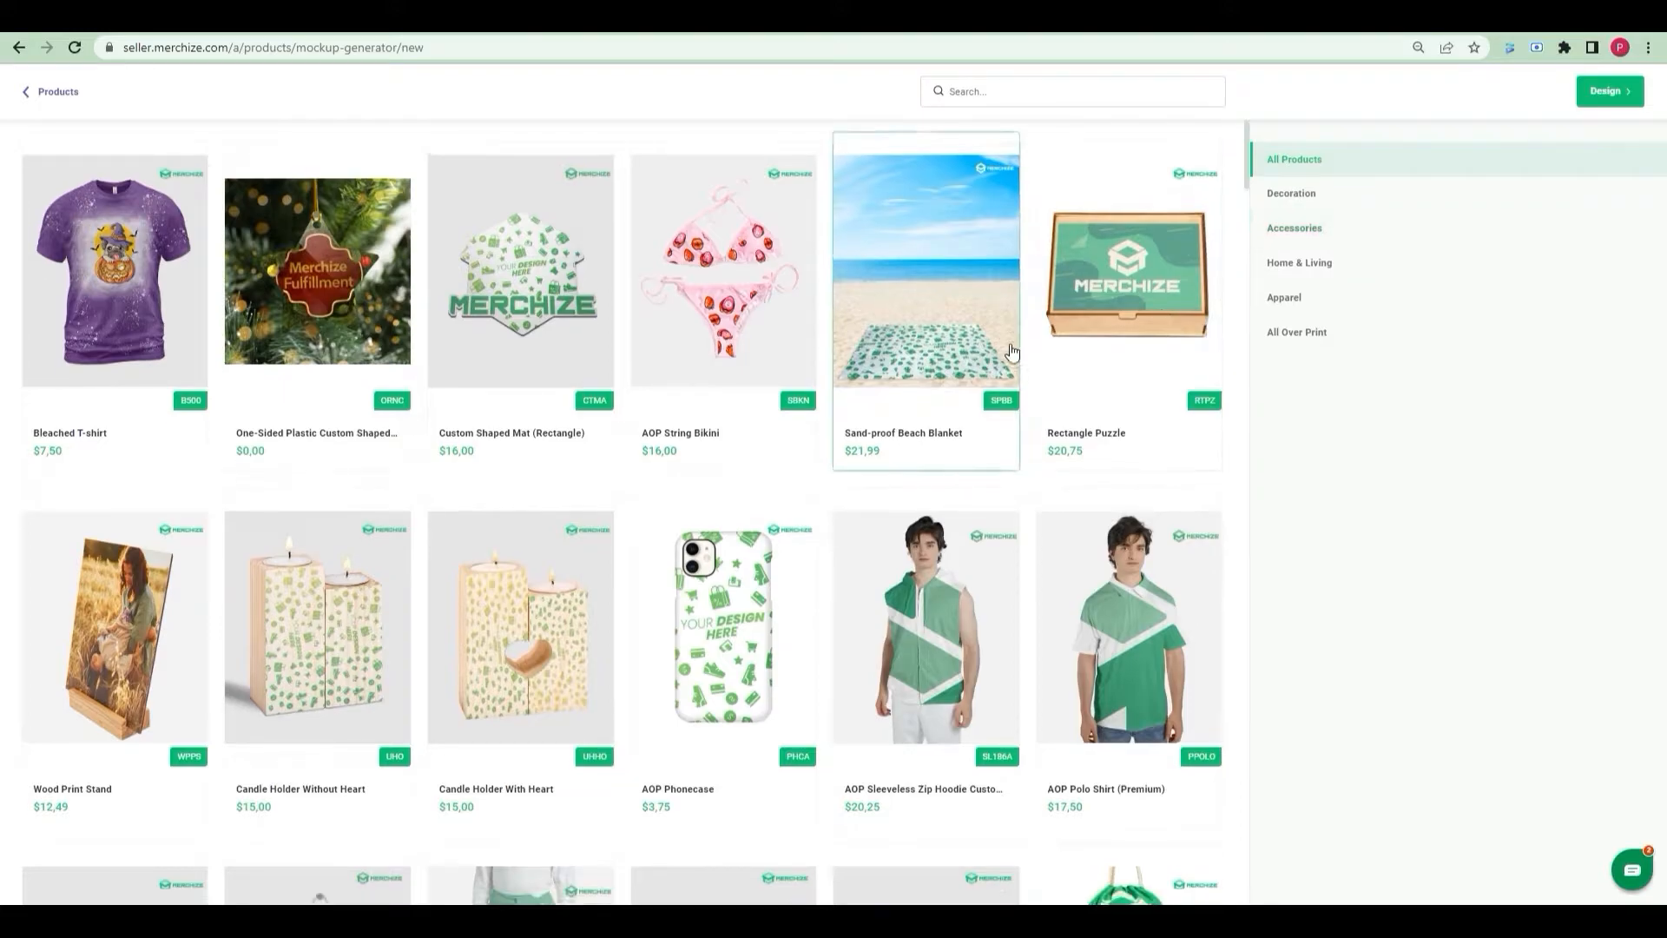
scroll(down, 3)
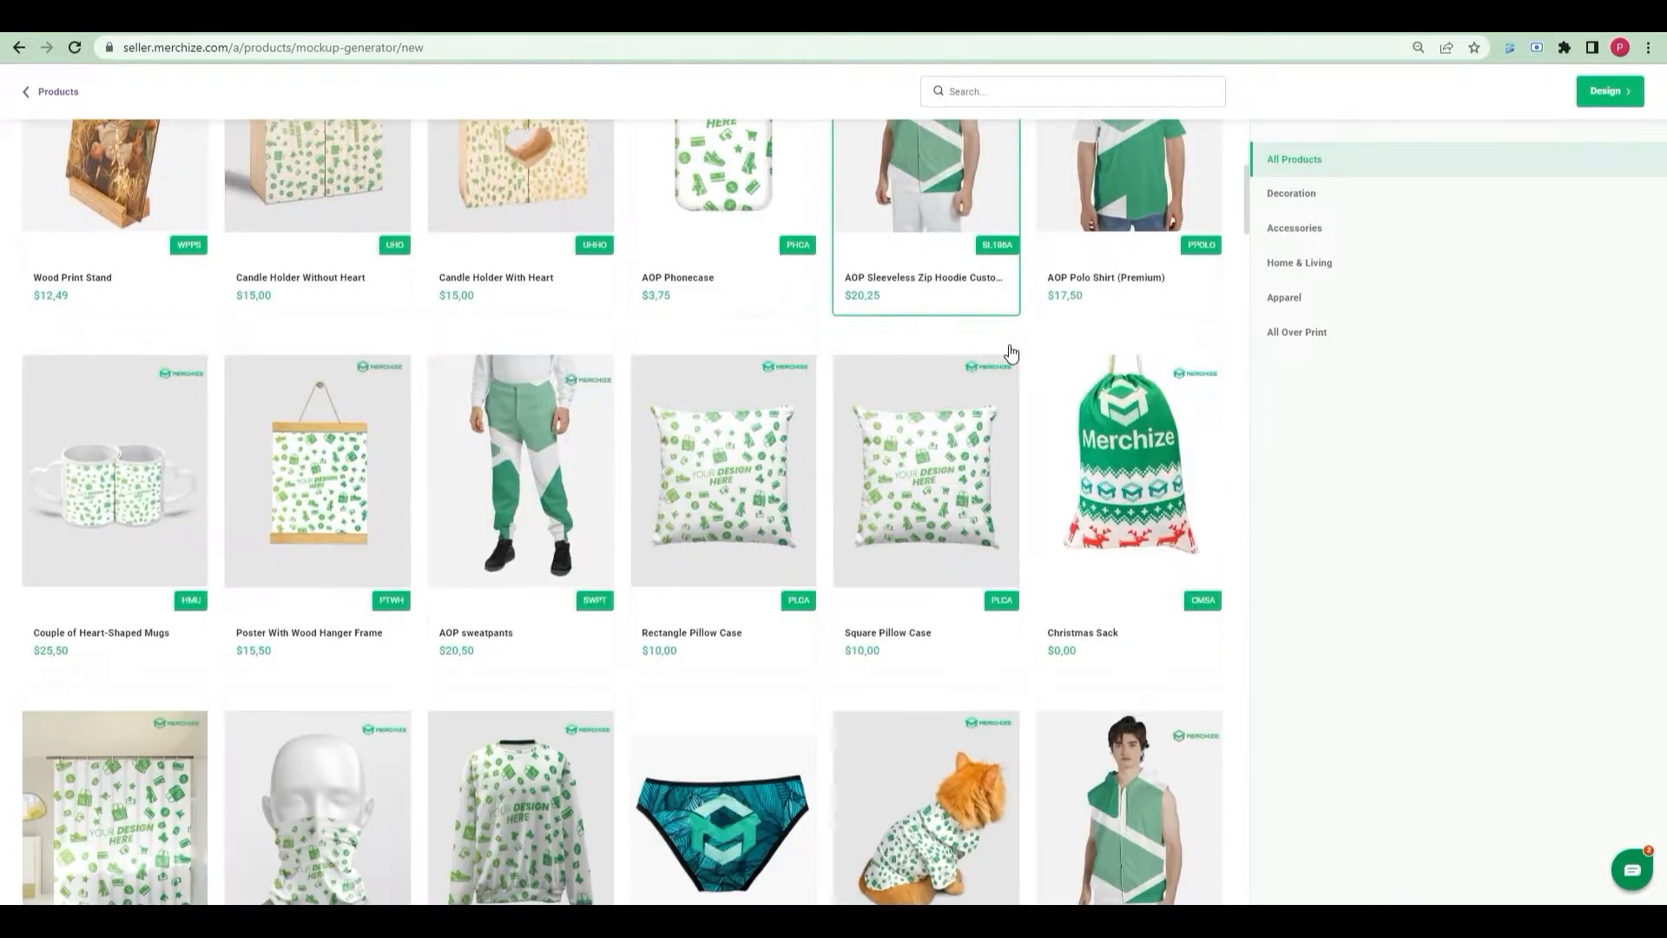
scroll(down, 3)
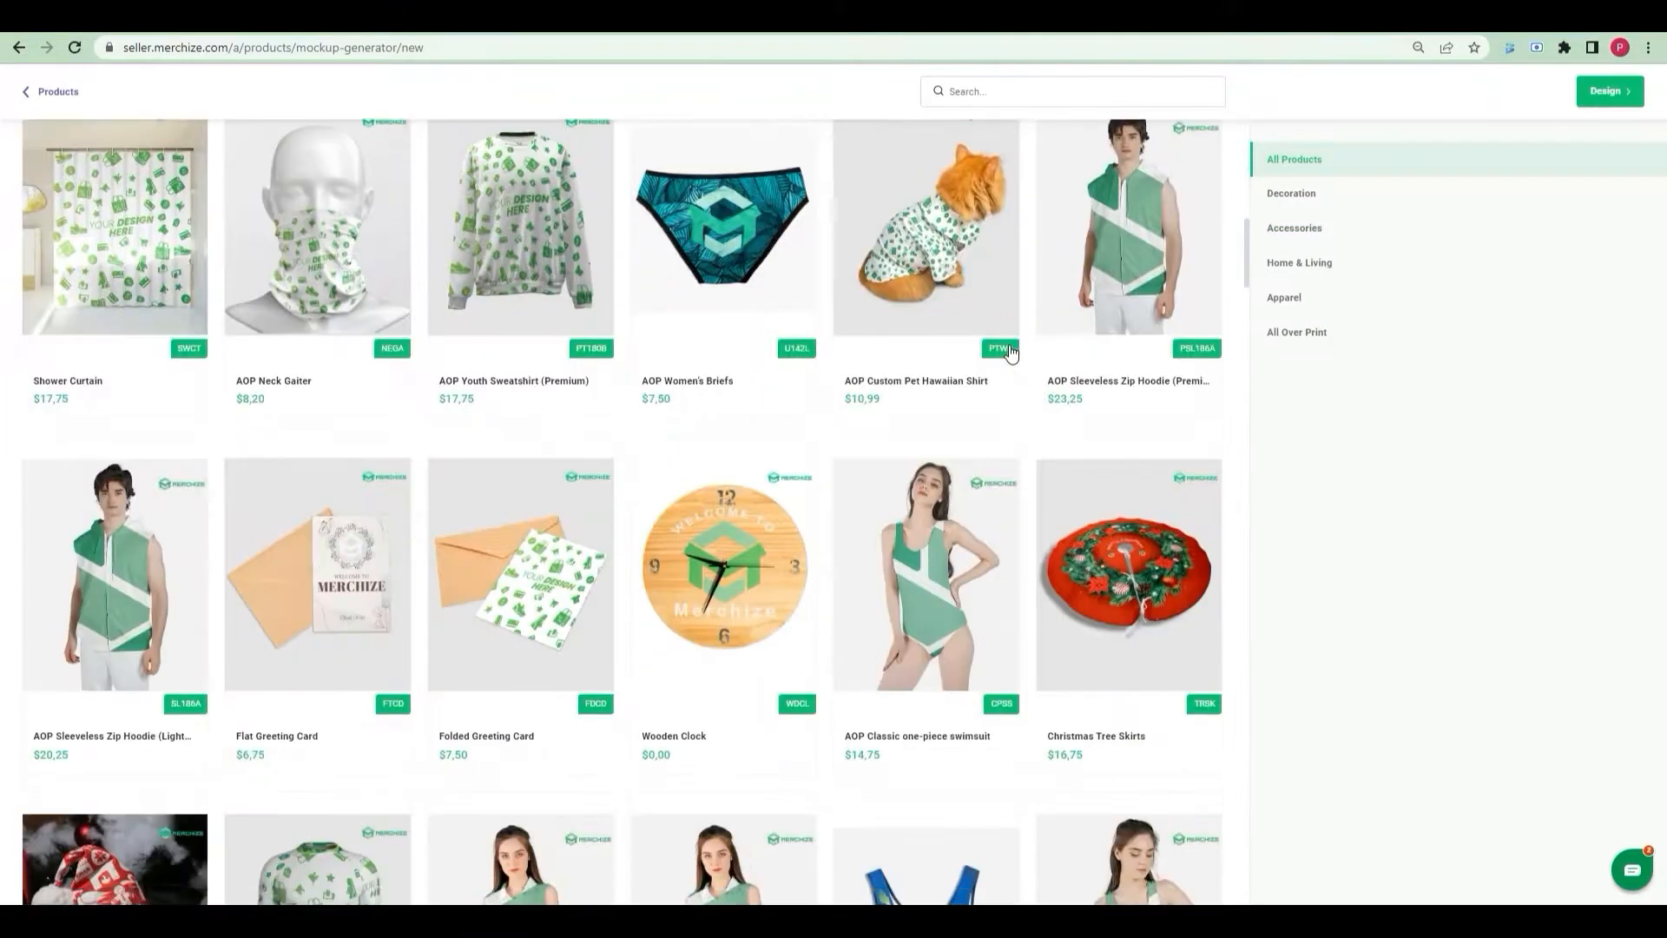
scroll(down, 3)
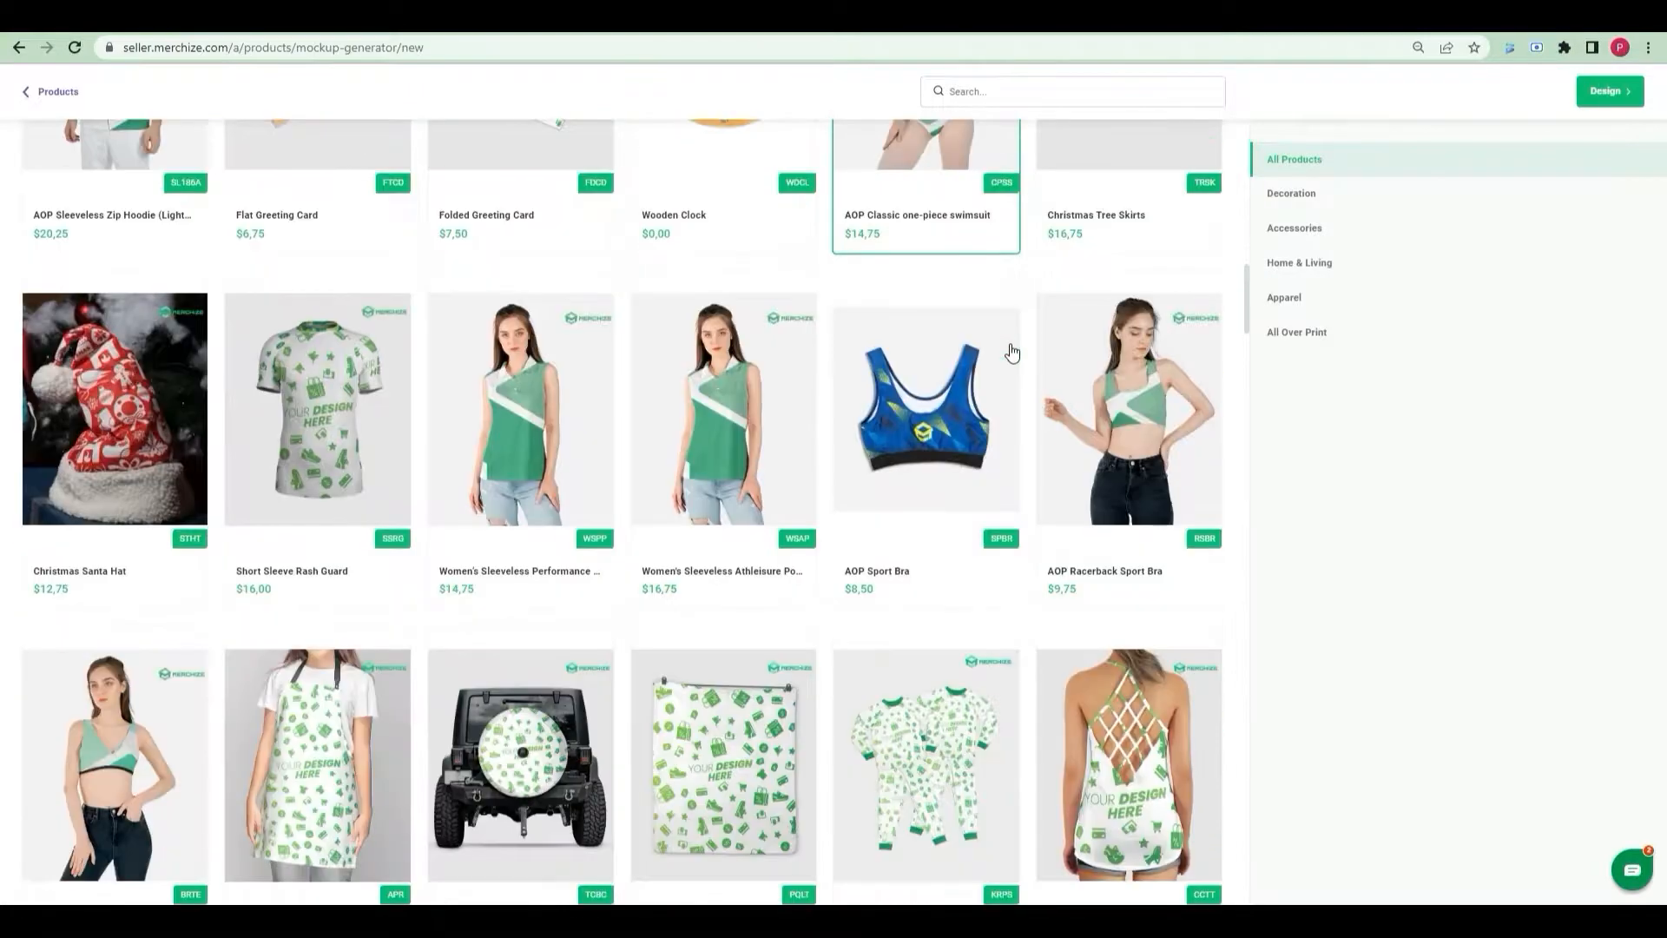
scroll(down, 3)
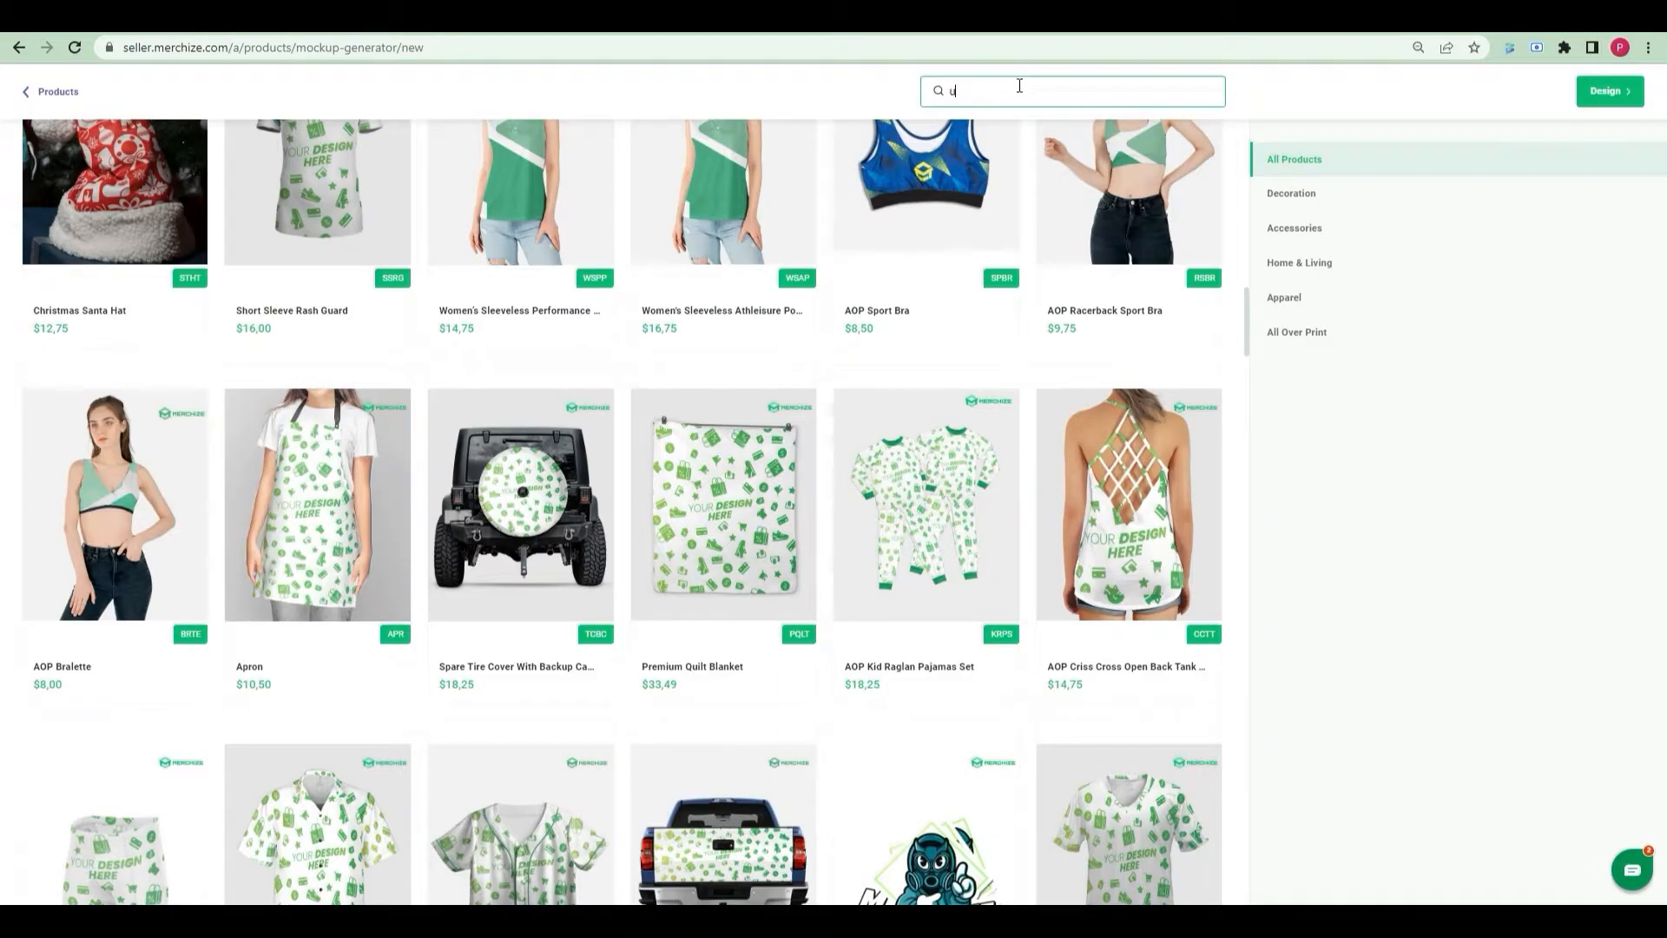
text(unisex)
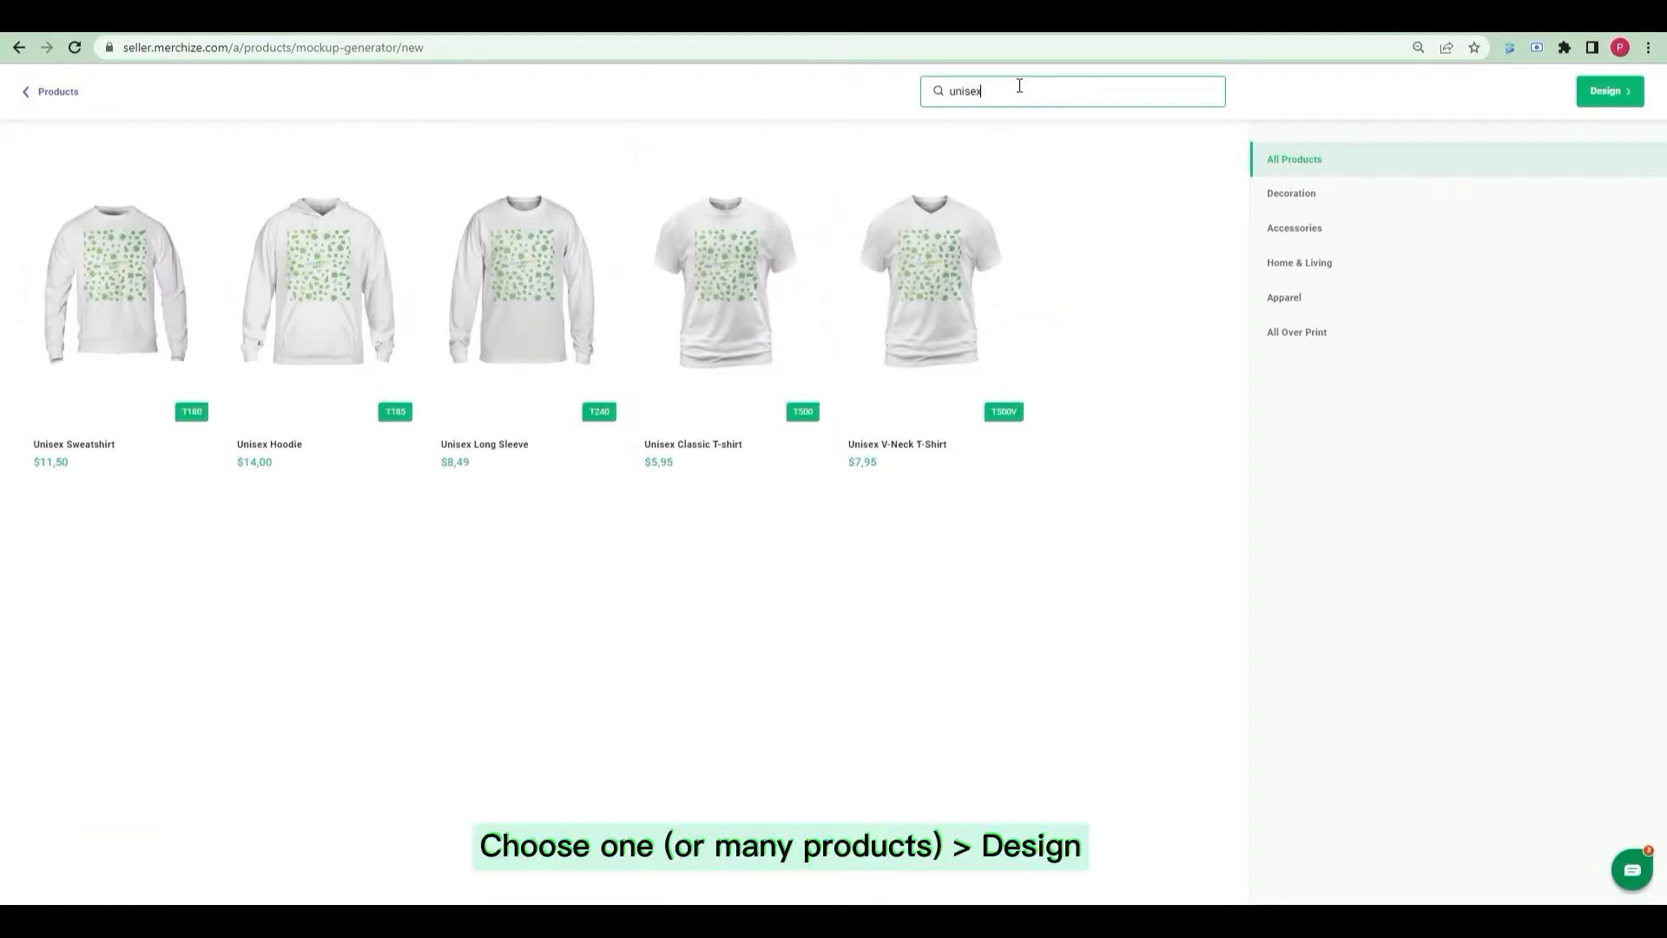
click(726, 281)
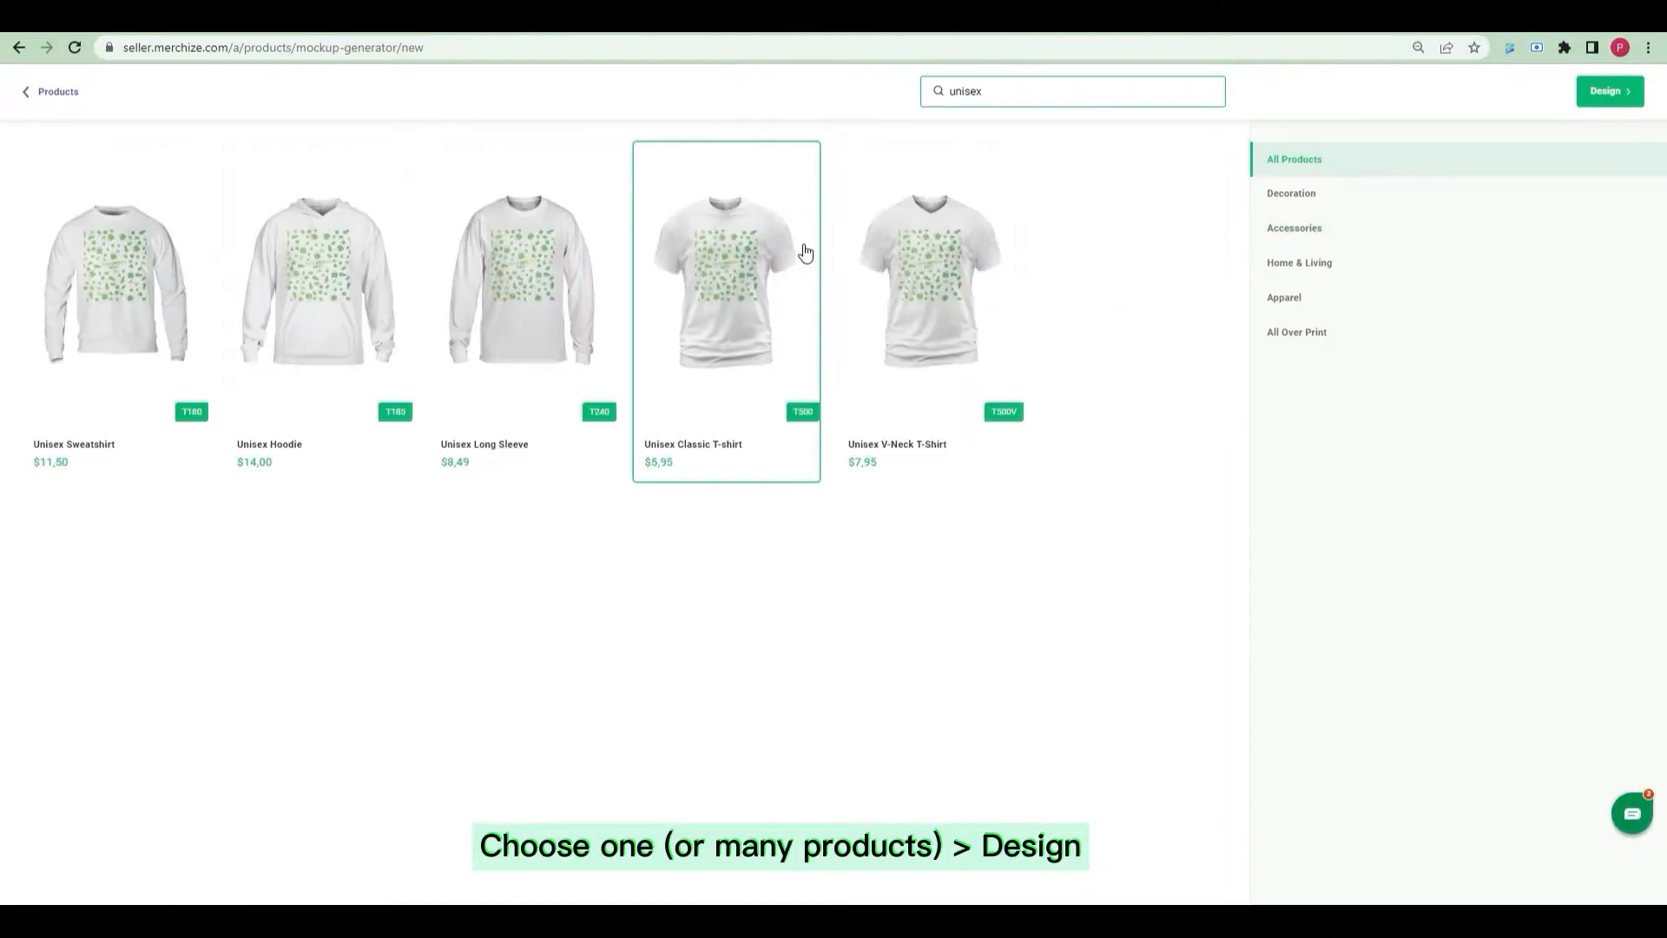
click(927, 281)
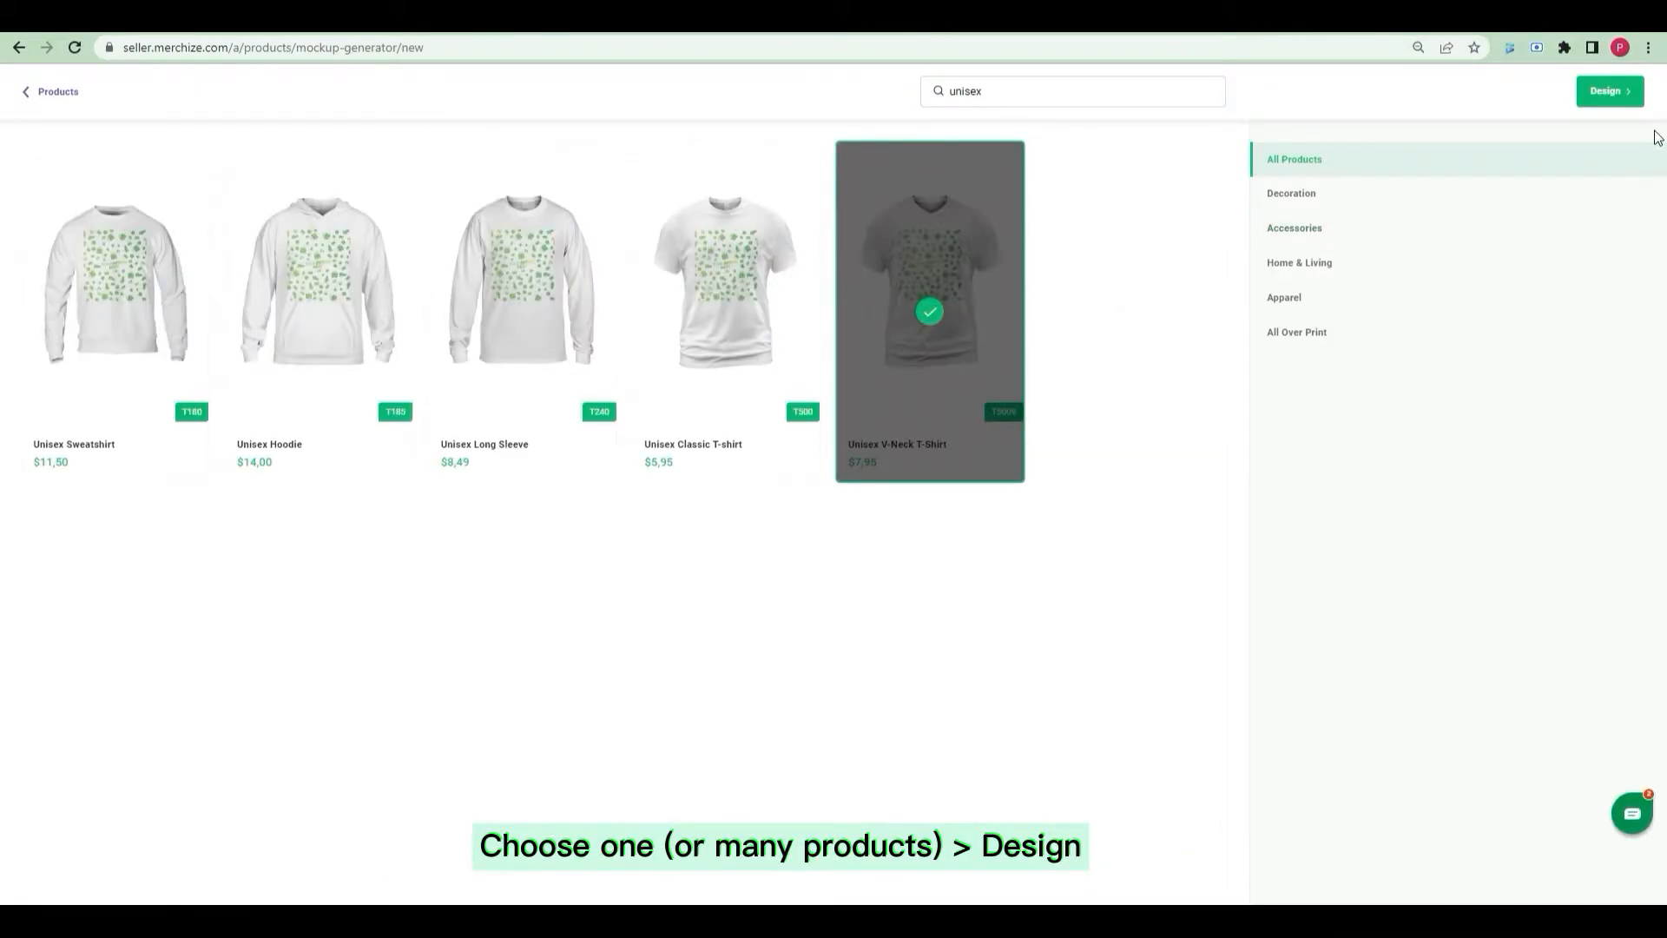
Step: Add a grey second colour, price 25, and enlarge the yellow seamless pattern on the front
click(1607, 90)
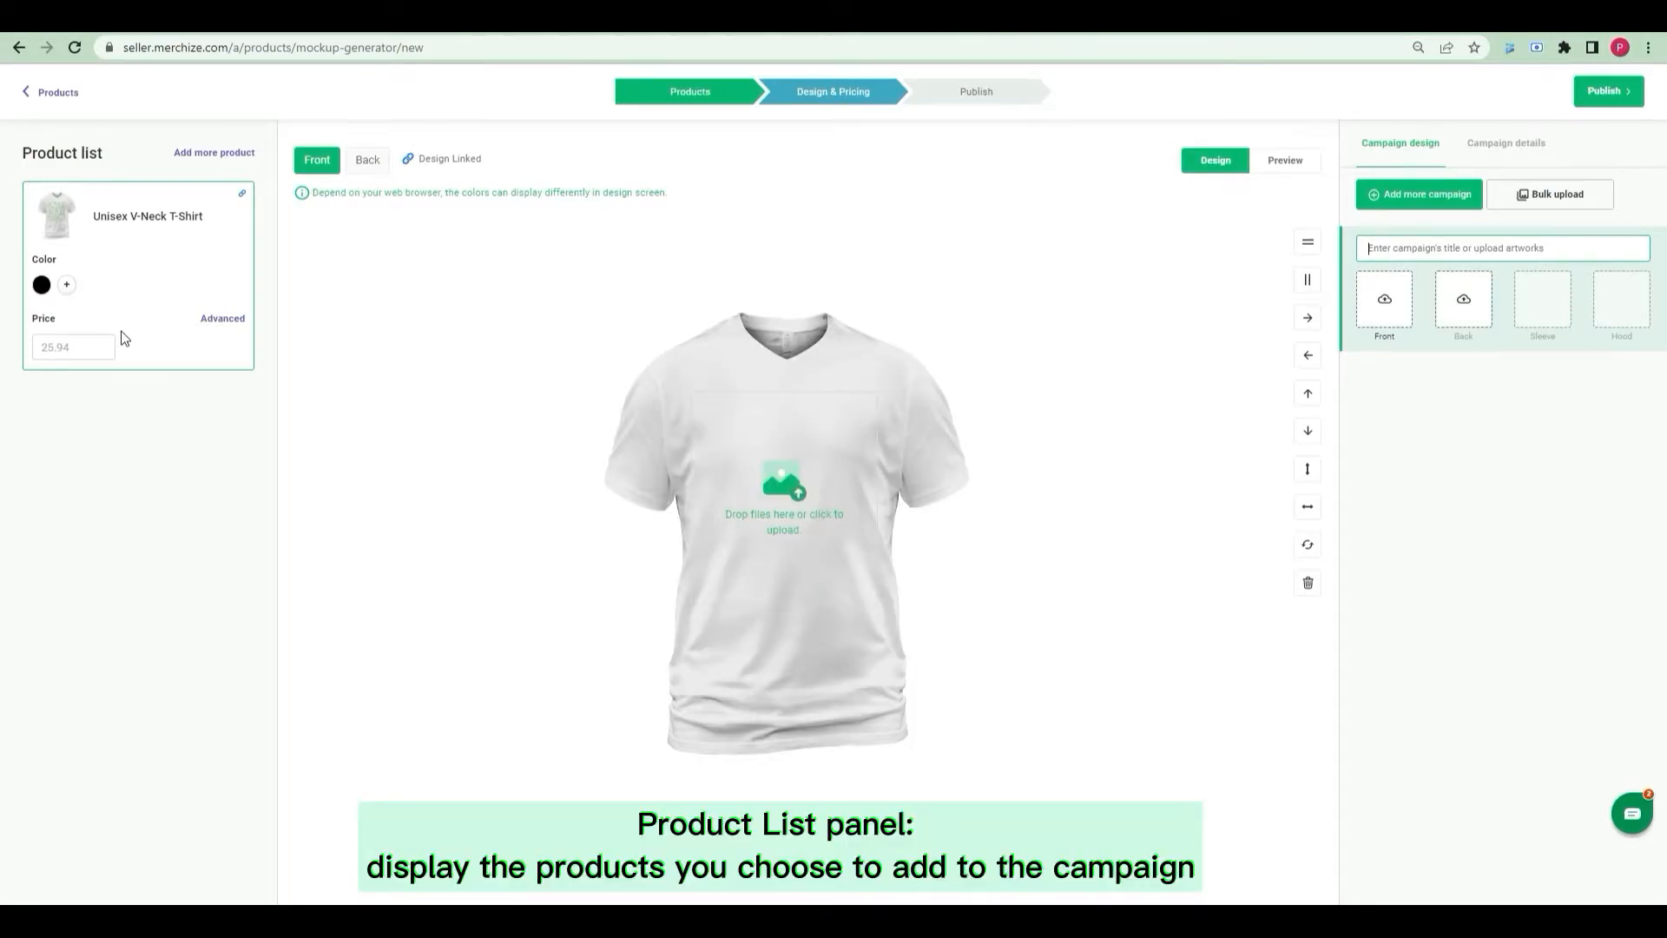
mouse_move(122, 330)
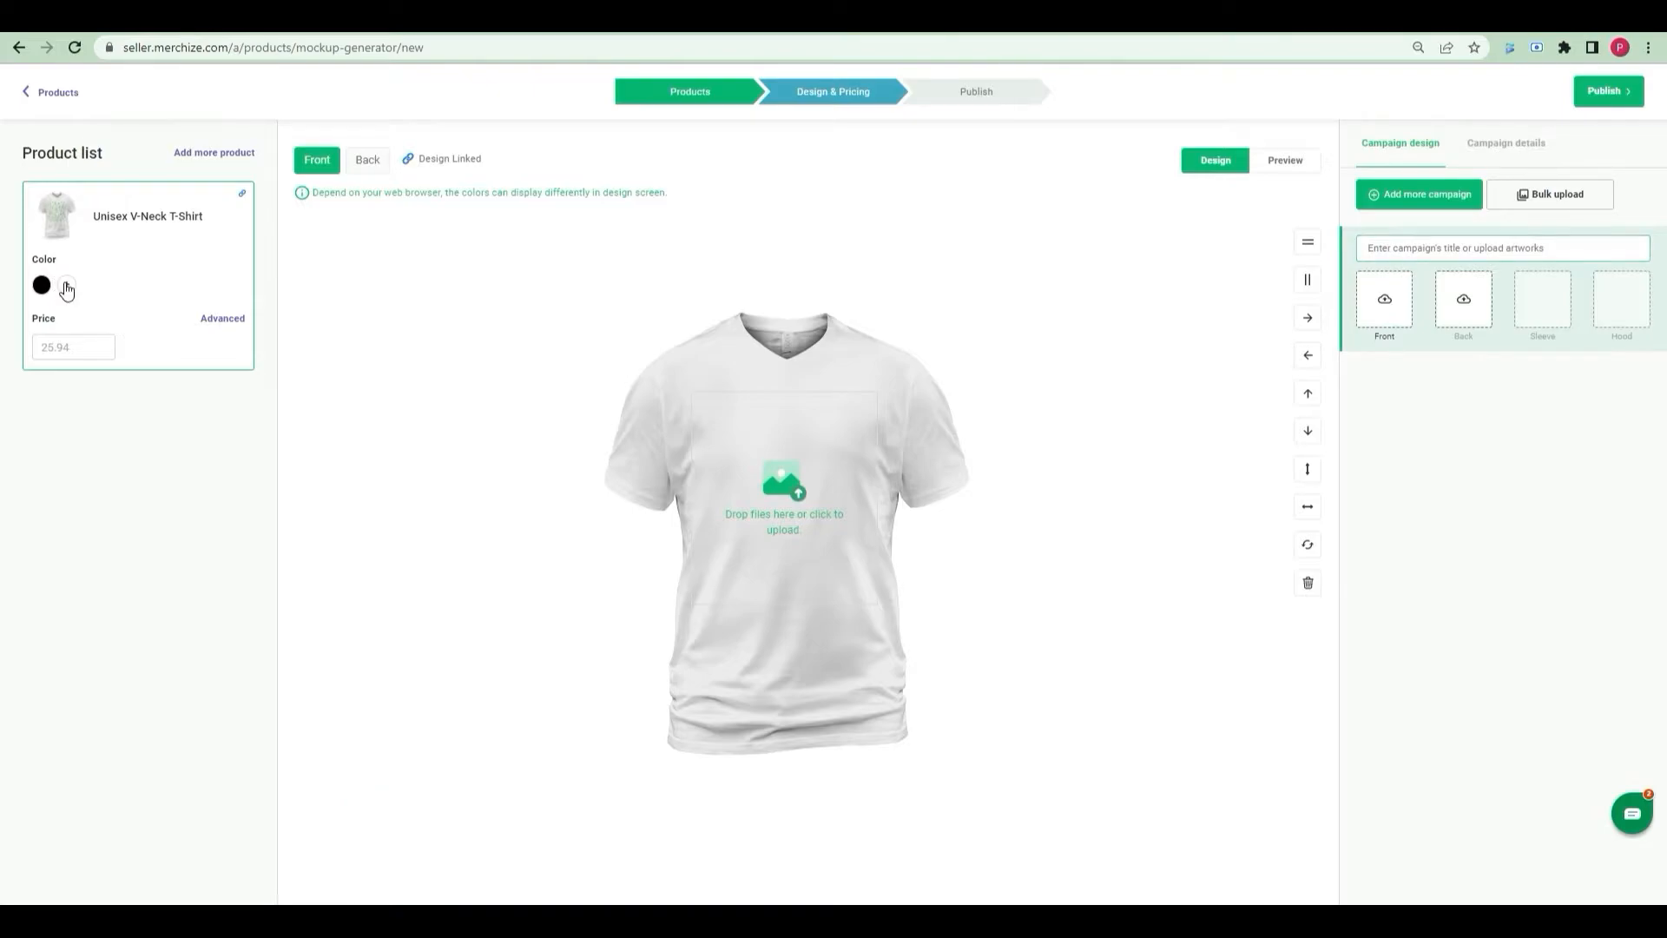
click(91, 285)
text(25)
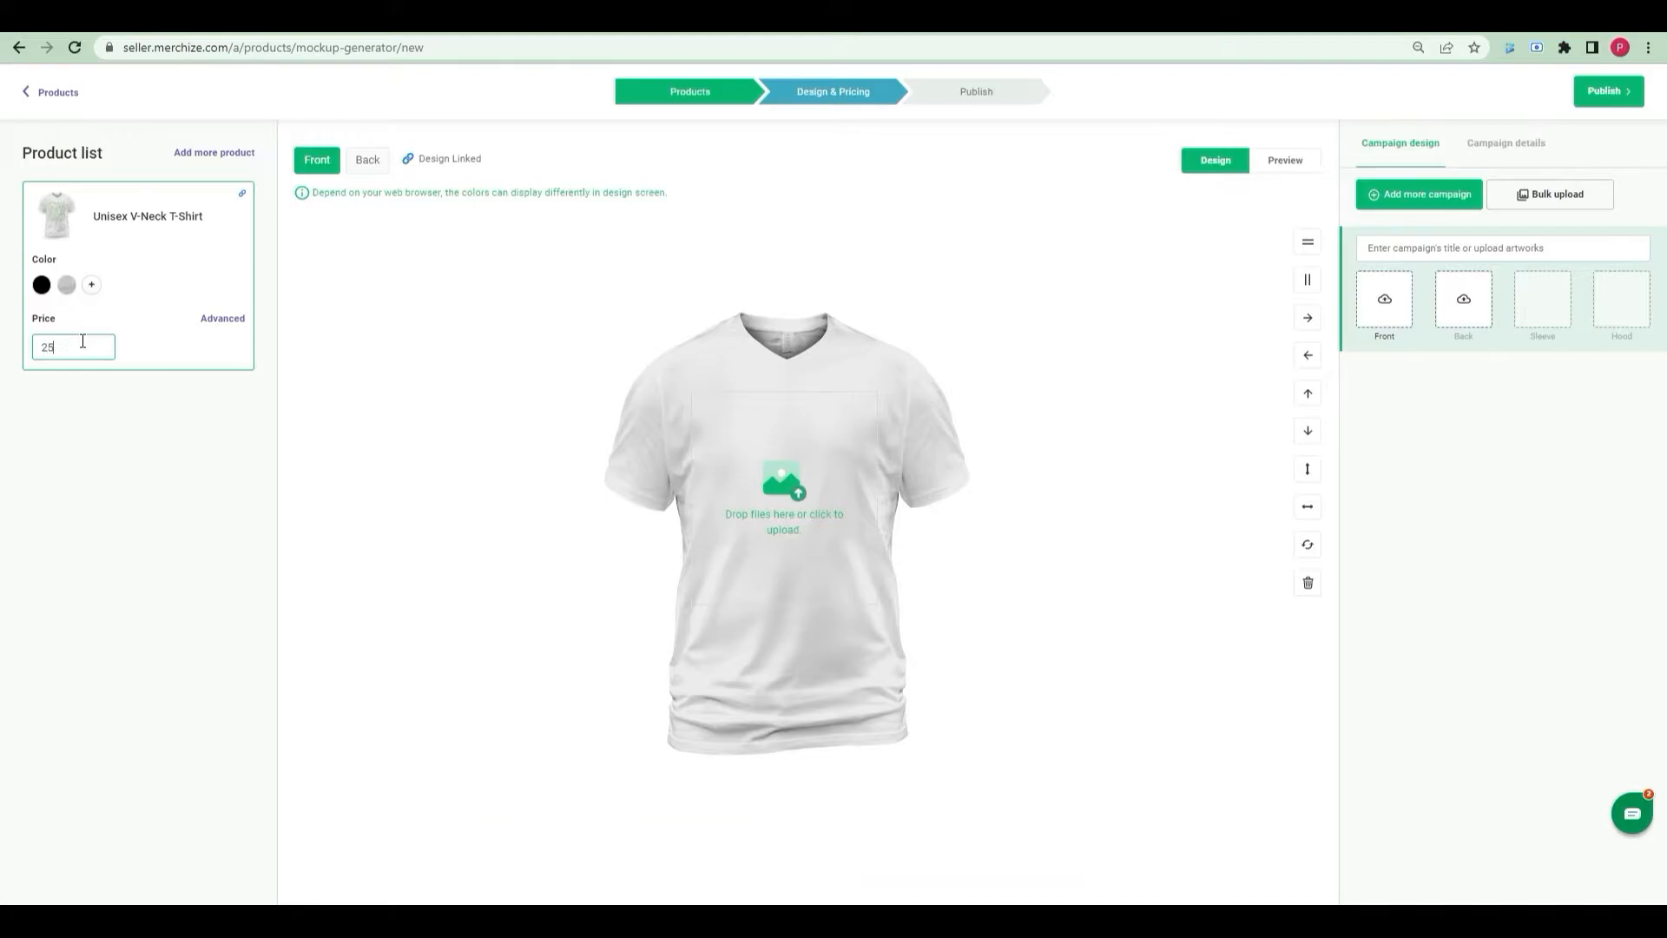
click(783, 500)
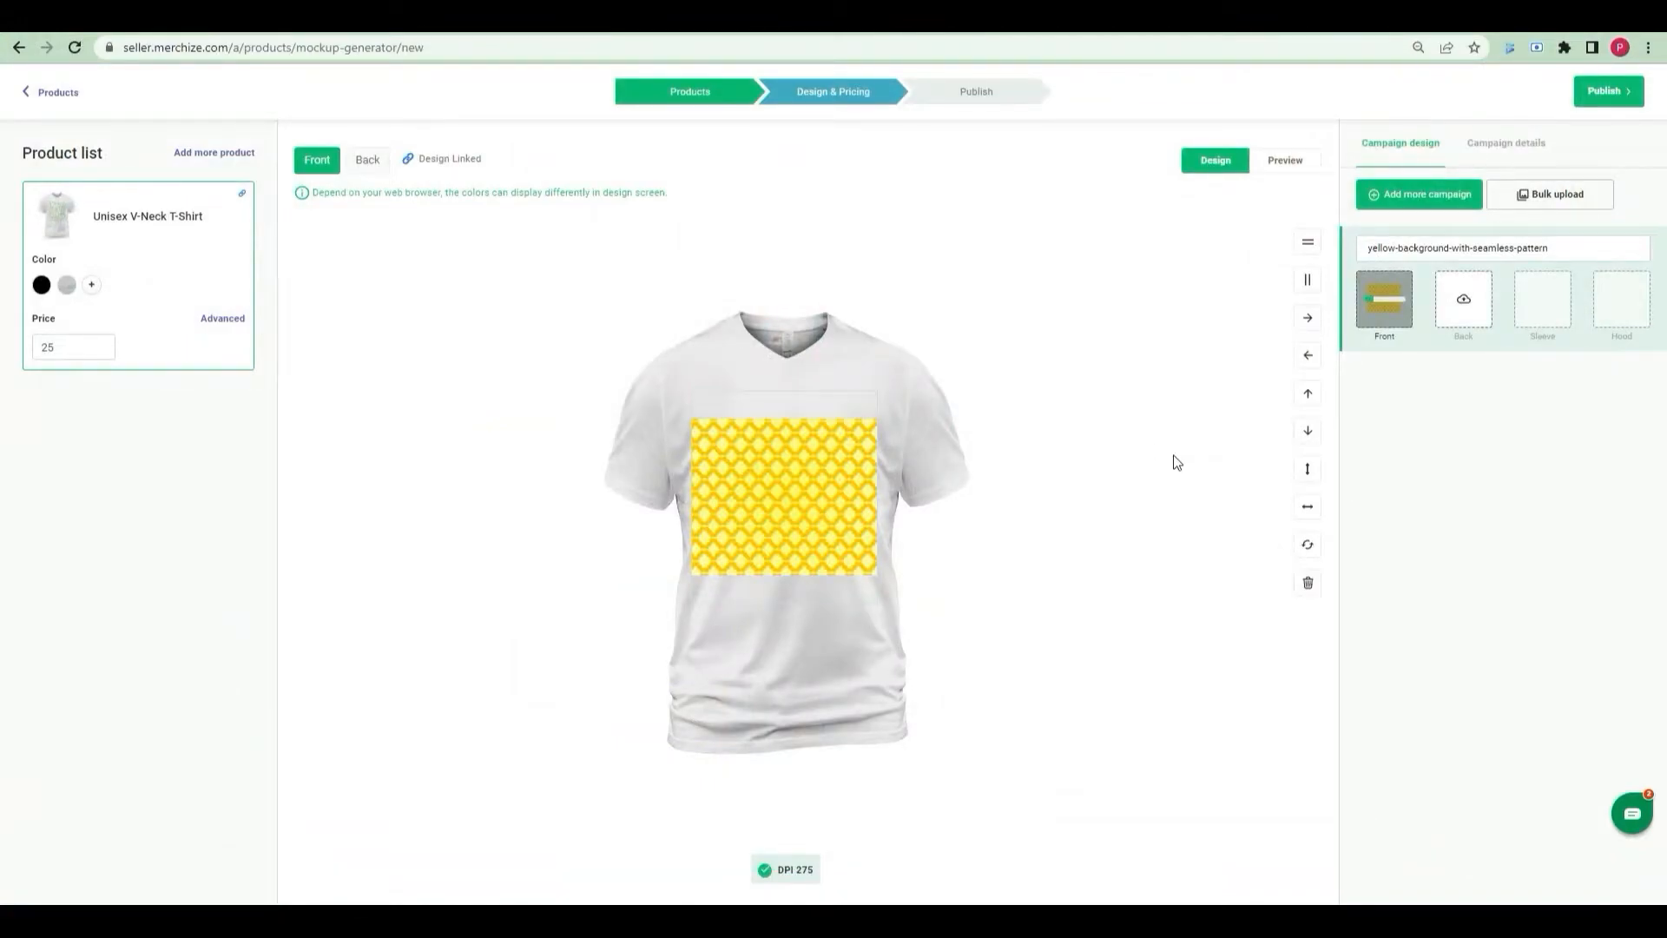
mouse_move(1188, 340)
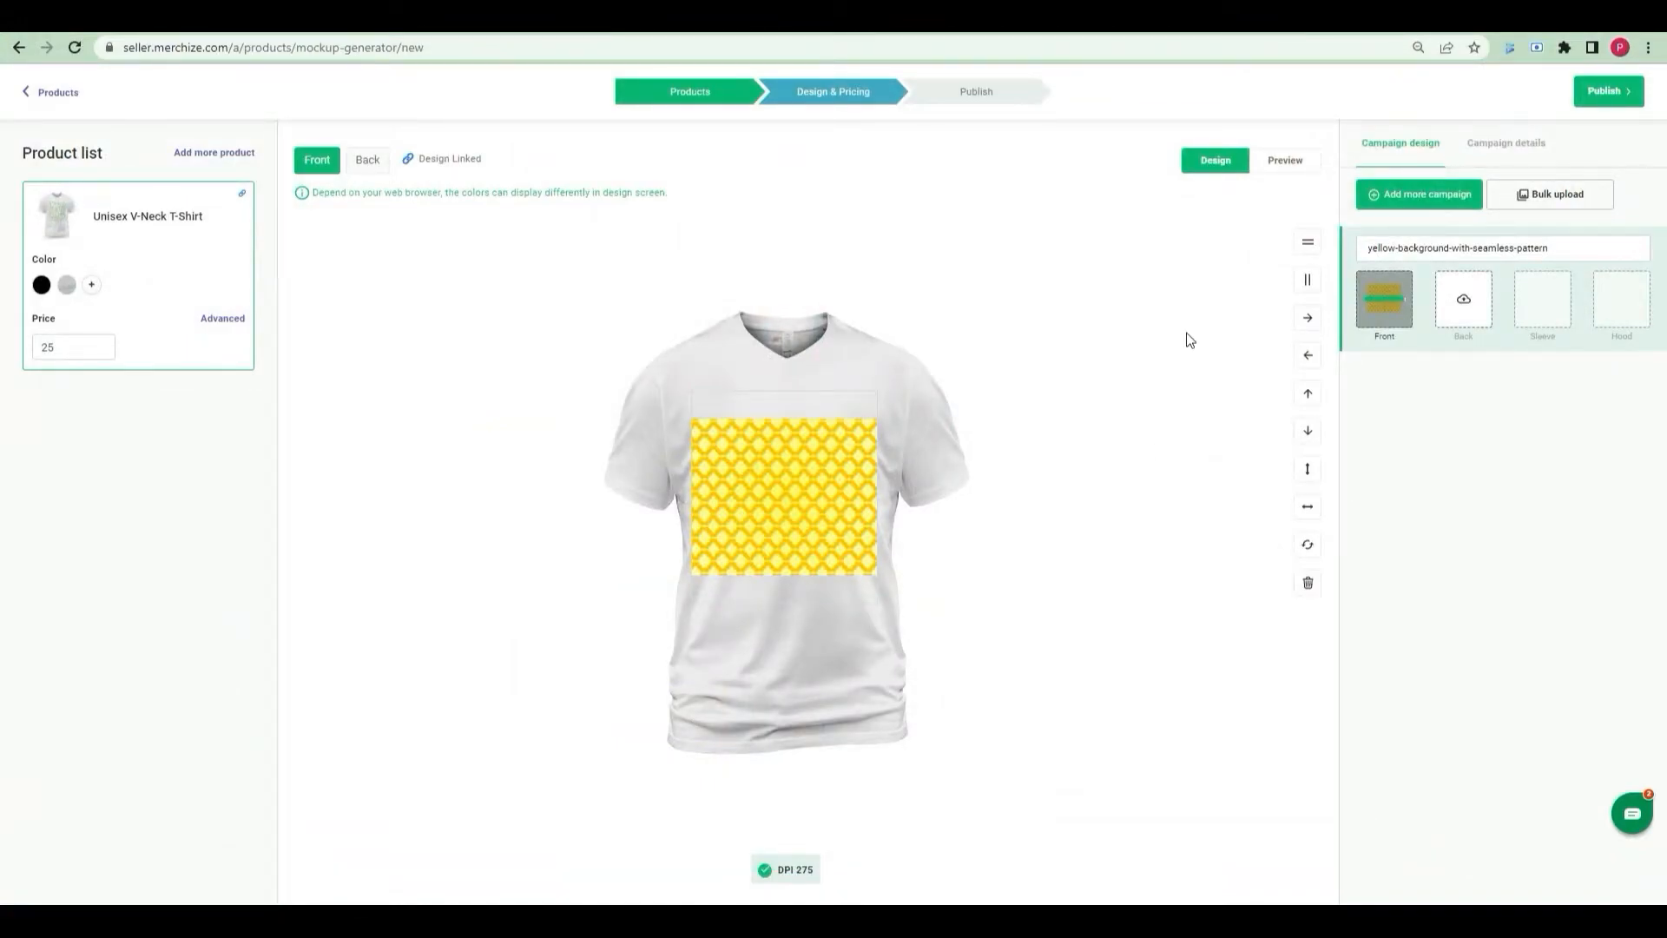
click(783, 492)
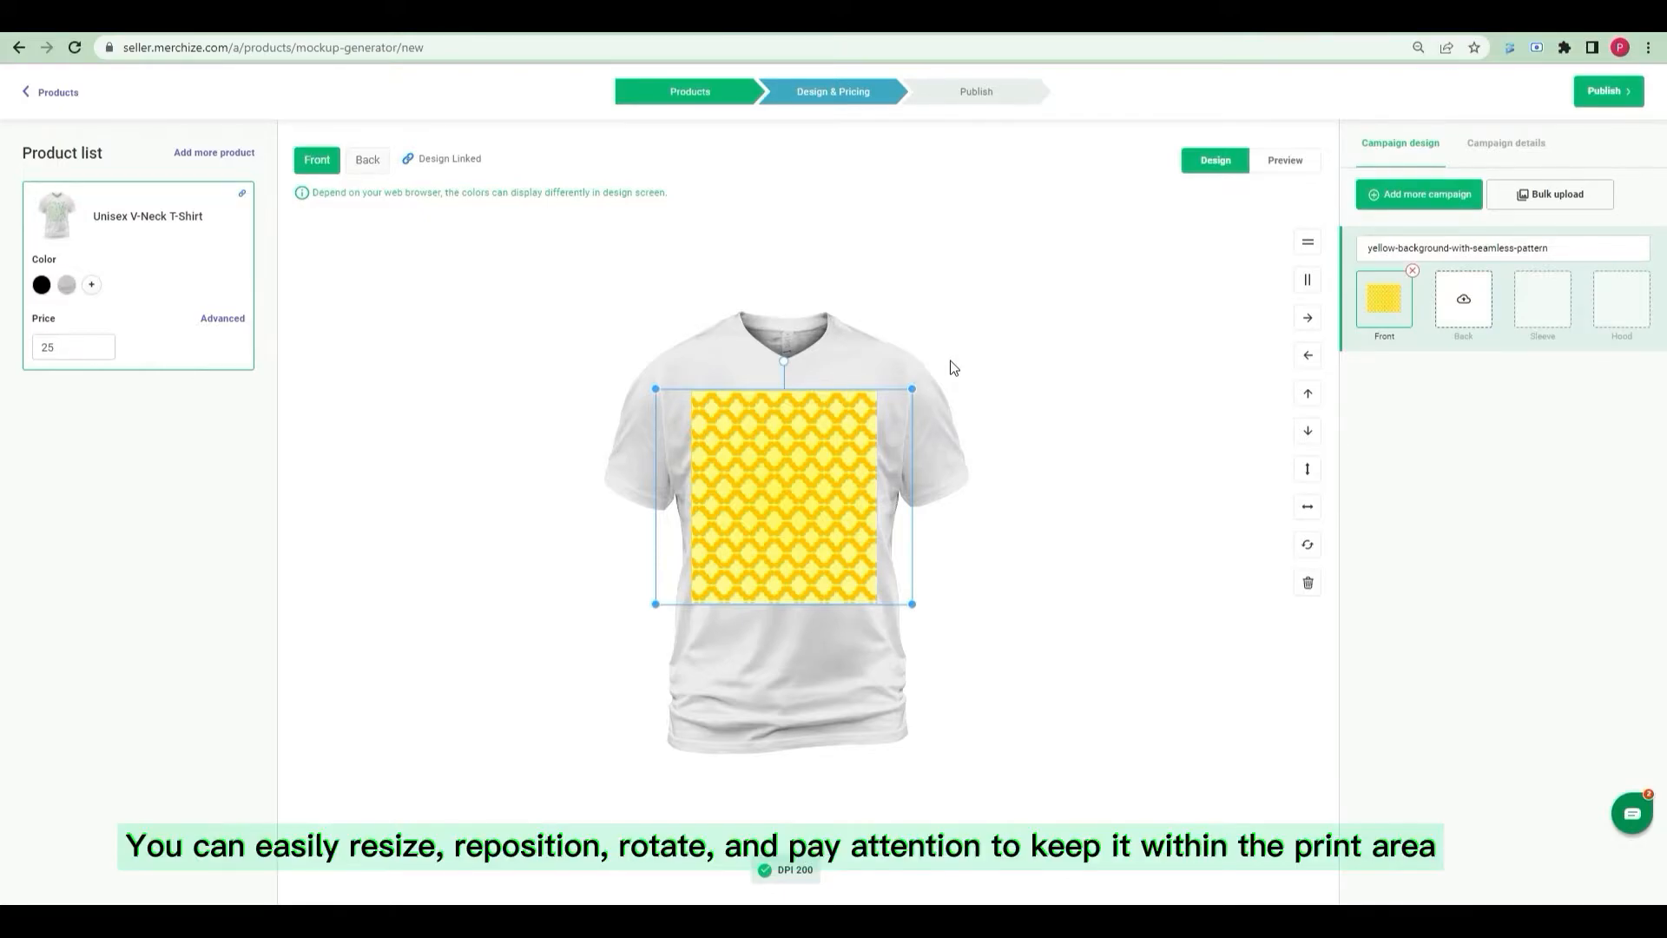
mouse_move(1197, 295)
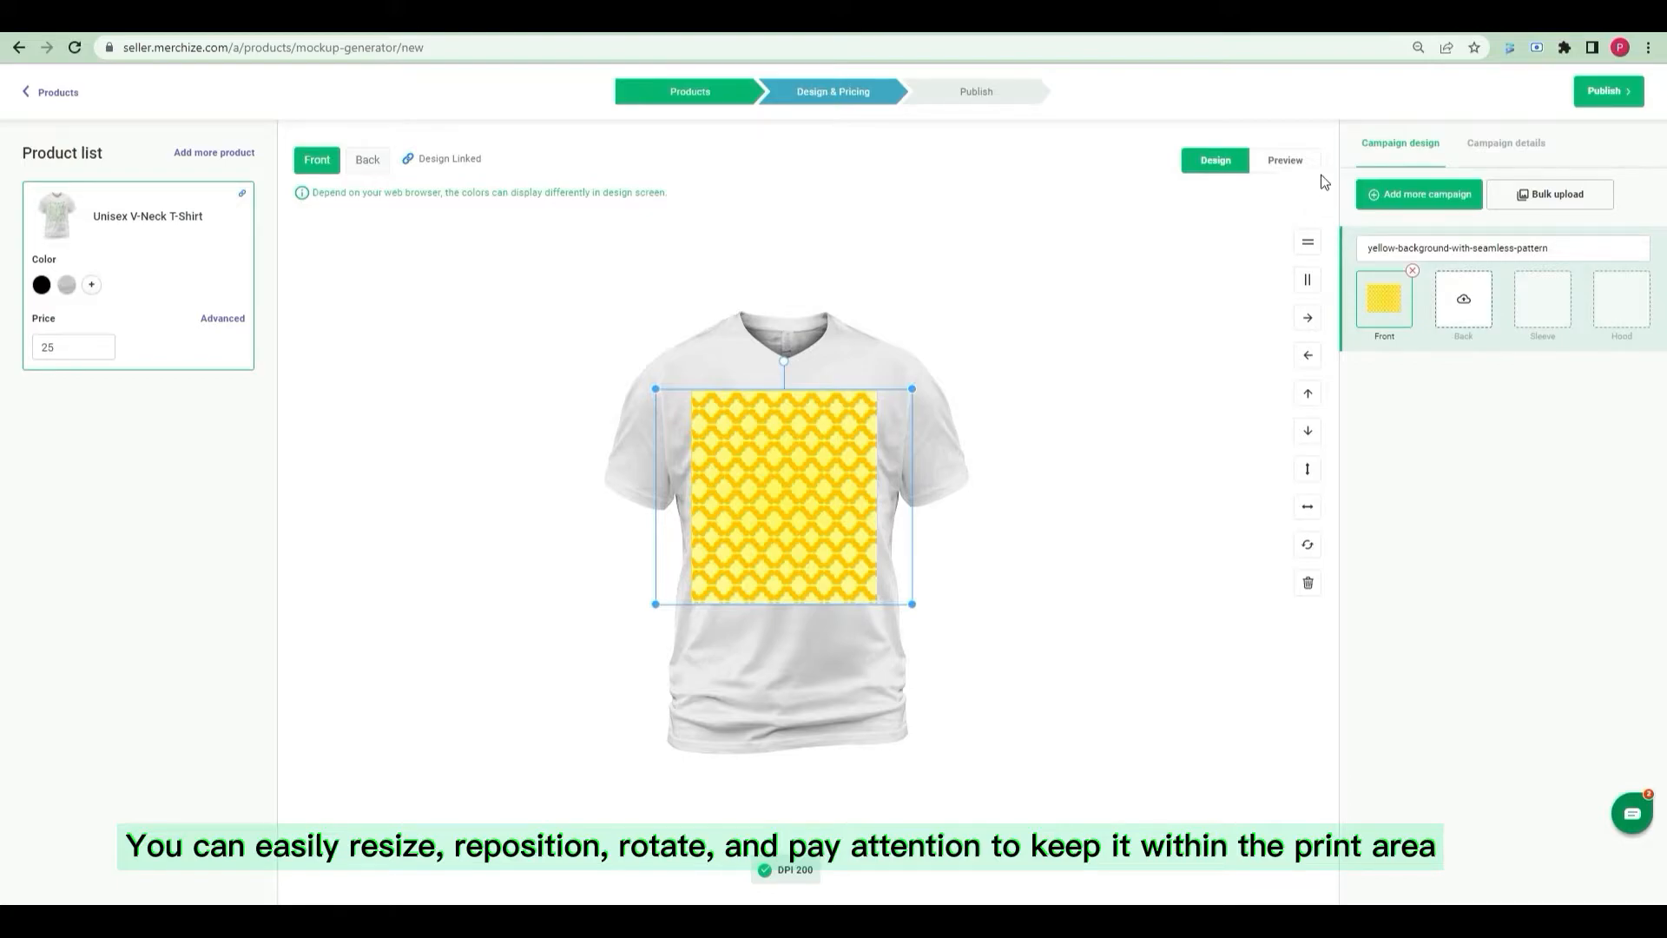
Step: Finish the front artwork and generate the black-shirt mockup previews of the design
click(1283, 159)
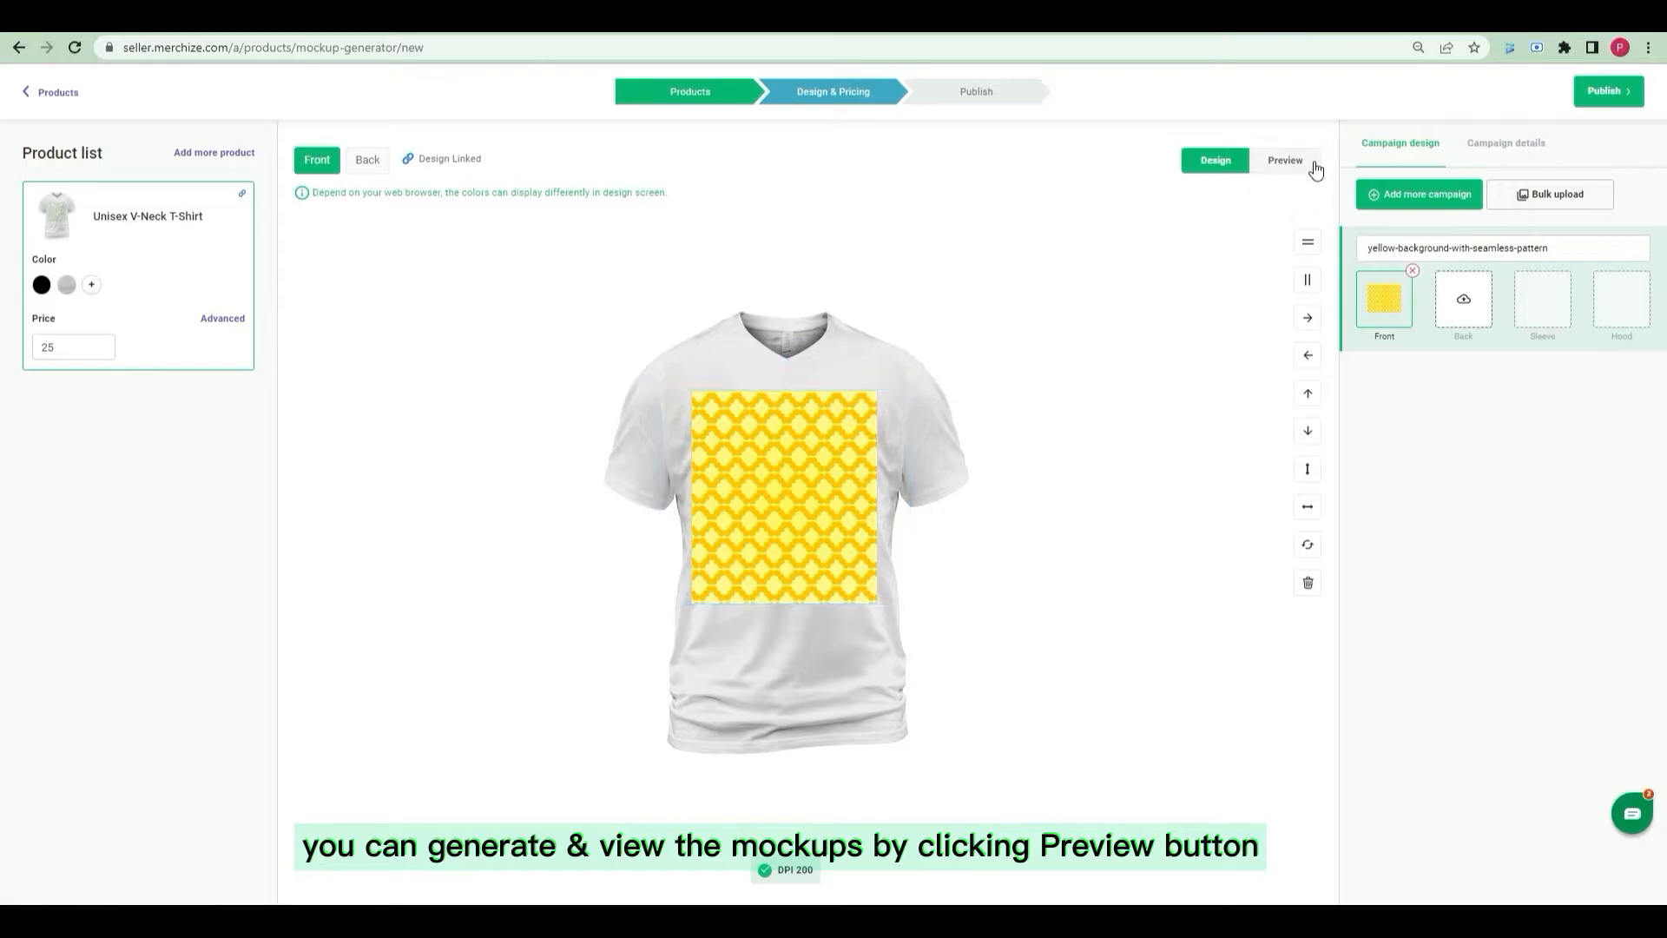
click(1283, 158)
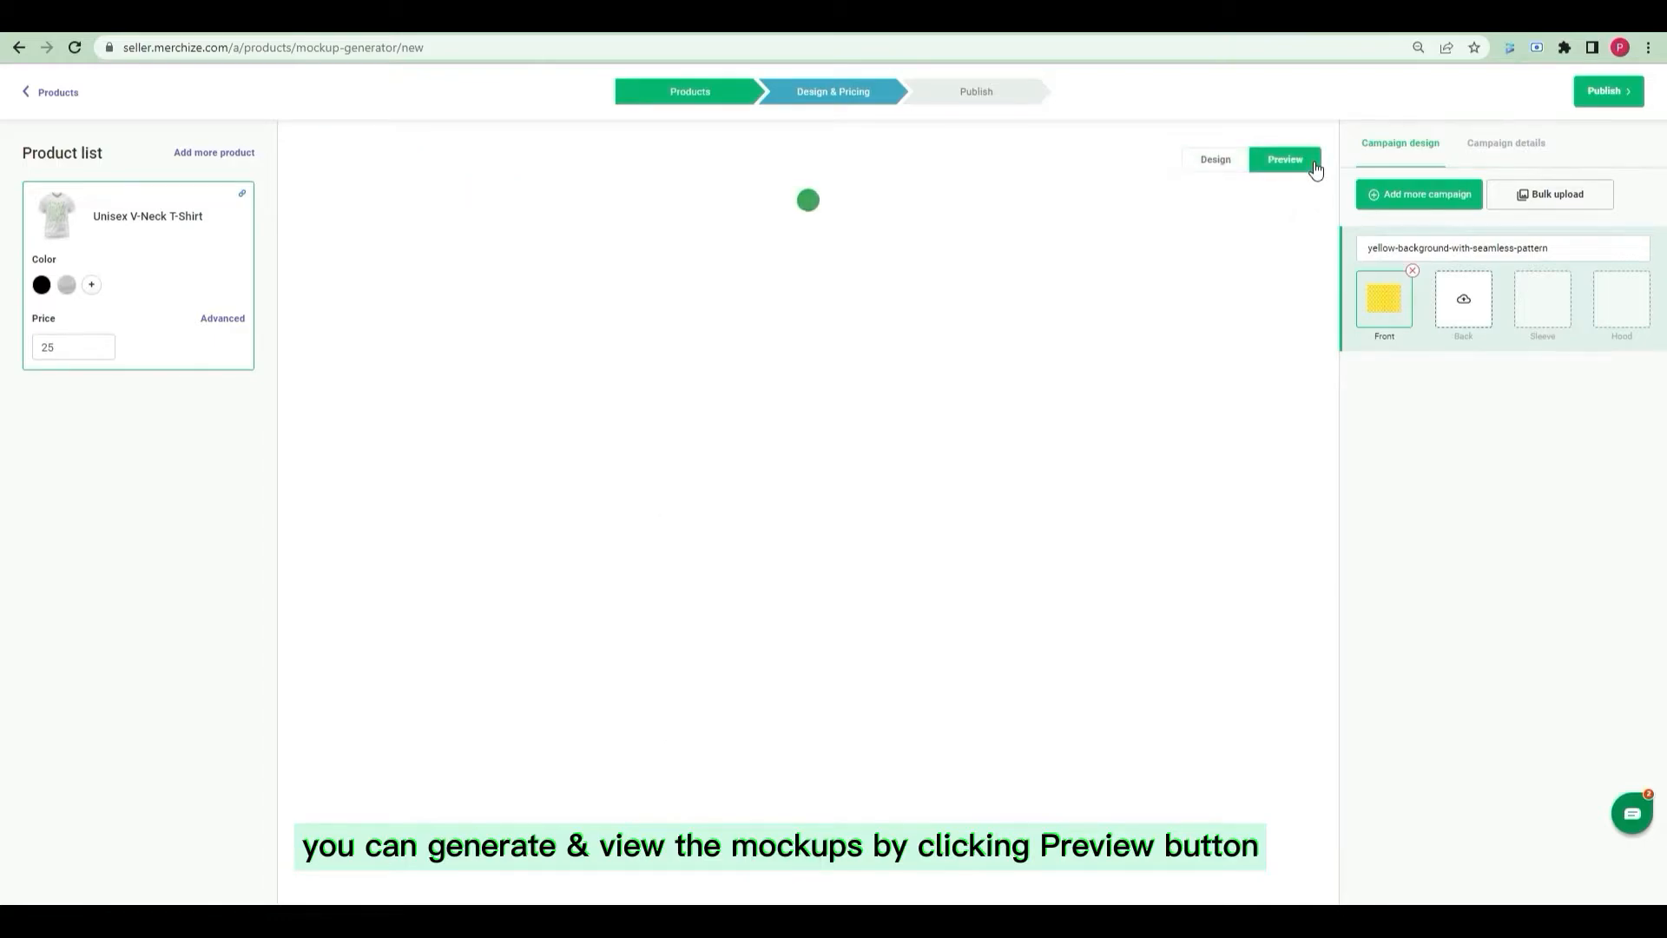
click(1284, 158)
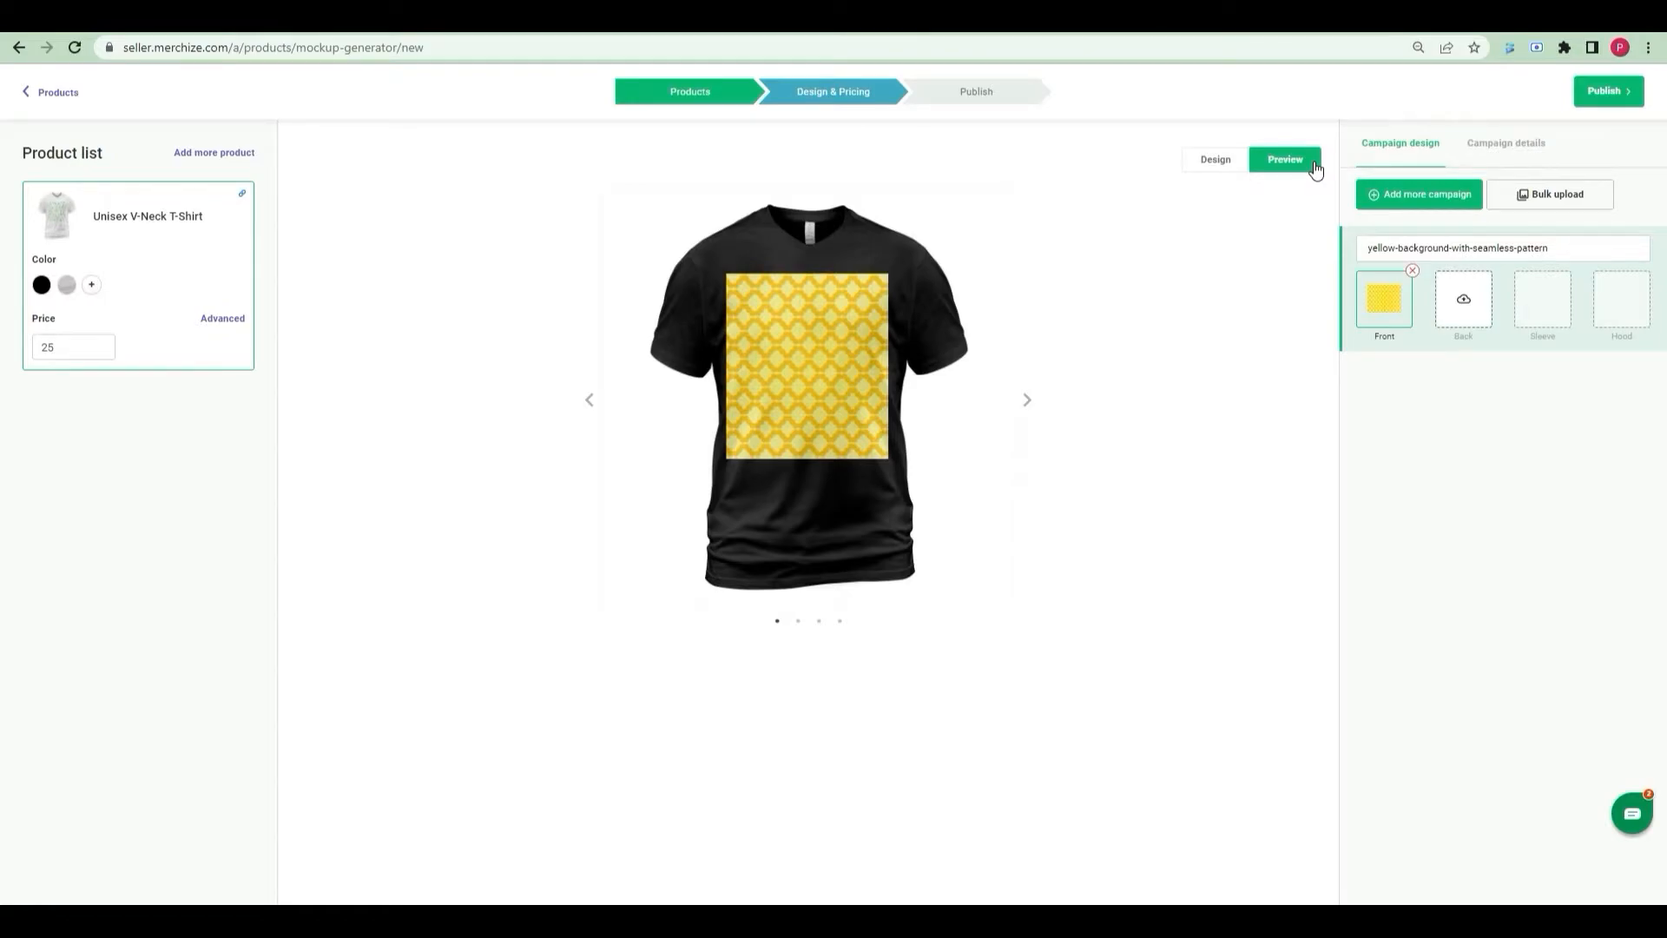
mouse_move(1539, 290)
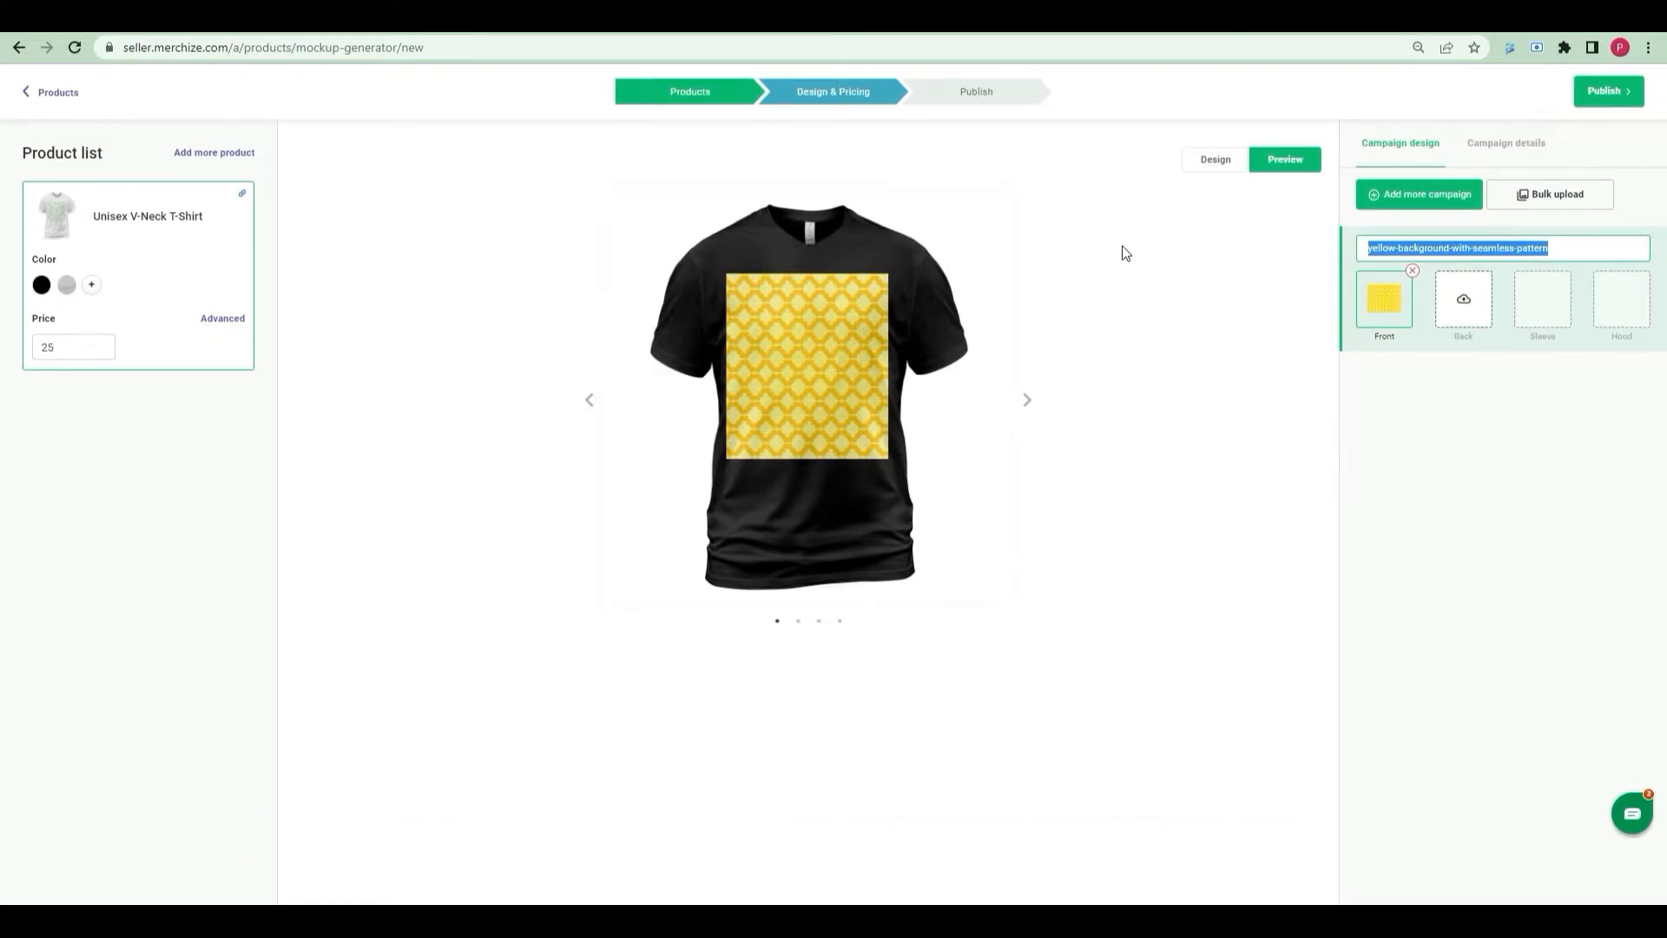
Step: Retype the campaign title as the Unisex T-shirt name, replacing the yellow pattern name
text(Unise)
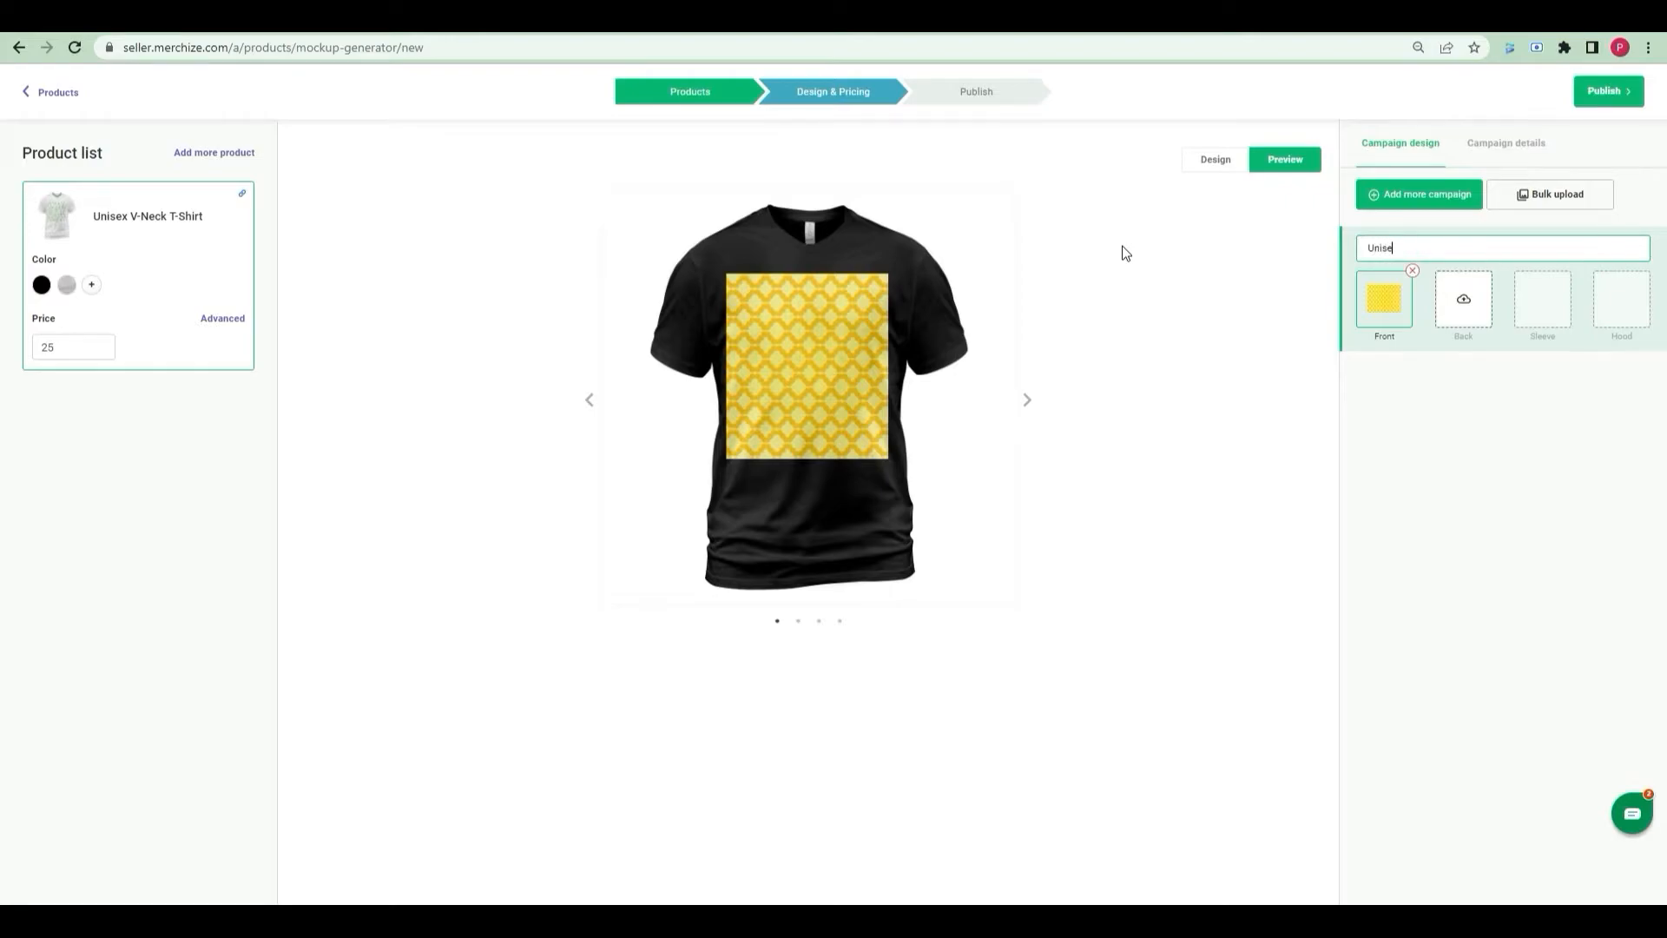
text(x T-shi)
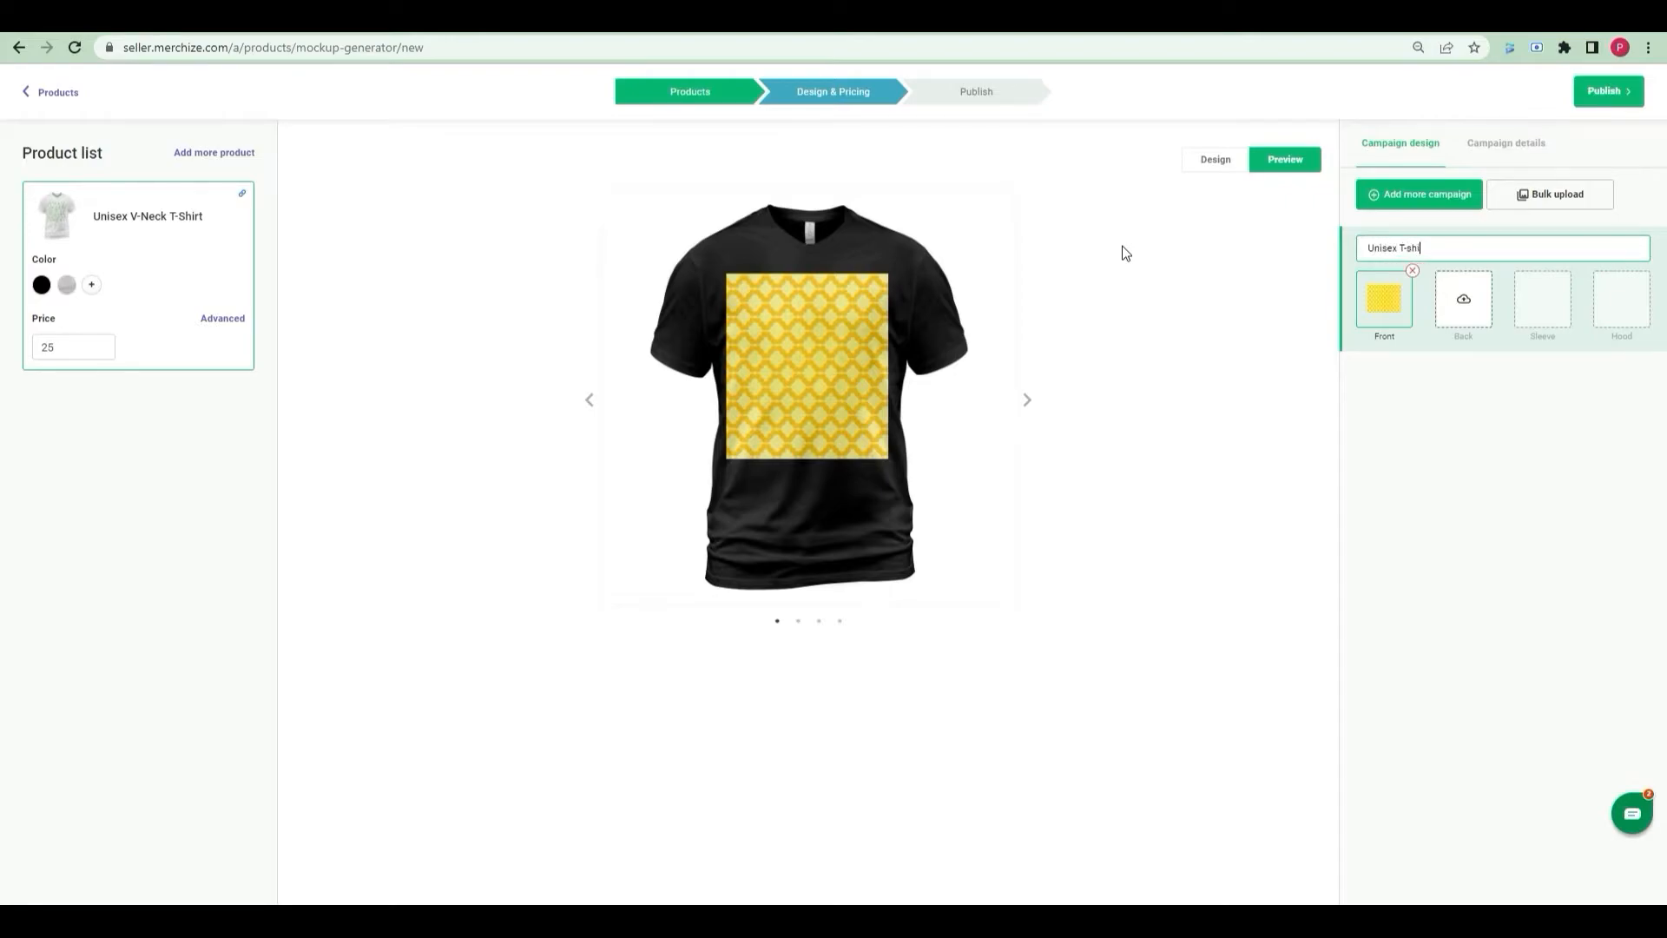
Step: Review the Campaign details with single-product grouping and the cotton t-shirt description
click(1504, 143)
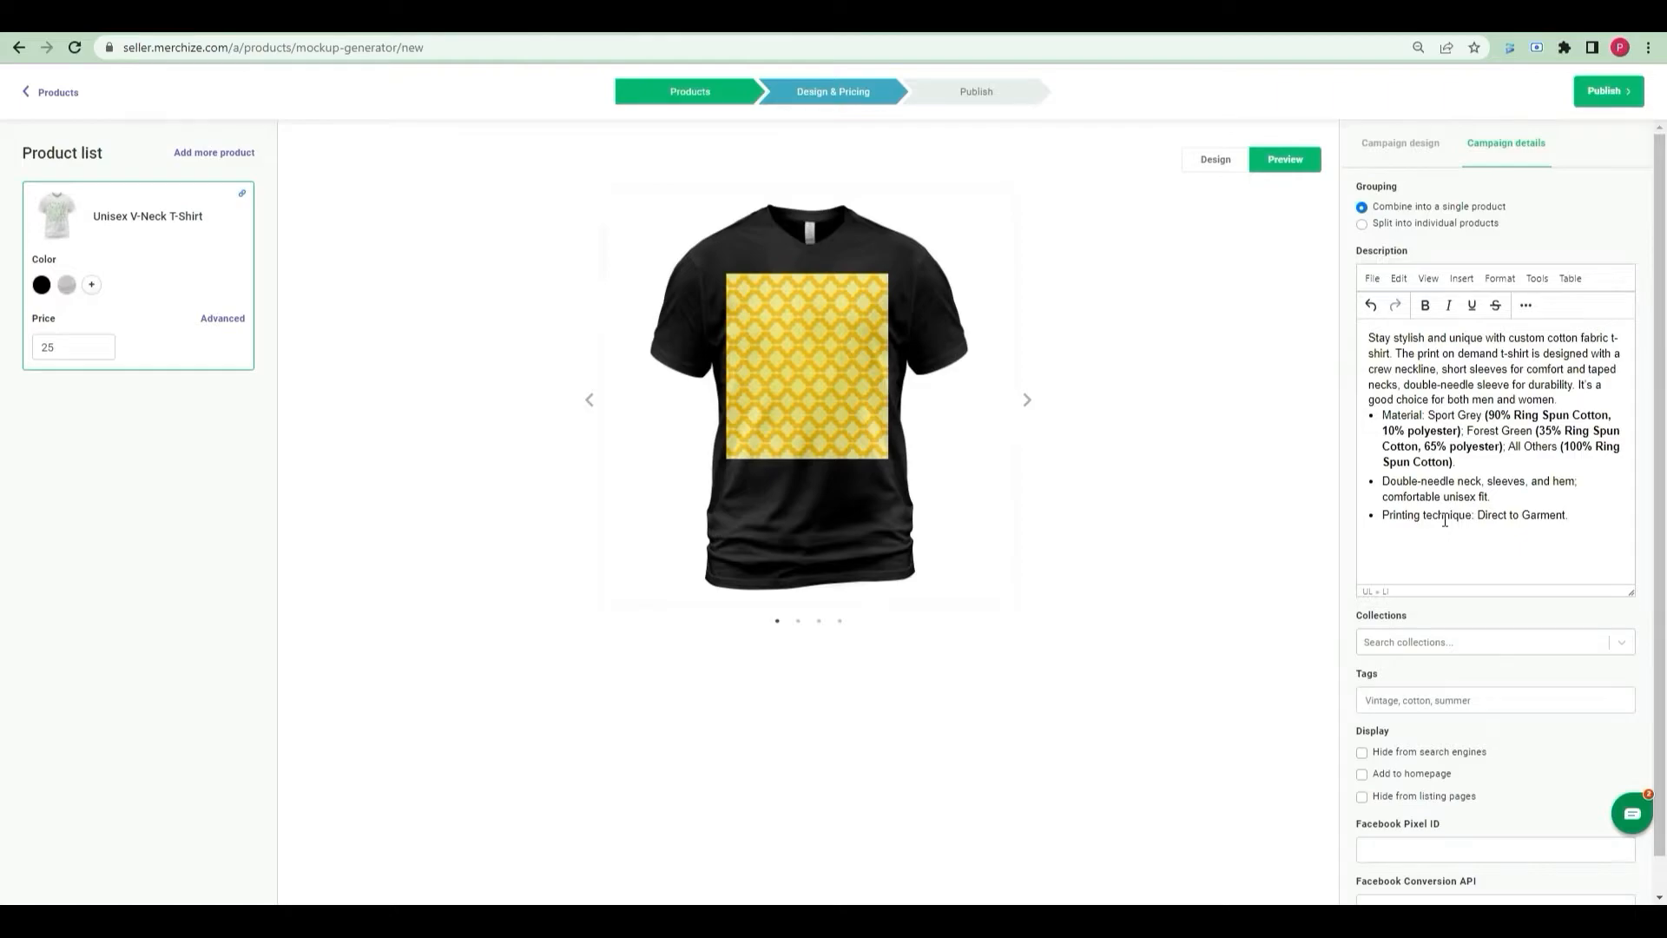
click(1568, 514)
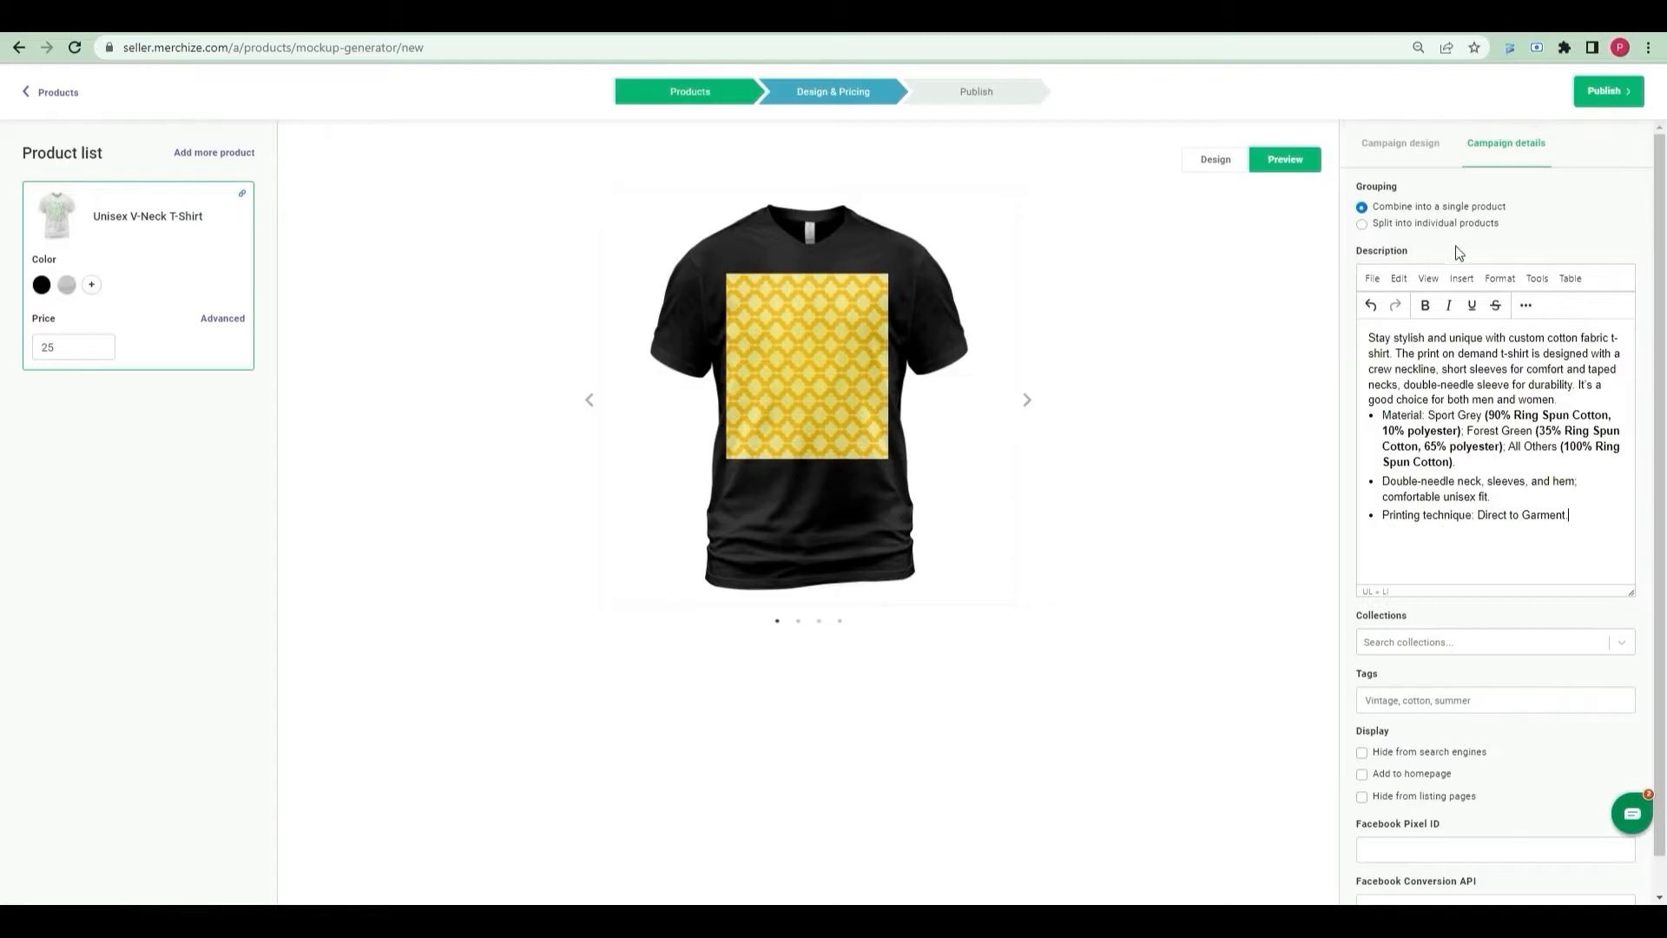
Step: Publish the Unisex T-shirt campaign so the mockup completes for 1 of 1 product
click(1608, 90)
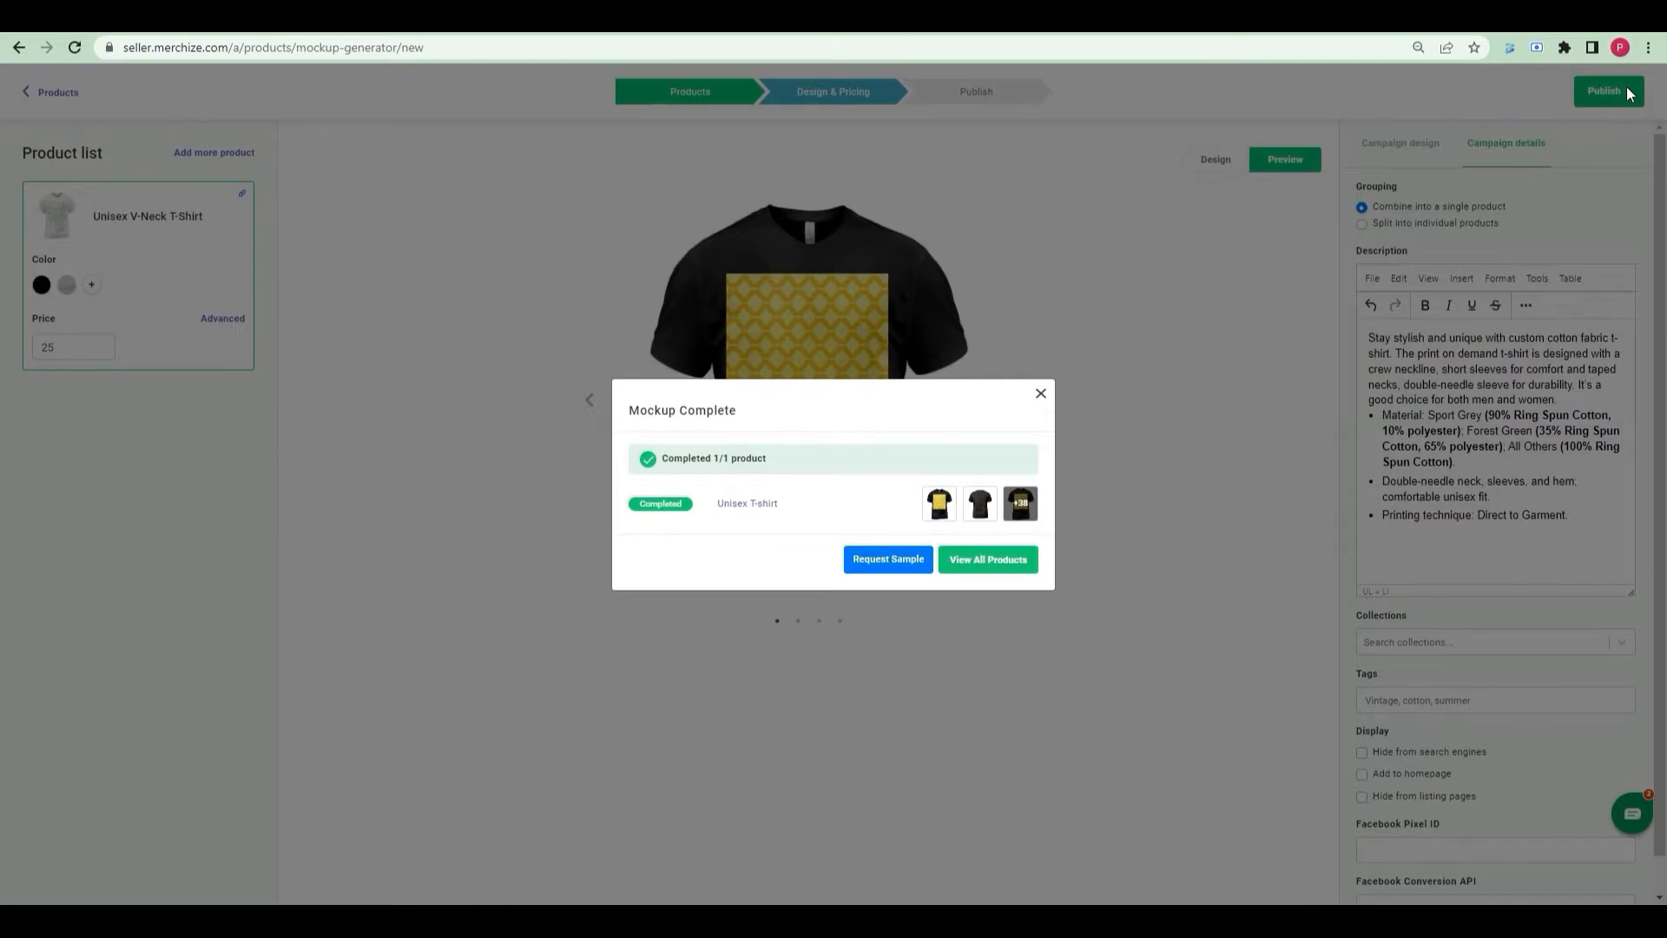
mouse_move(979, 358)
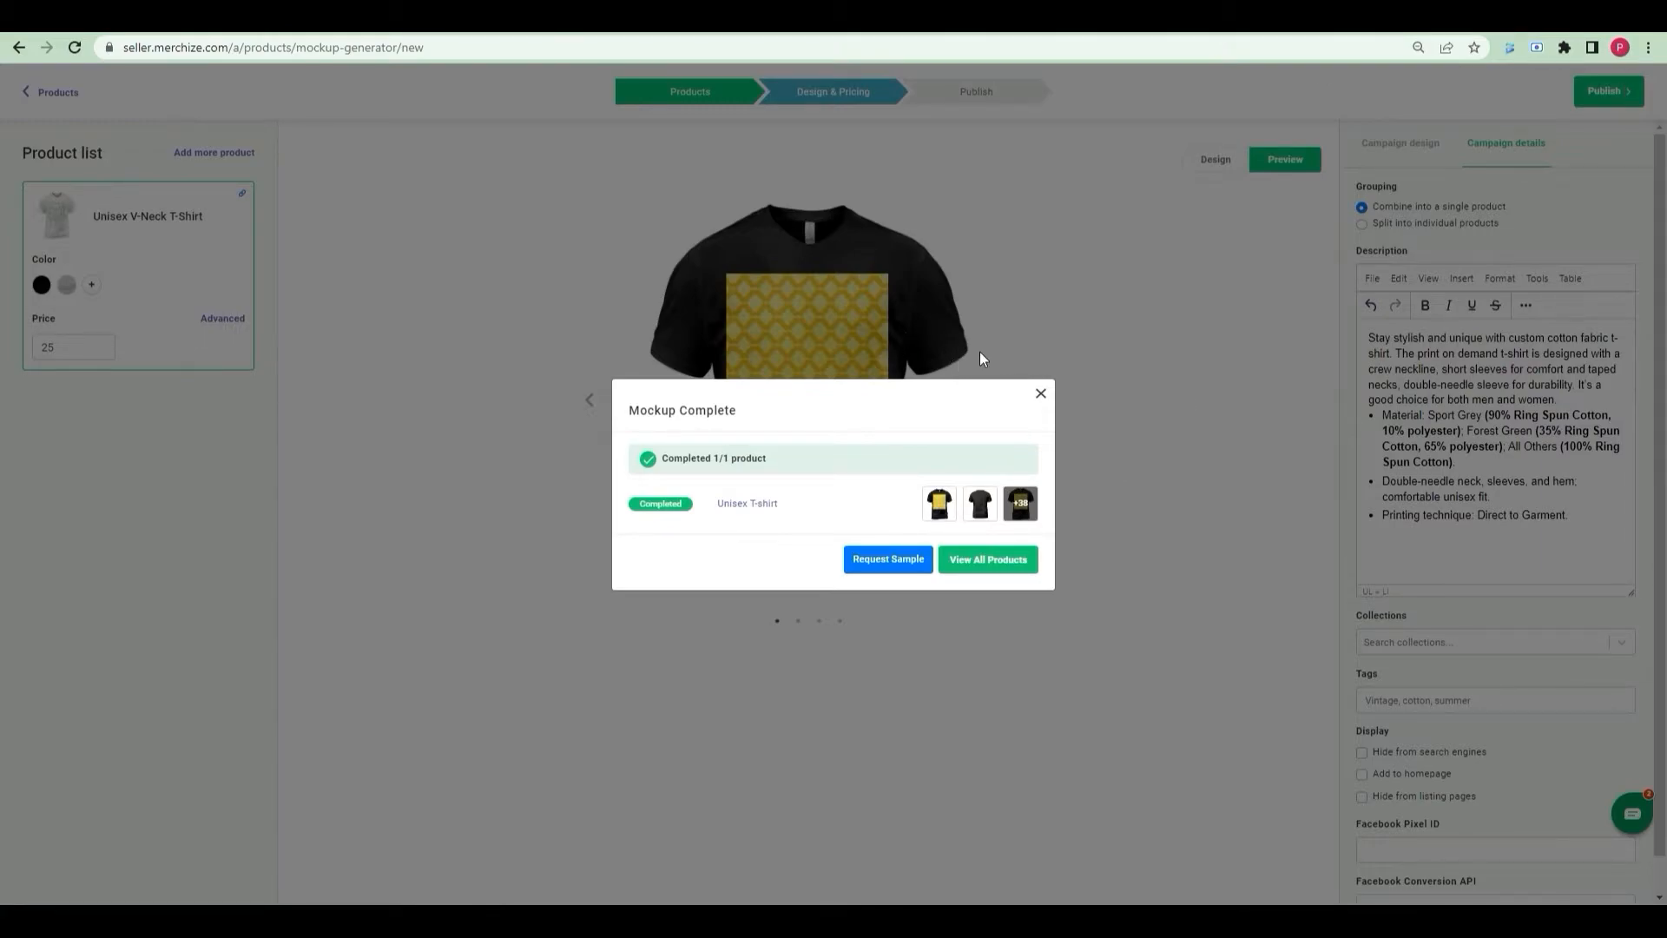
Step: Open the Unisex T-shirt product from the full products list
click(986, 557)
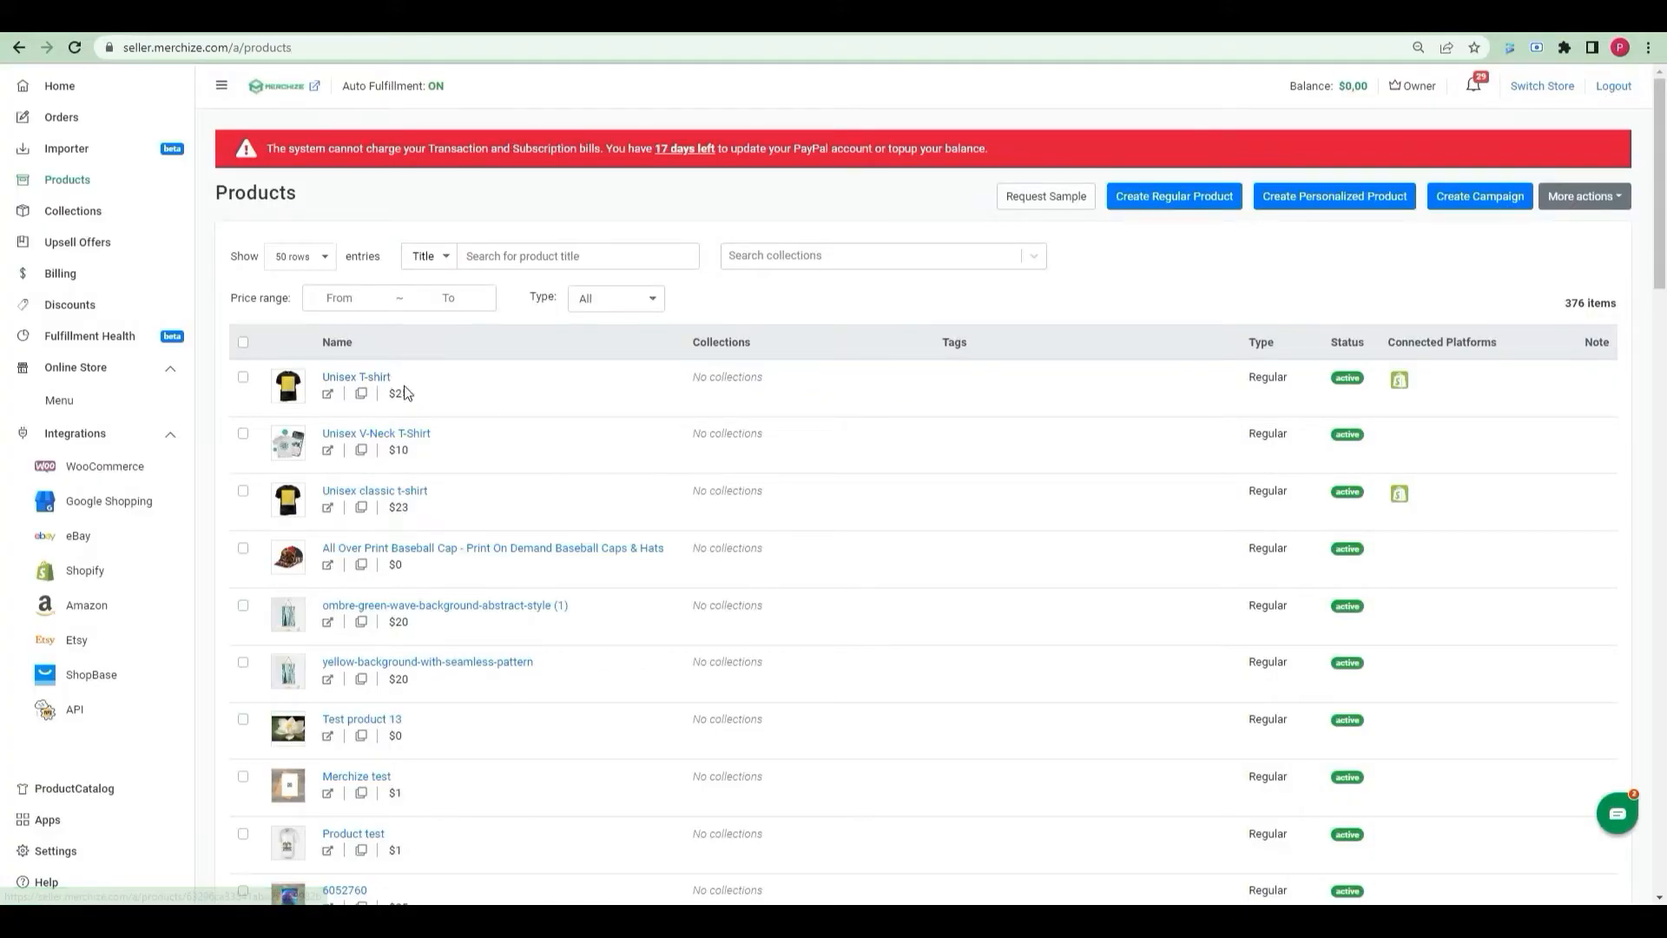
click(356, 377)
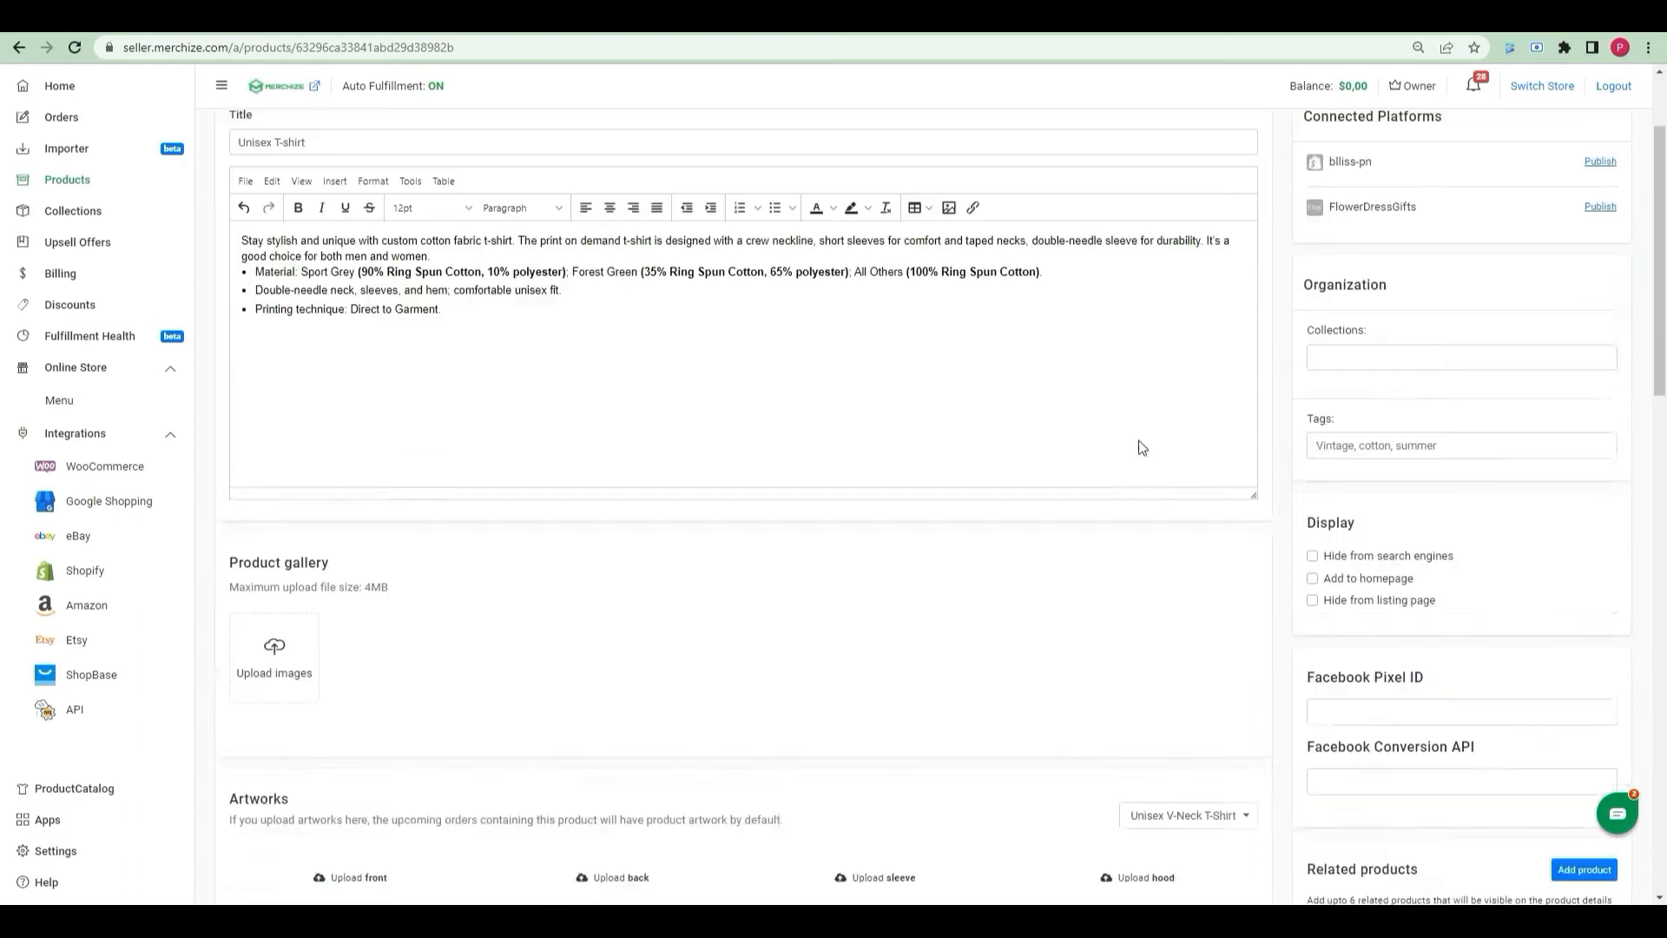
Step: Review the Black and Sport Grey variants, sizes XS–6XL, priced 25–28
scroll(down, 3)
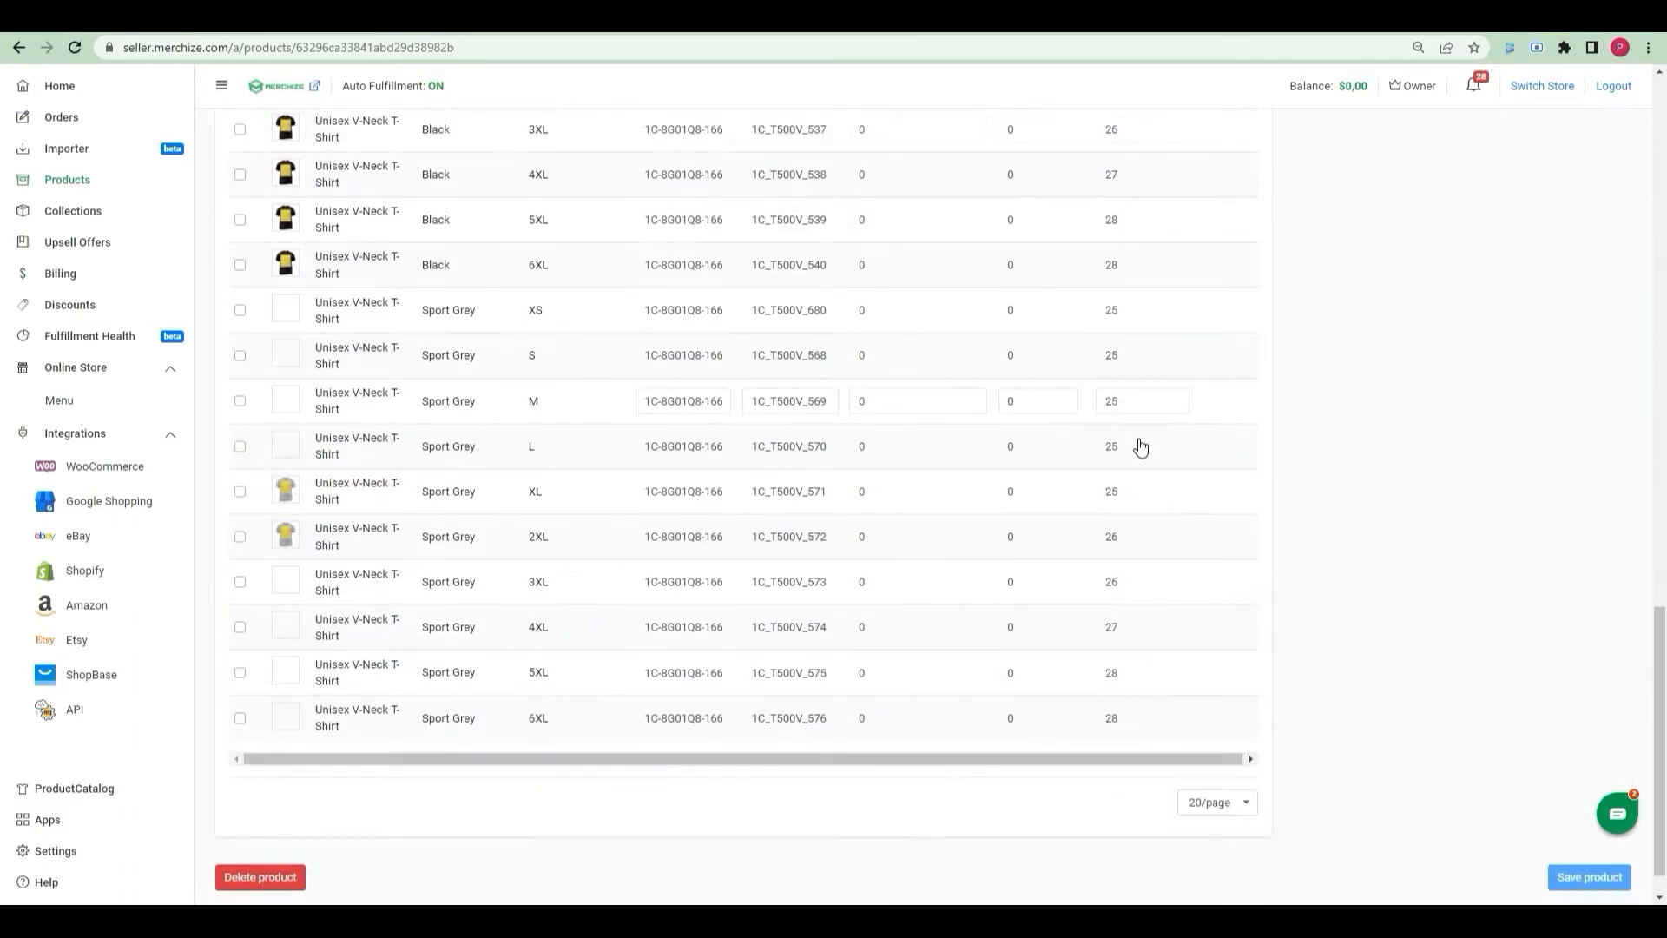
scroll(up, 3)
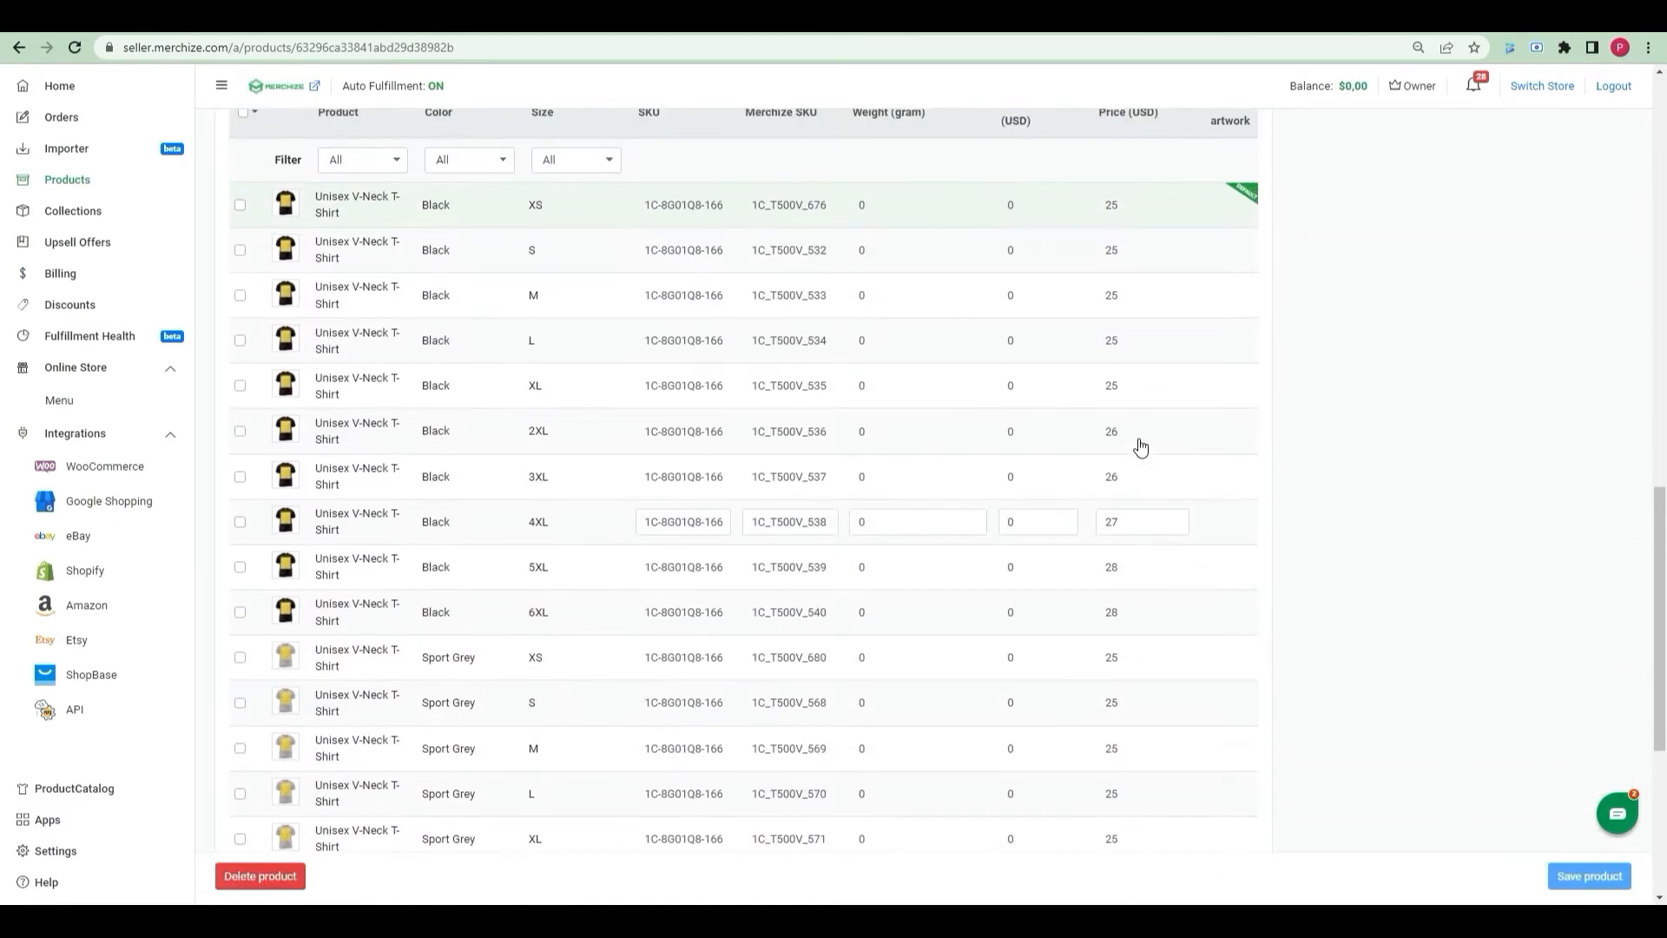
click(1216, 803)
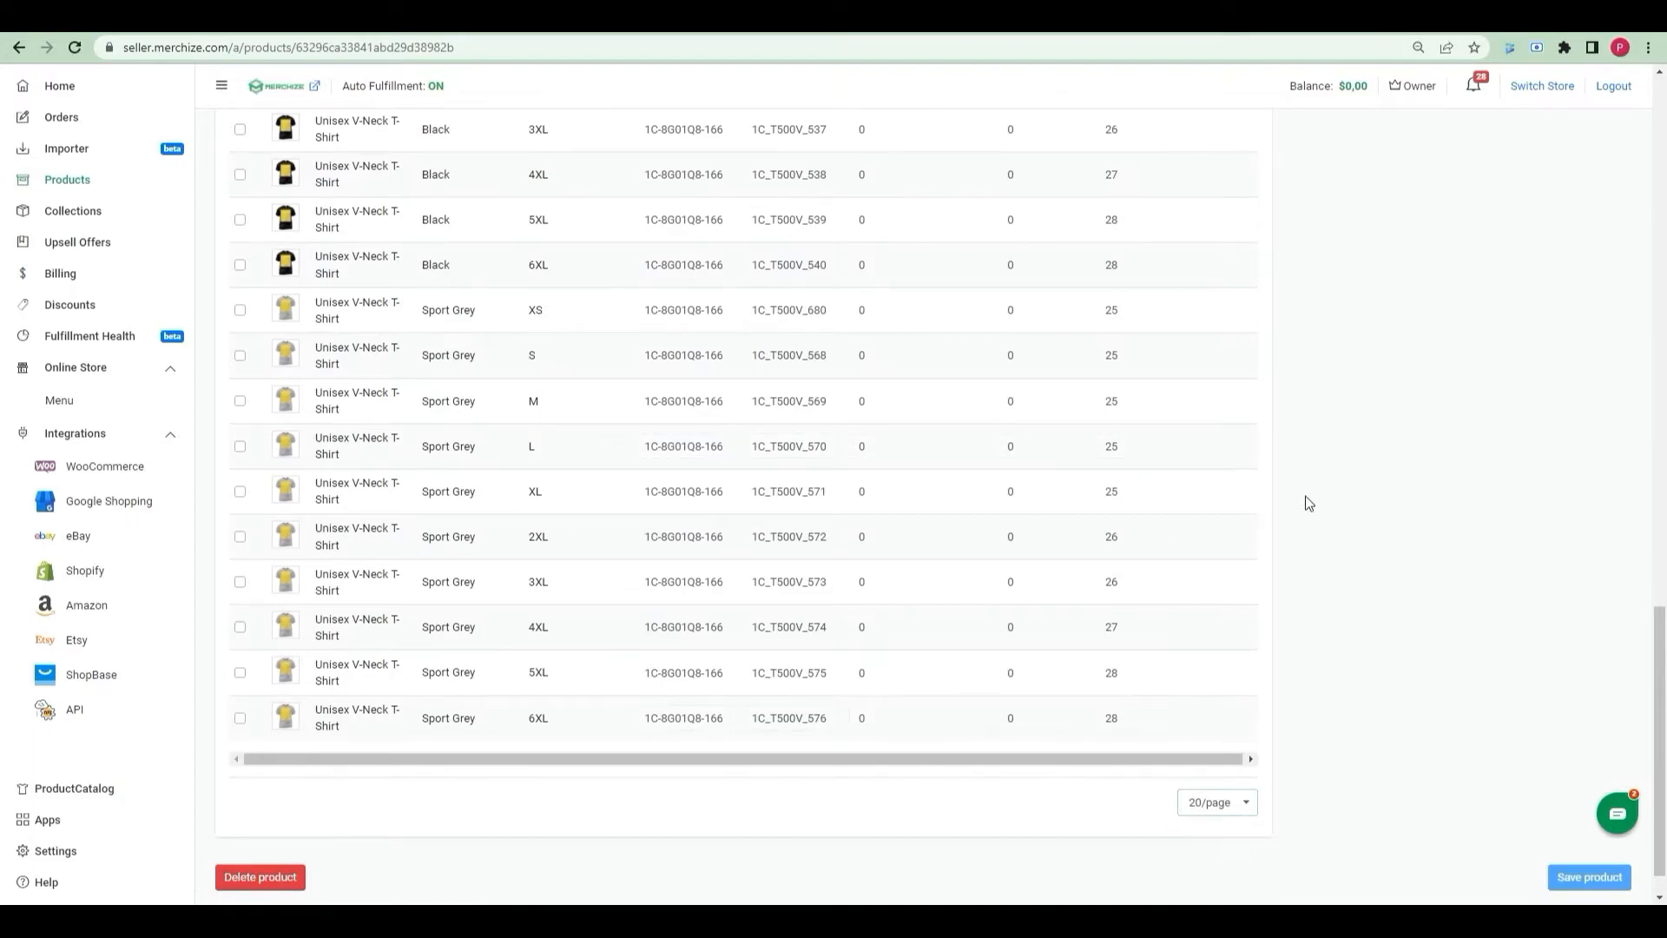
scroll(up, 3)
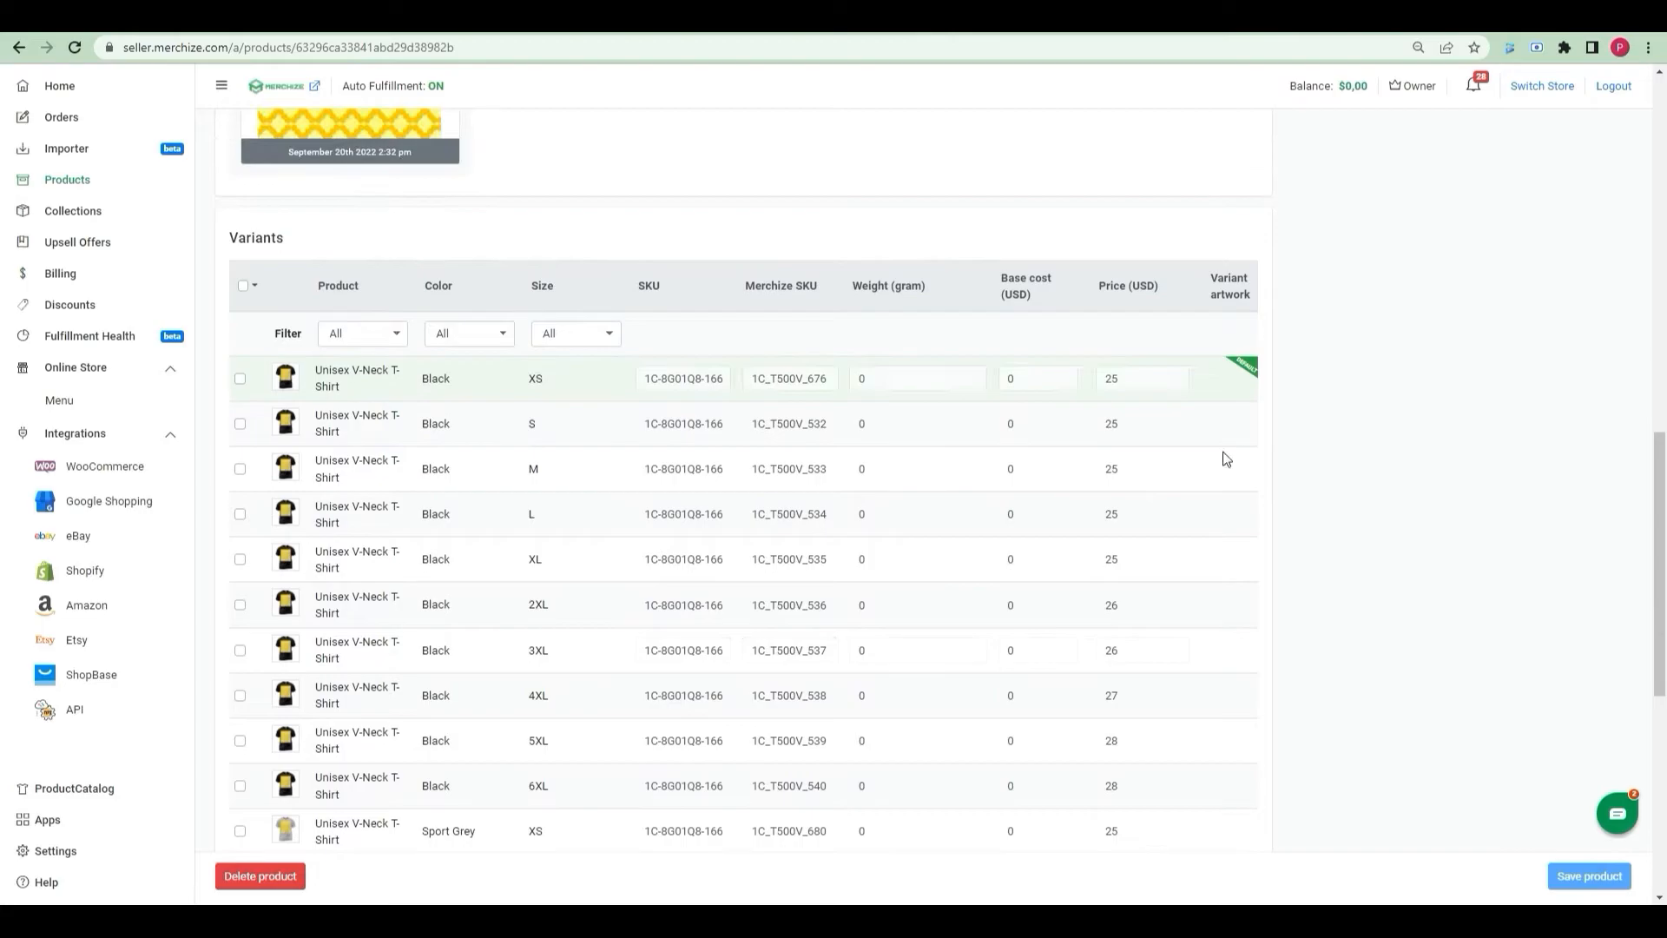
scroll(down, 3)
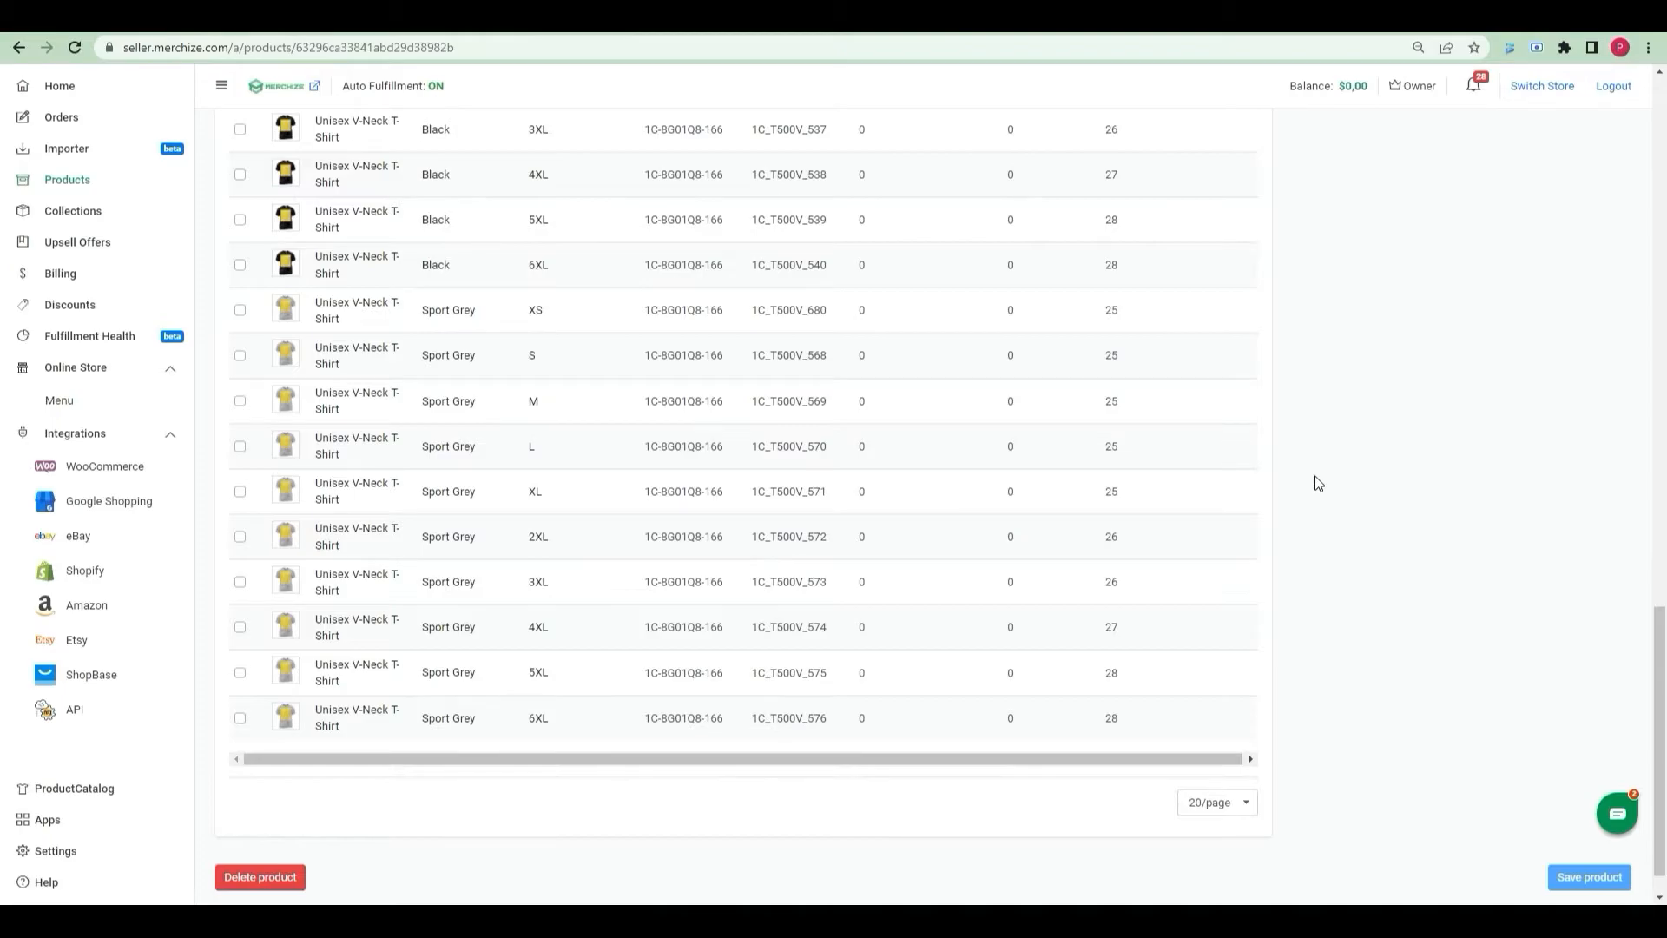
scroll(up, 3)
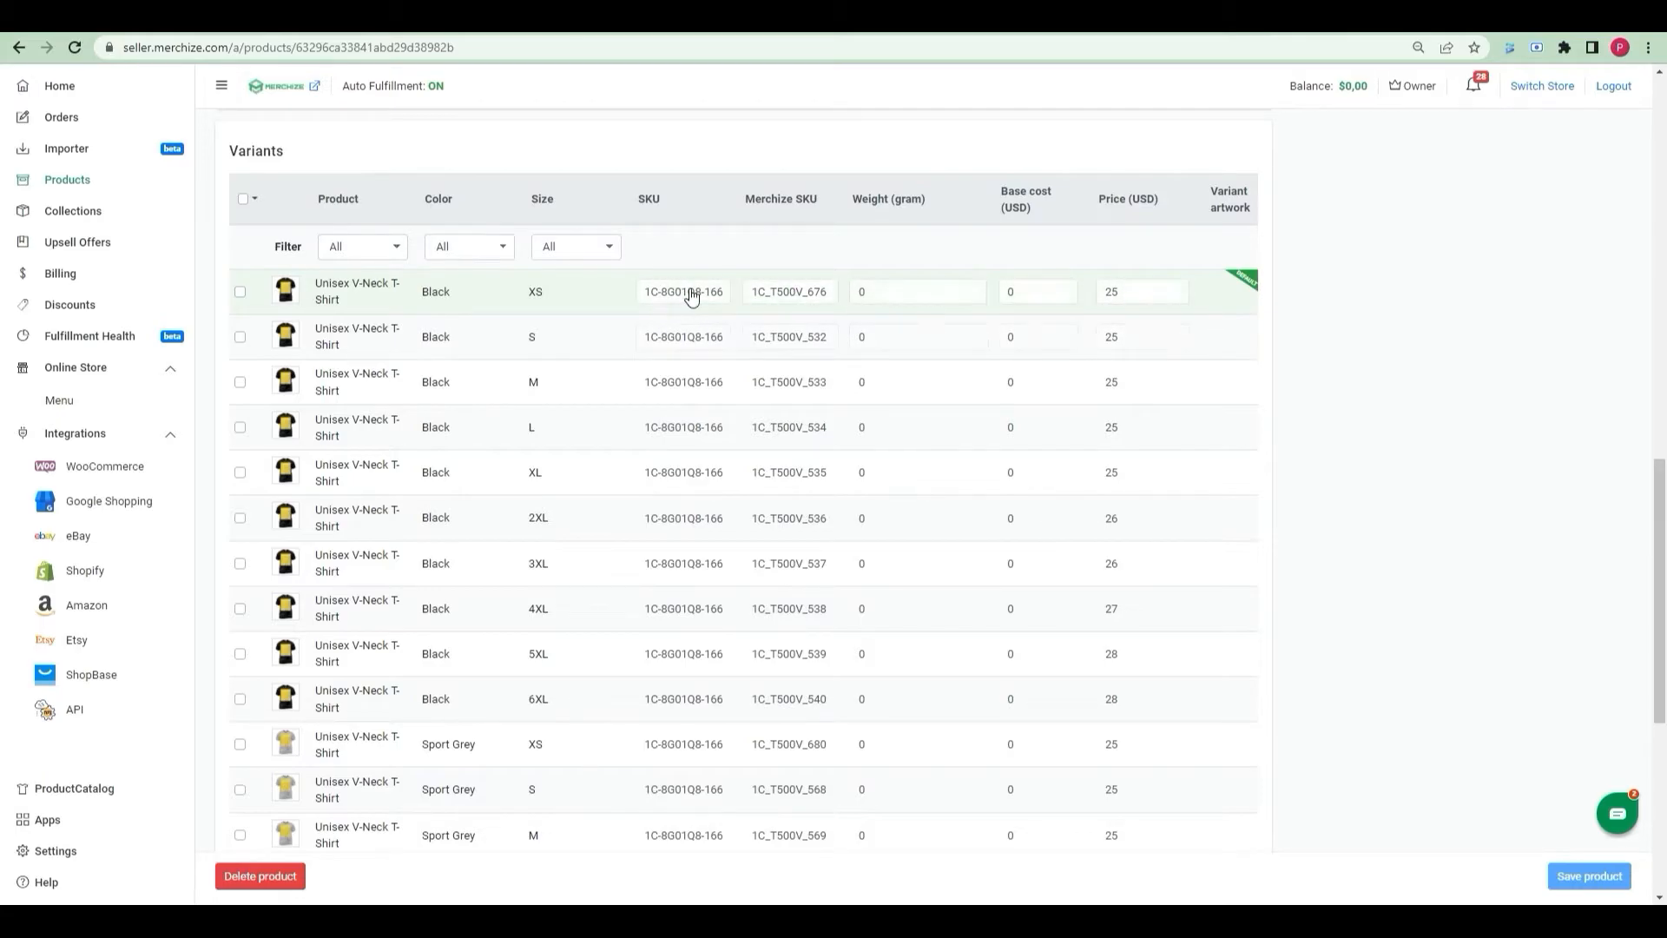
scroll(down, 3)
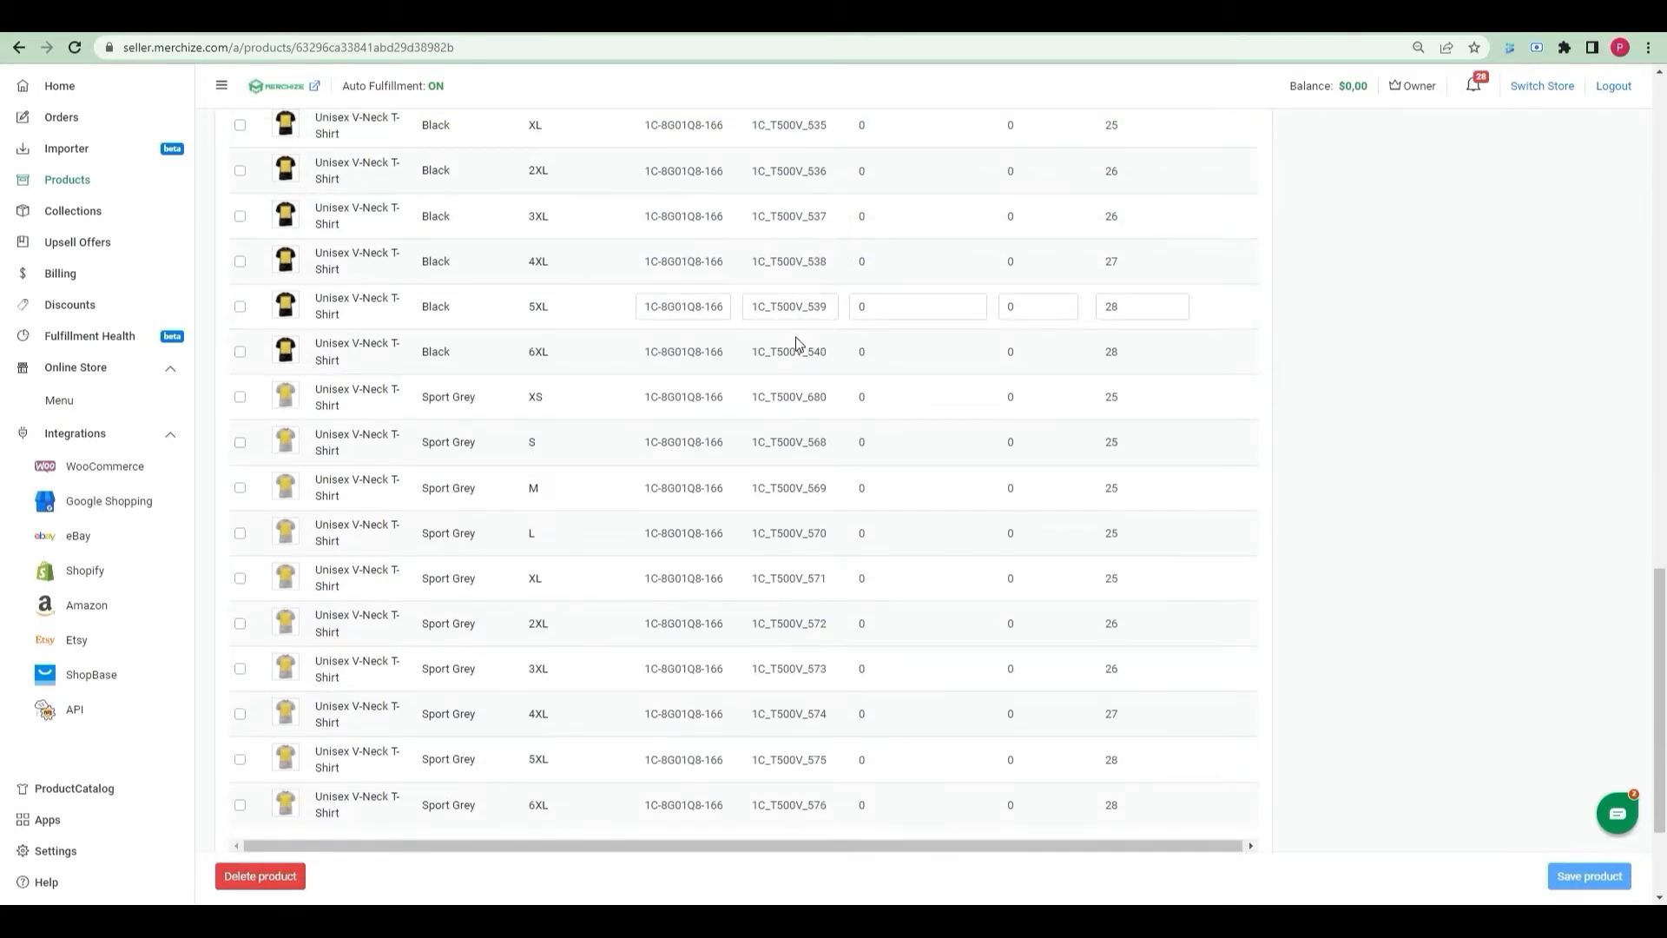
scroll(up, 3)
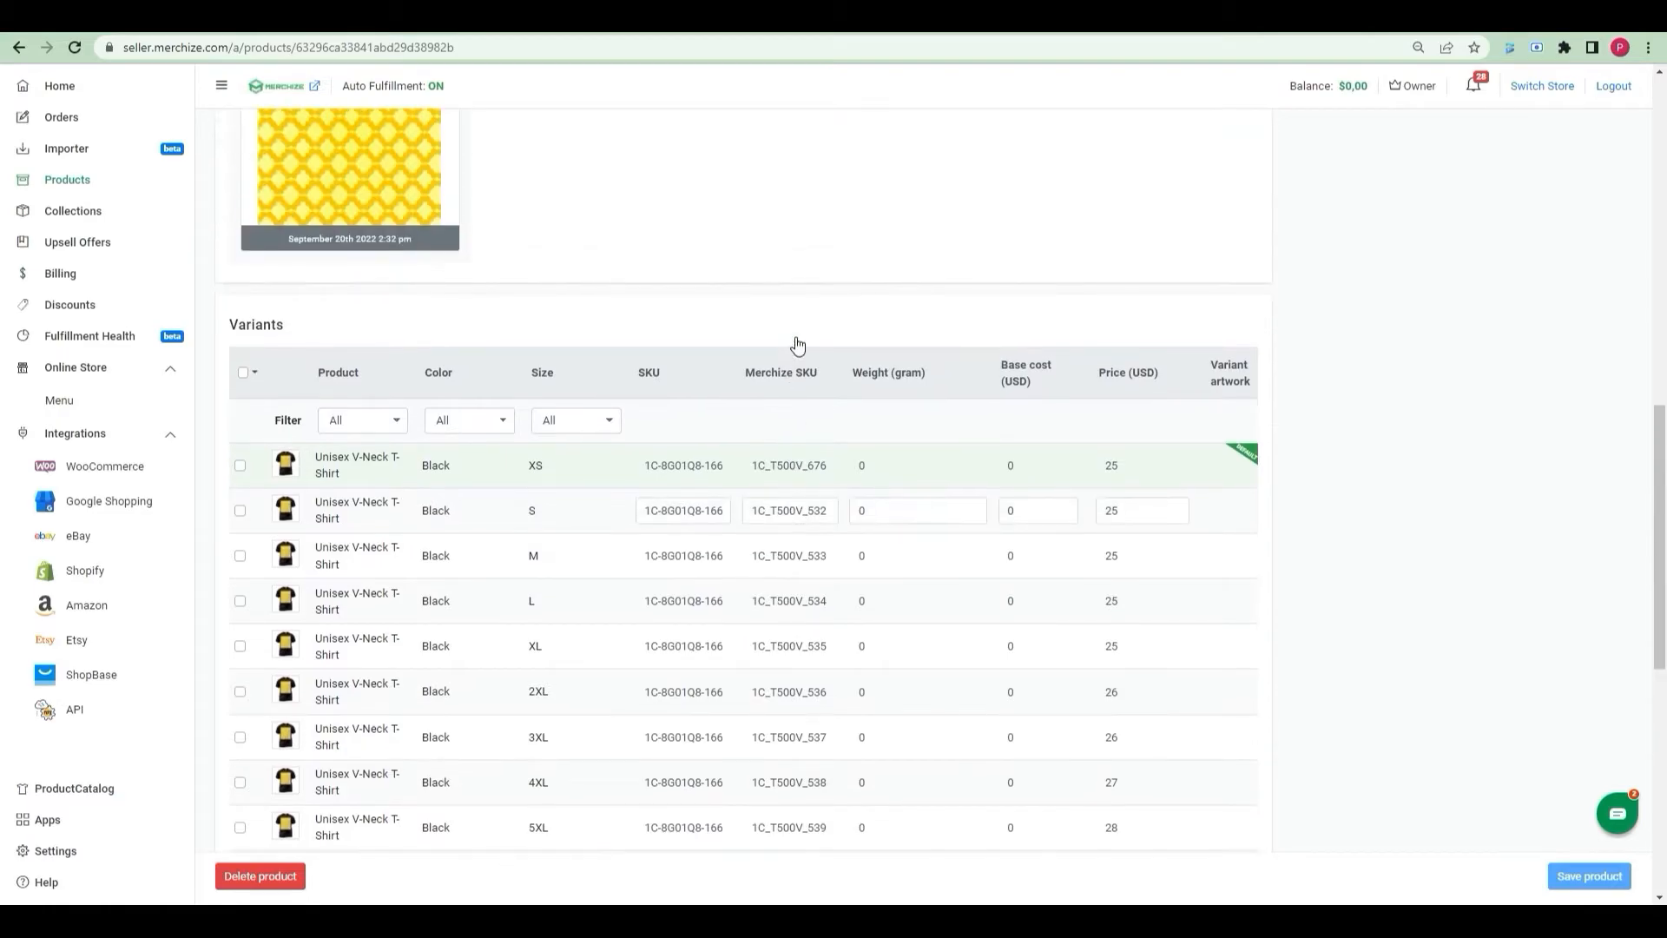
Step: Publish the Unisex T-shirt at $25 to the bliss-pn store under Connected Platforms
scroll(up, 3)
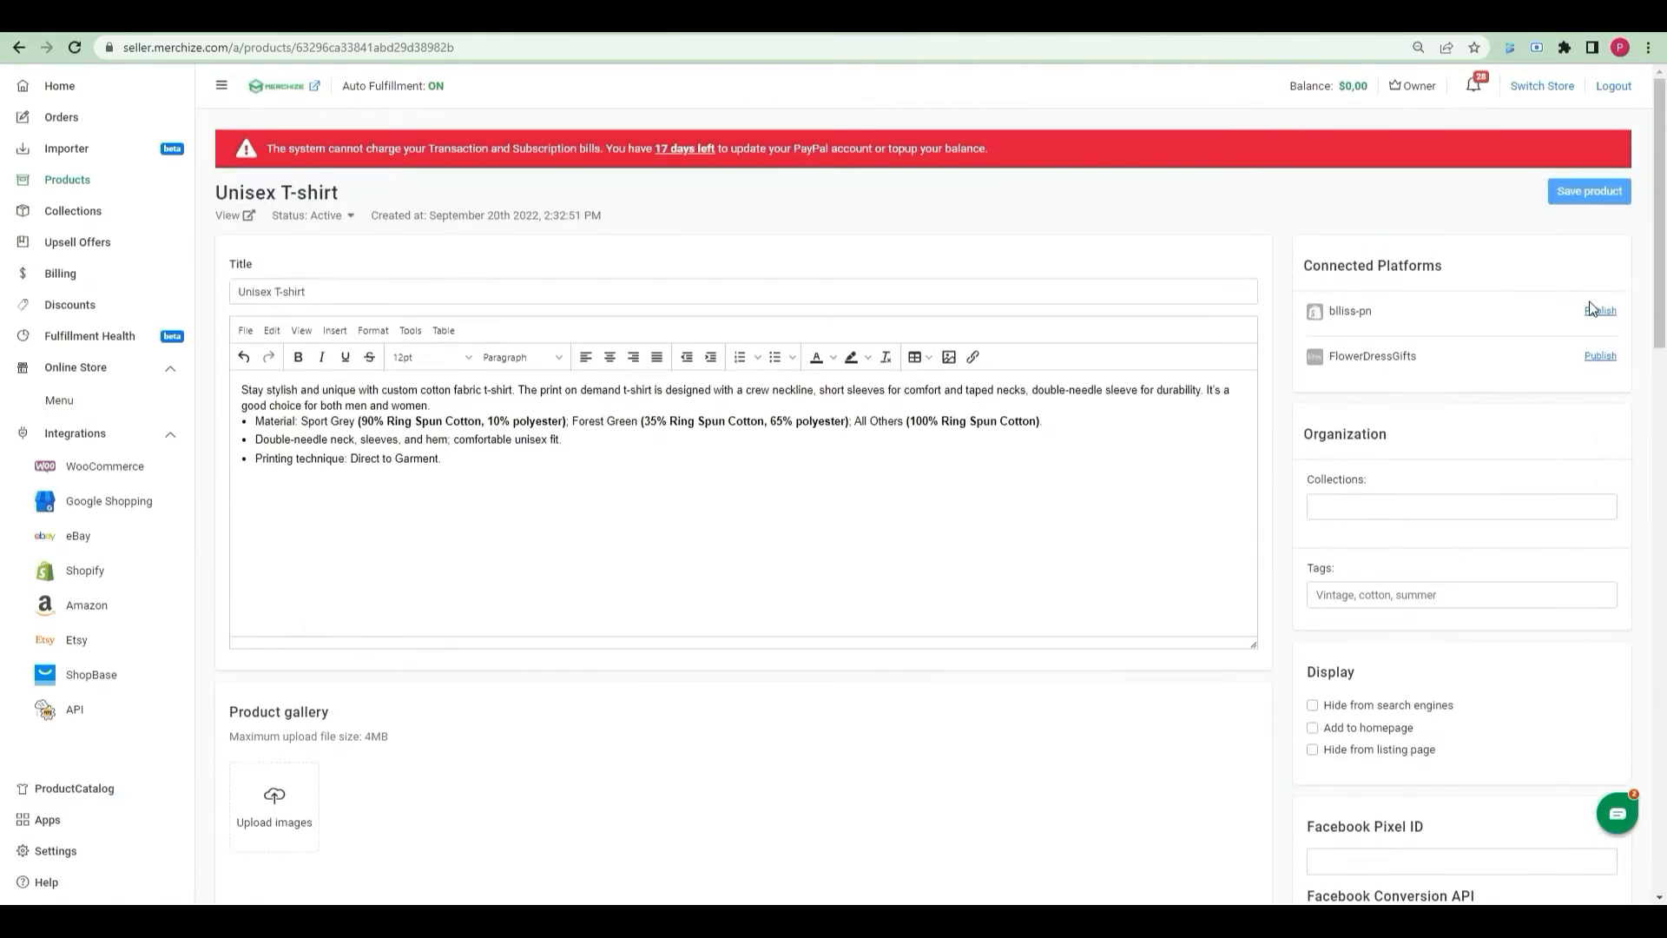
mouse_move(1423, 326)
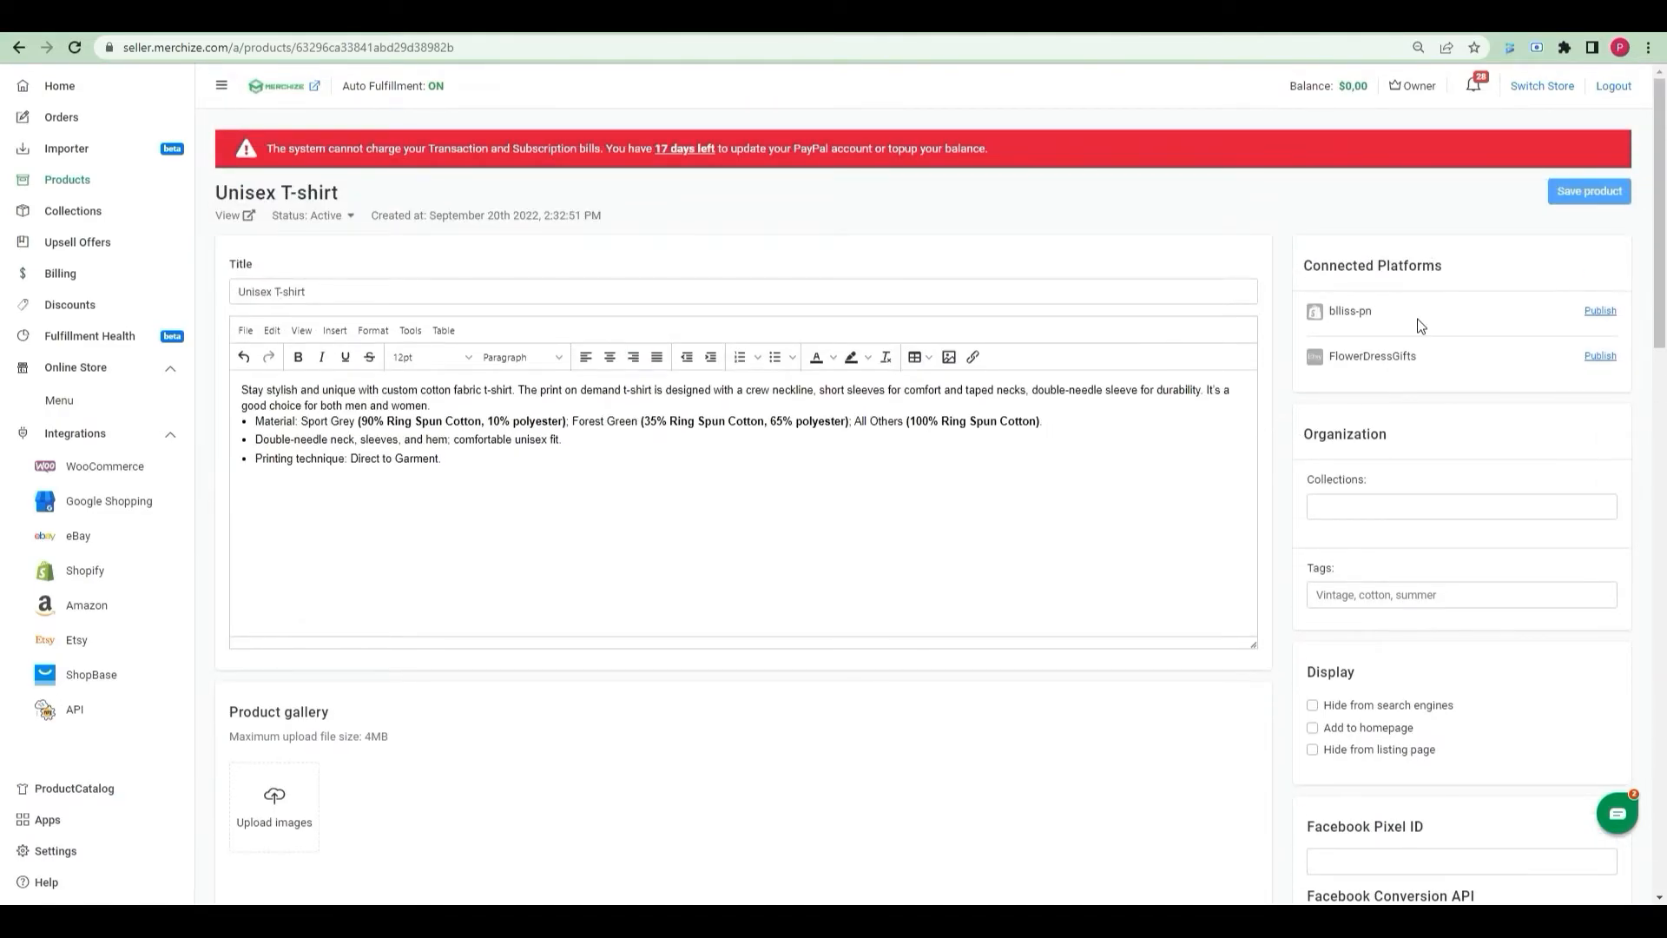
click(1600, 309)
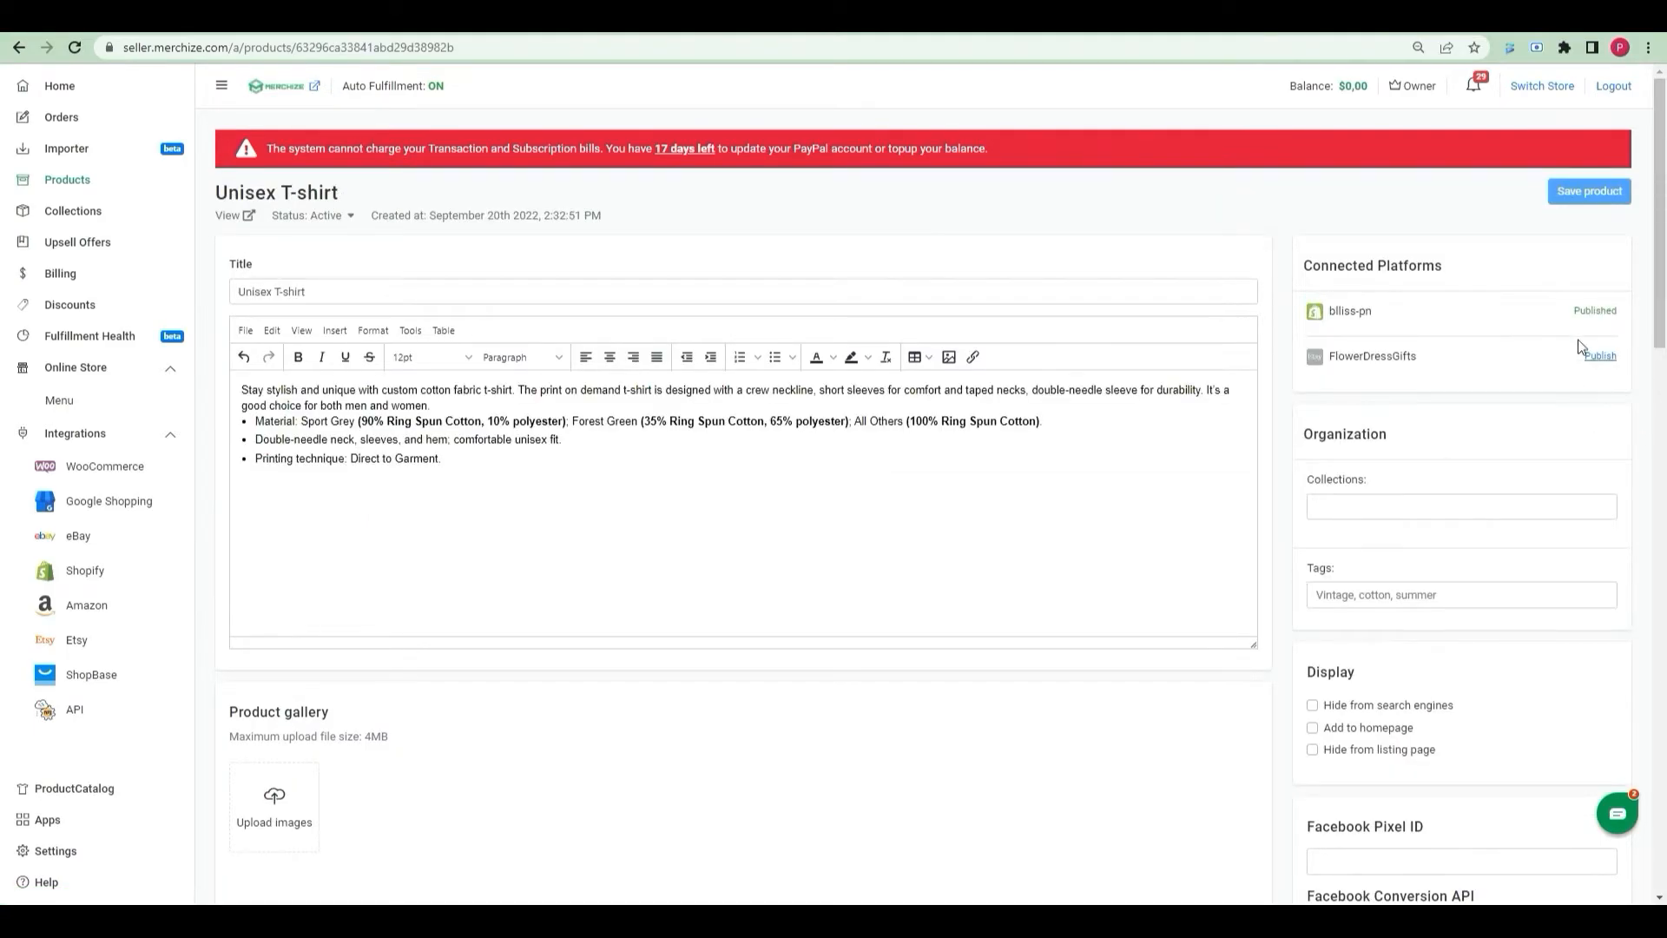
mouse_move(1622, 296)
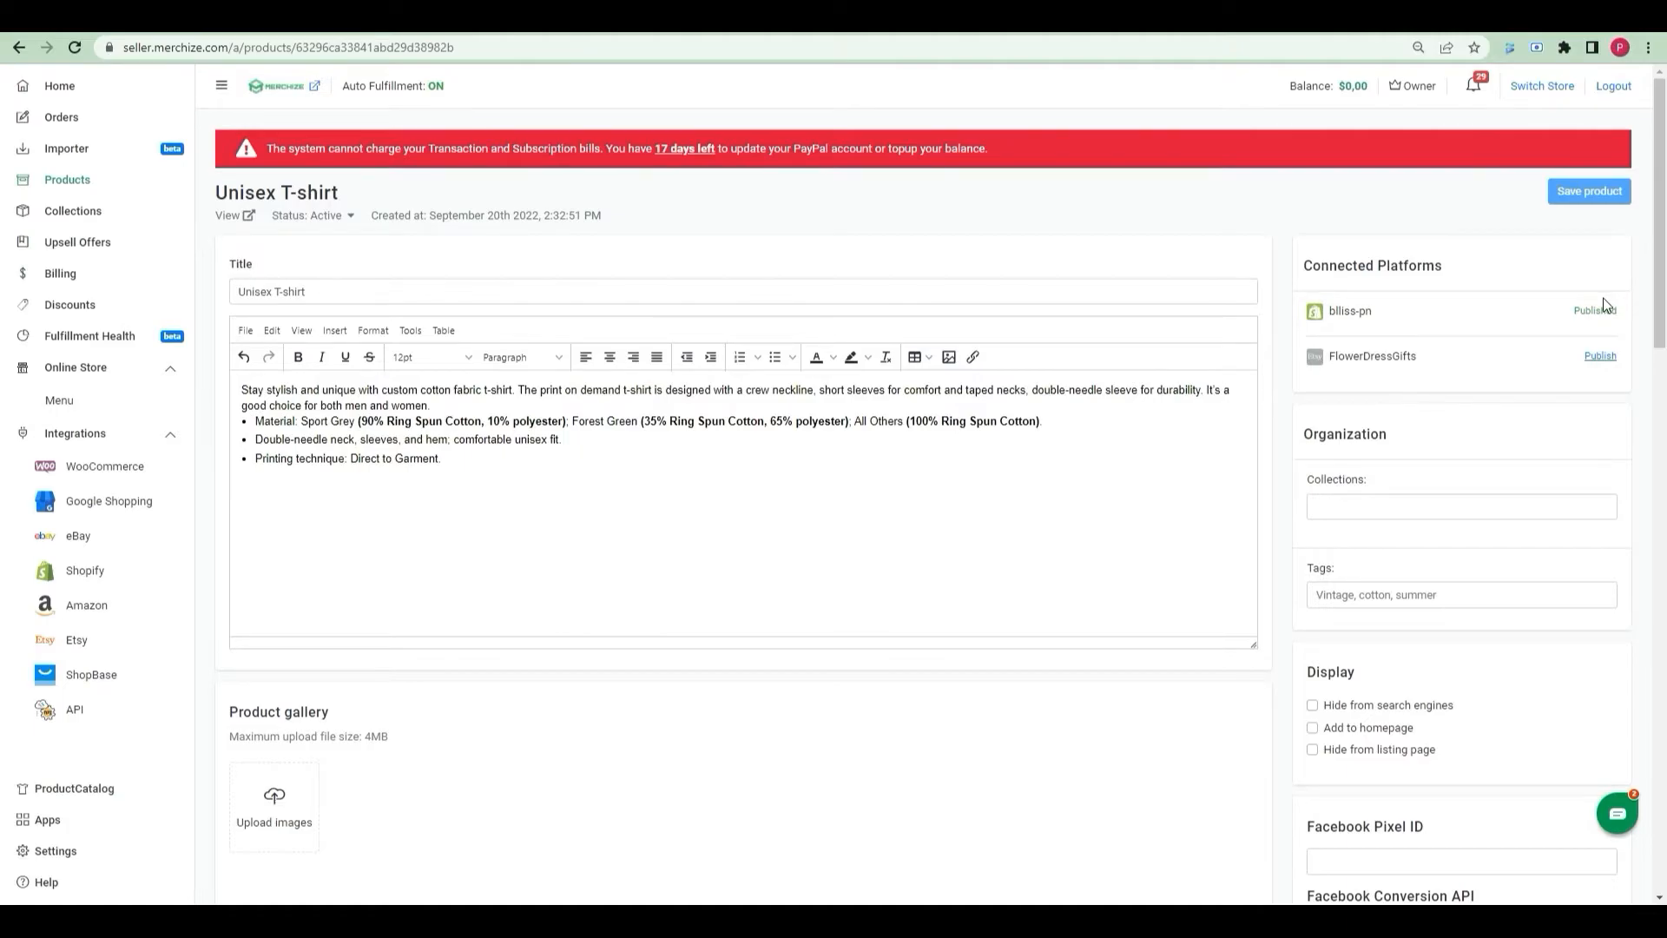
click(66, 178)
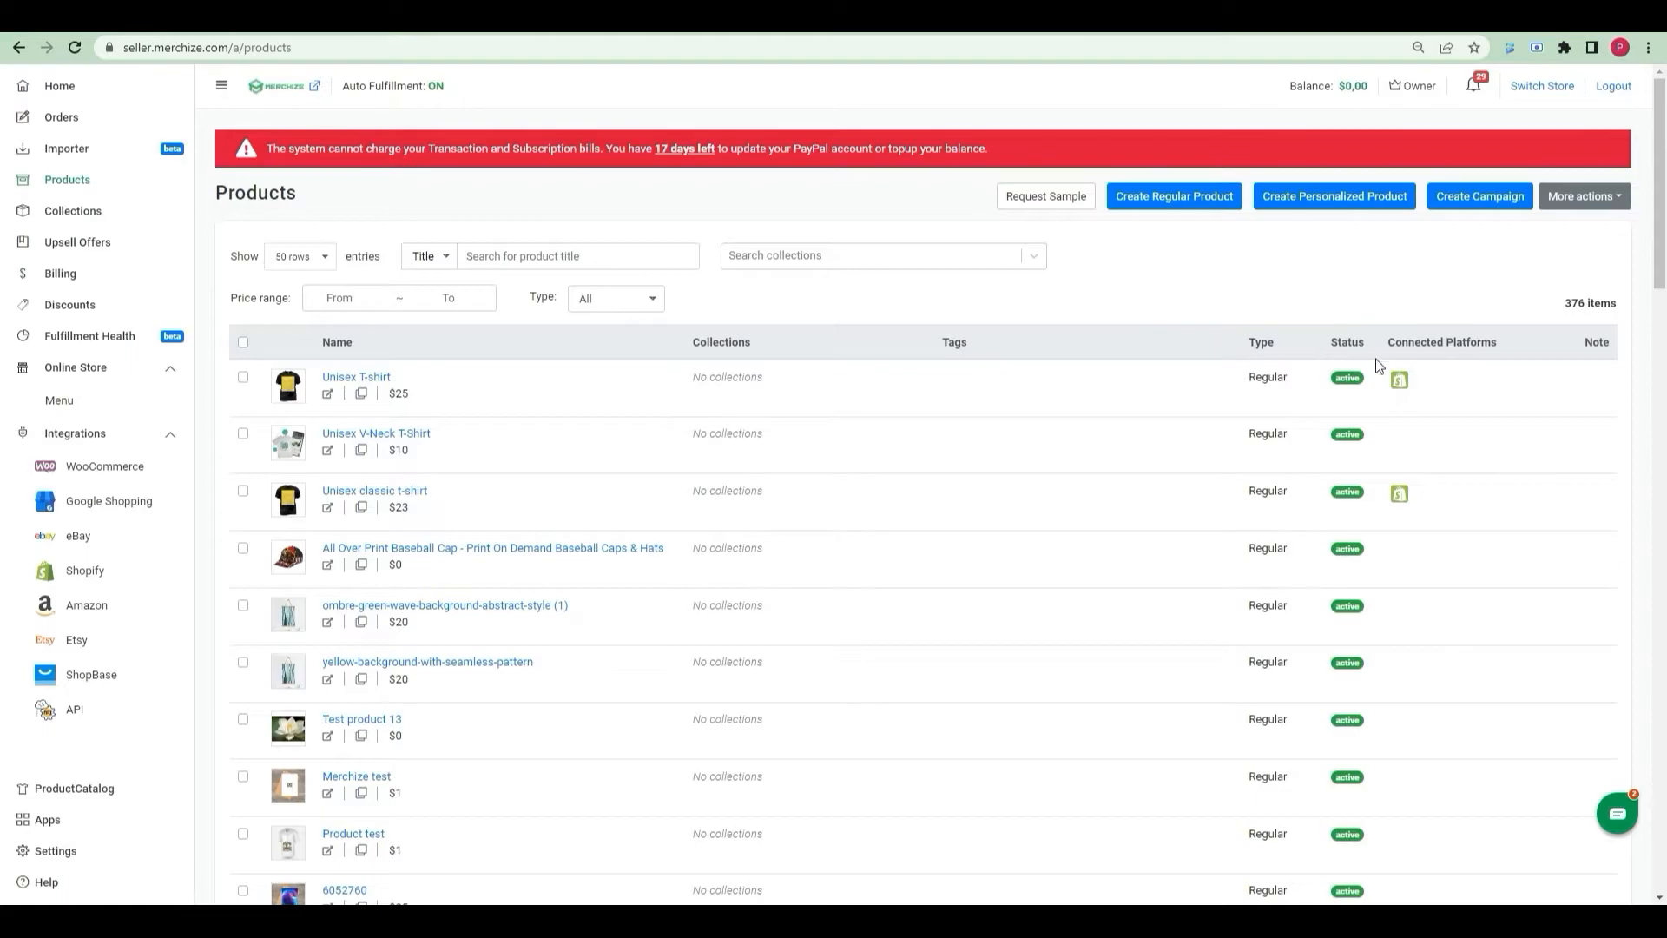
mouse_move(841, 201)
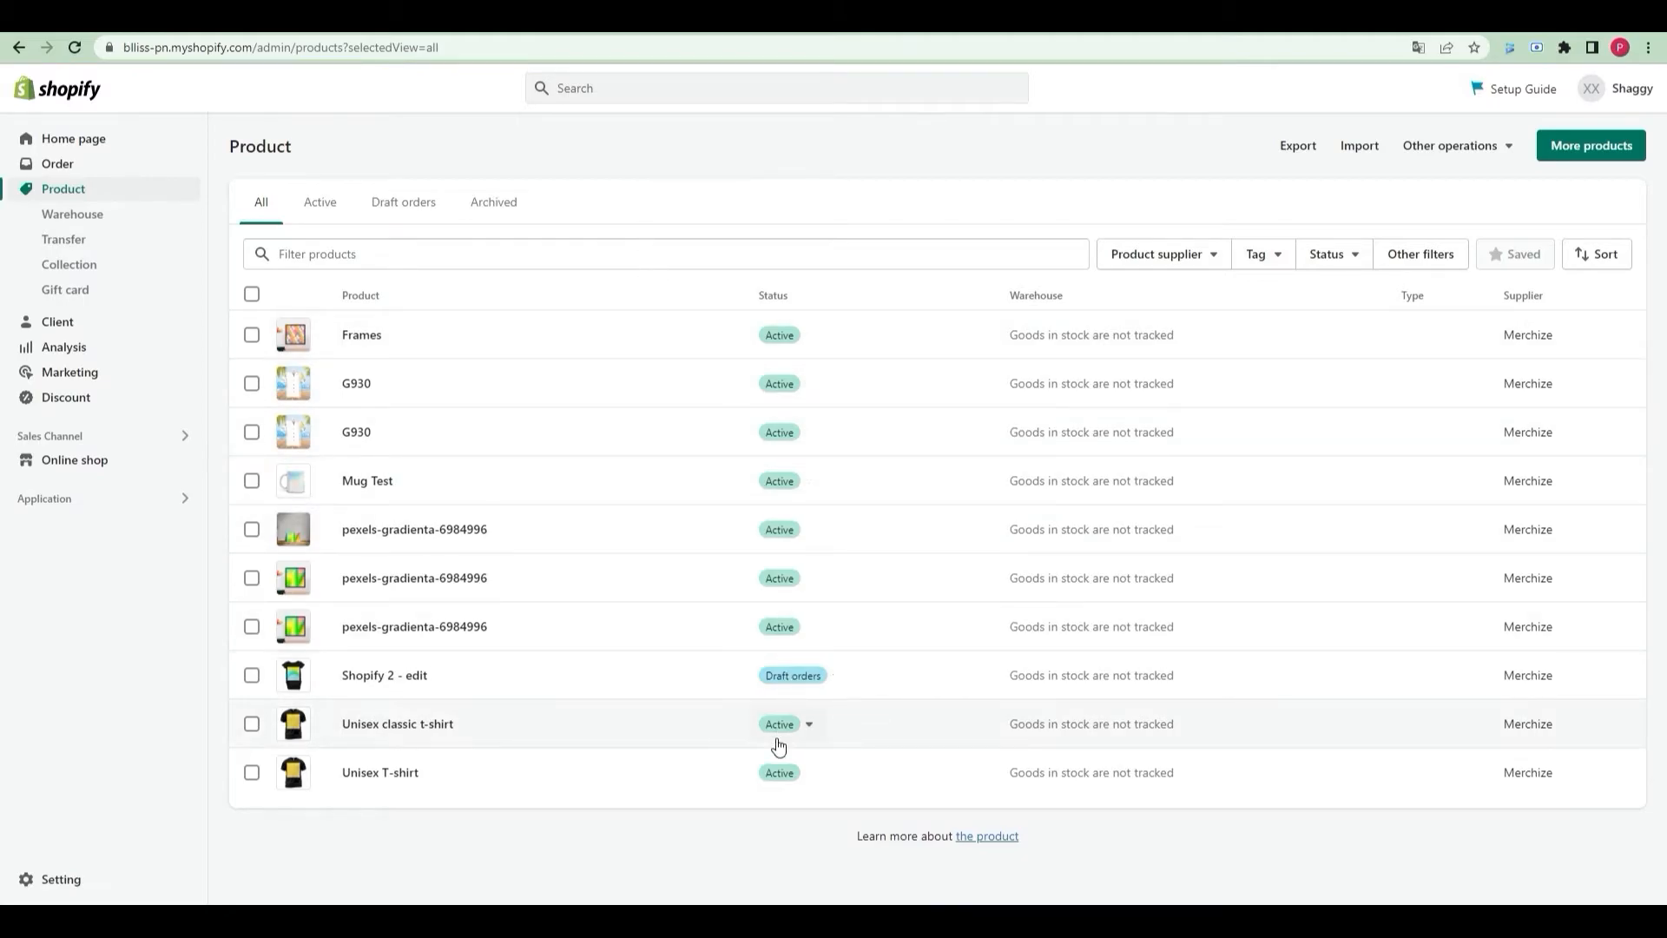
mouse_move(439, 771)
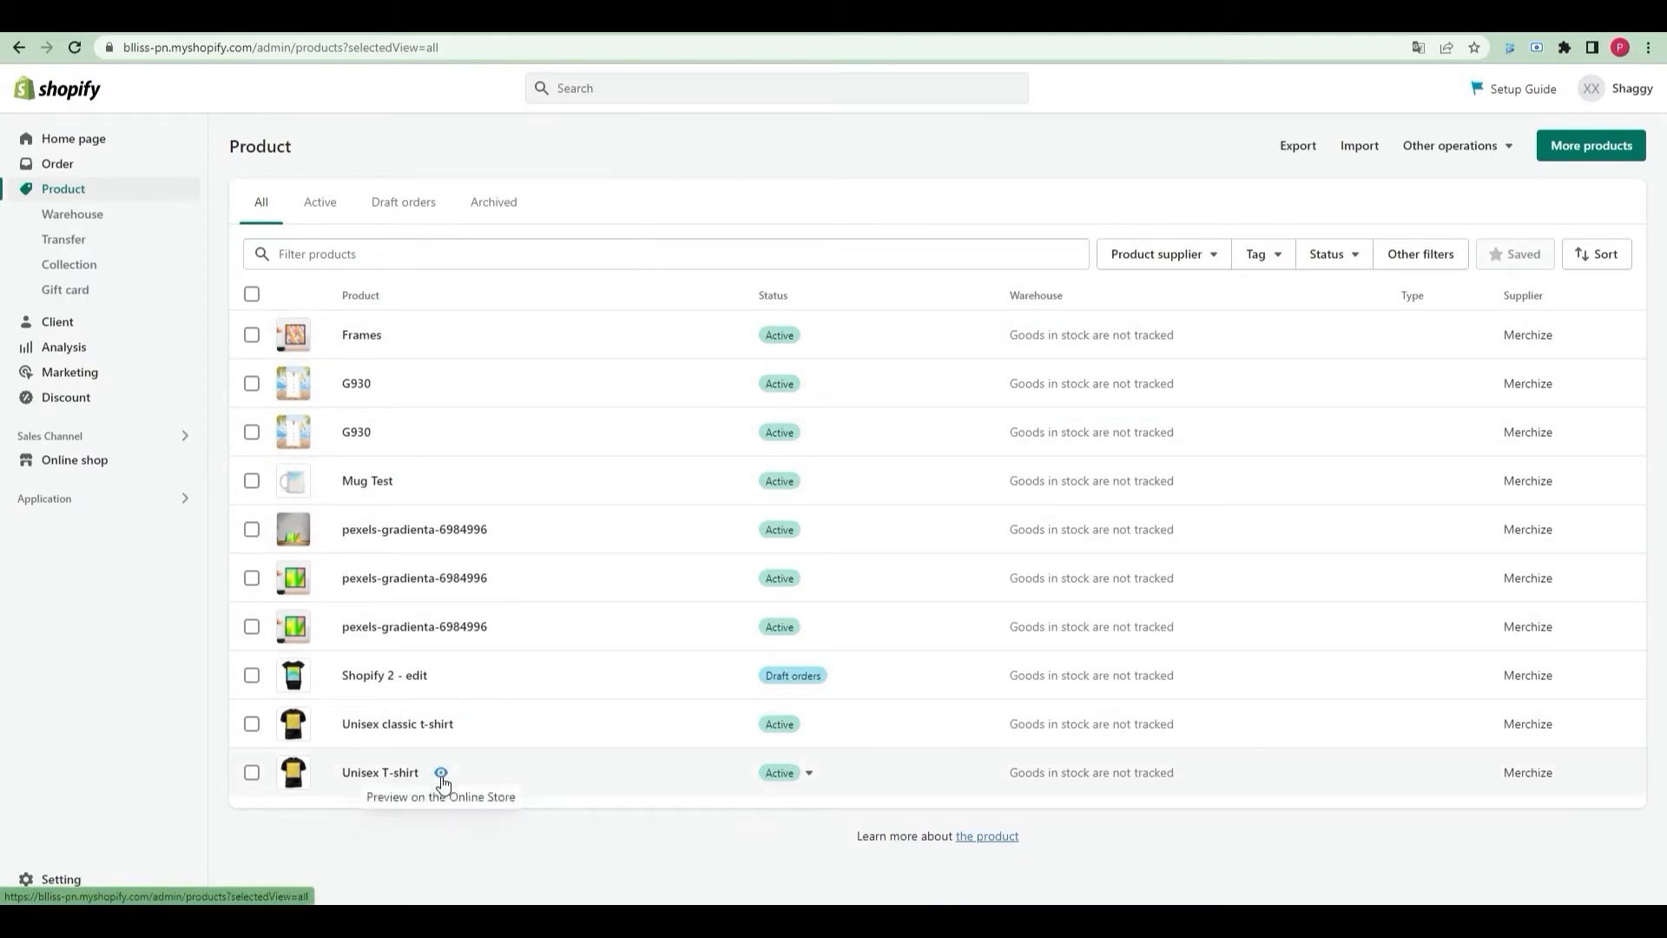
Step: Preview the Unisex T-shirt on the bliss-pn storefront at $25.00 in Sport Grey
click(439, 771)
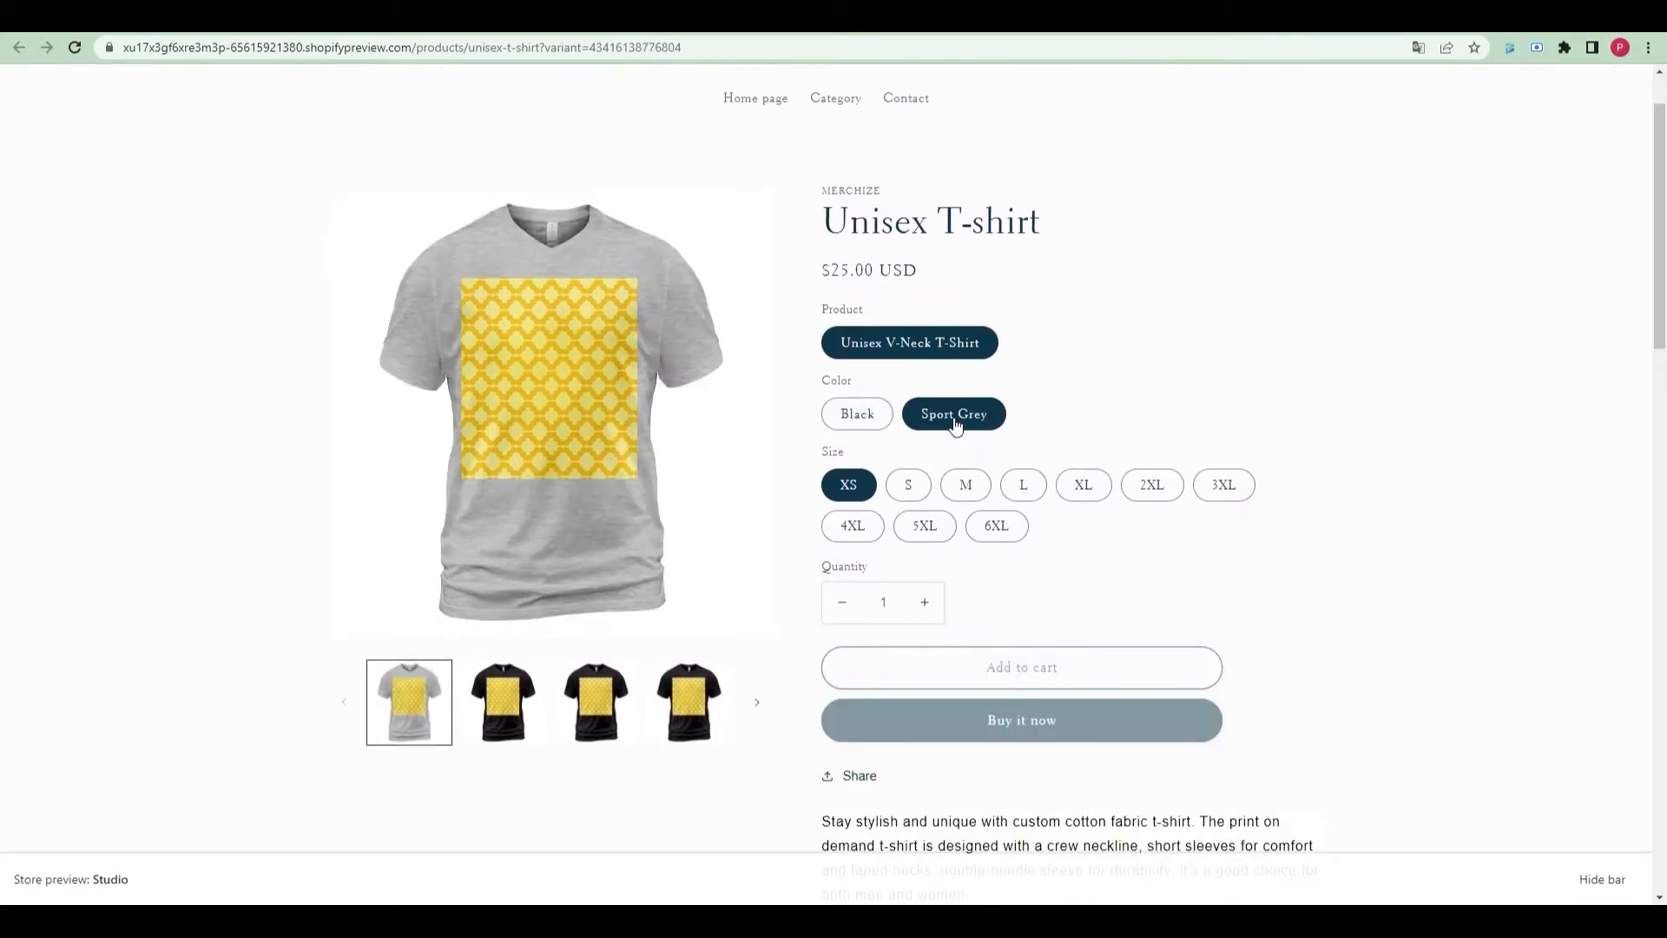
Step: Show the Sport Grey colour variant of the Unisex T-shirt on the storefront preview
click(856, 413)
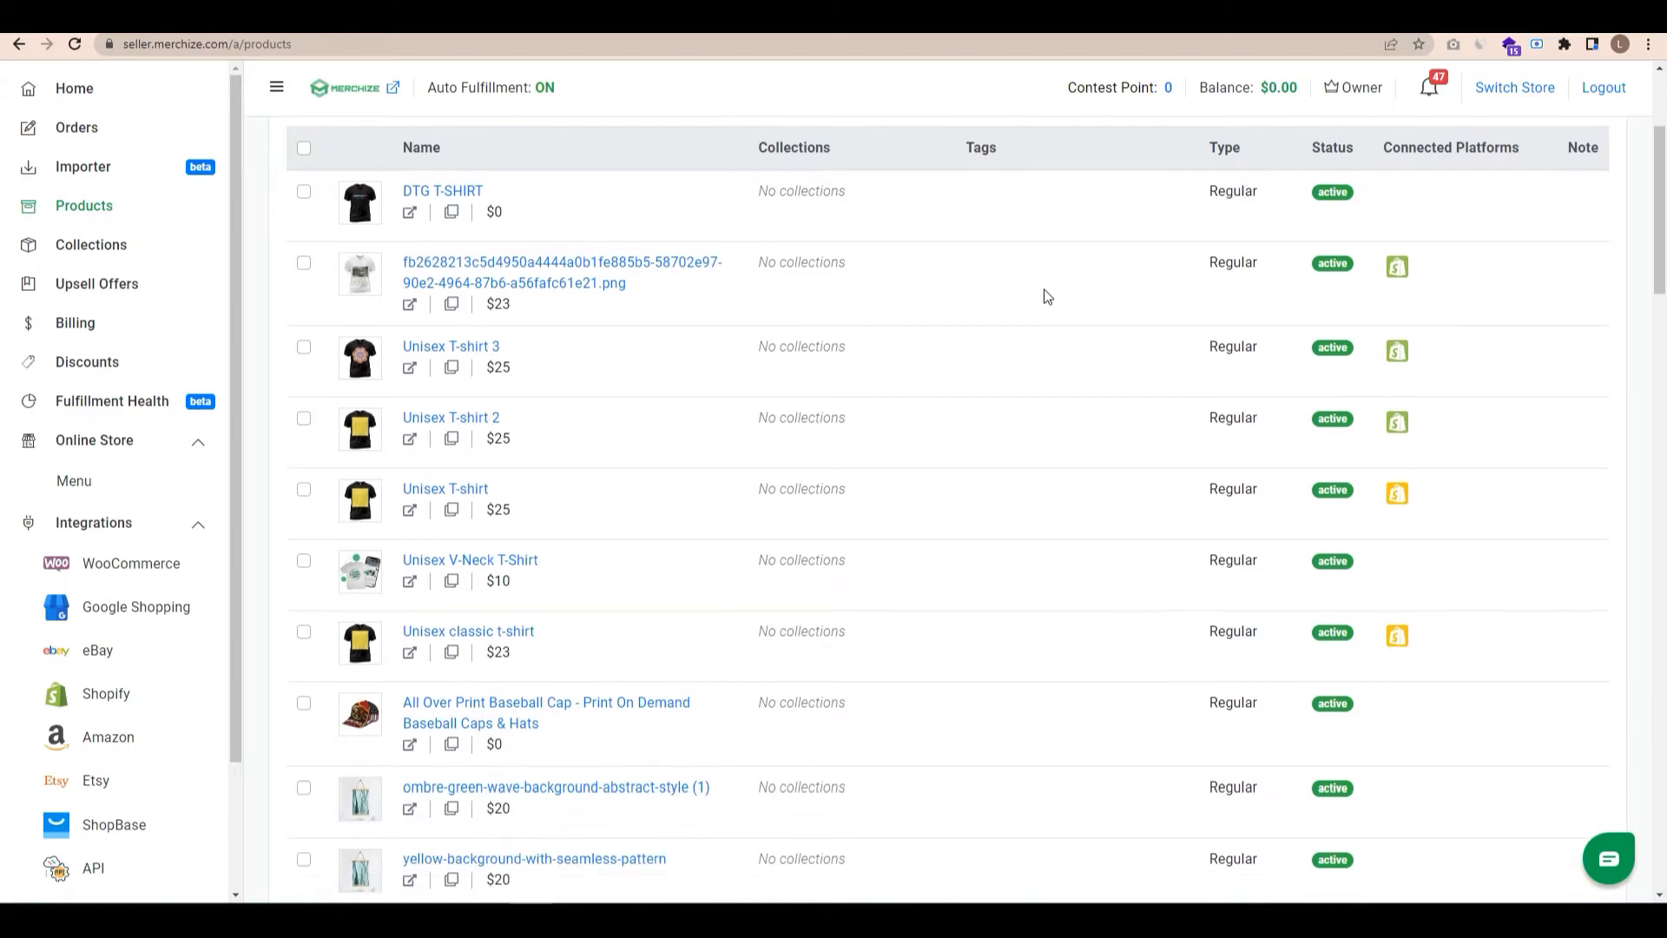
Step: With Tiles, Landscape and Landscape Full Framed Canvas ticked, choose List Products on Channels from Actions
scroll(down, 3)
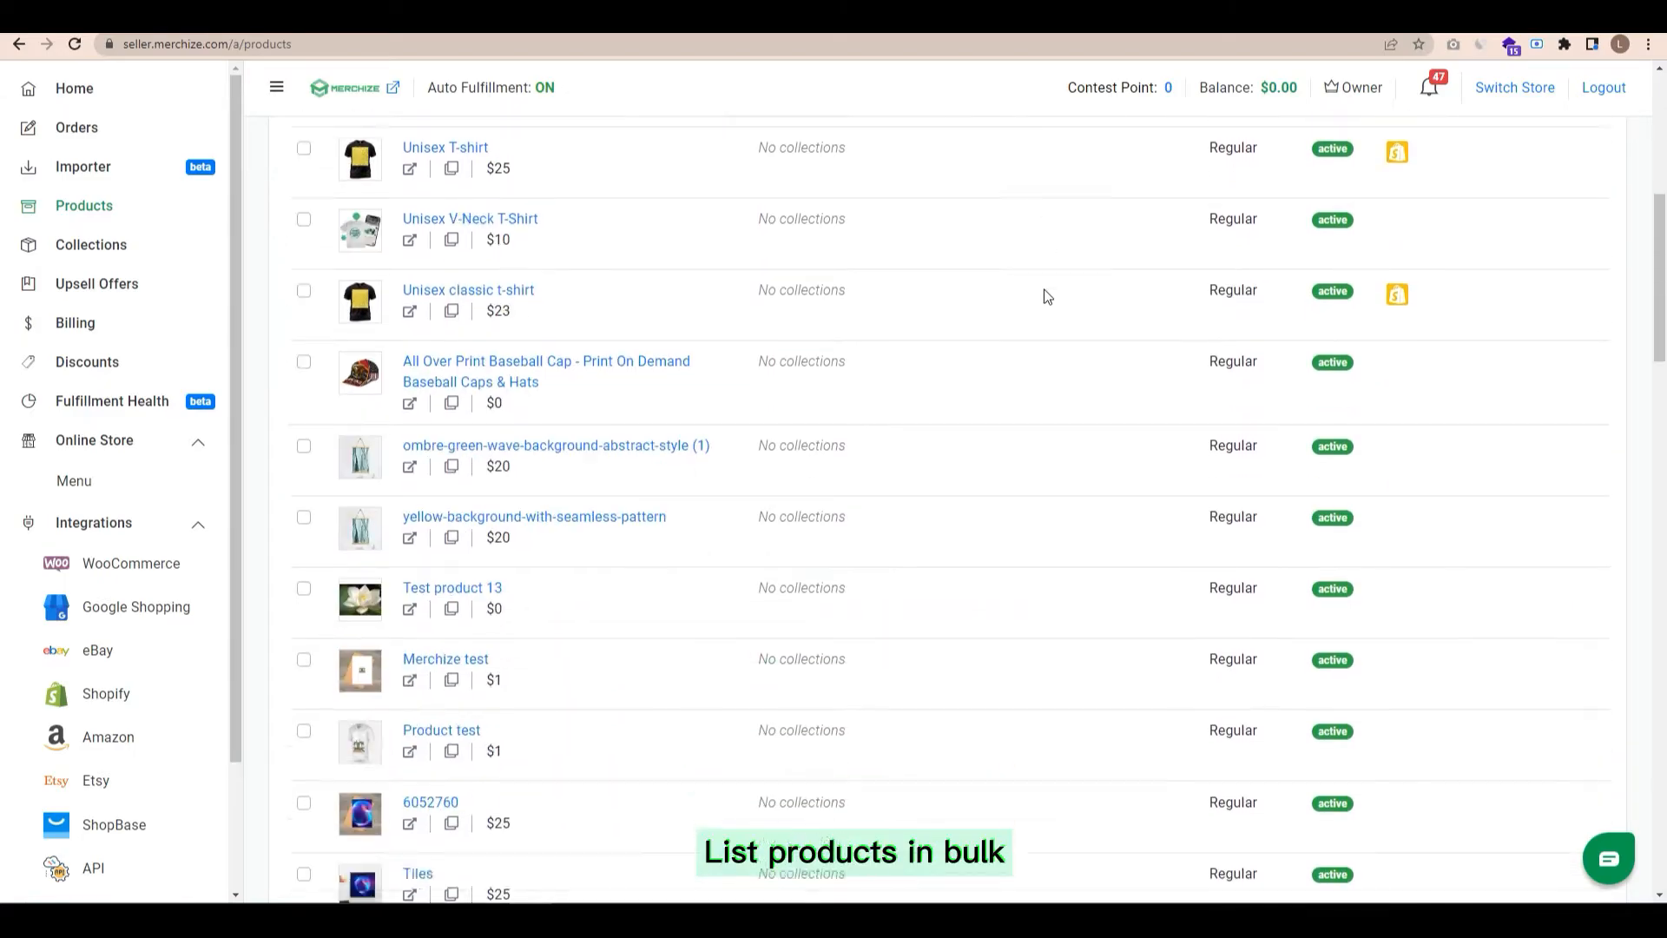
scroll(down, 3)
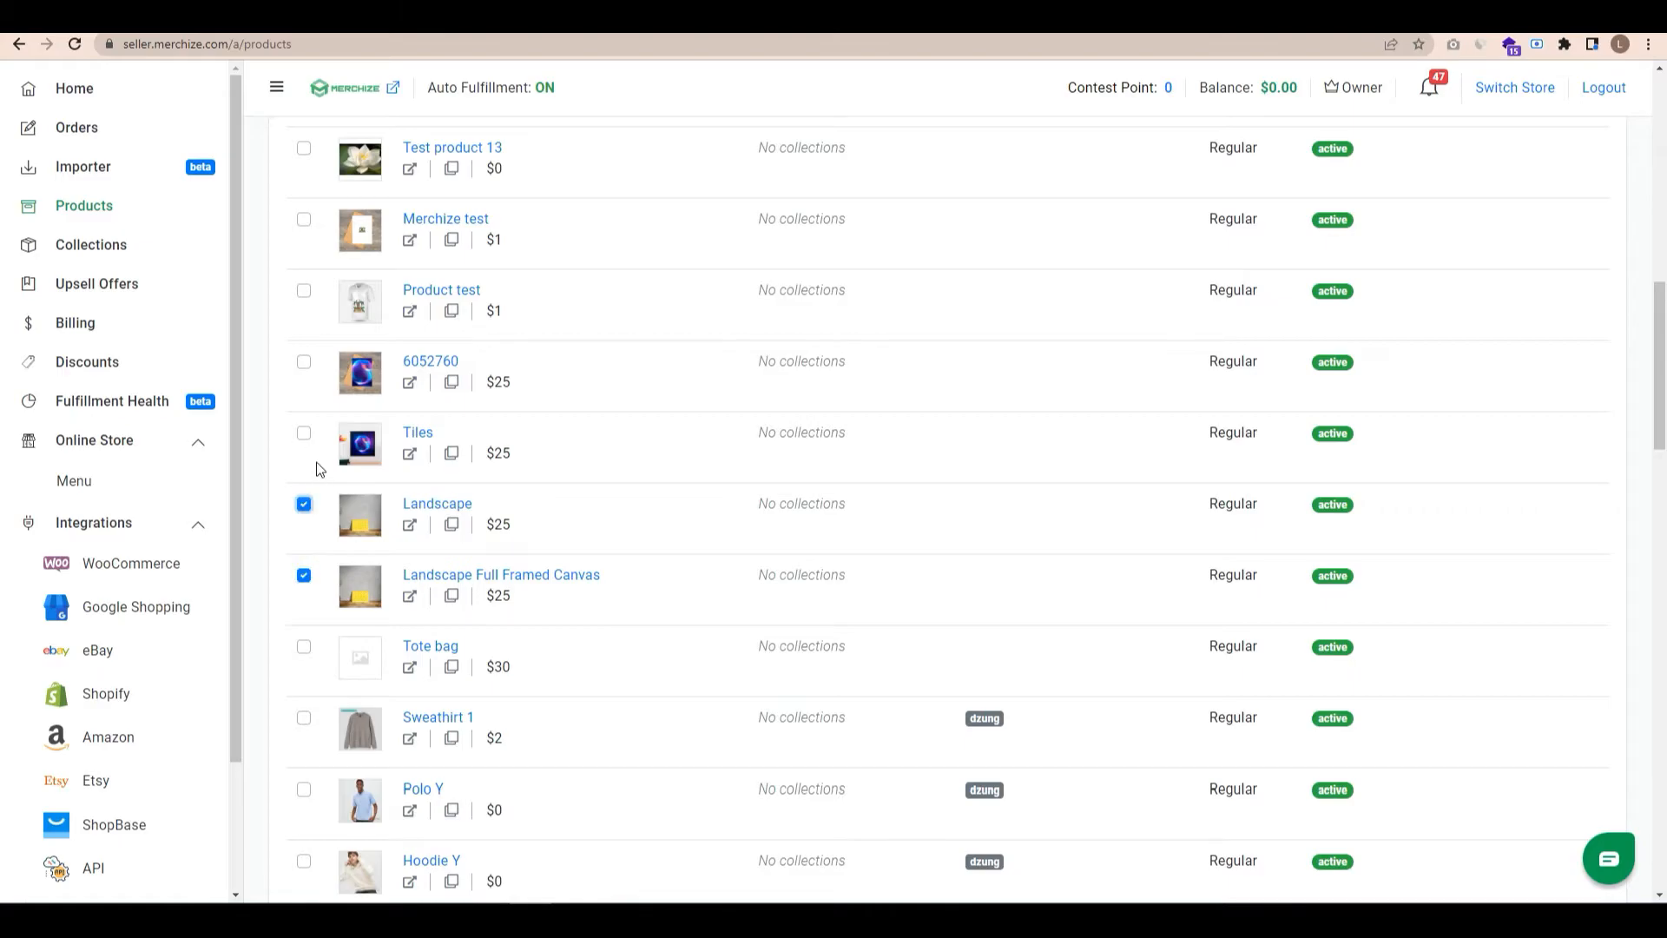
scroll(up, 3)
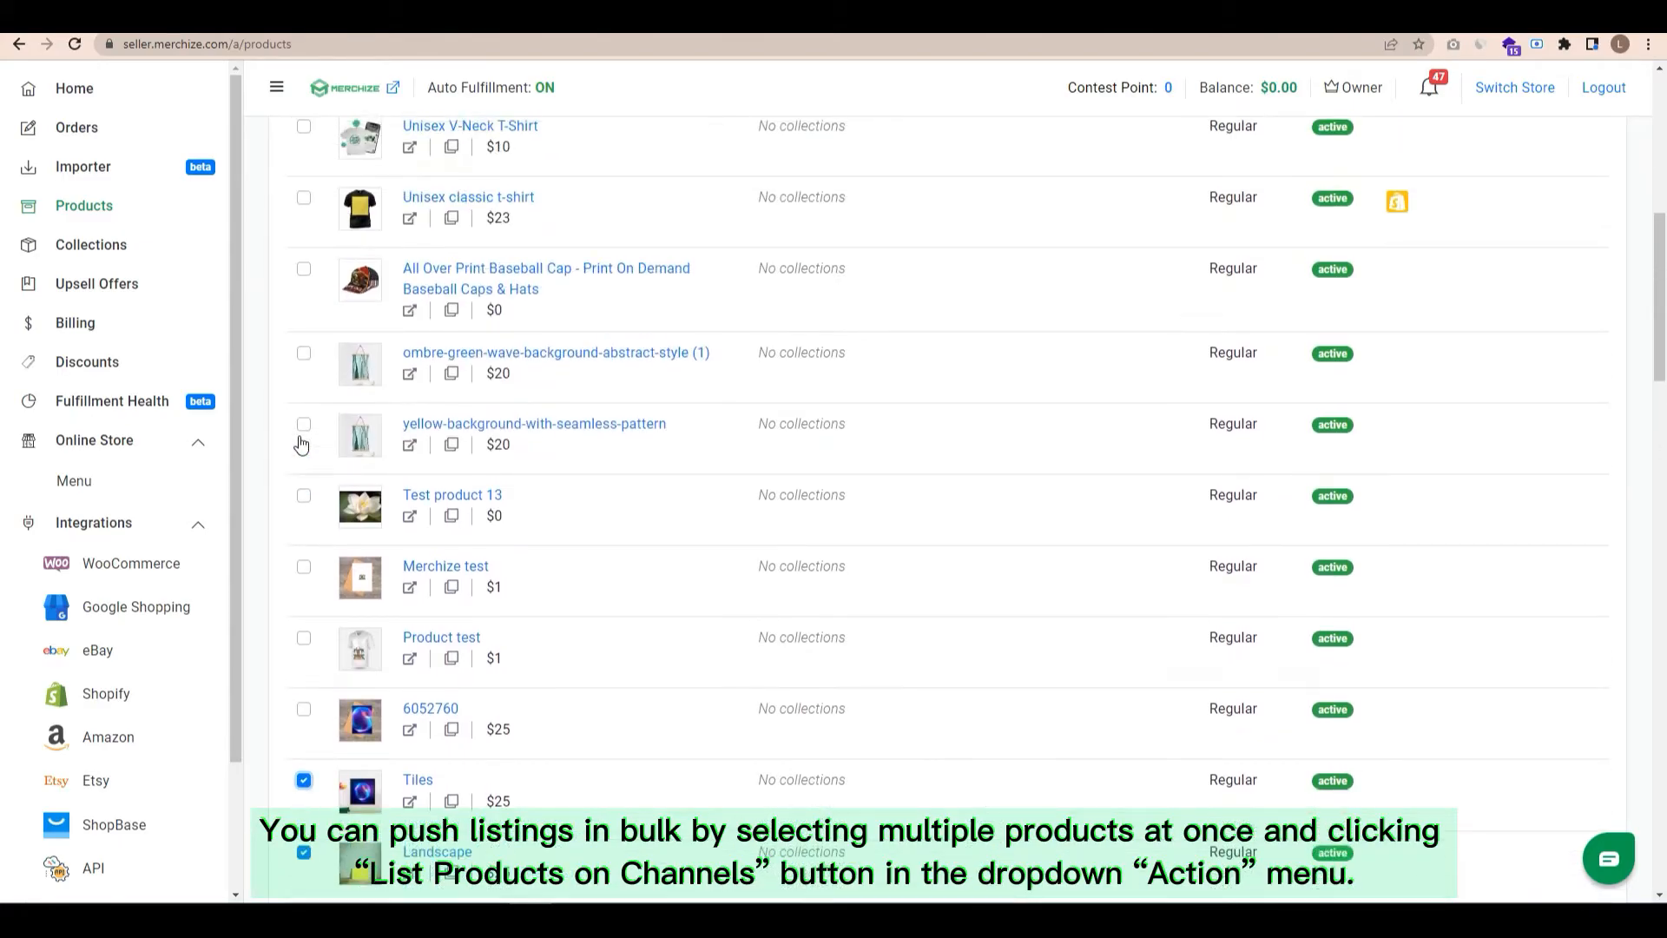
click(366, 146)
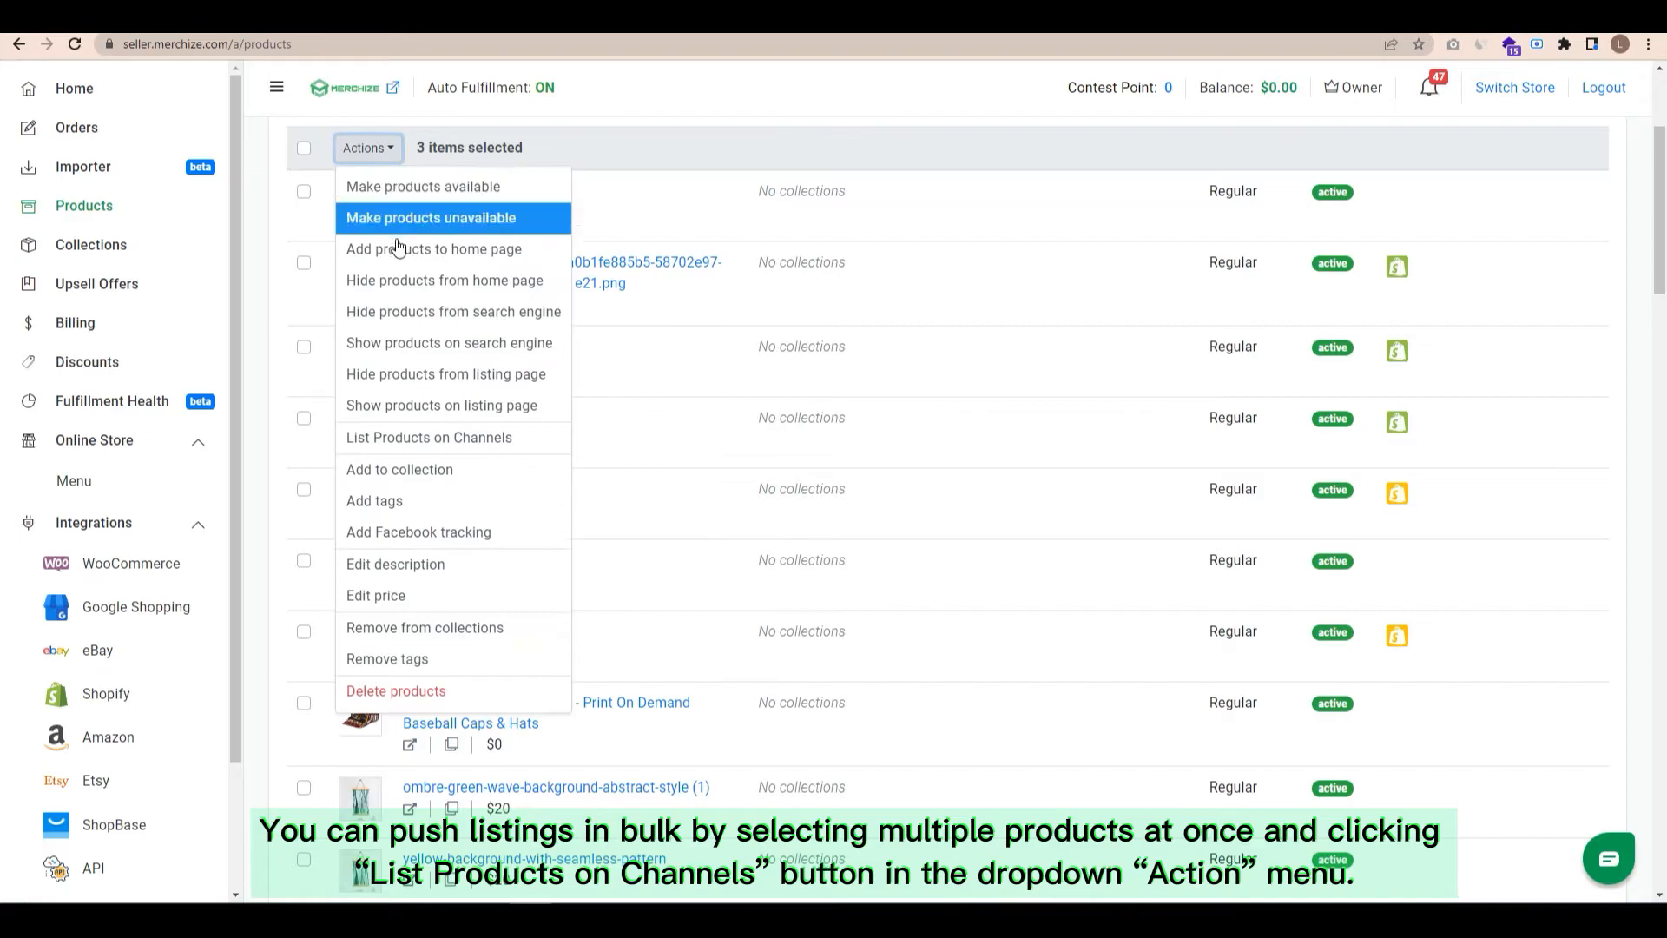
click(429, 438)
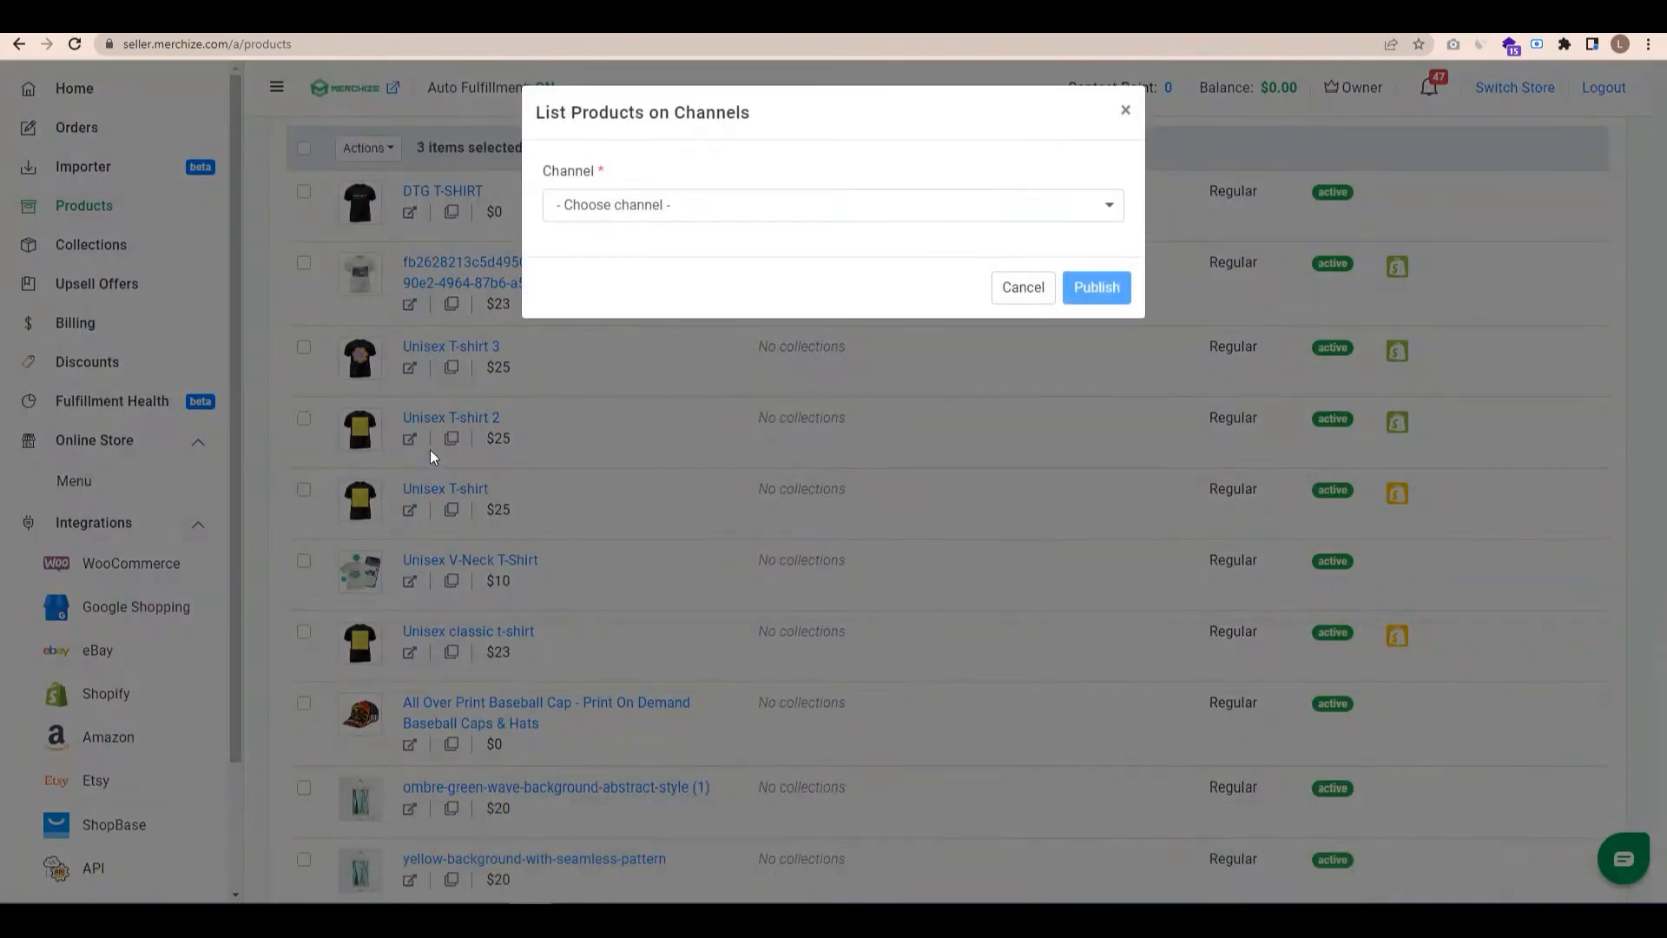
Step: Publish the three products to the Shopify channel on the connected bliss-pn store
click(832, 205)
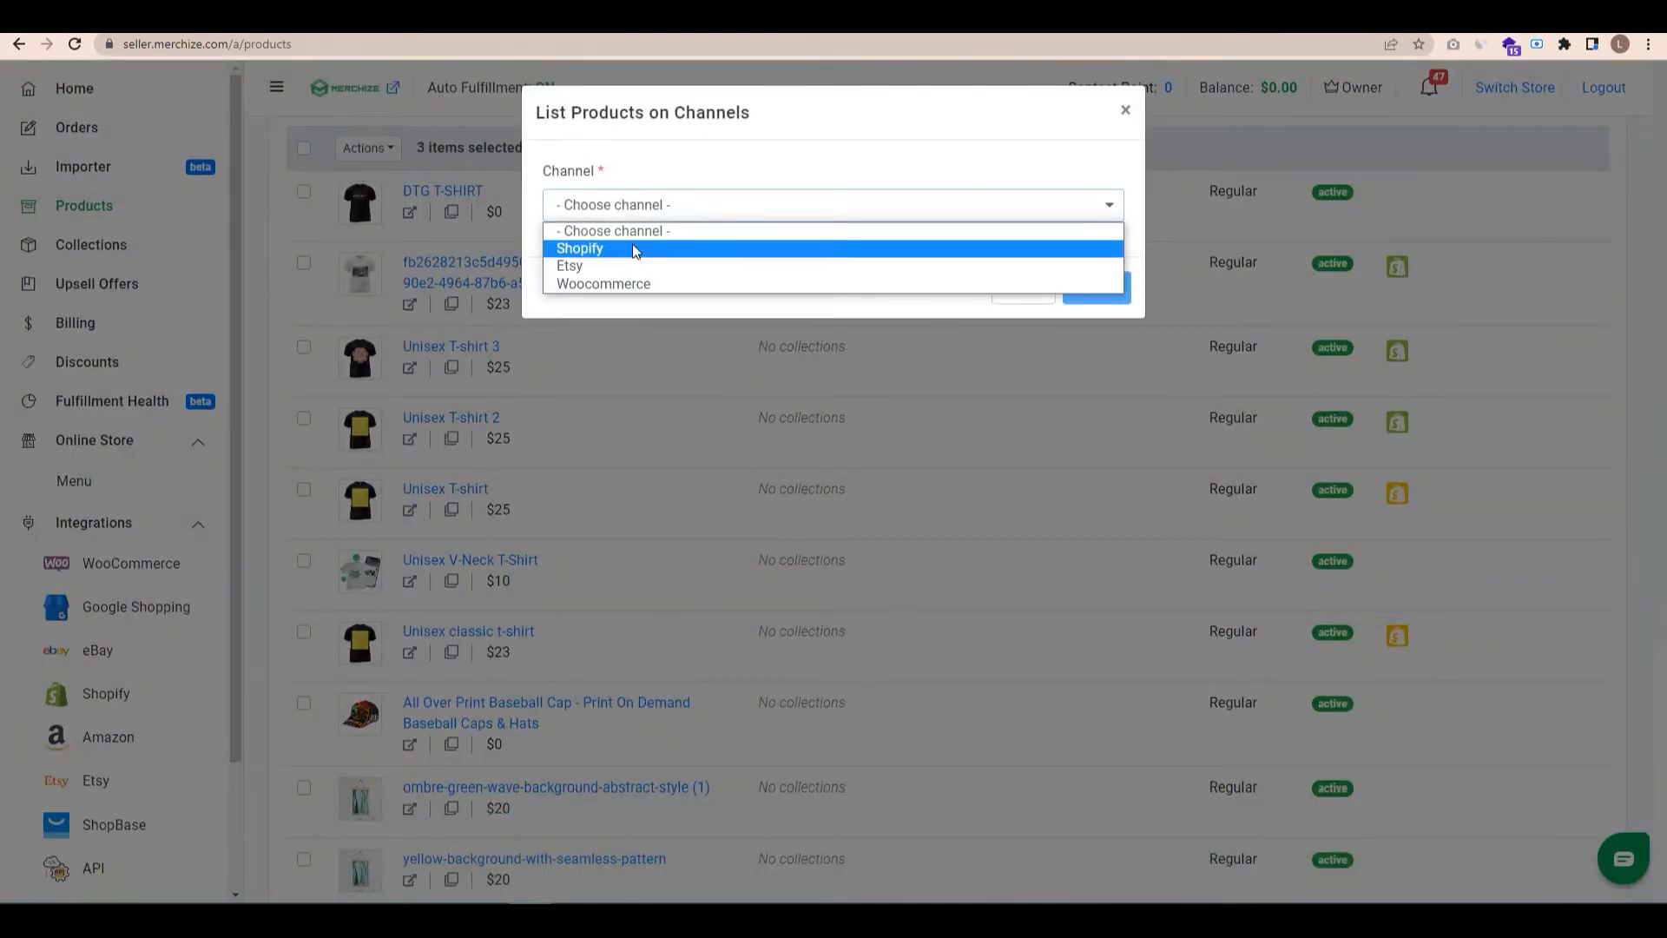
click(580, 249)
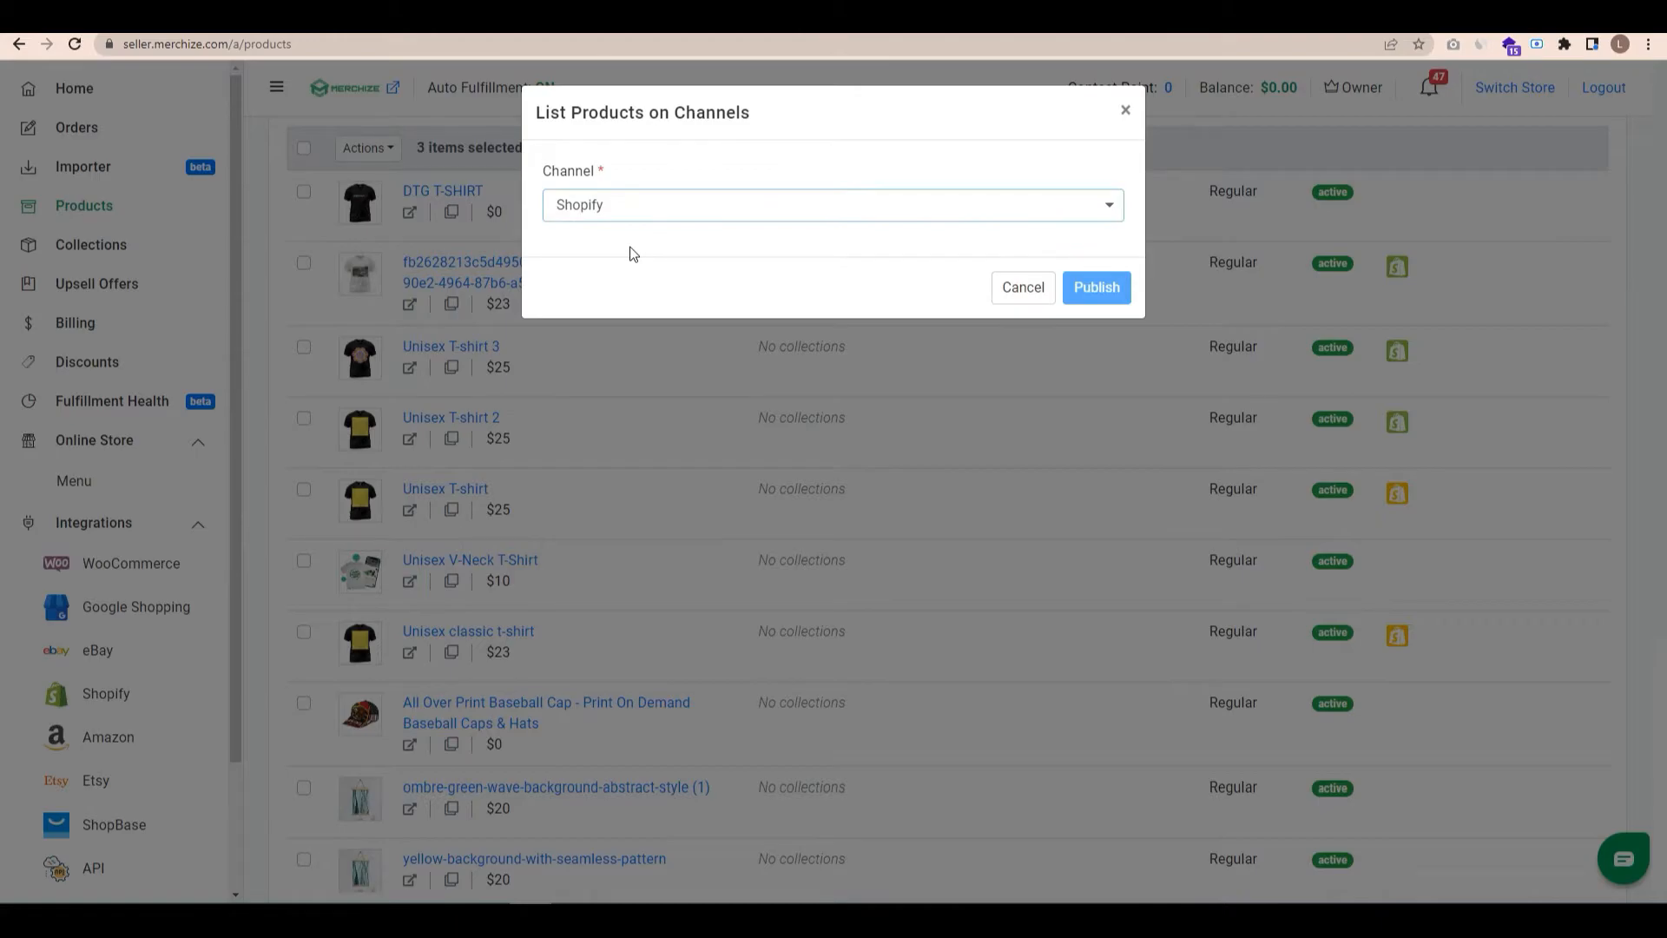
click(832, 205)
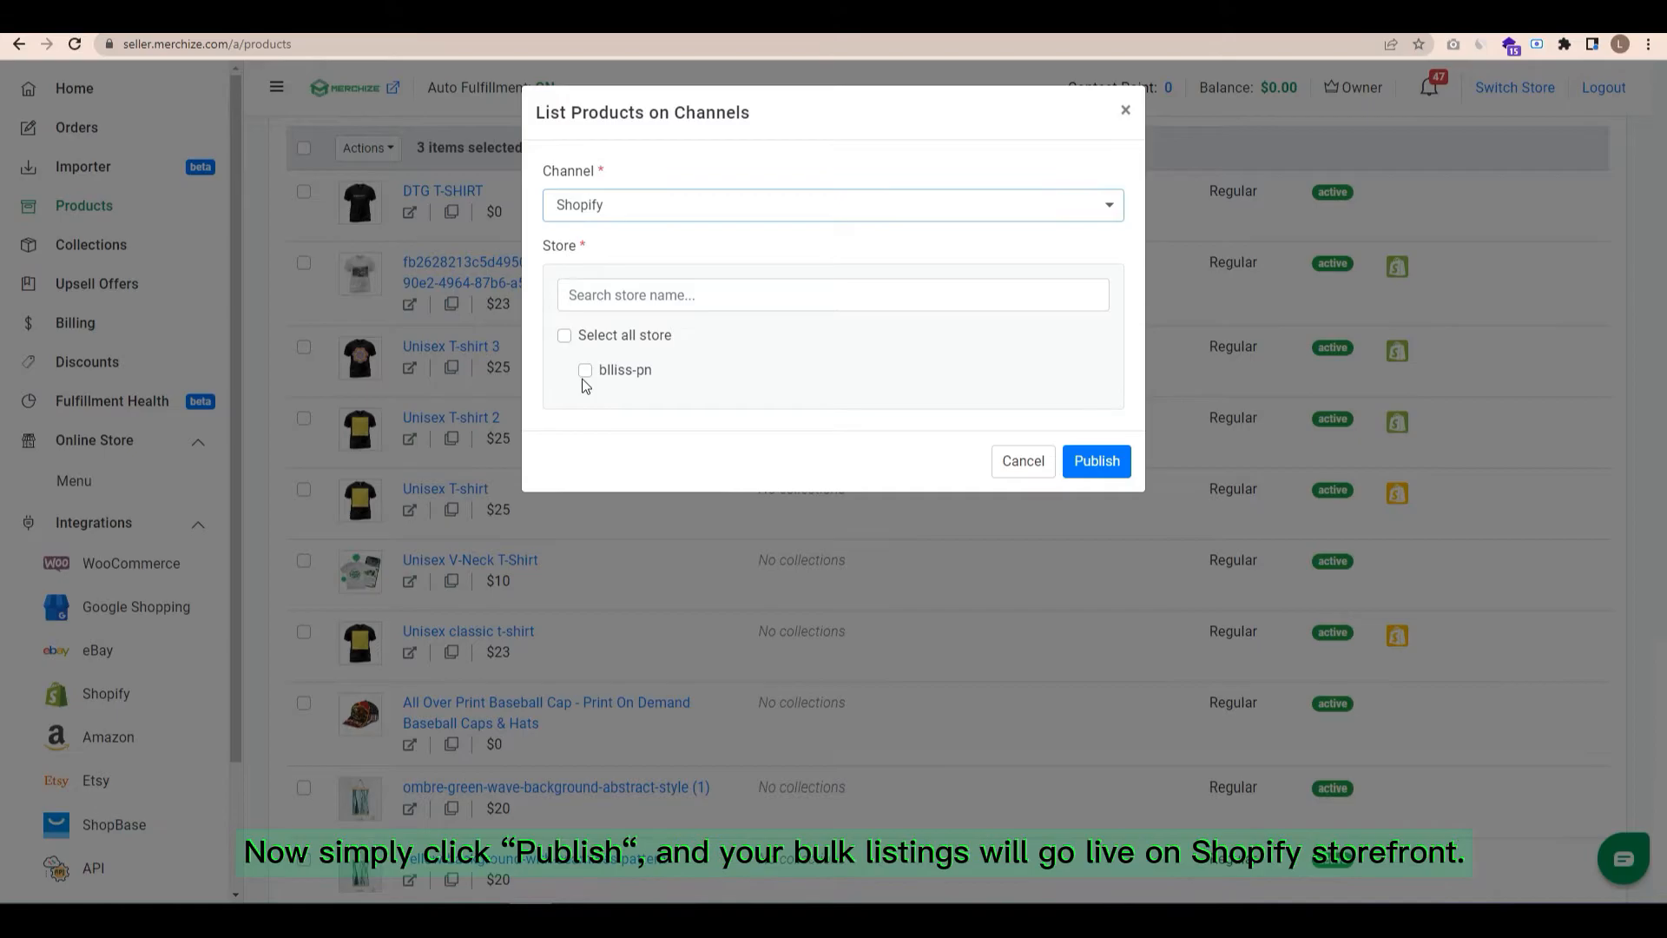
click(562, 335)
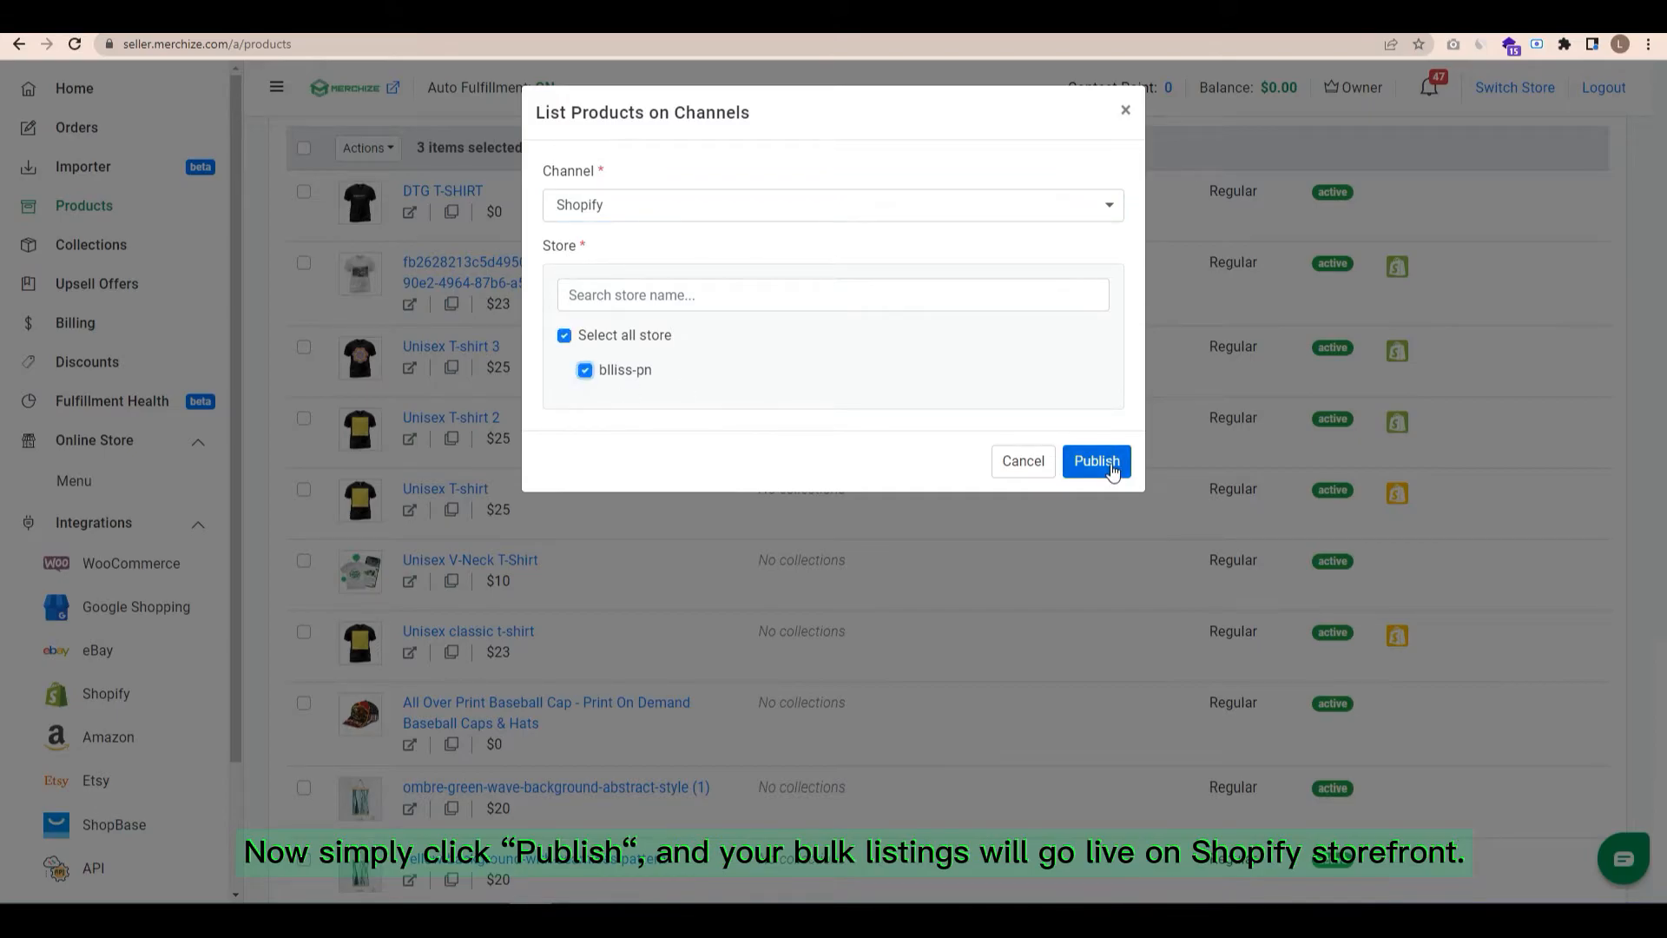
click(1096, 460)
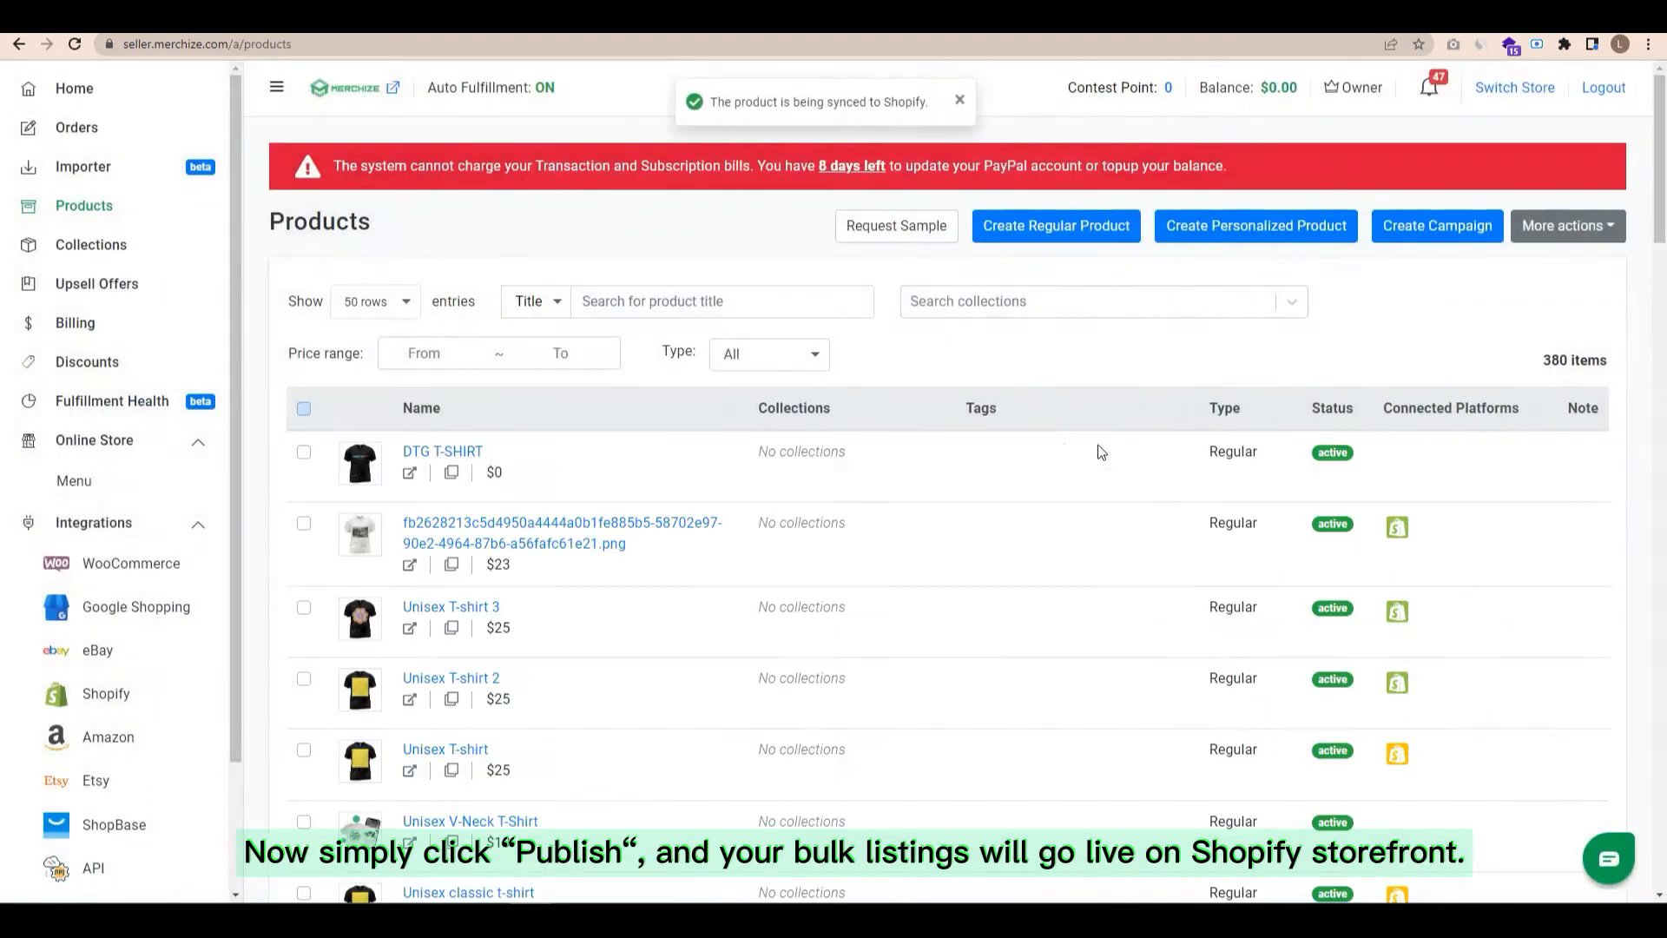
scroll(down, 3)
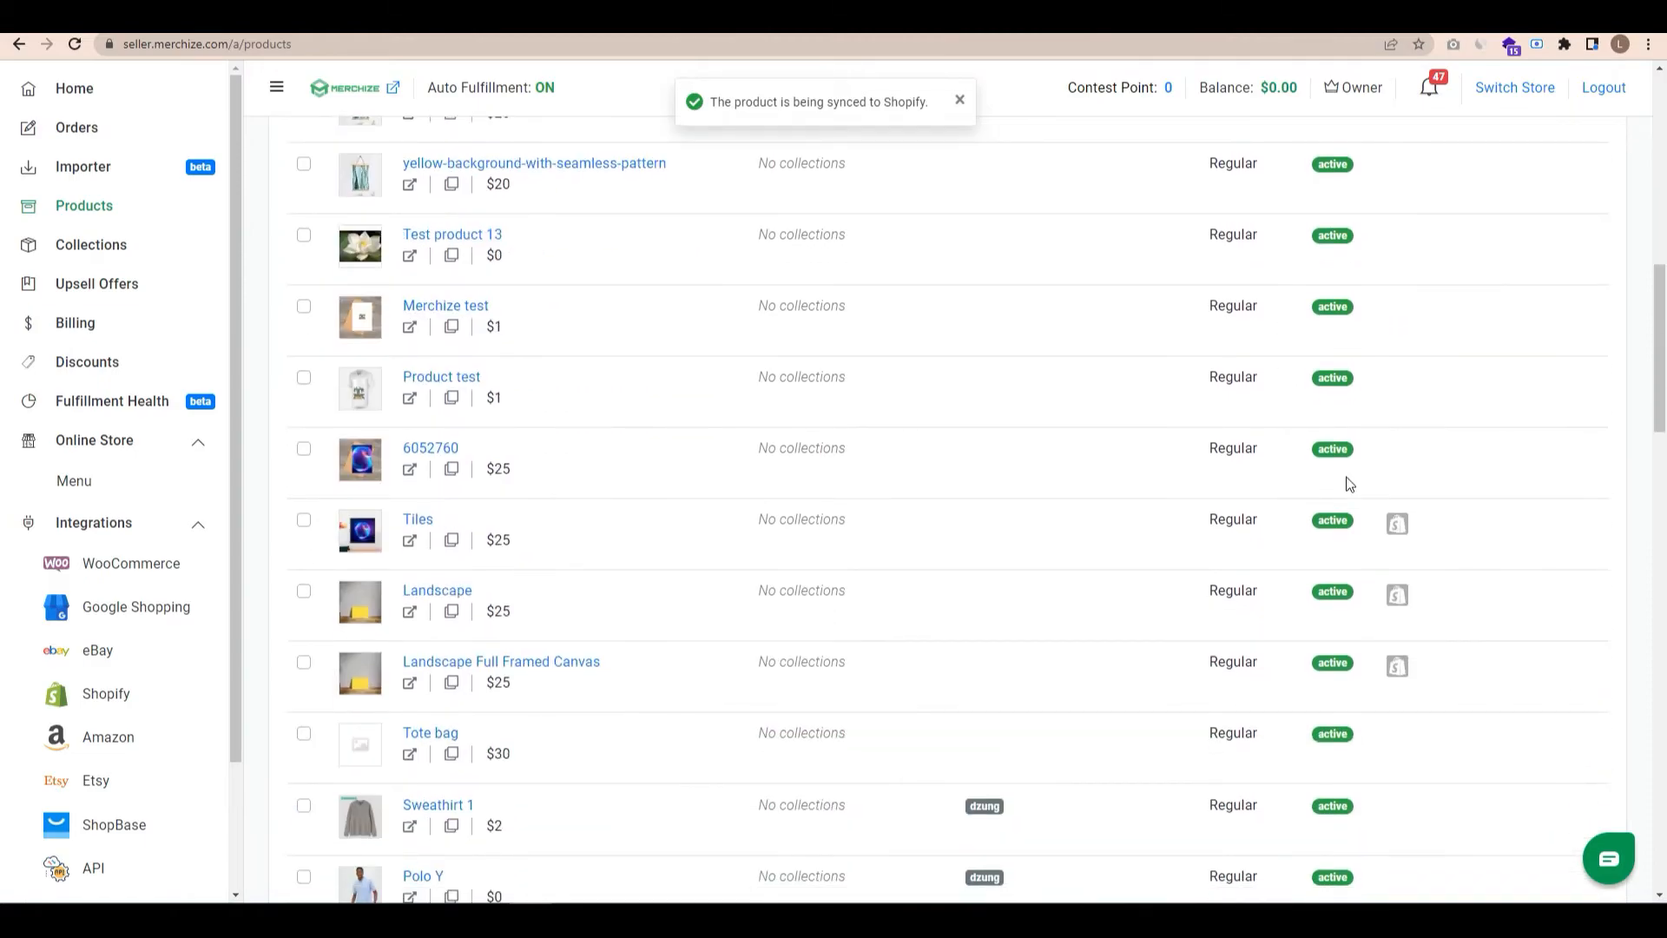
mouse_move(1397, 523)
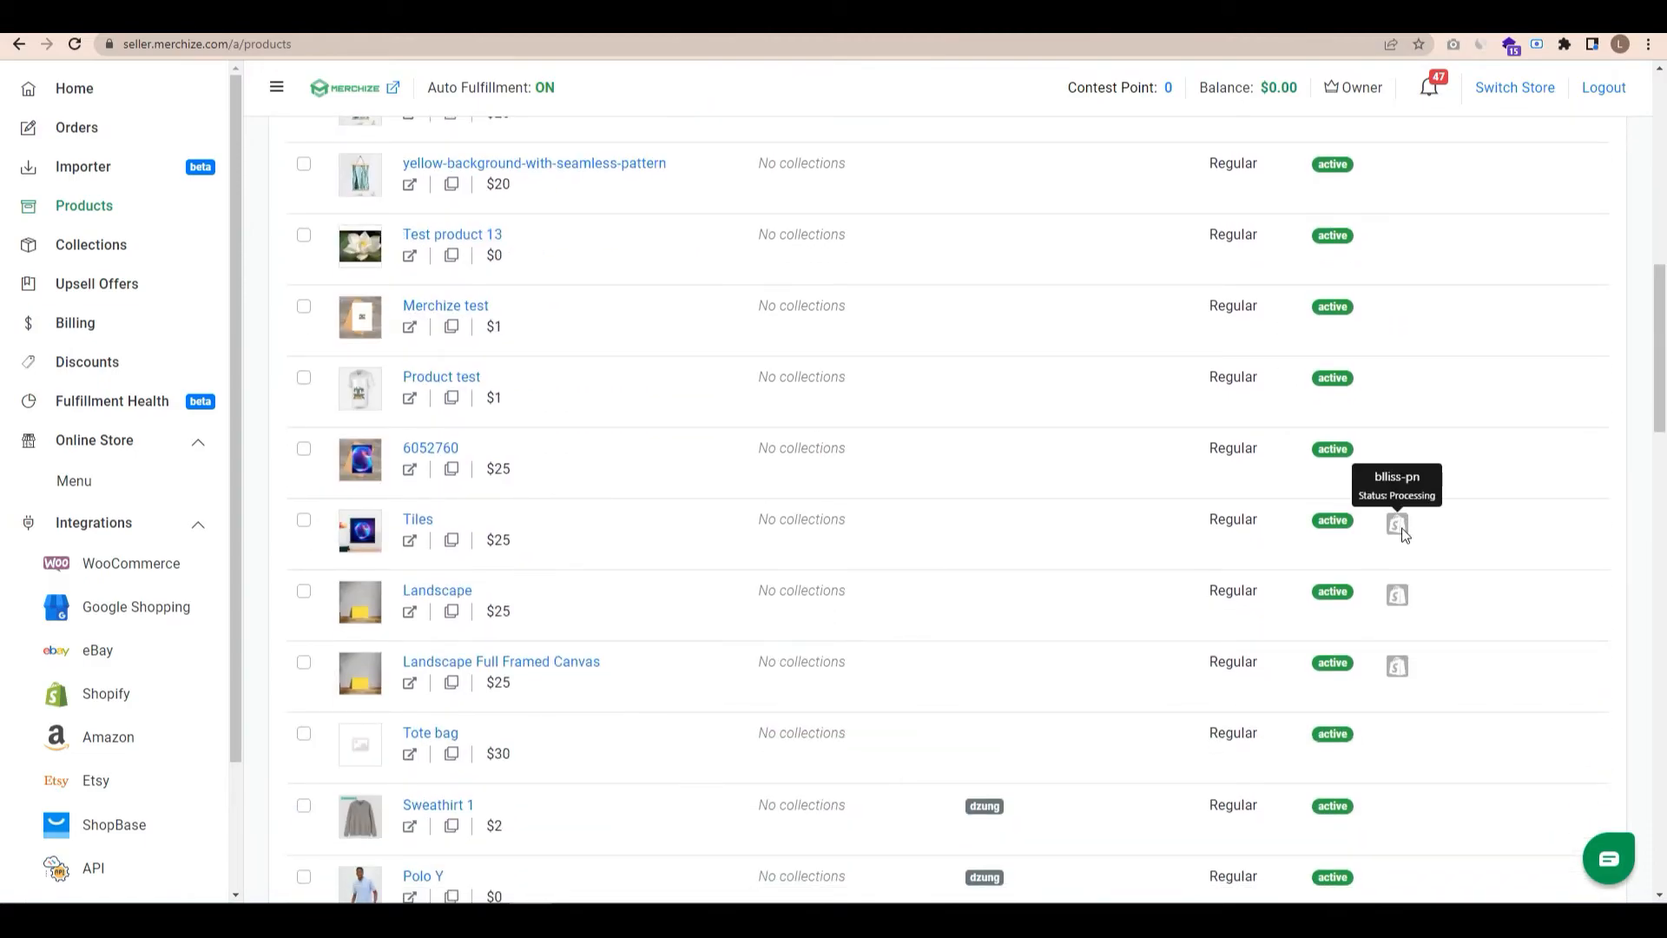
mouse_move(1404, 660)
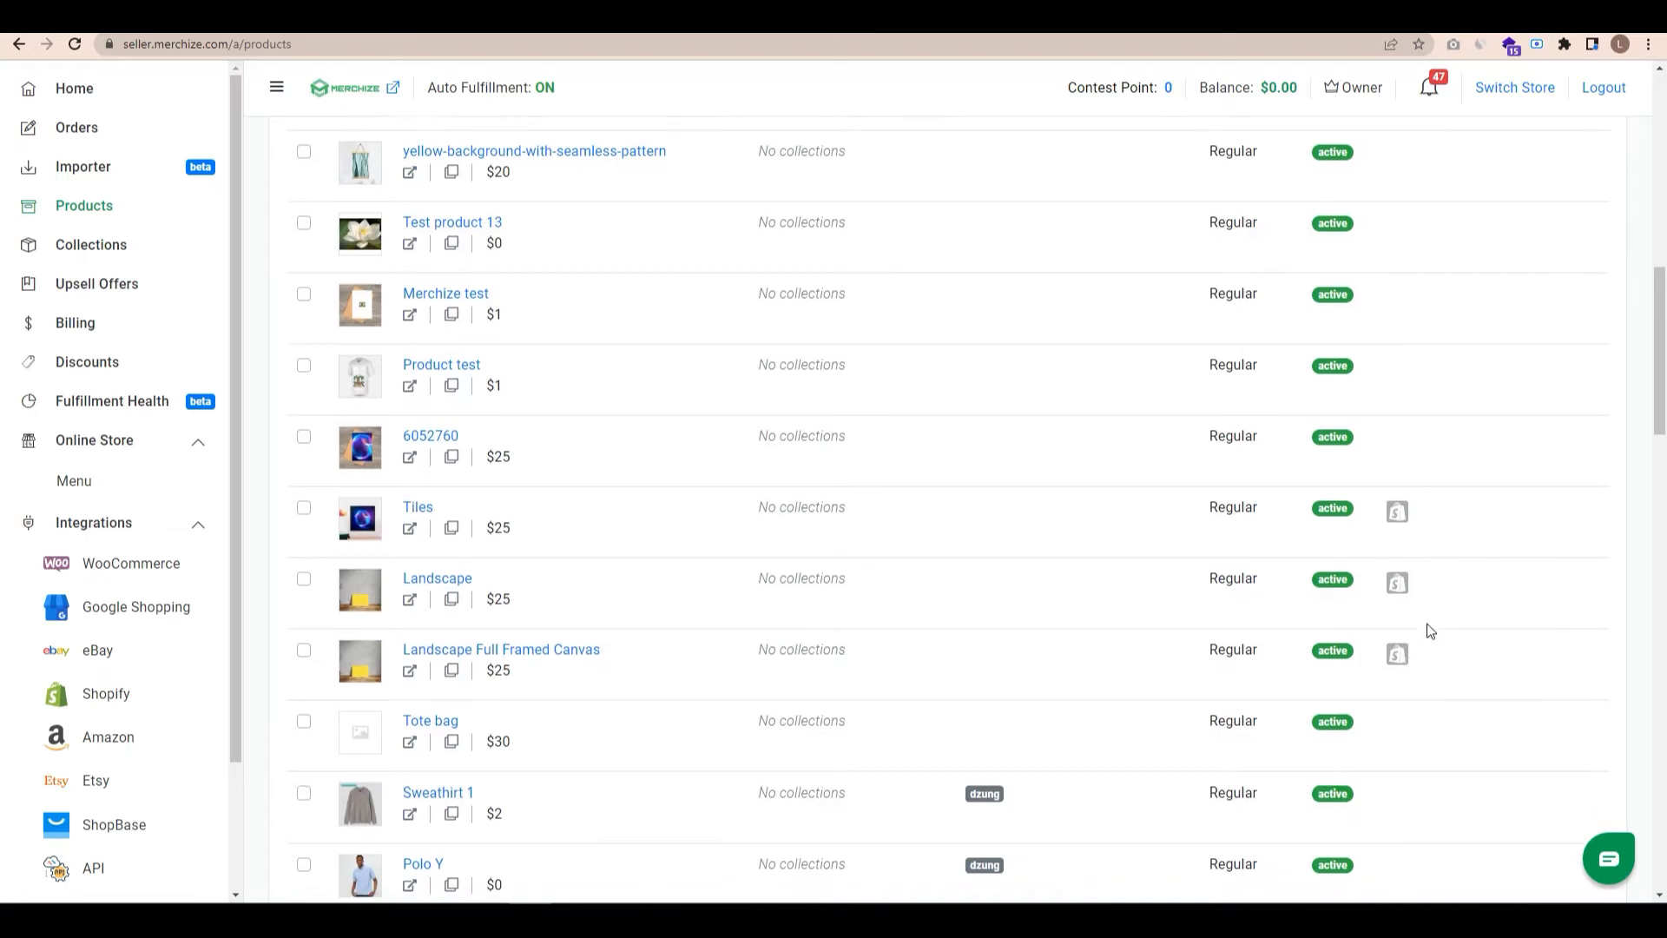
scroll(down, 3)
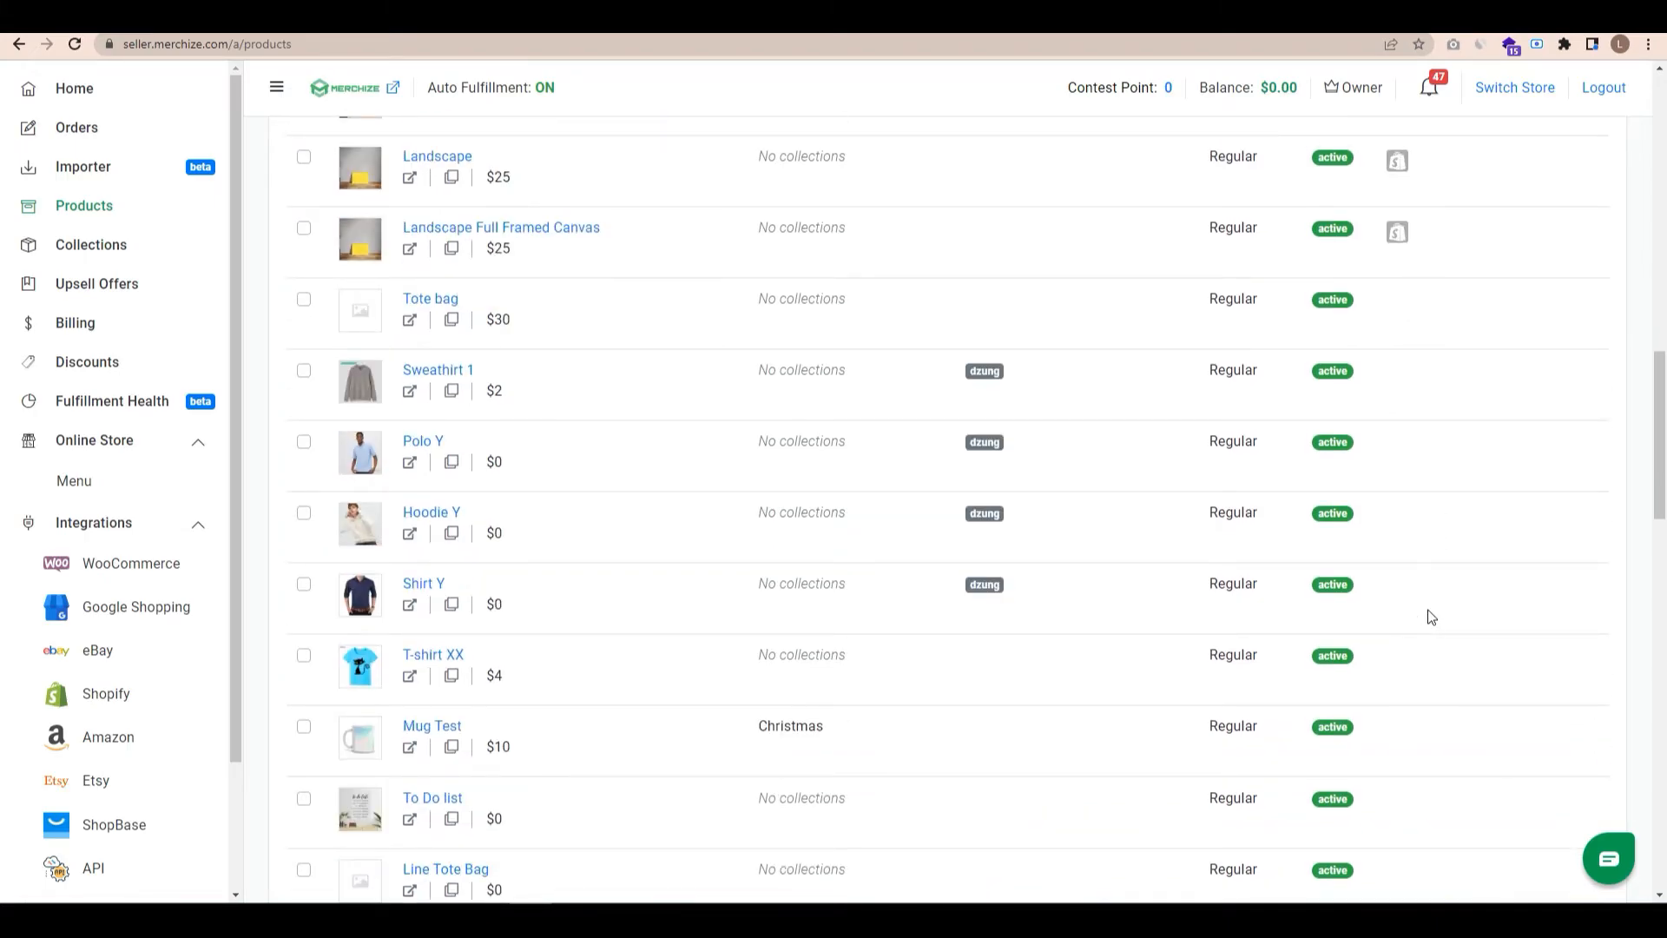
scroll(up, 3)
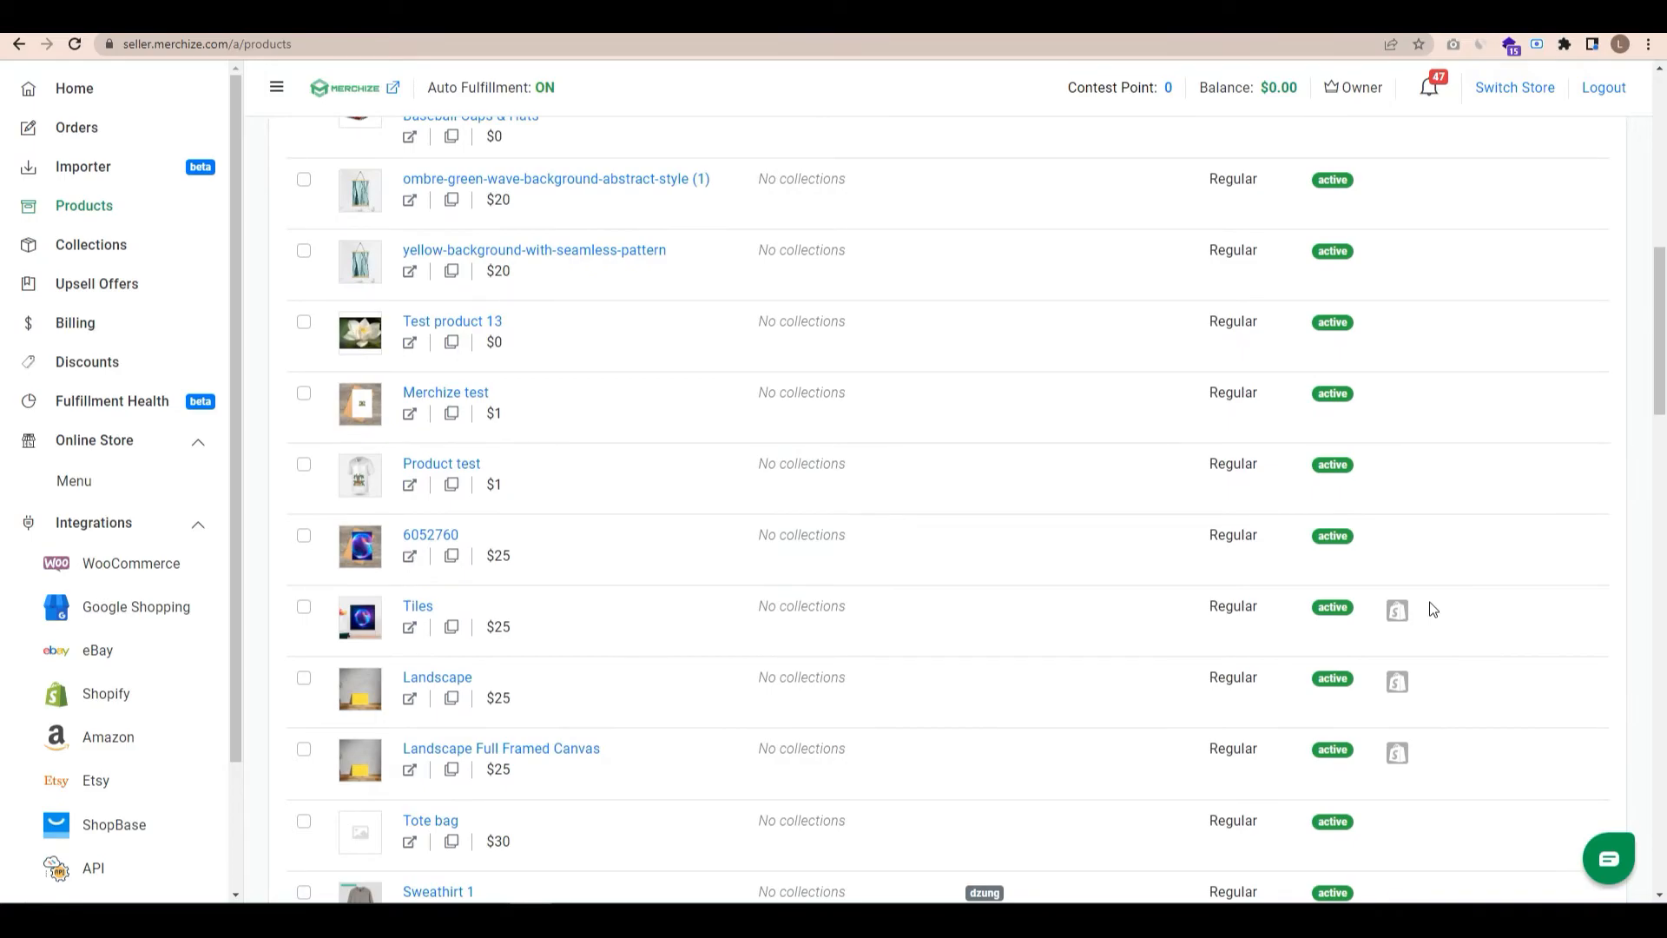
scroll(up, 3)
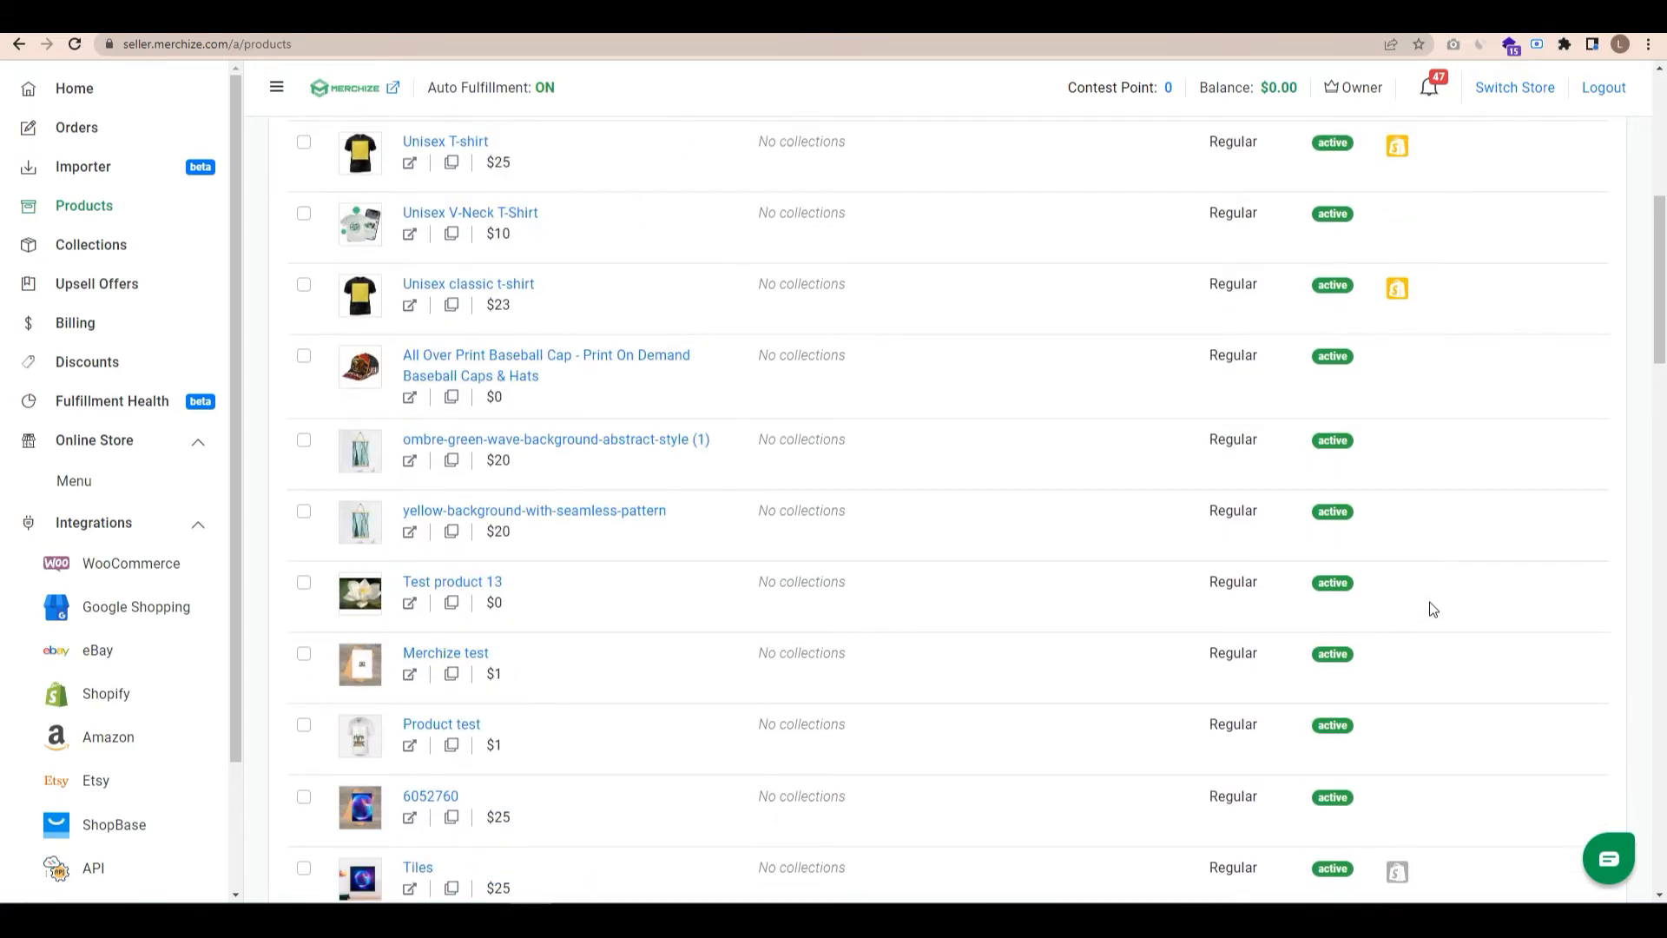
mouse_move(1433, 590)
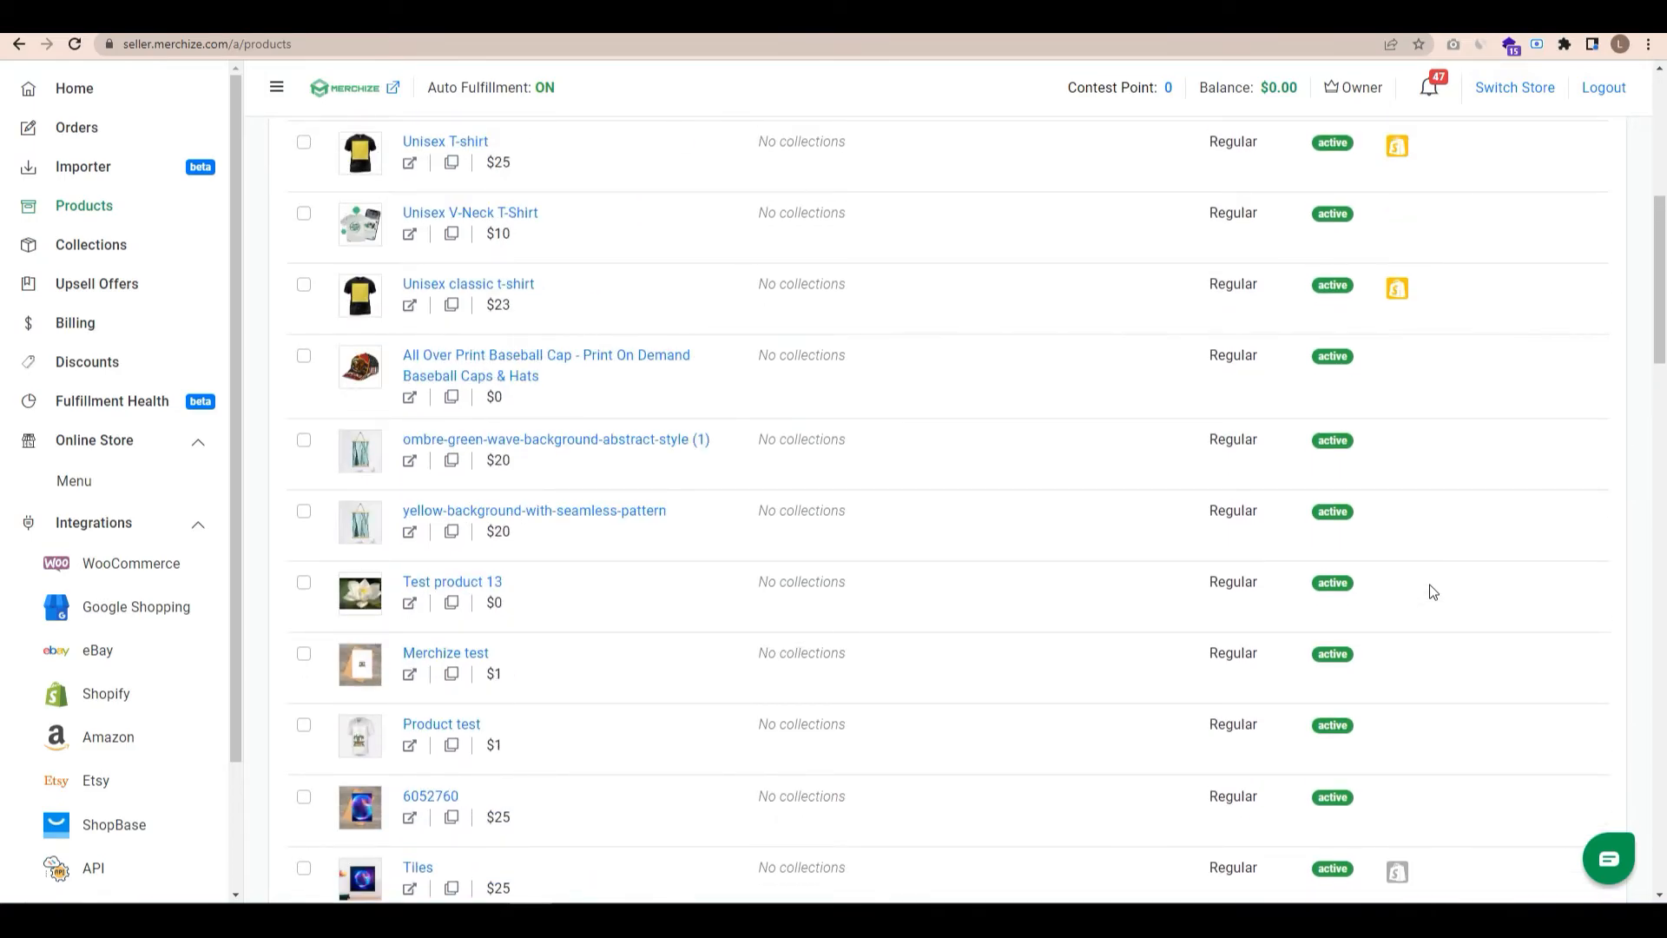
scroll(up, 3)
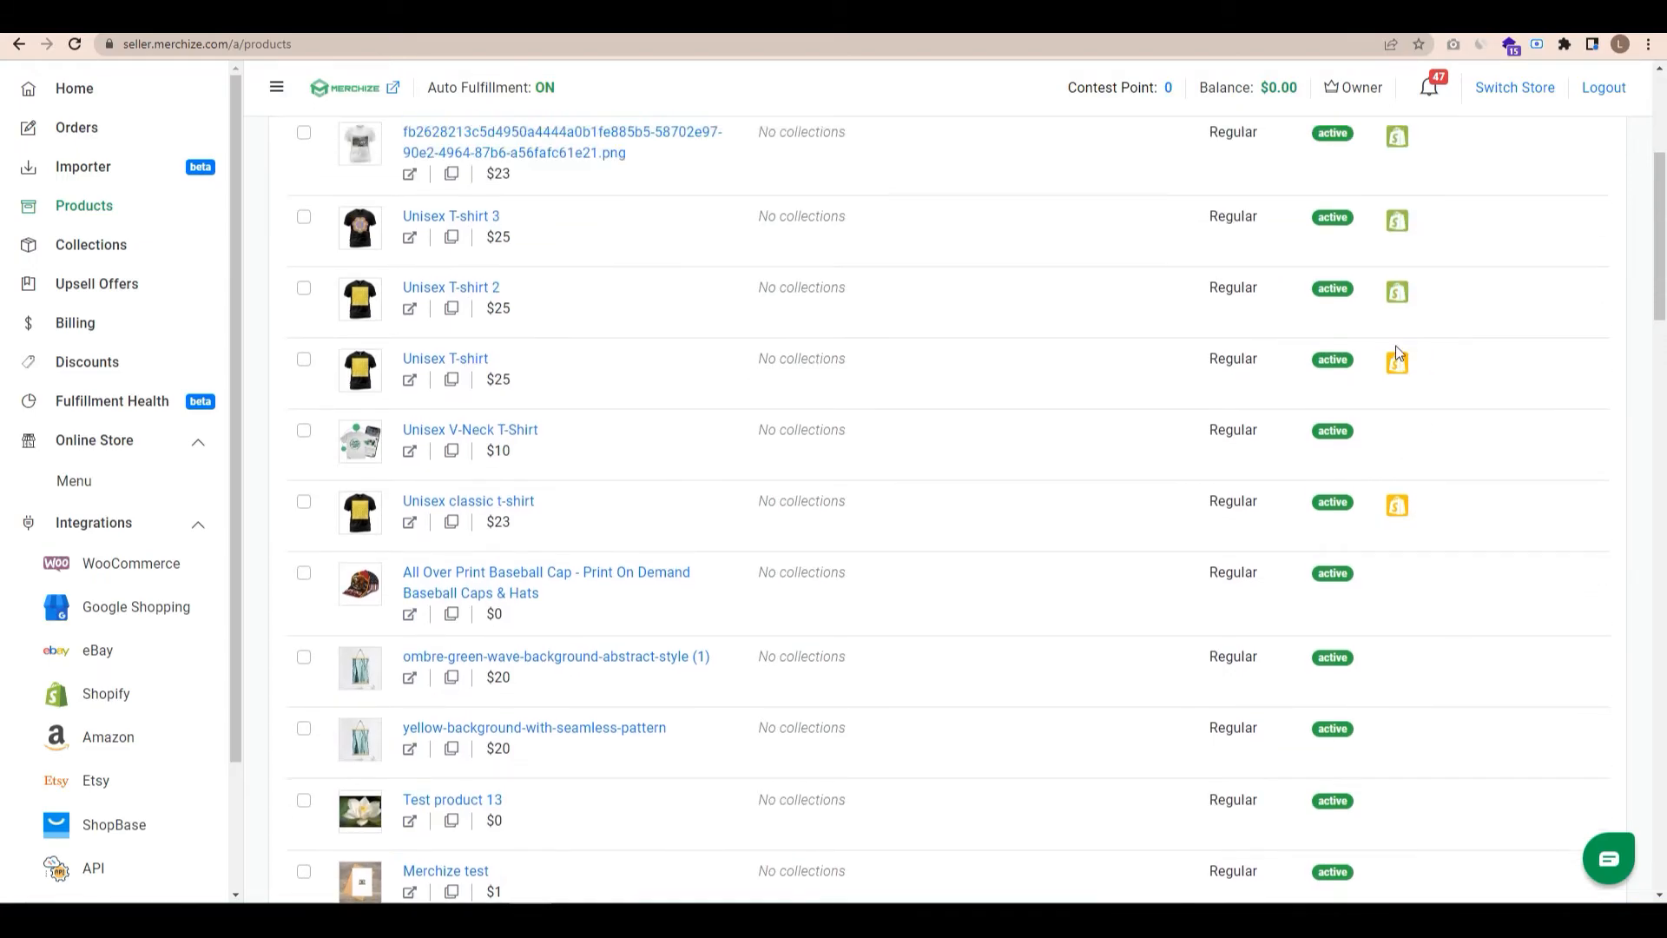
scroll(down, 3)
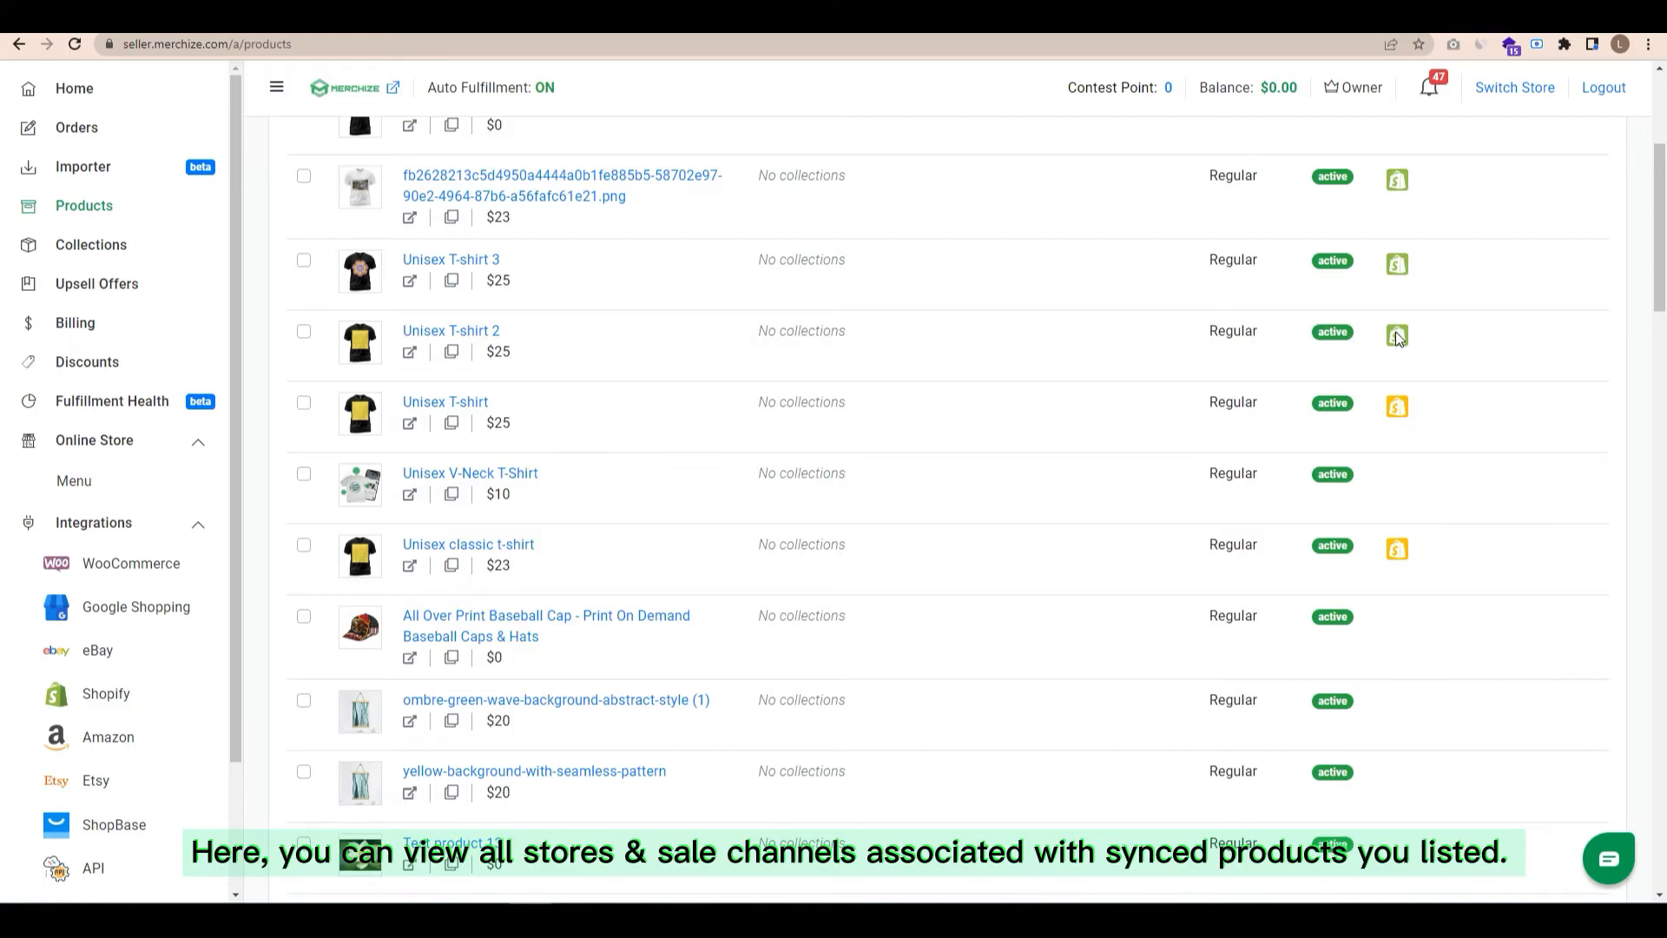
mouse_move(1397, 335)
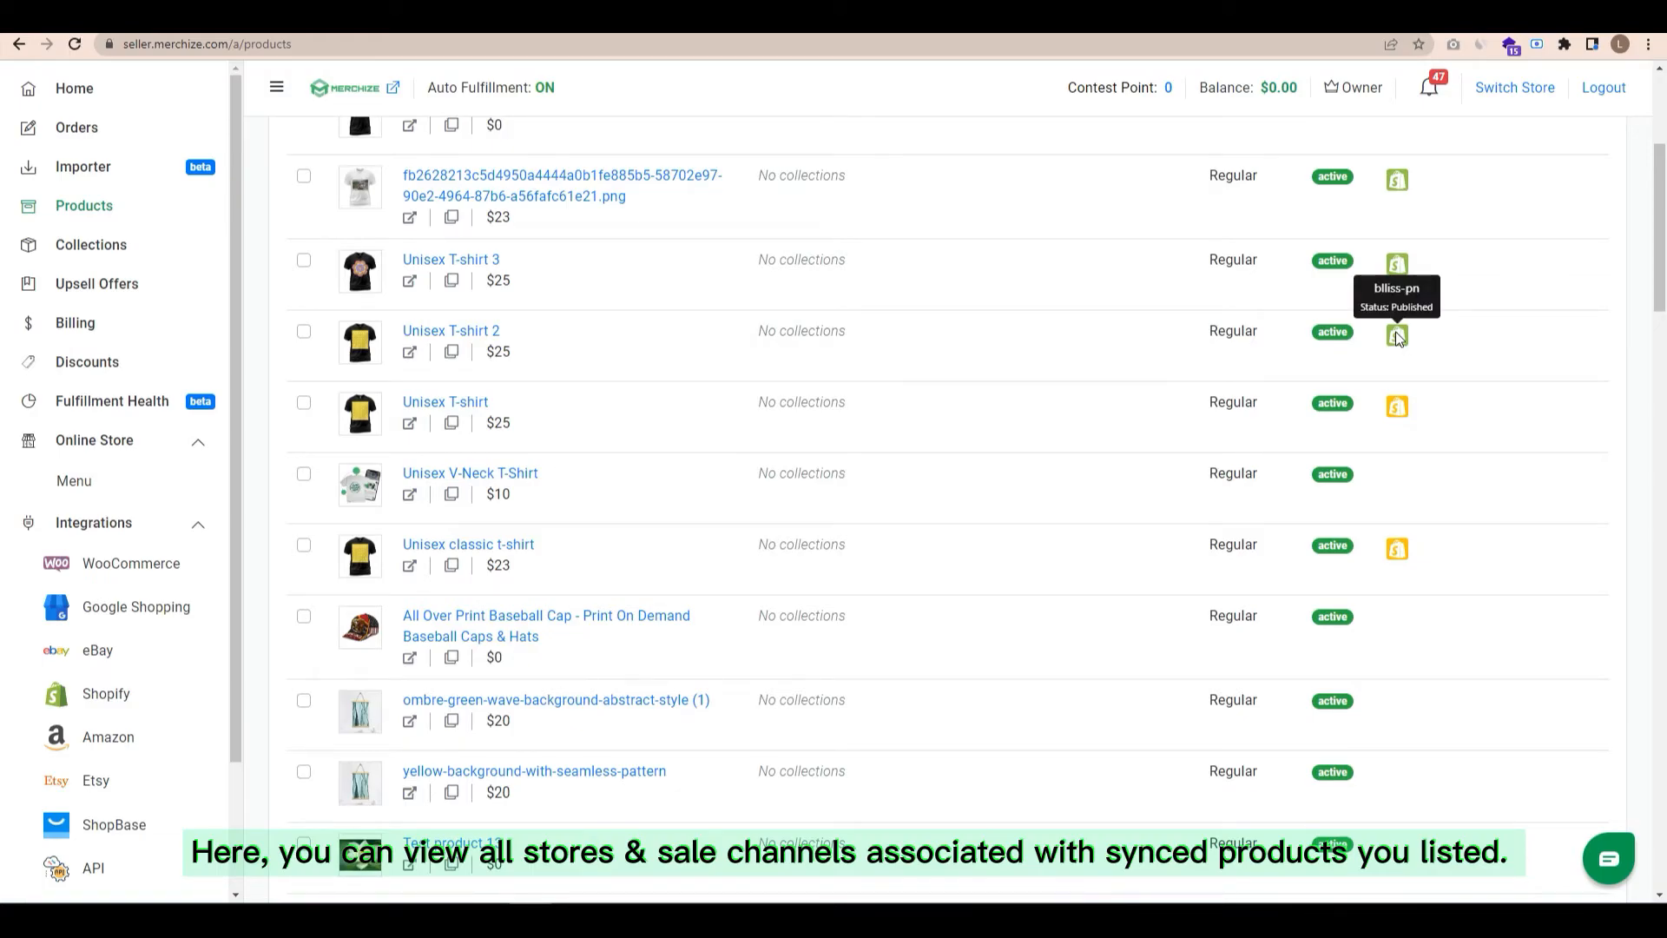
mouse_move(1589, 300)
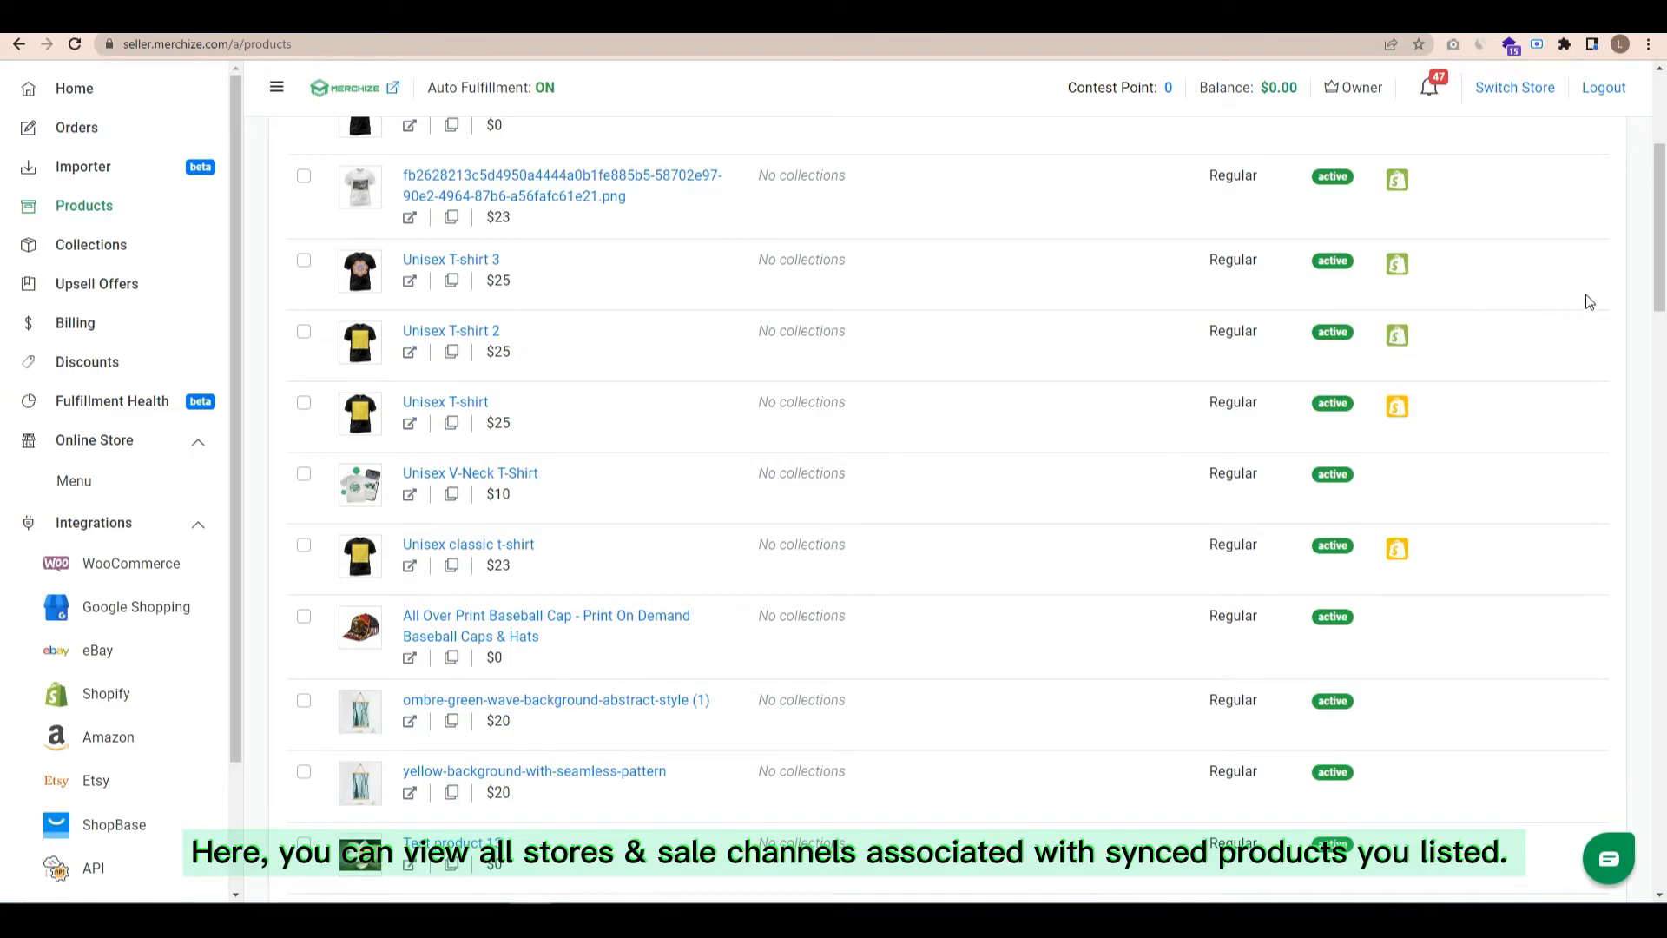
scroll(down, 3)
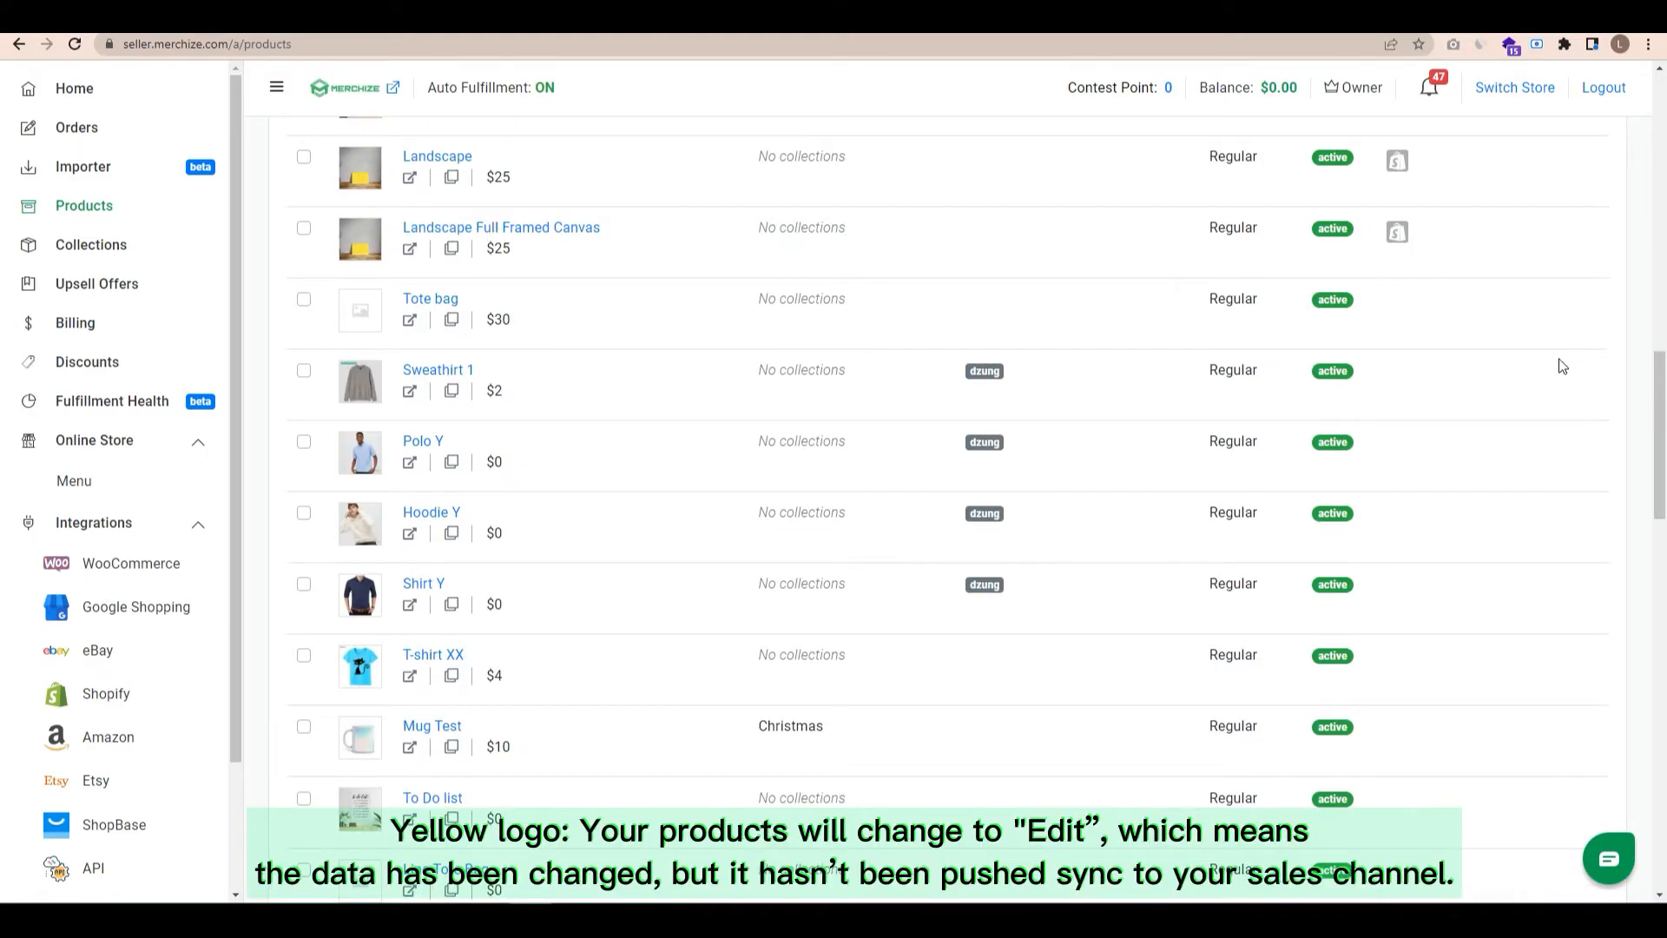
scroll(down, 3)
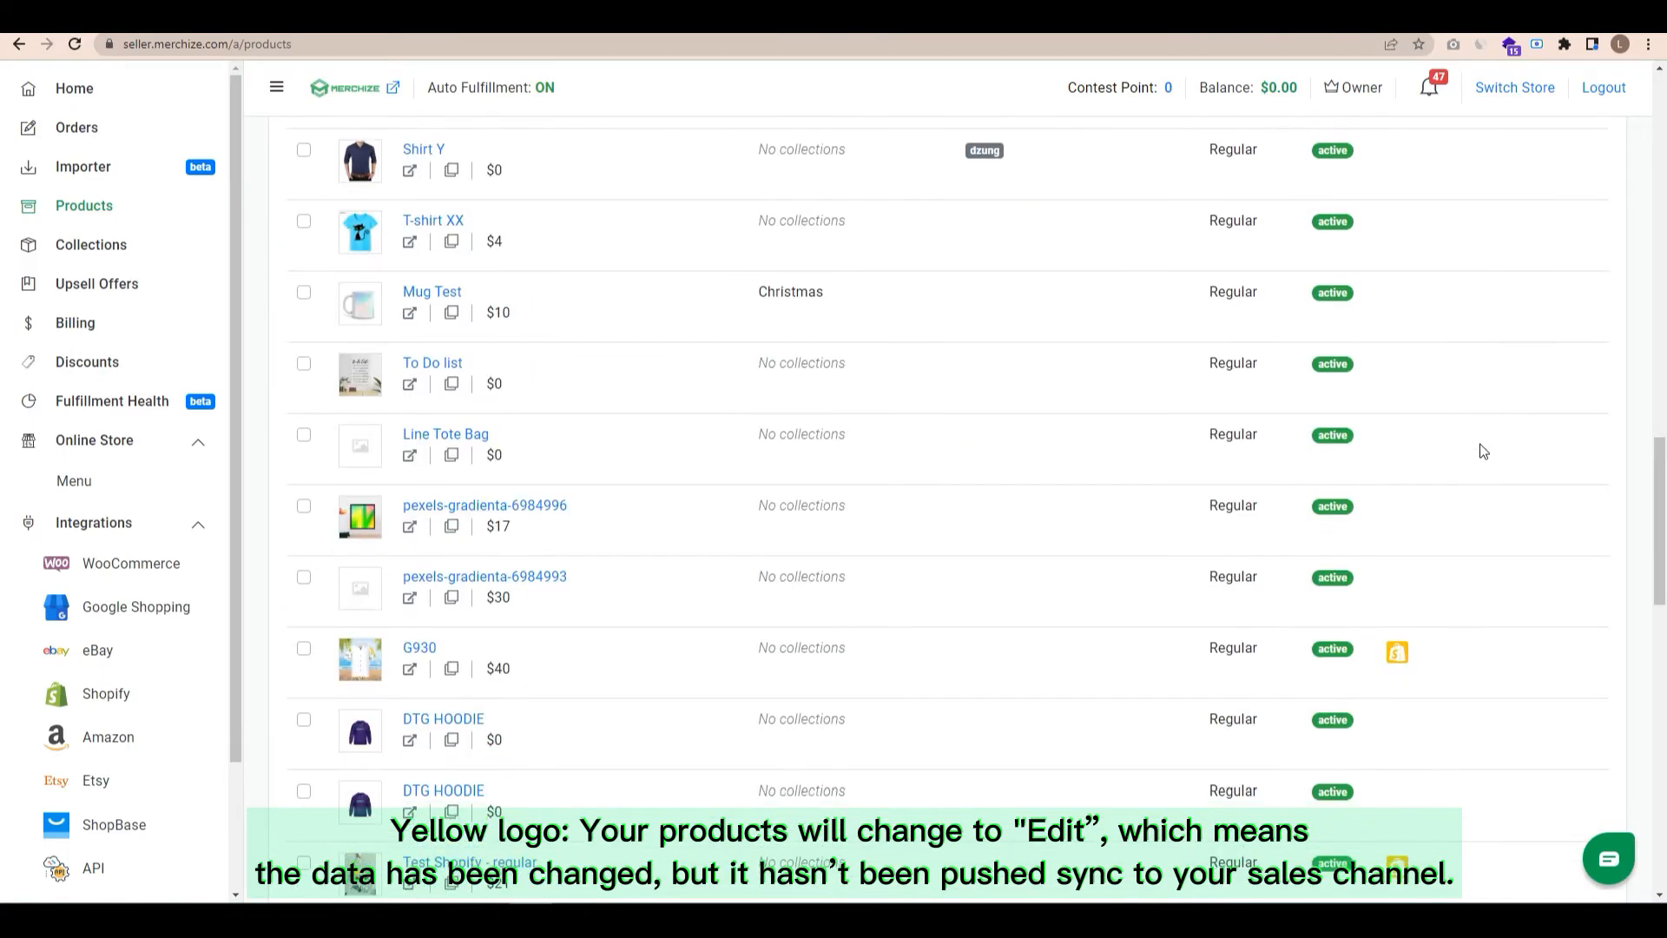
scroll(down, 3)
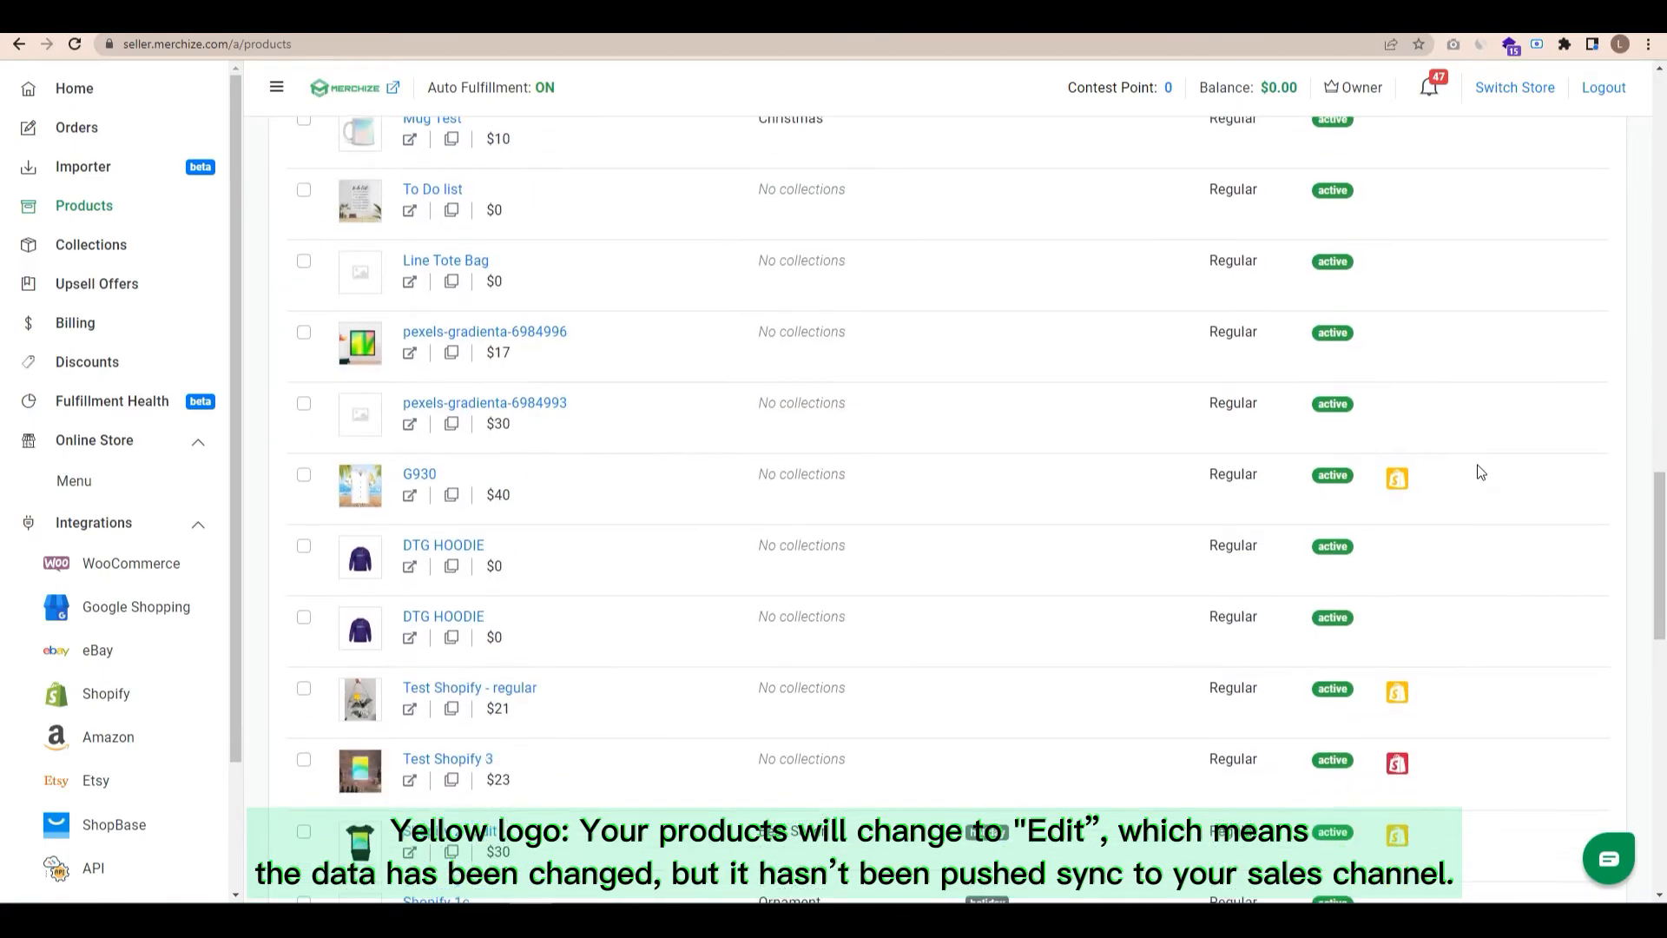
mouse_move(1393, 604)
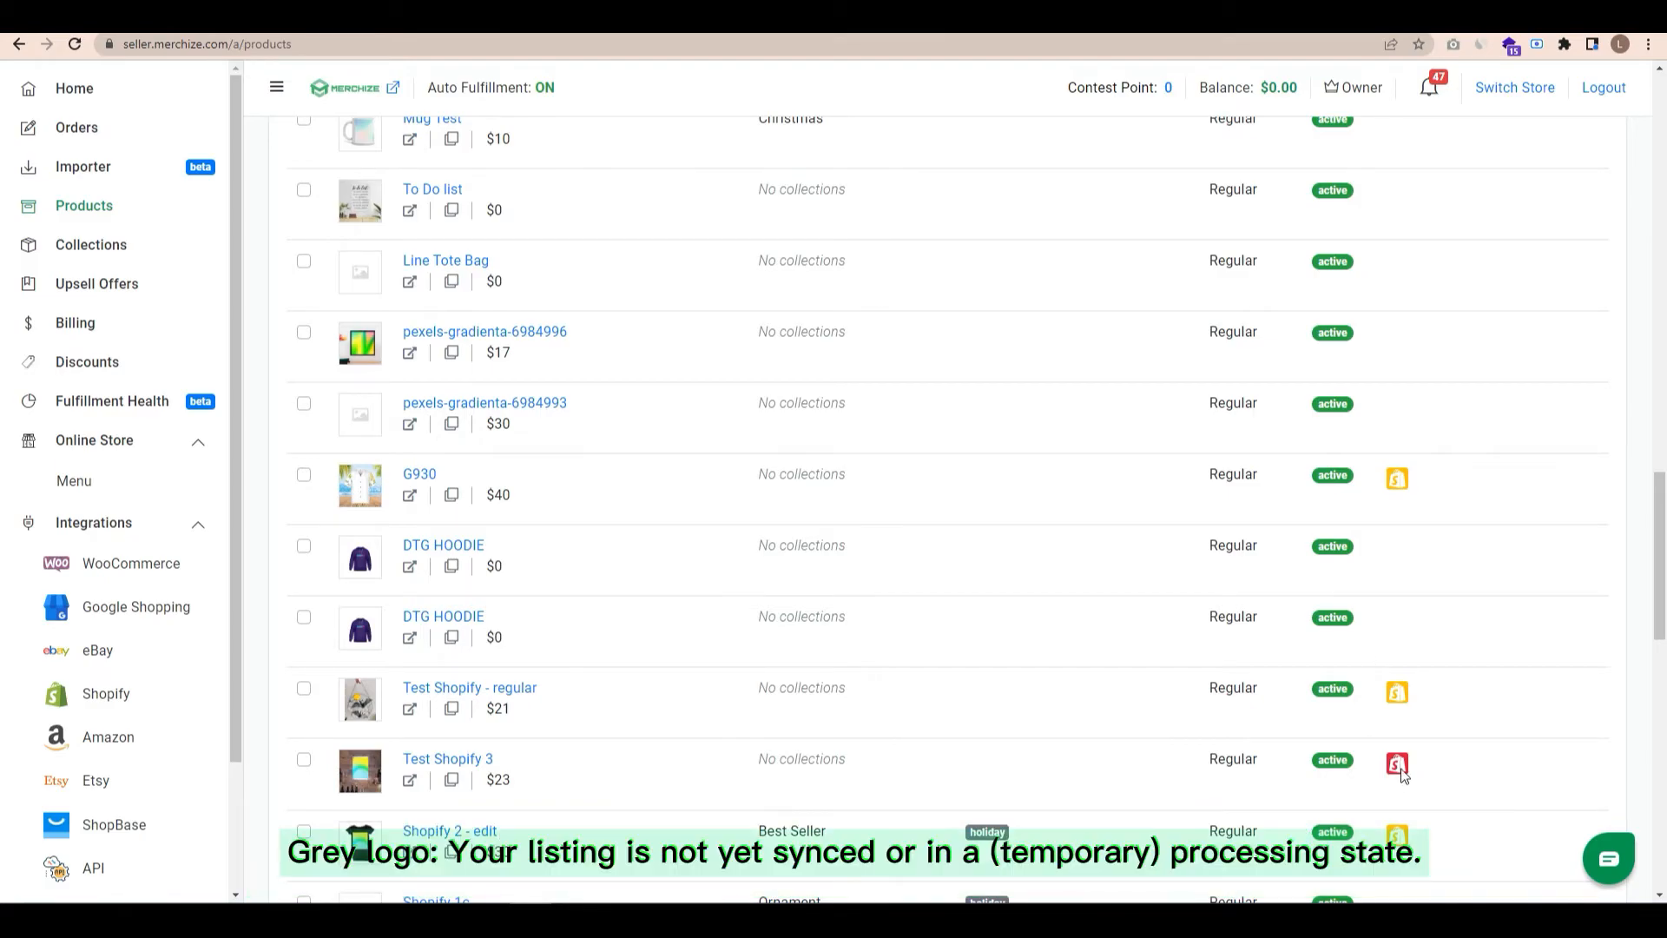
mouse_move(1396, 766)
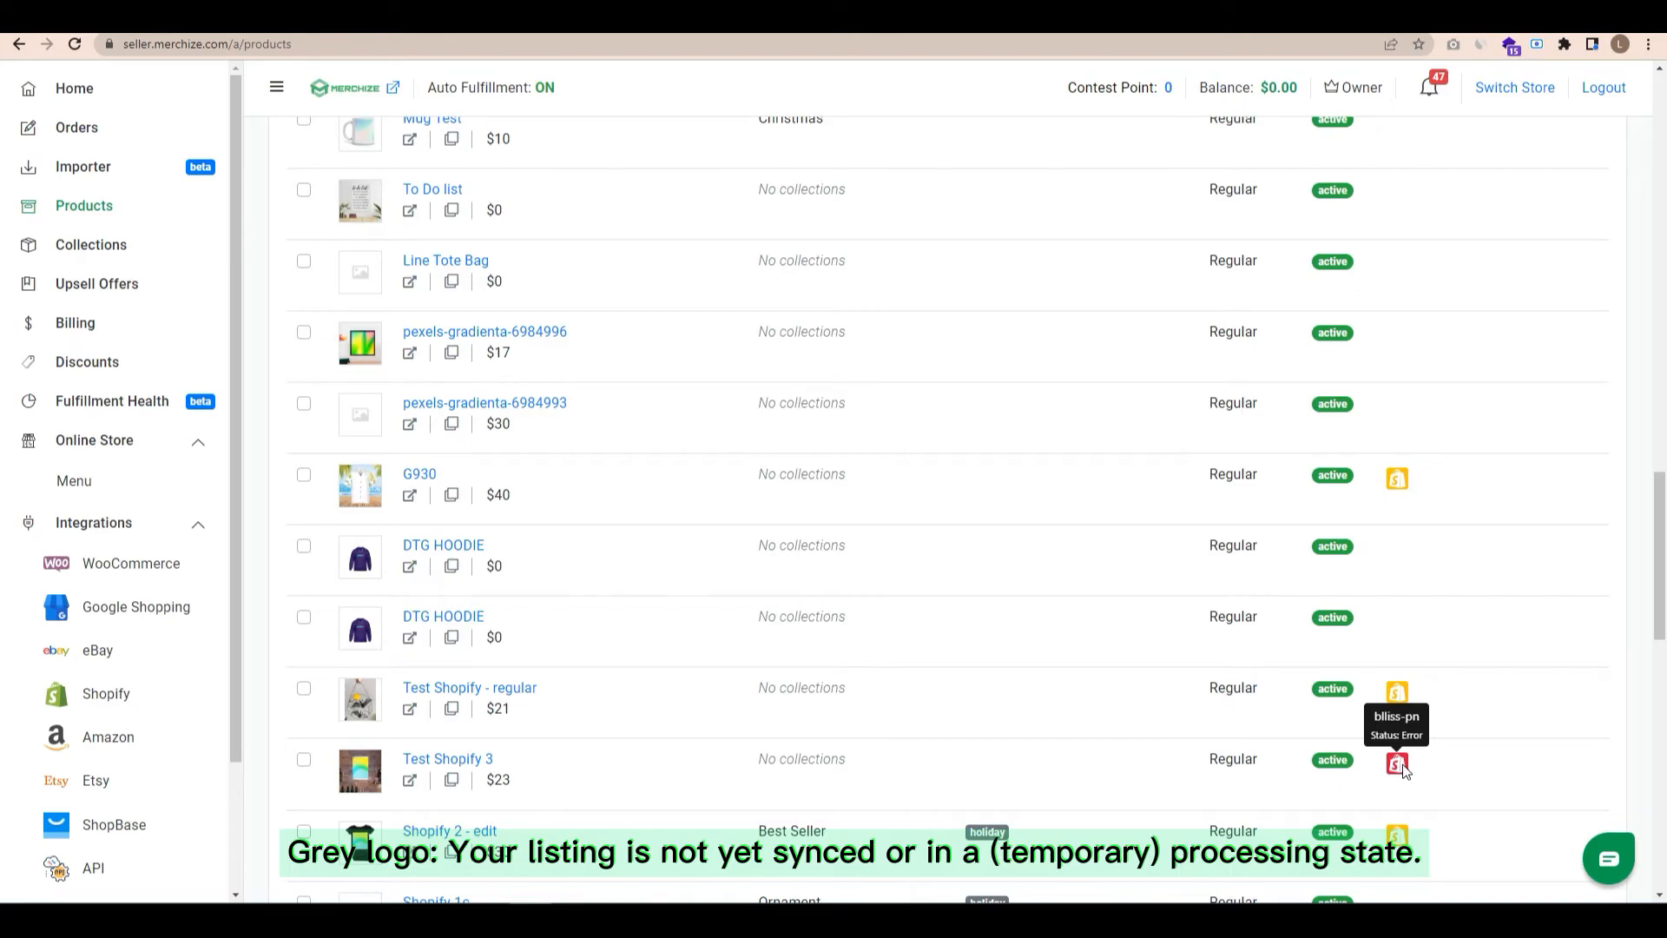
mouse_move(1414, 732)
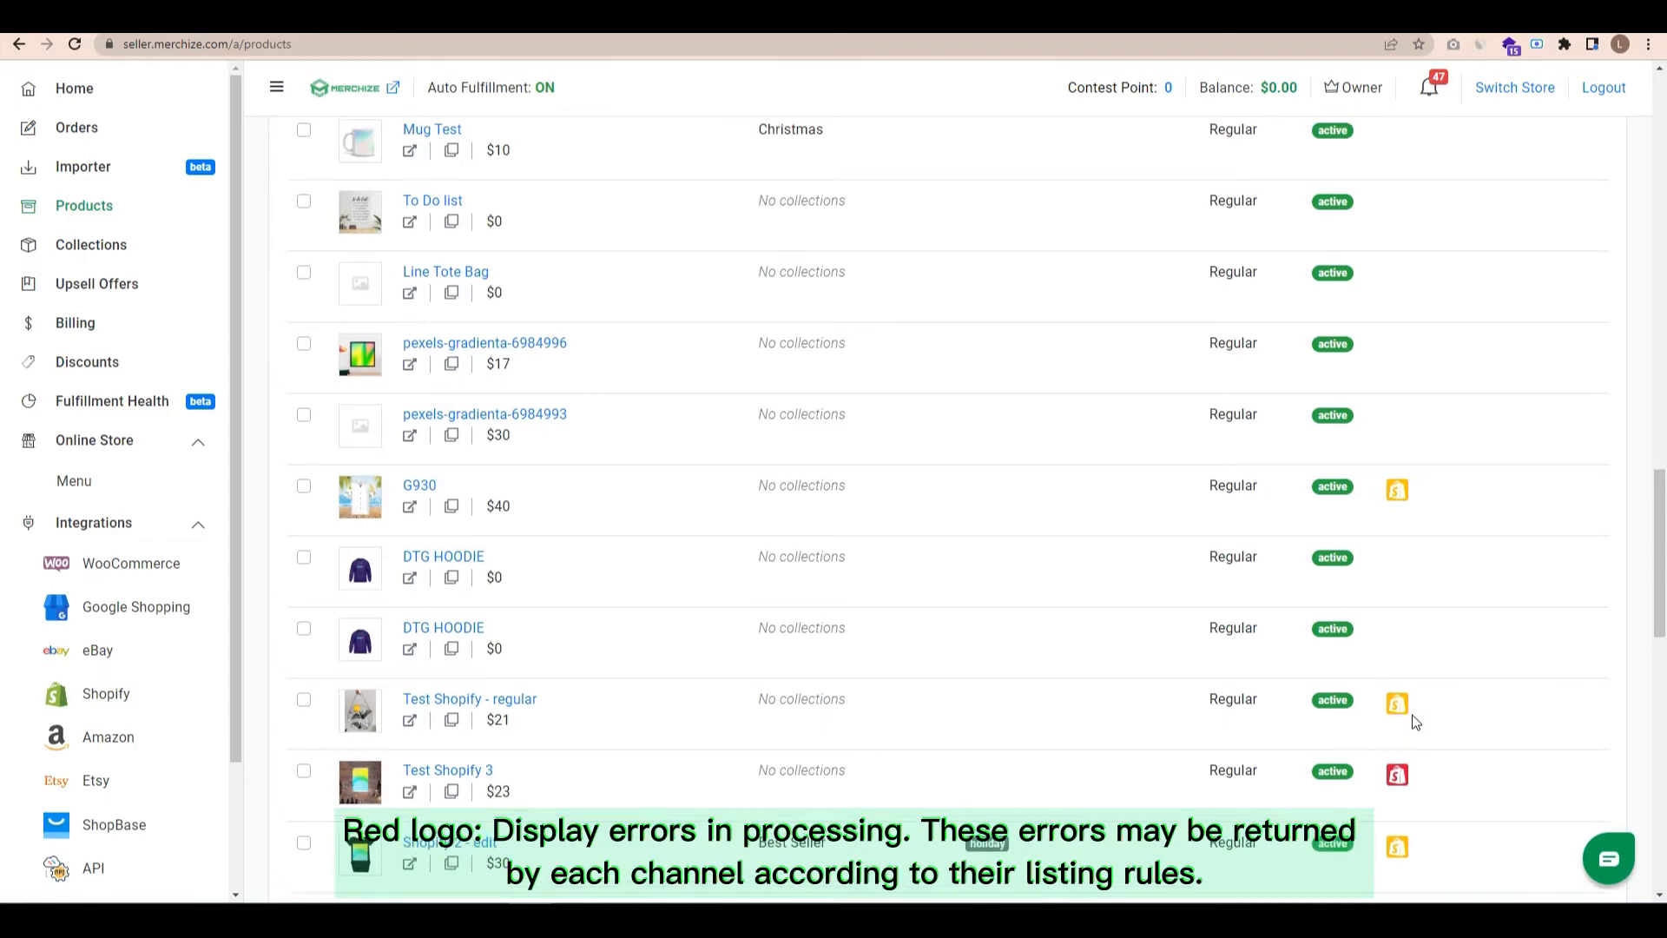
scroll(up, 3)
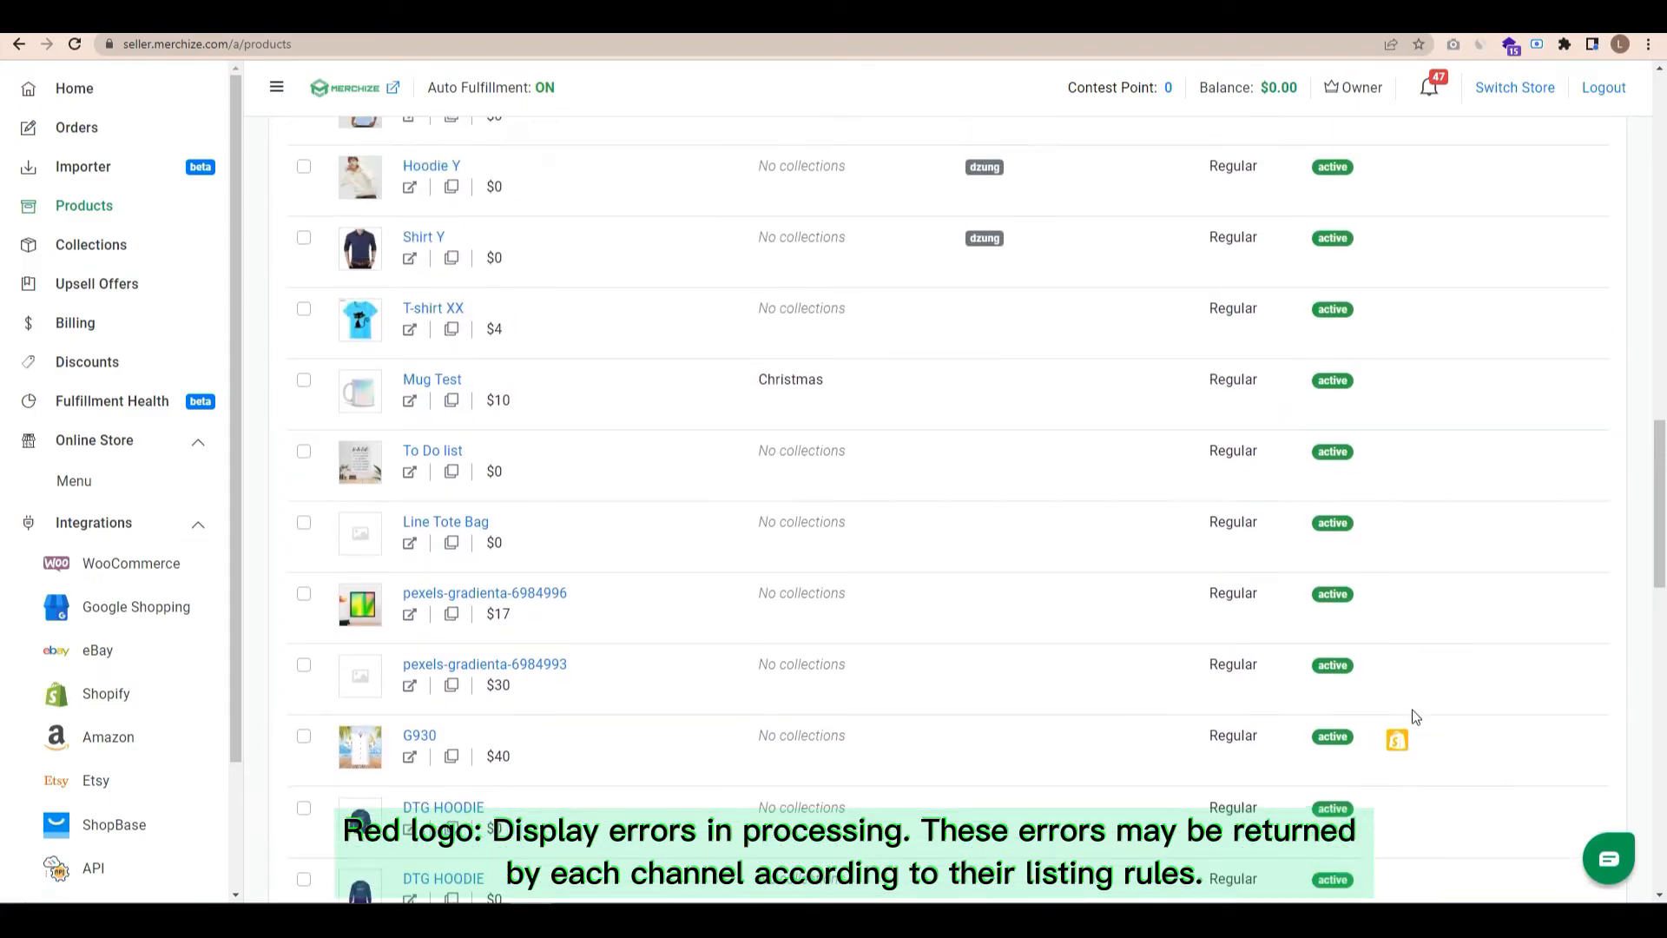
scroll(up, 3)
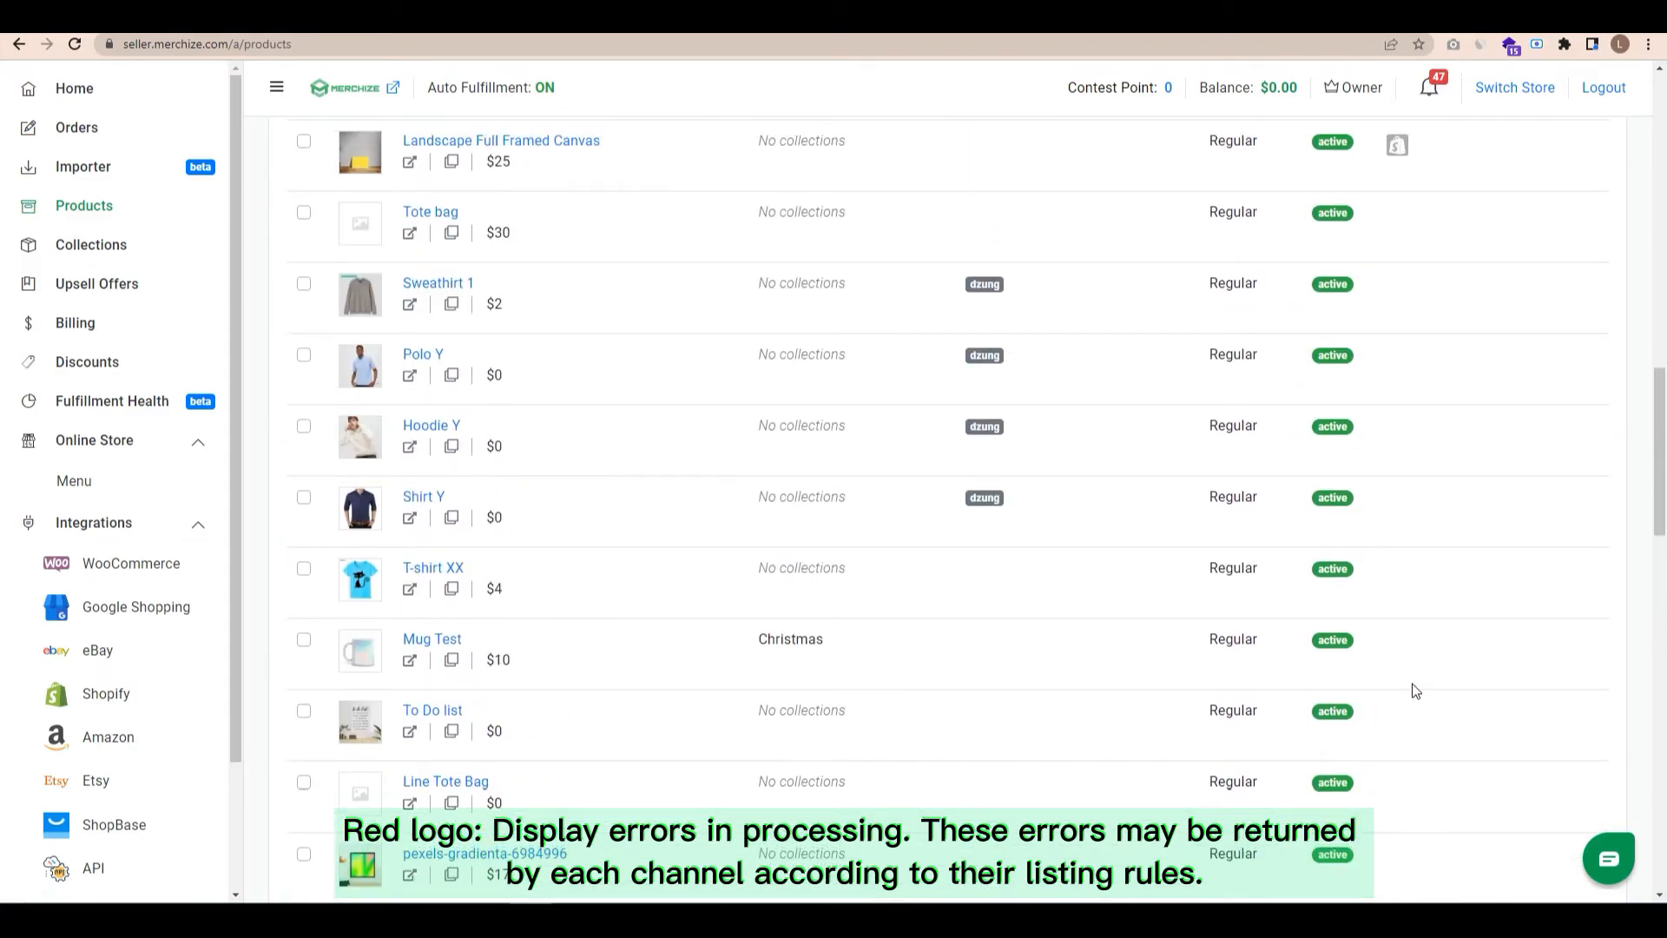
scroll(up, 3)
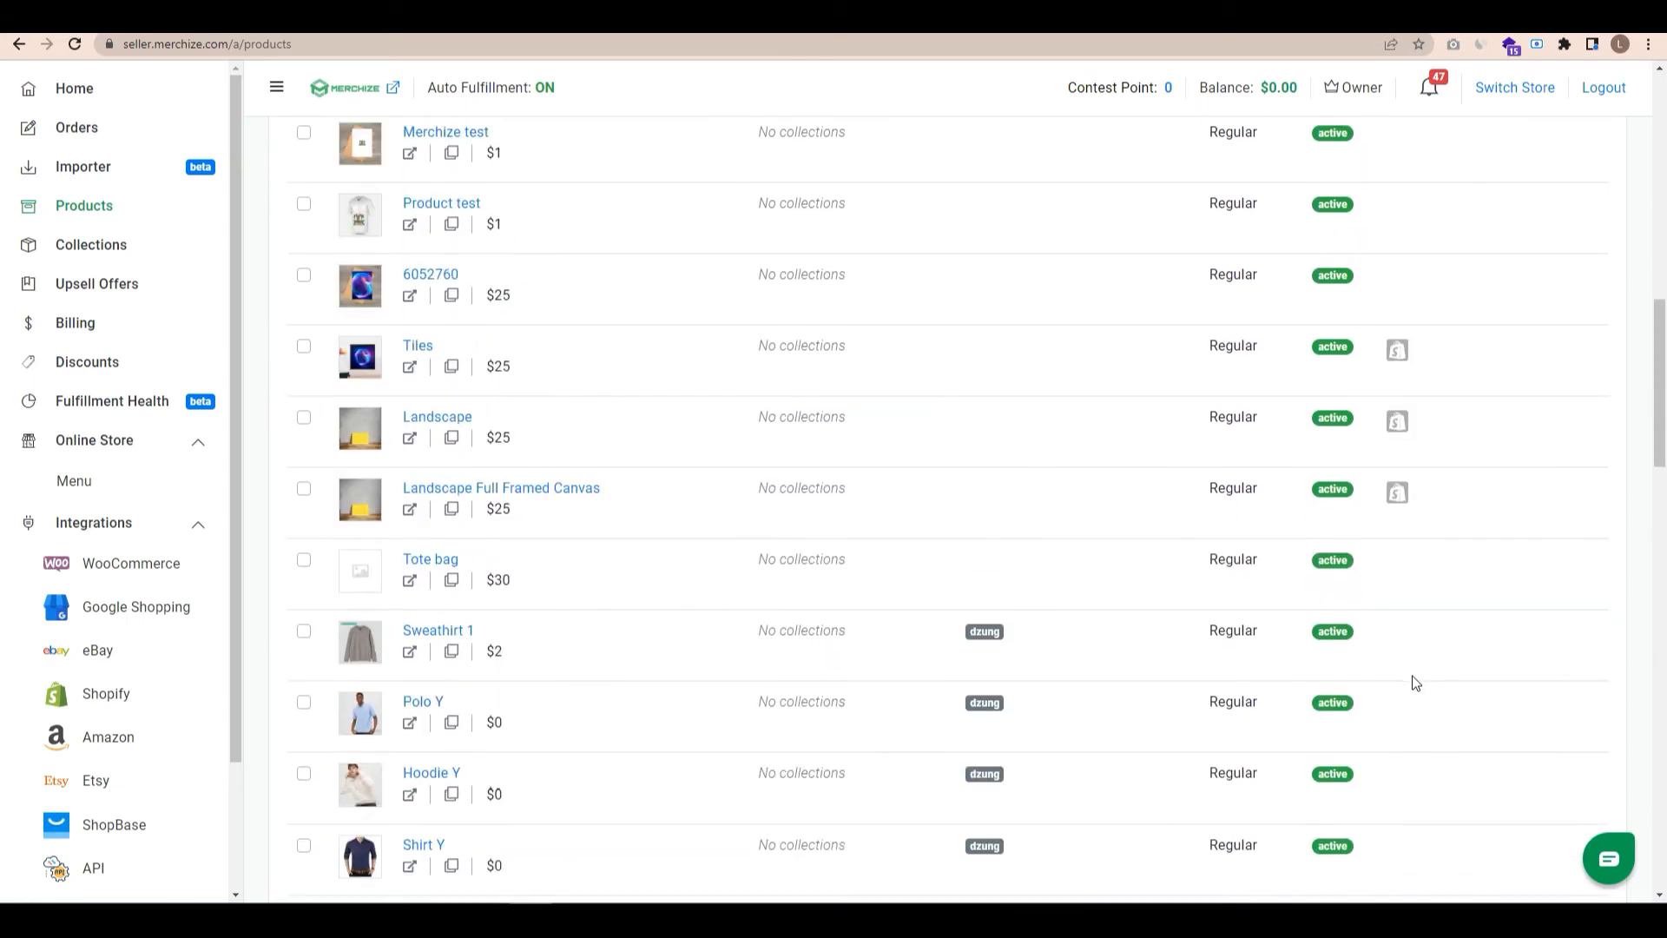
scroll(up, 3)
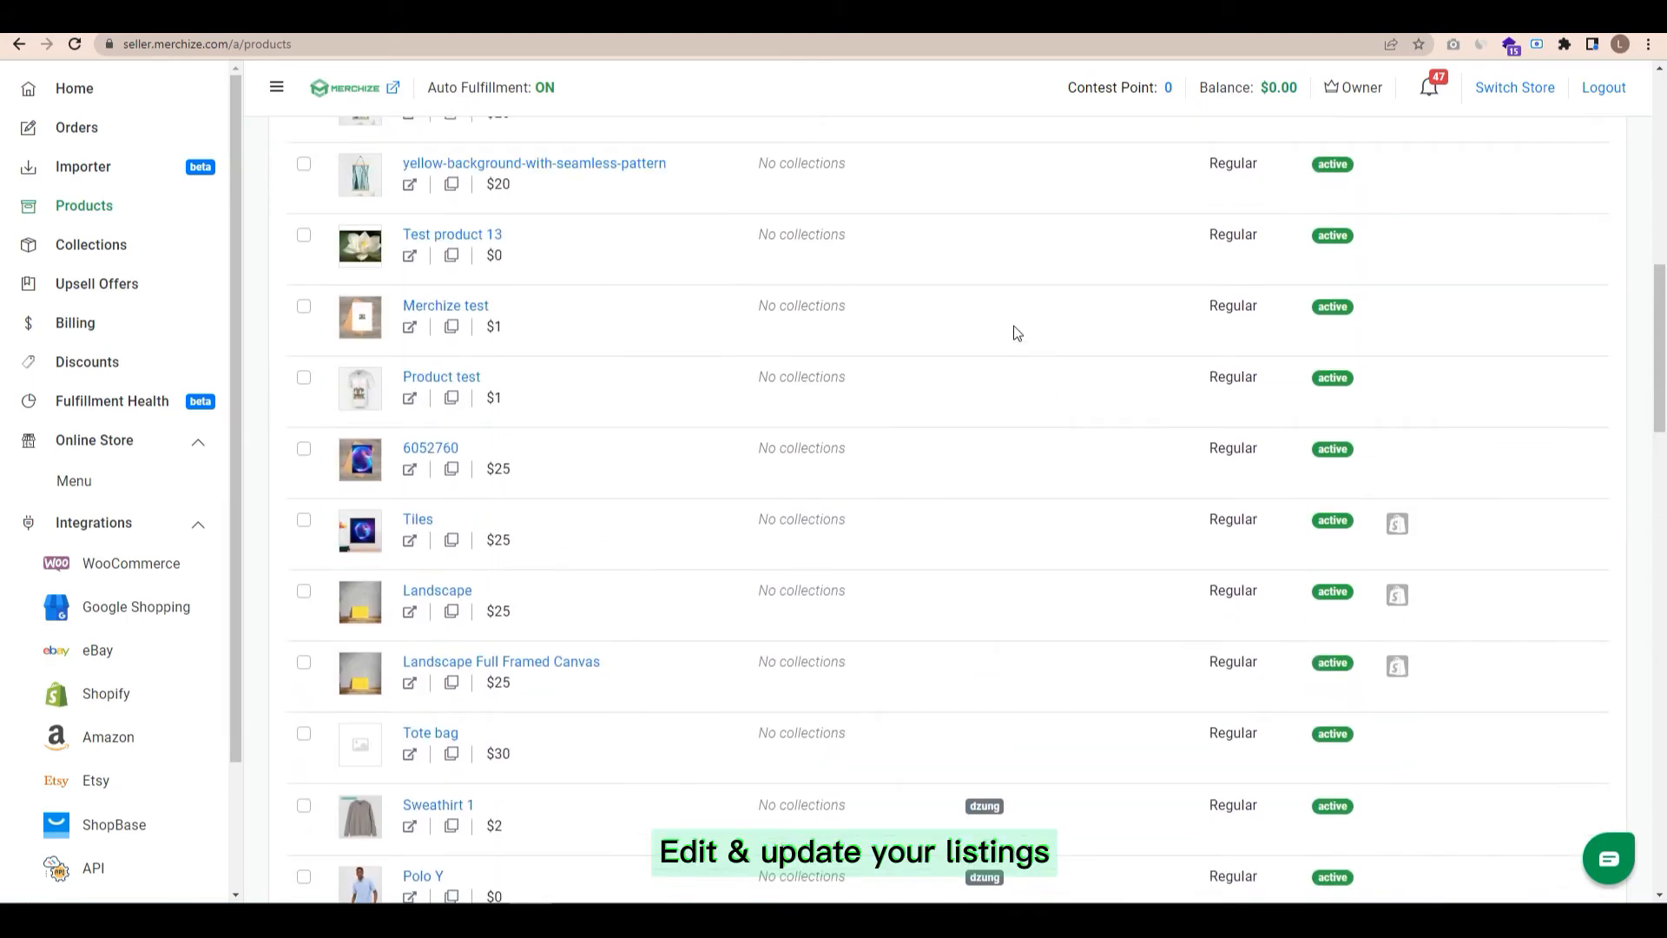
mouse_move(1028, 401)
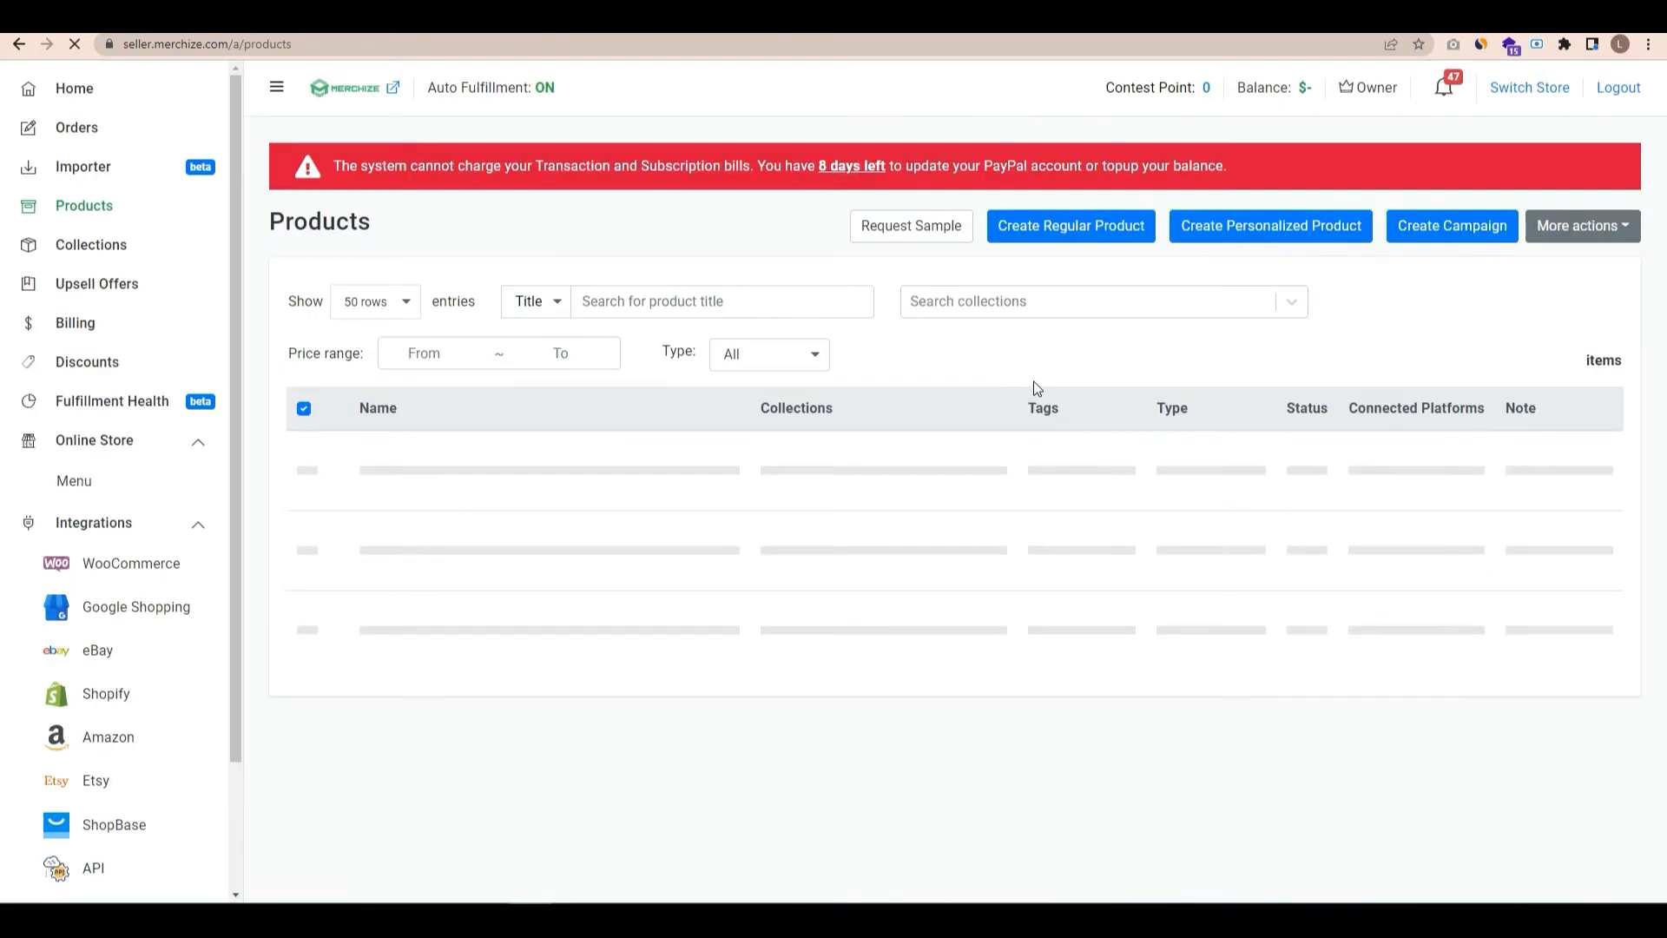
Step: Open the Tiles product detail page from the reloaded product list
scroll(down, 3)
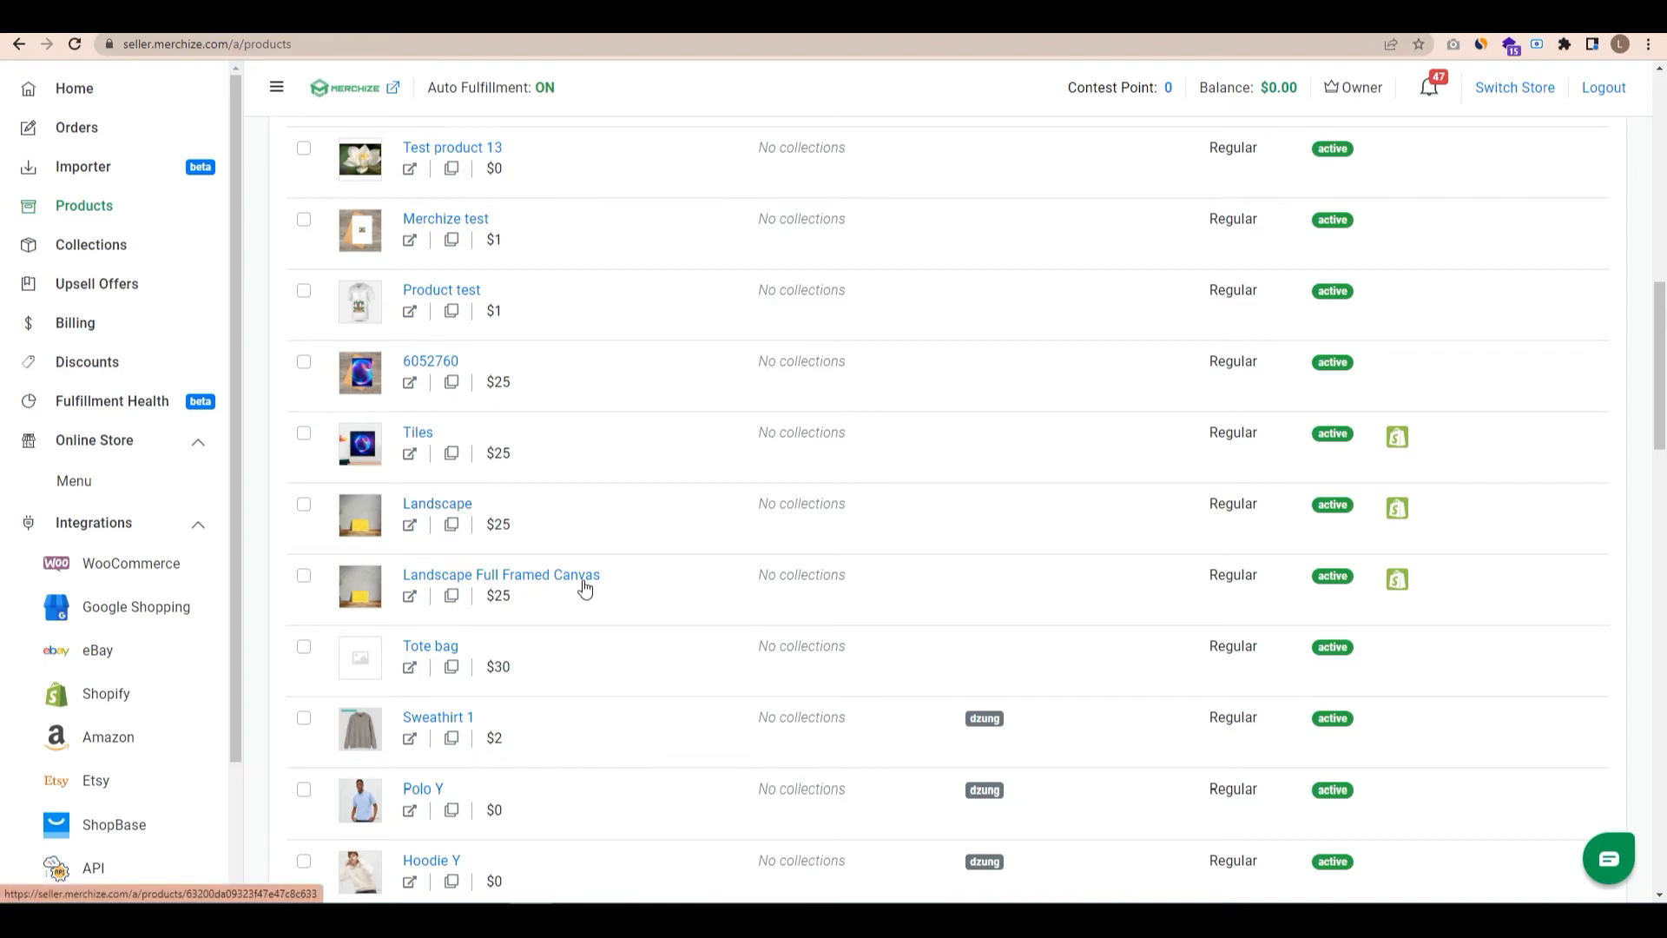
click(417, 433)
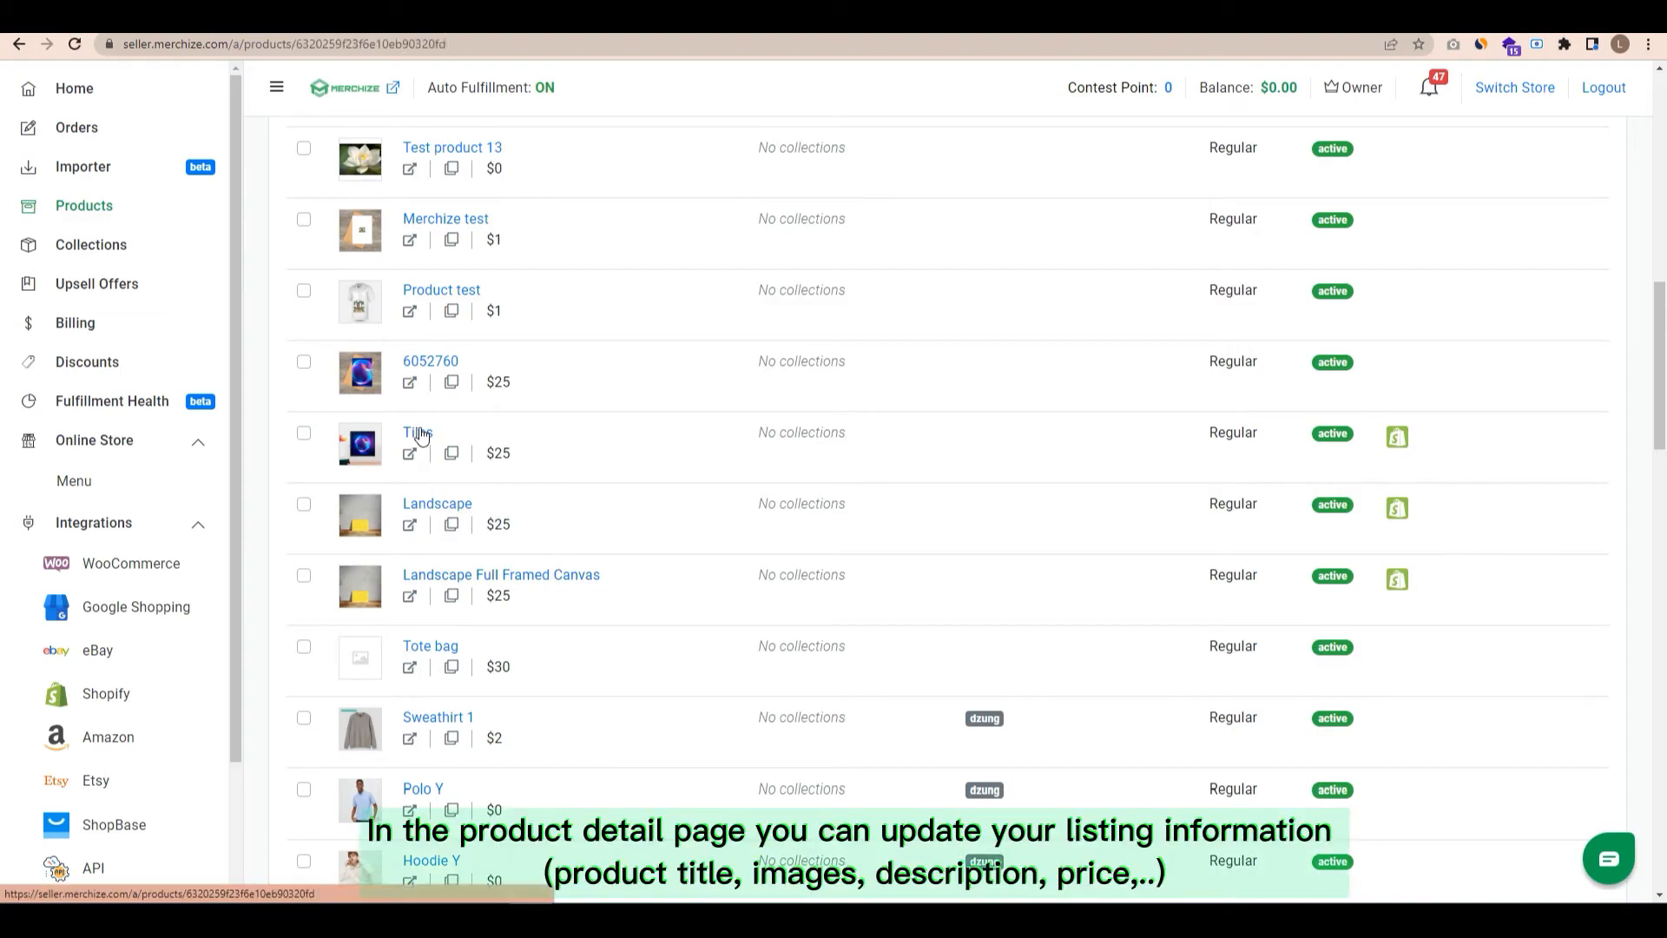
Step: Edit the Tiles description text and upload the framed wall-art image to its Product gallery
click(415, 433)
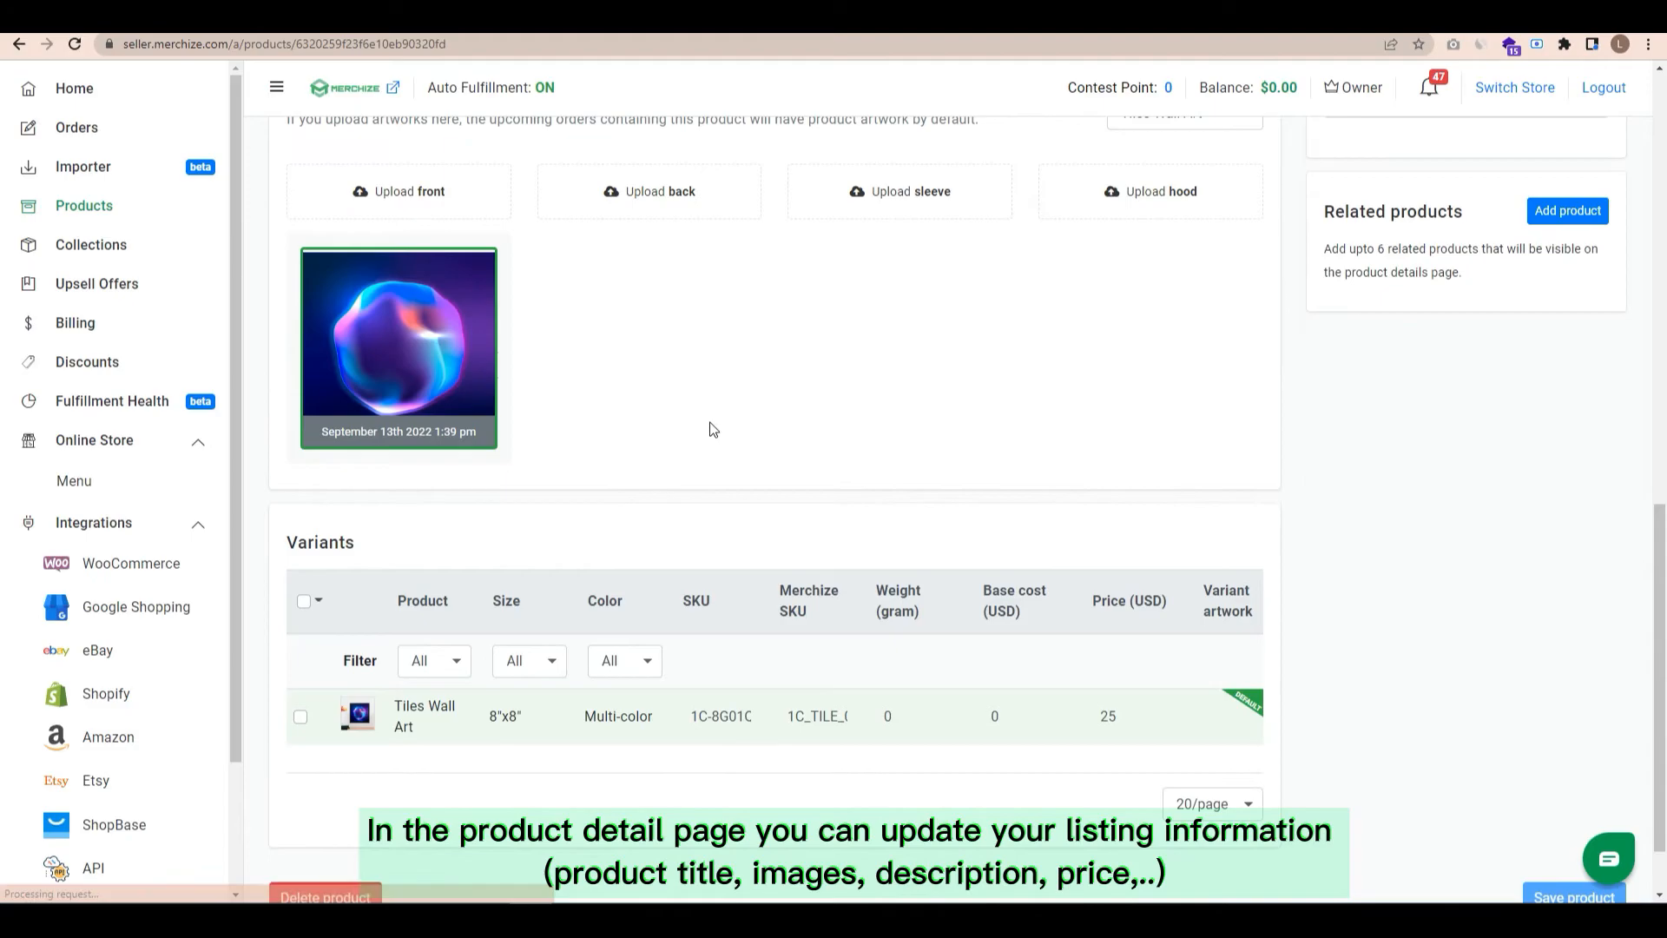
scroll(up, 3)
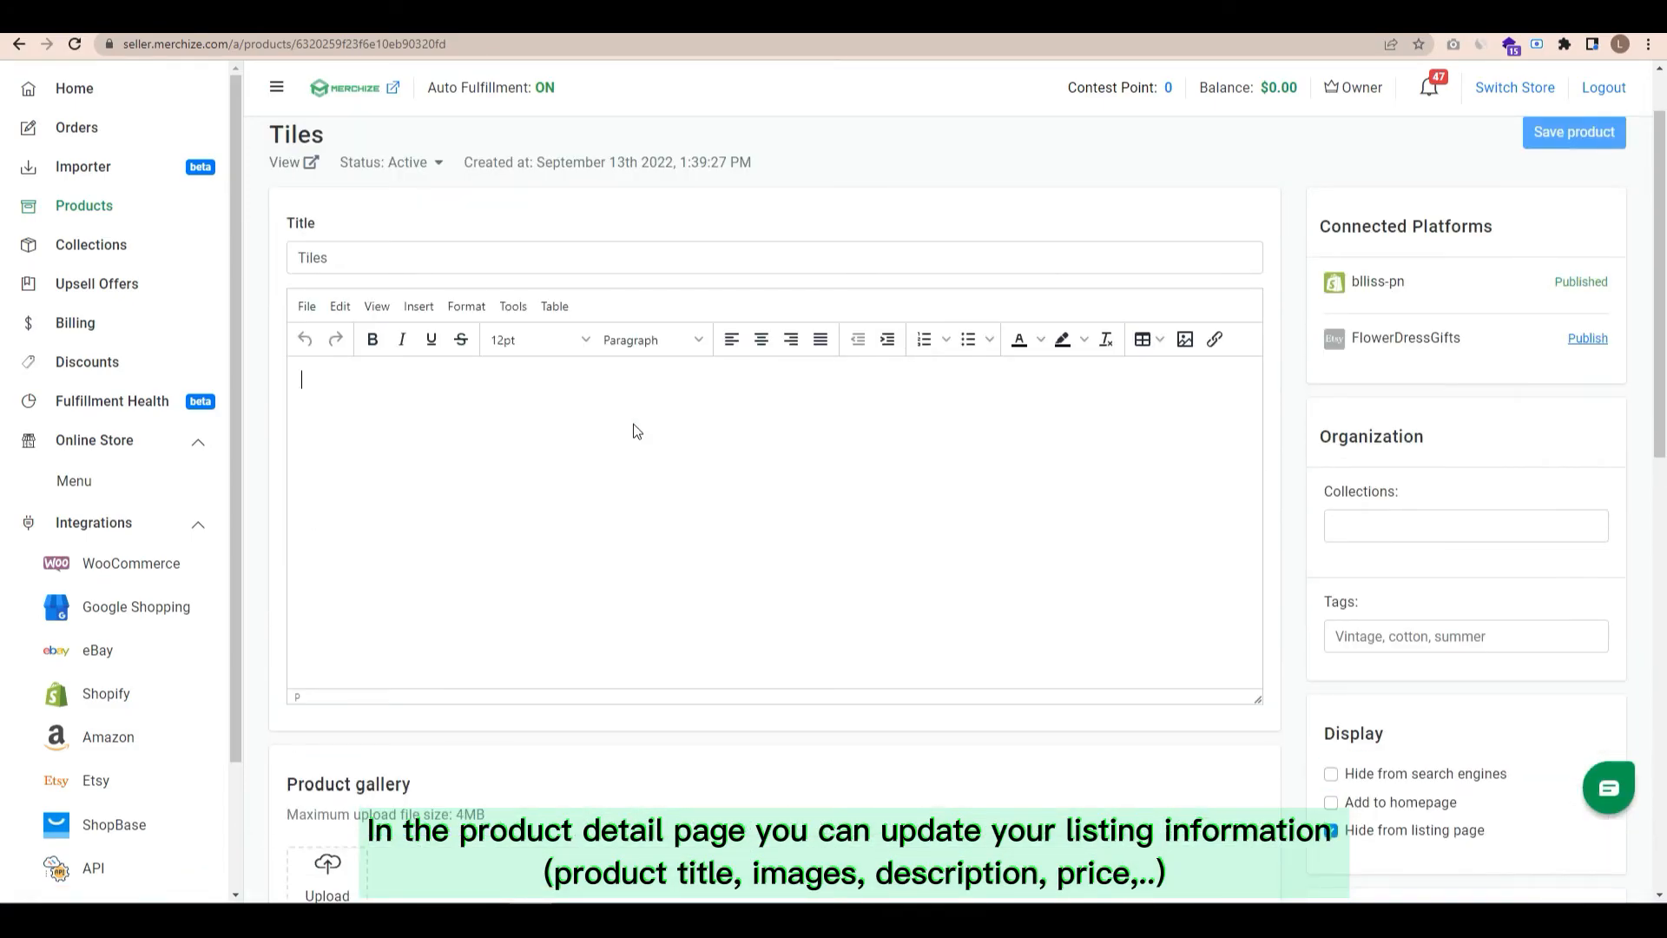
text(Material: 6.1-ounce,...)
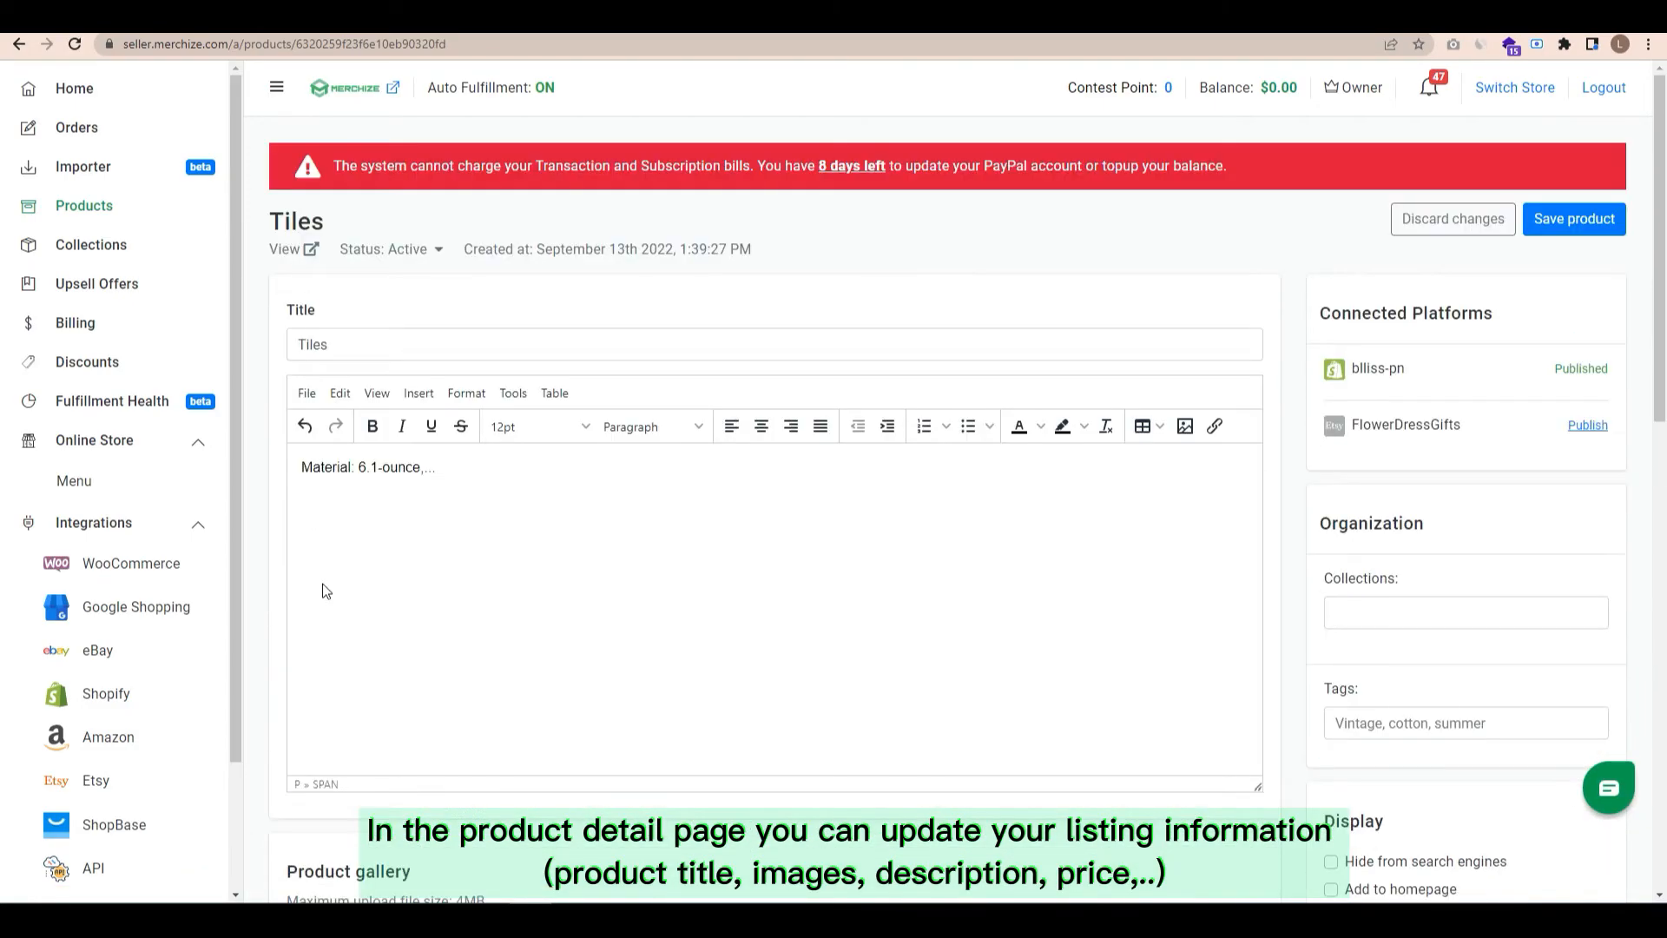
scroll(down, 3)
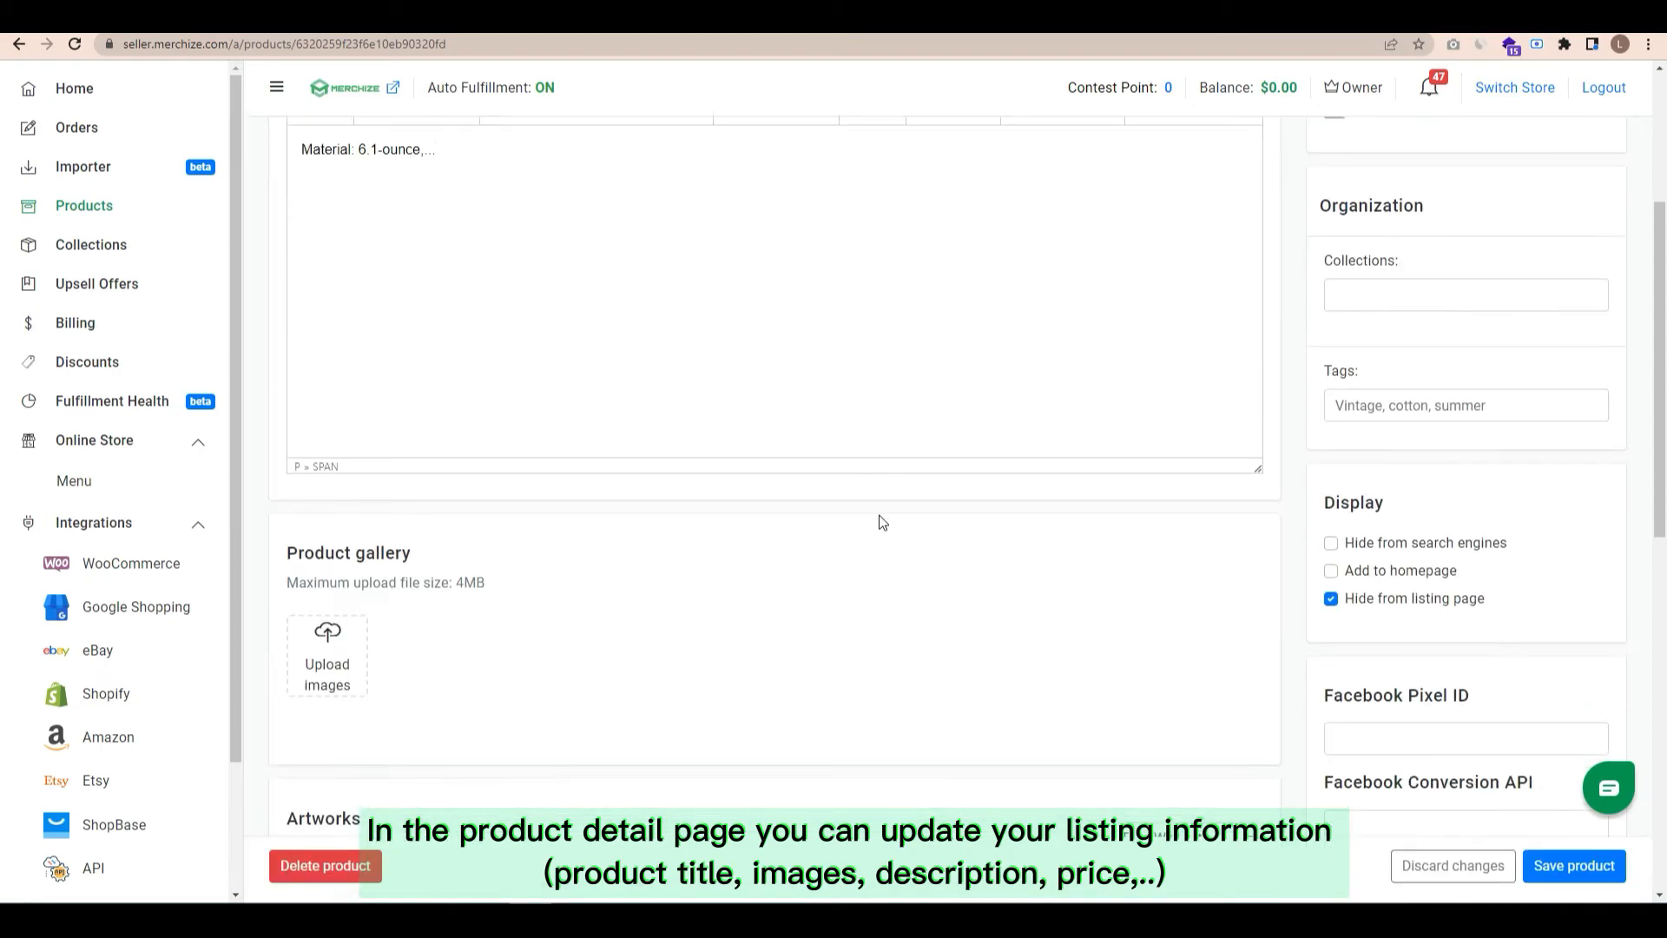
click(327, 654)
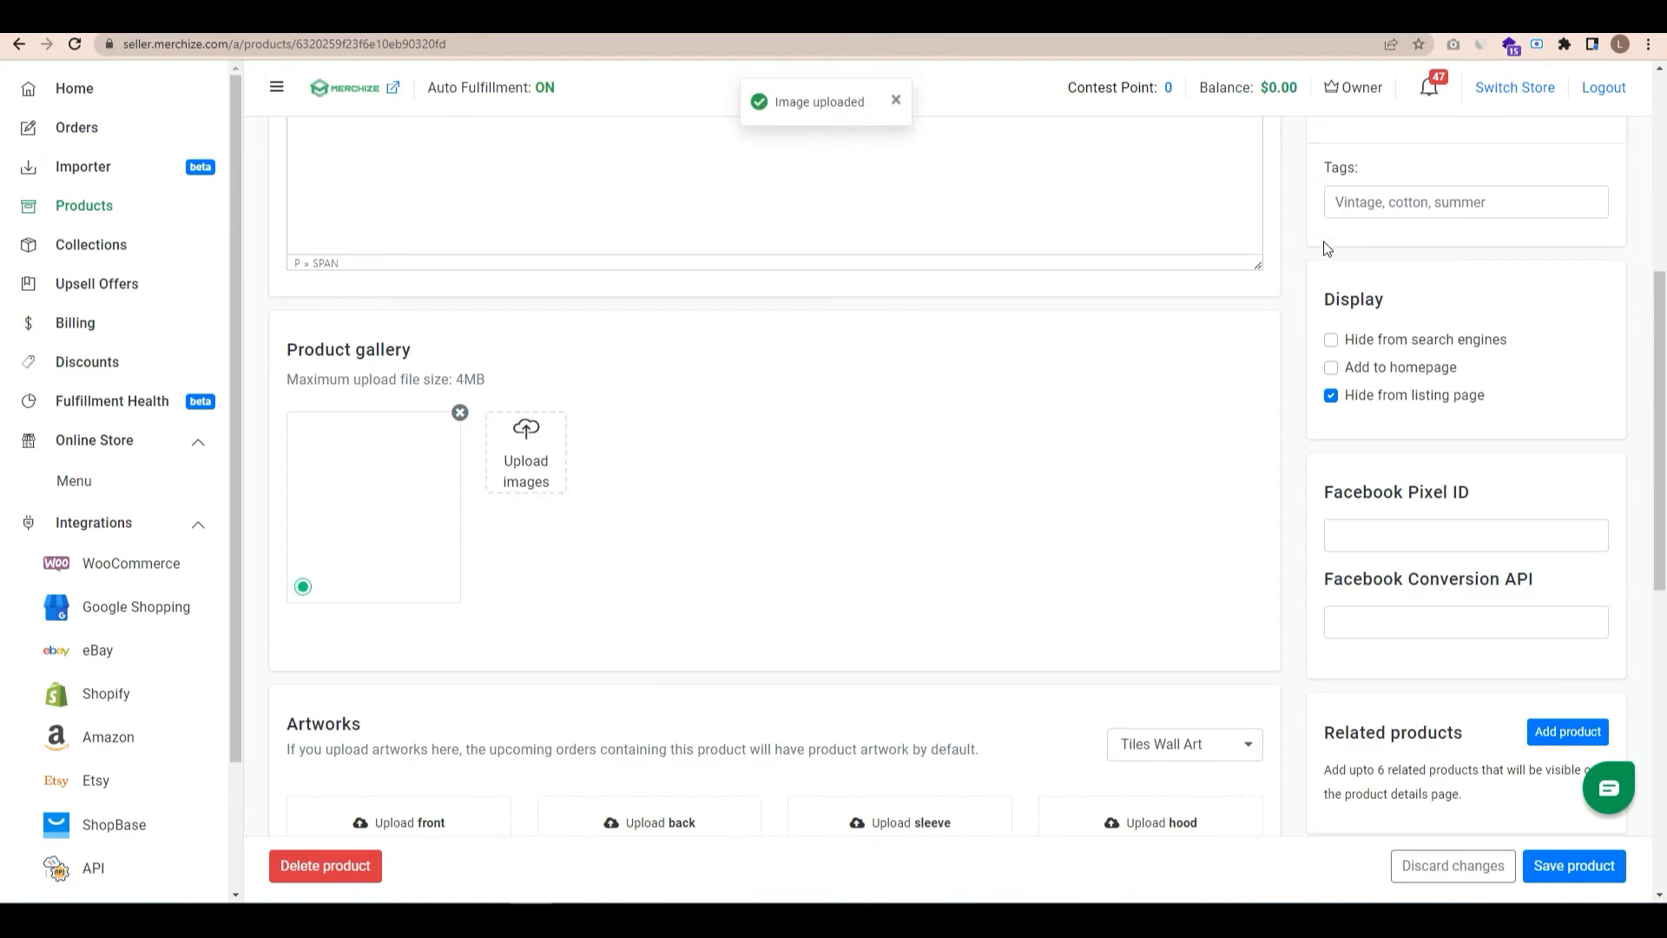
scroll(up, 3)
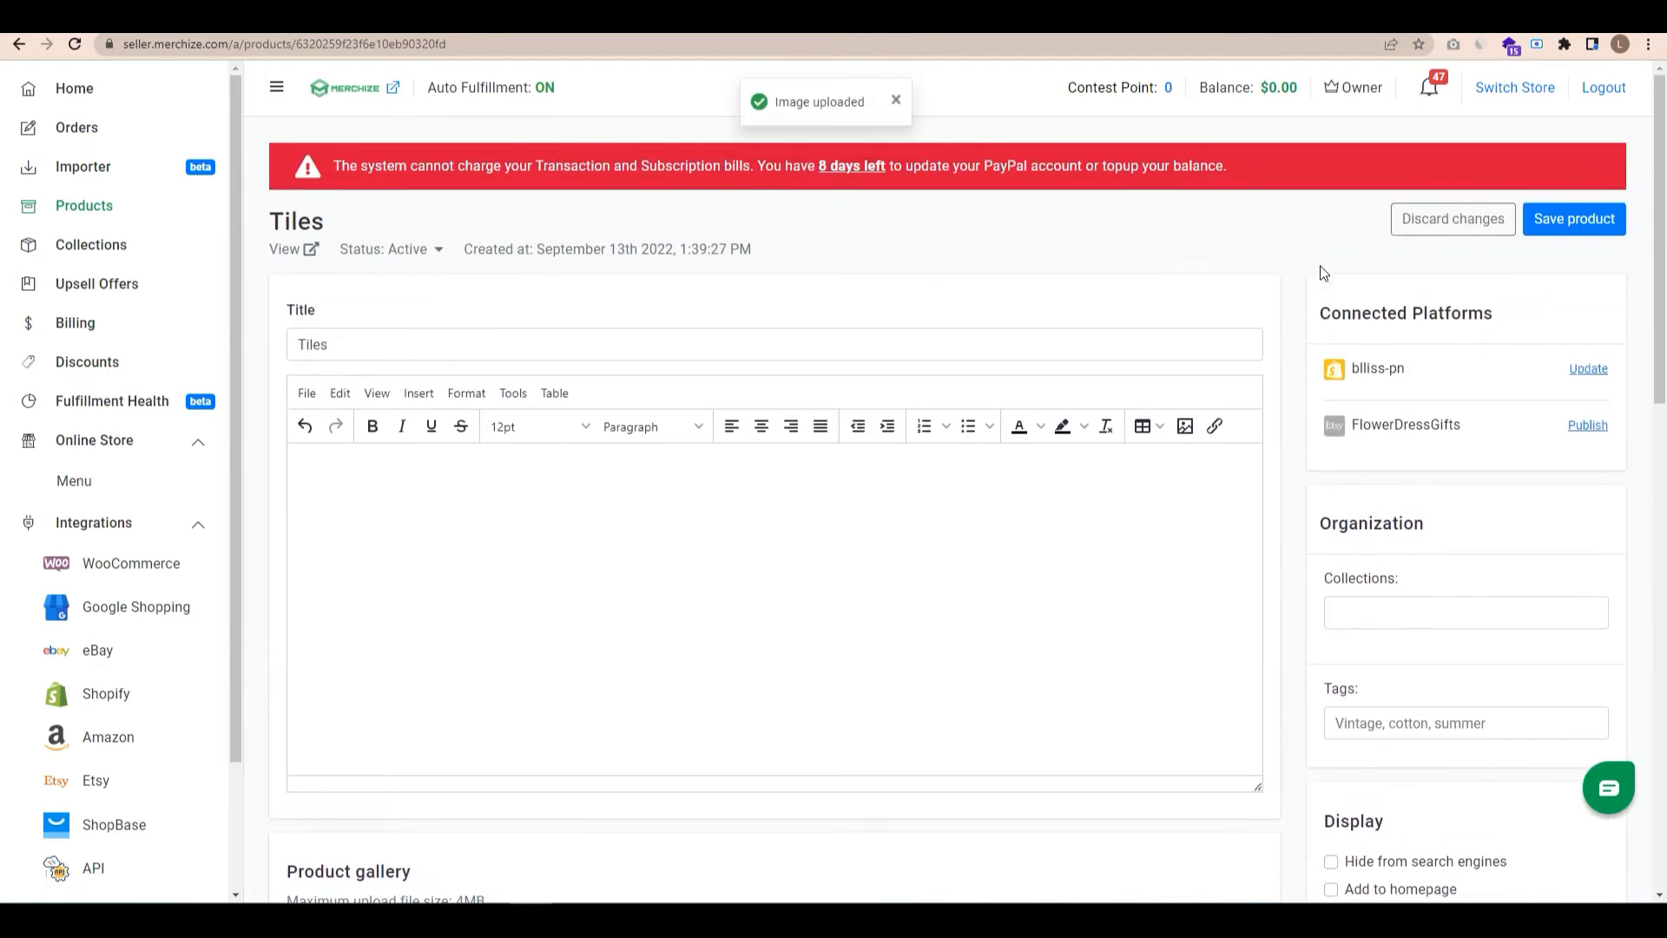
scroll(down, 3)
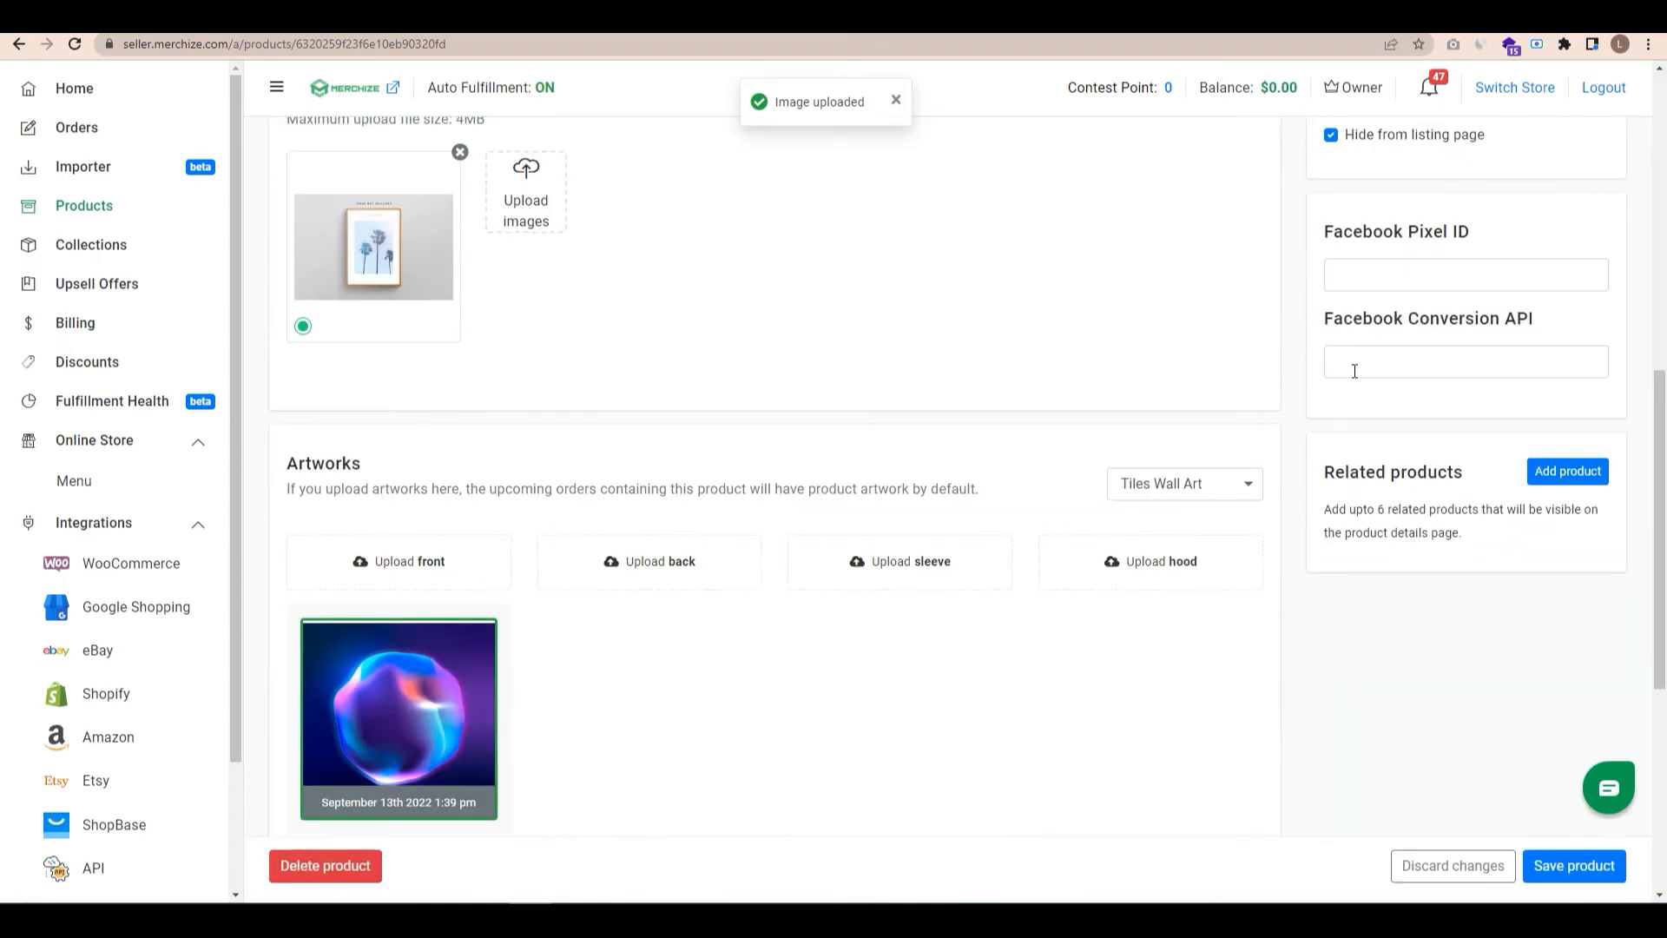
scroll(up, 3)
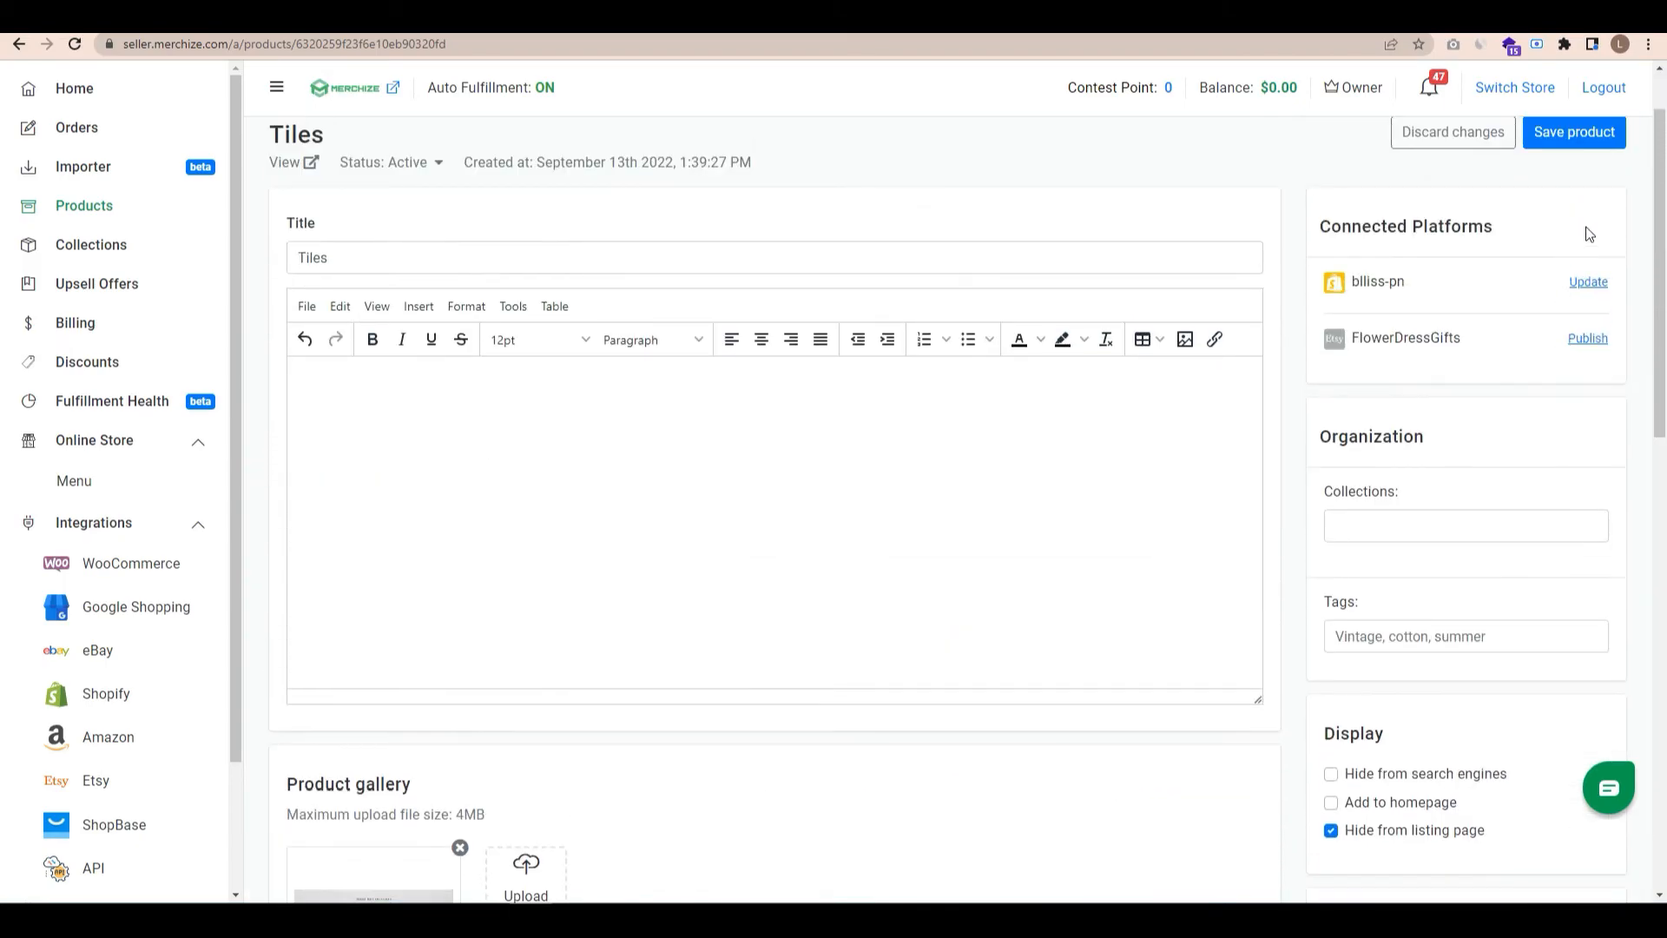
mouse_move(747, 471)
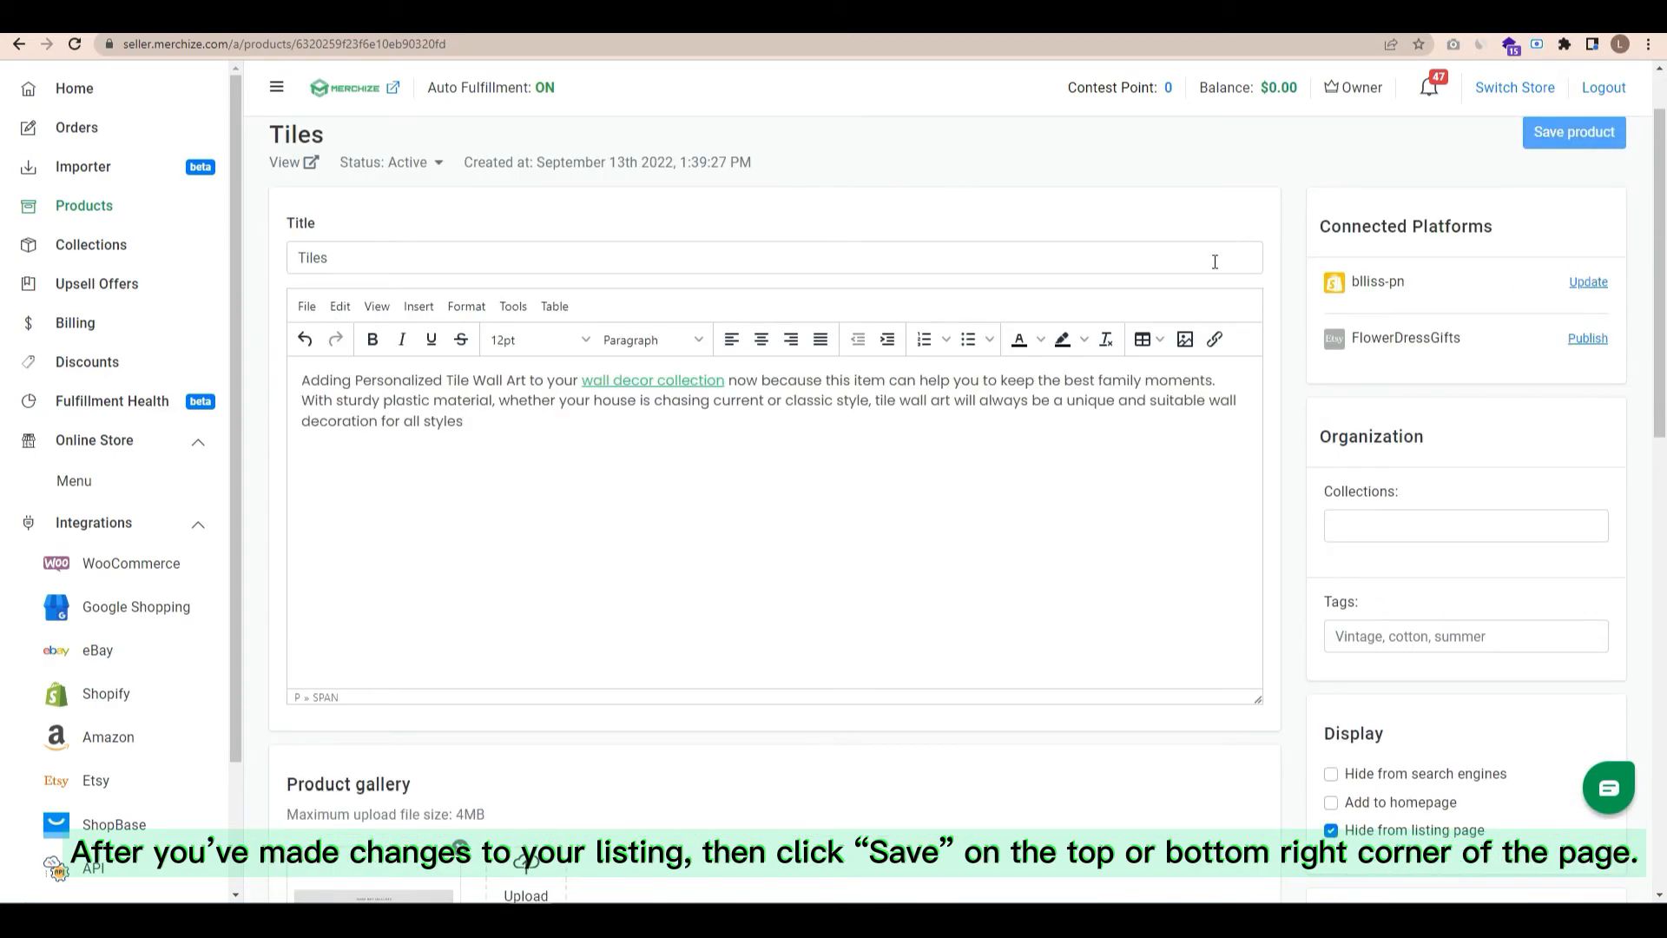
mouse_move(1196, 293)
text(.)
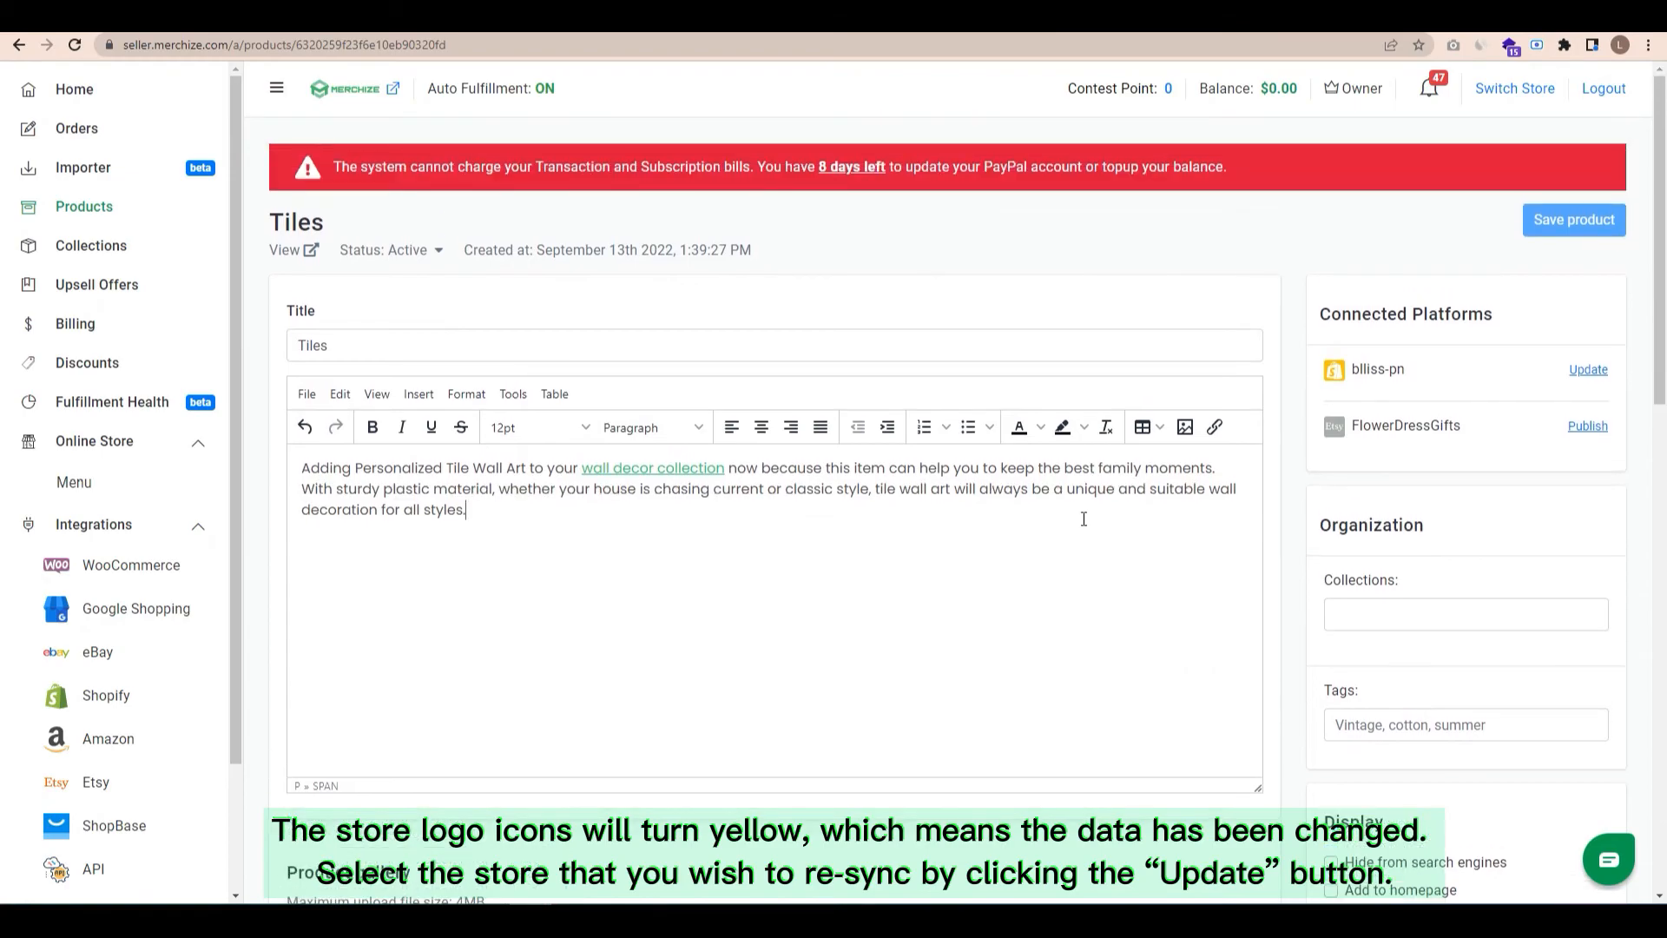
mouse_move(1600, 384)
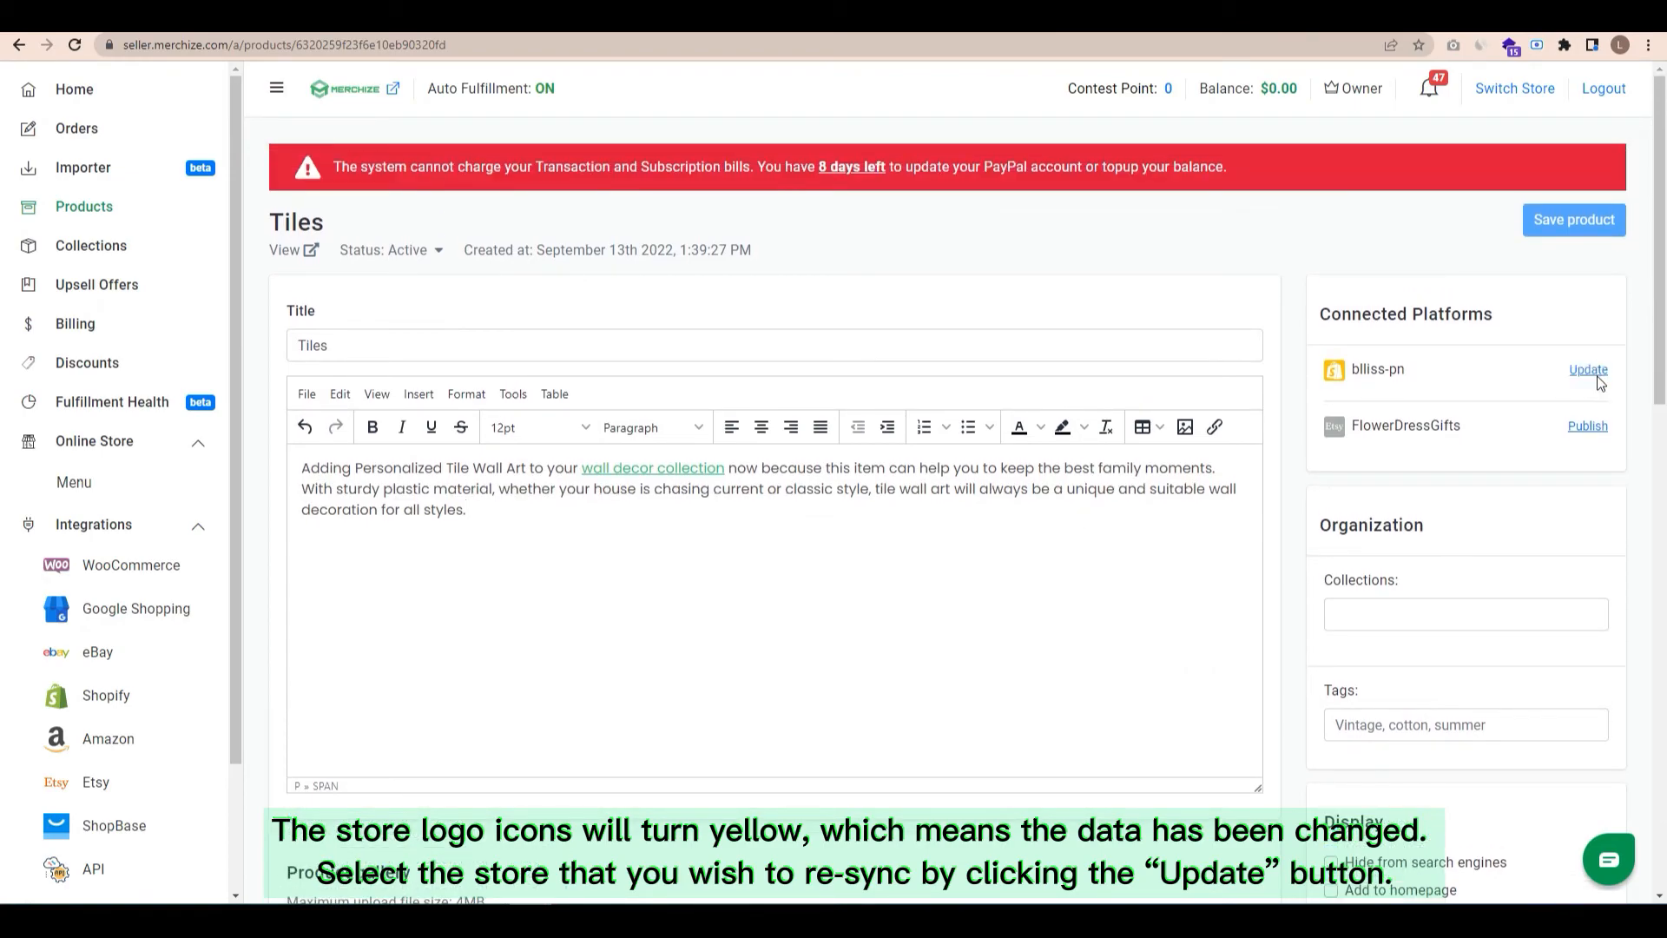
Step: Update the changed Tiles listing on the bliss-pn Shopify store and return to Products
click(1587, 368)
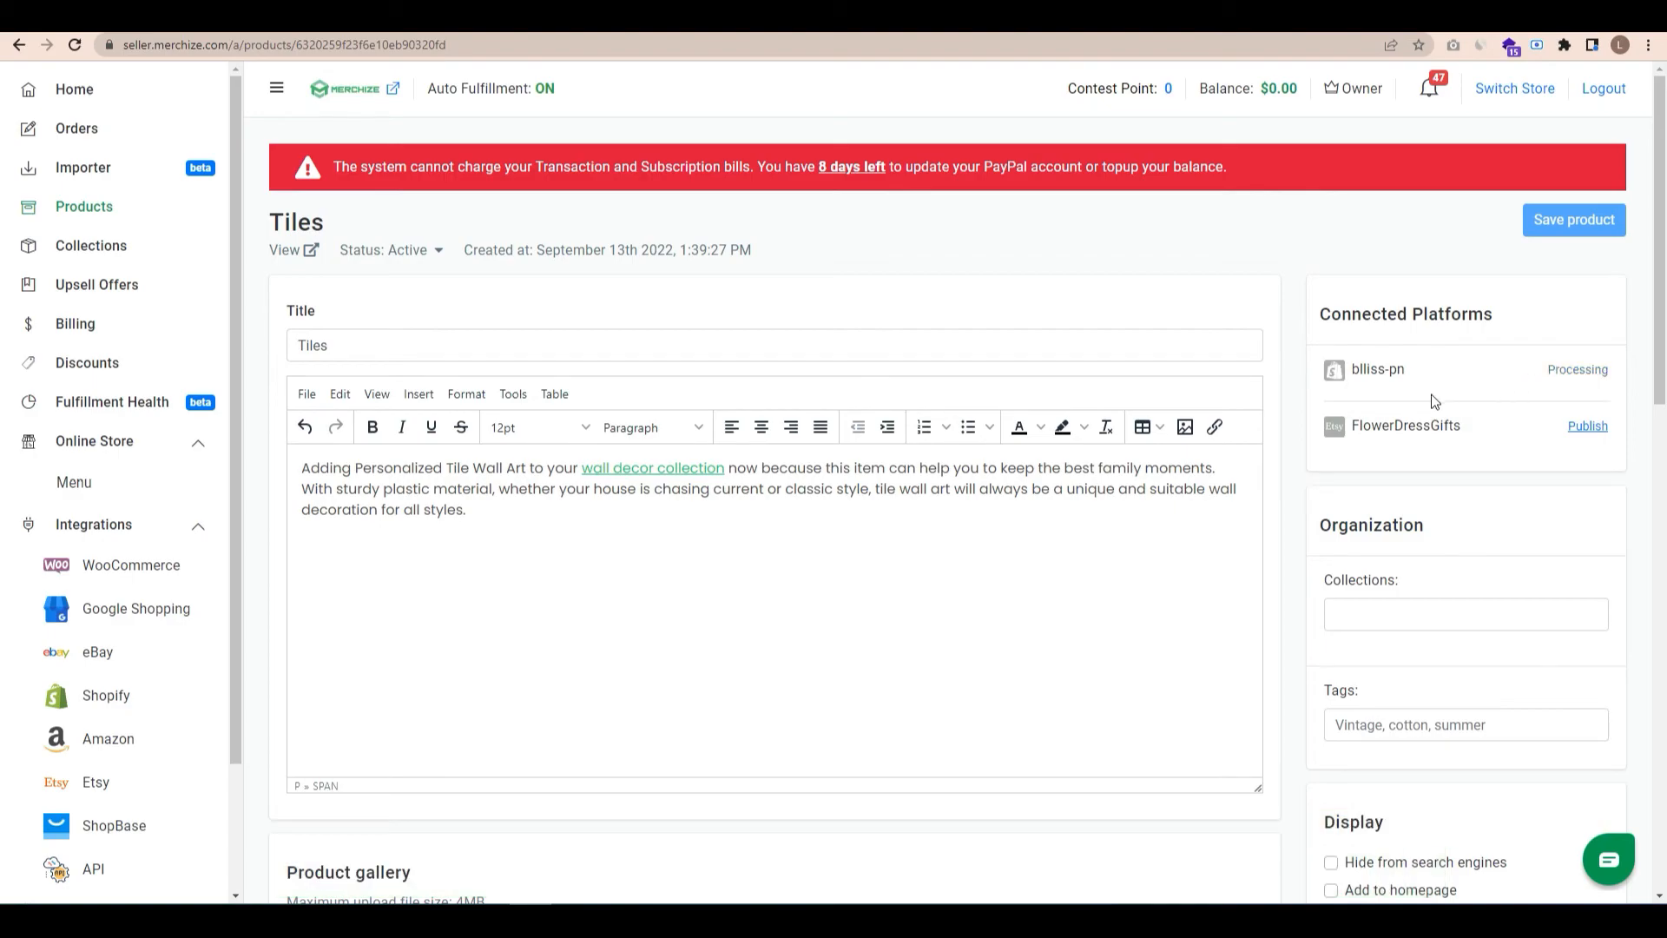
mouse_move(1457, 403)
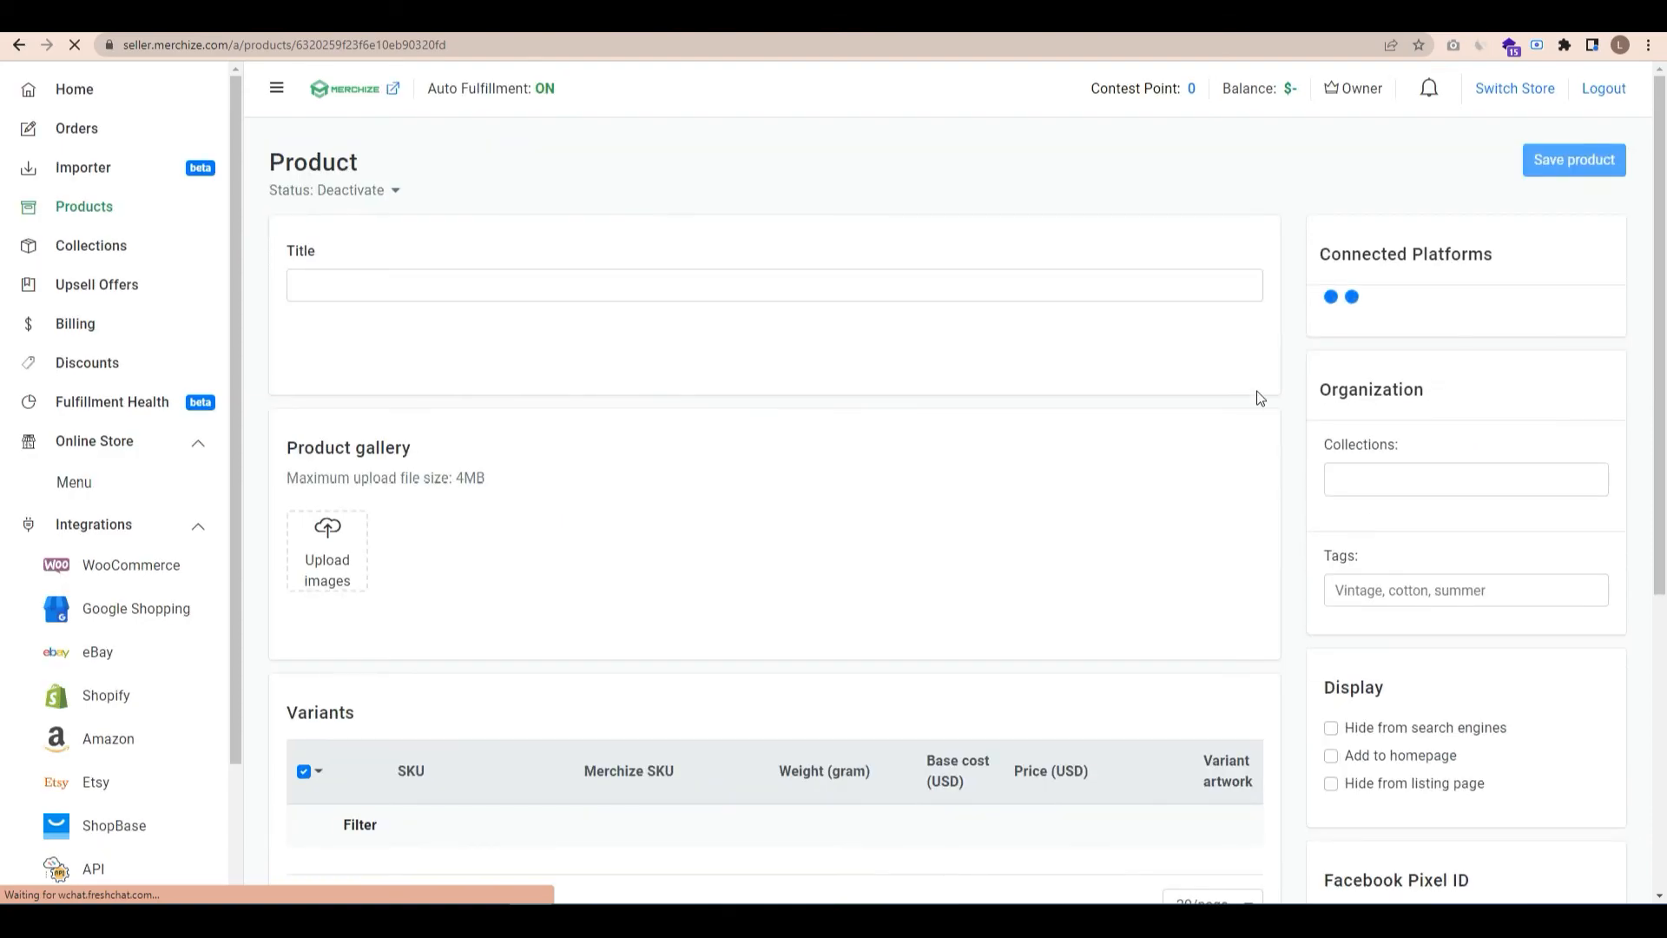
click(83, 206)
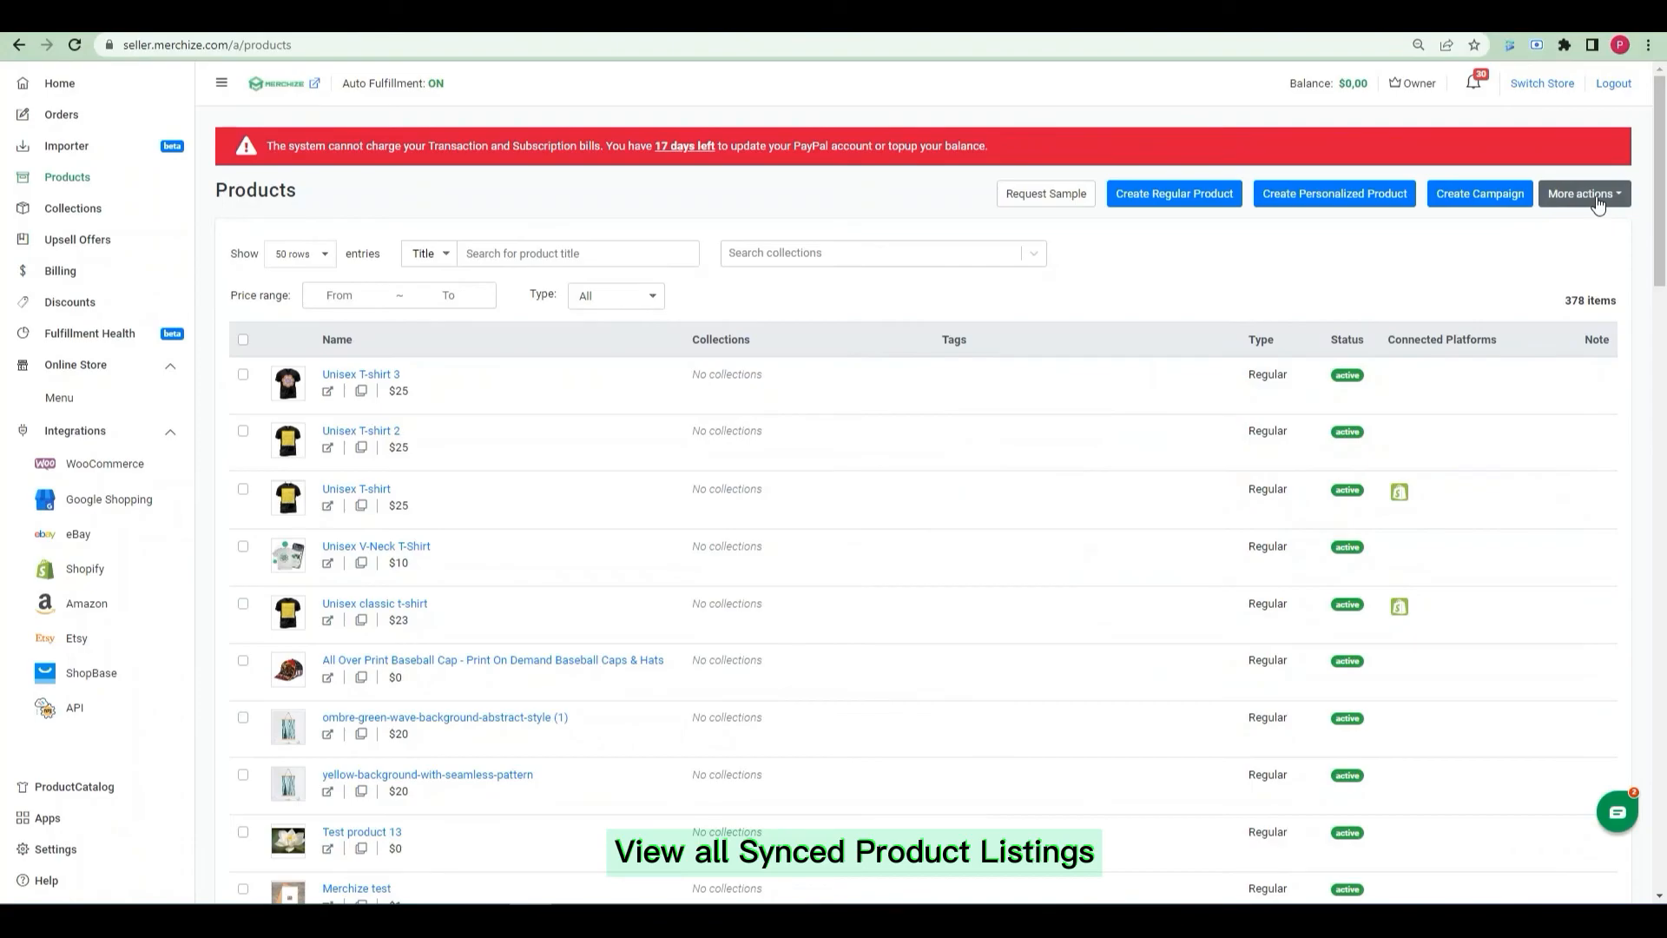
Step: Choose View synced products from More actions to reach the Product Listing Overview
click(1584, 193)
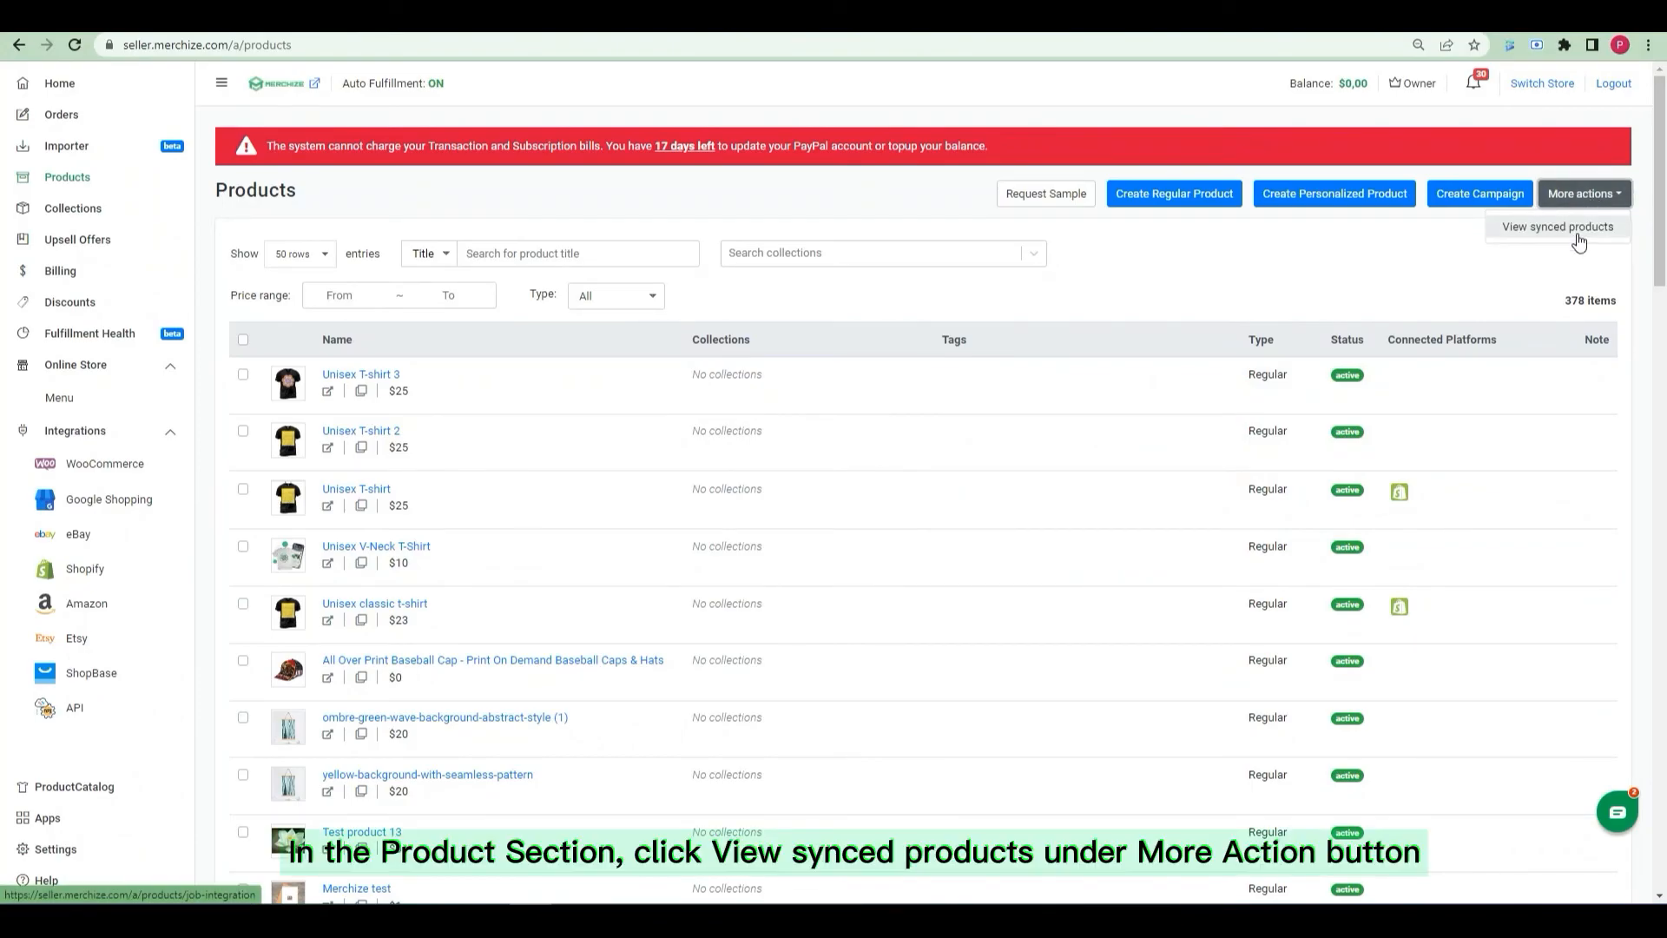
click(1556, 225)
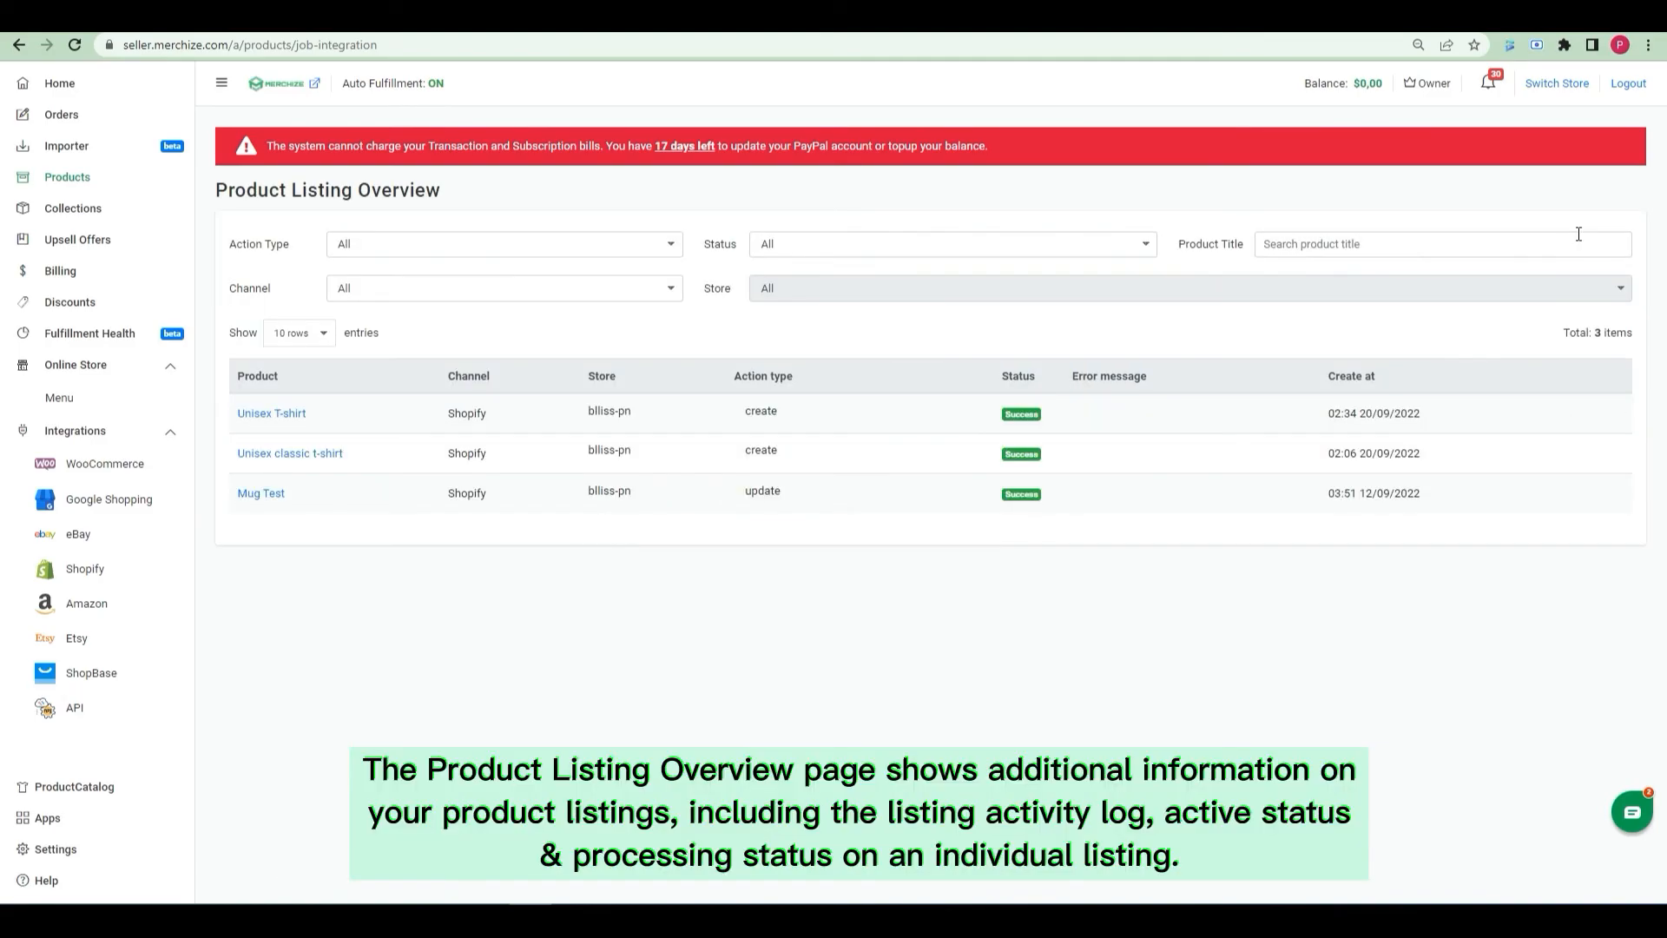
mouse_move(1087, 262)
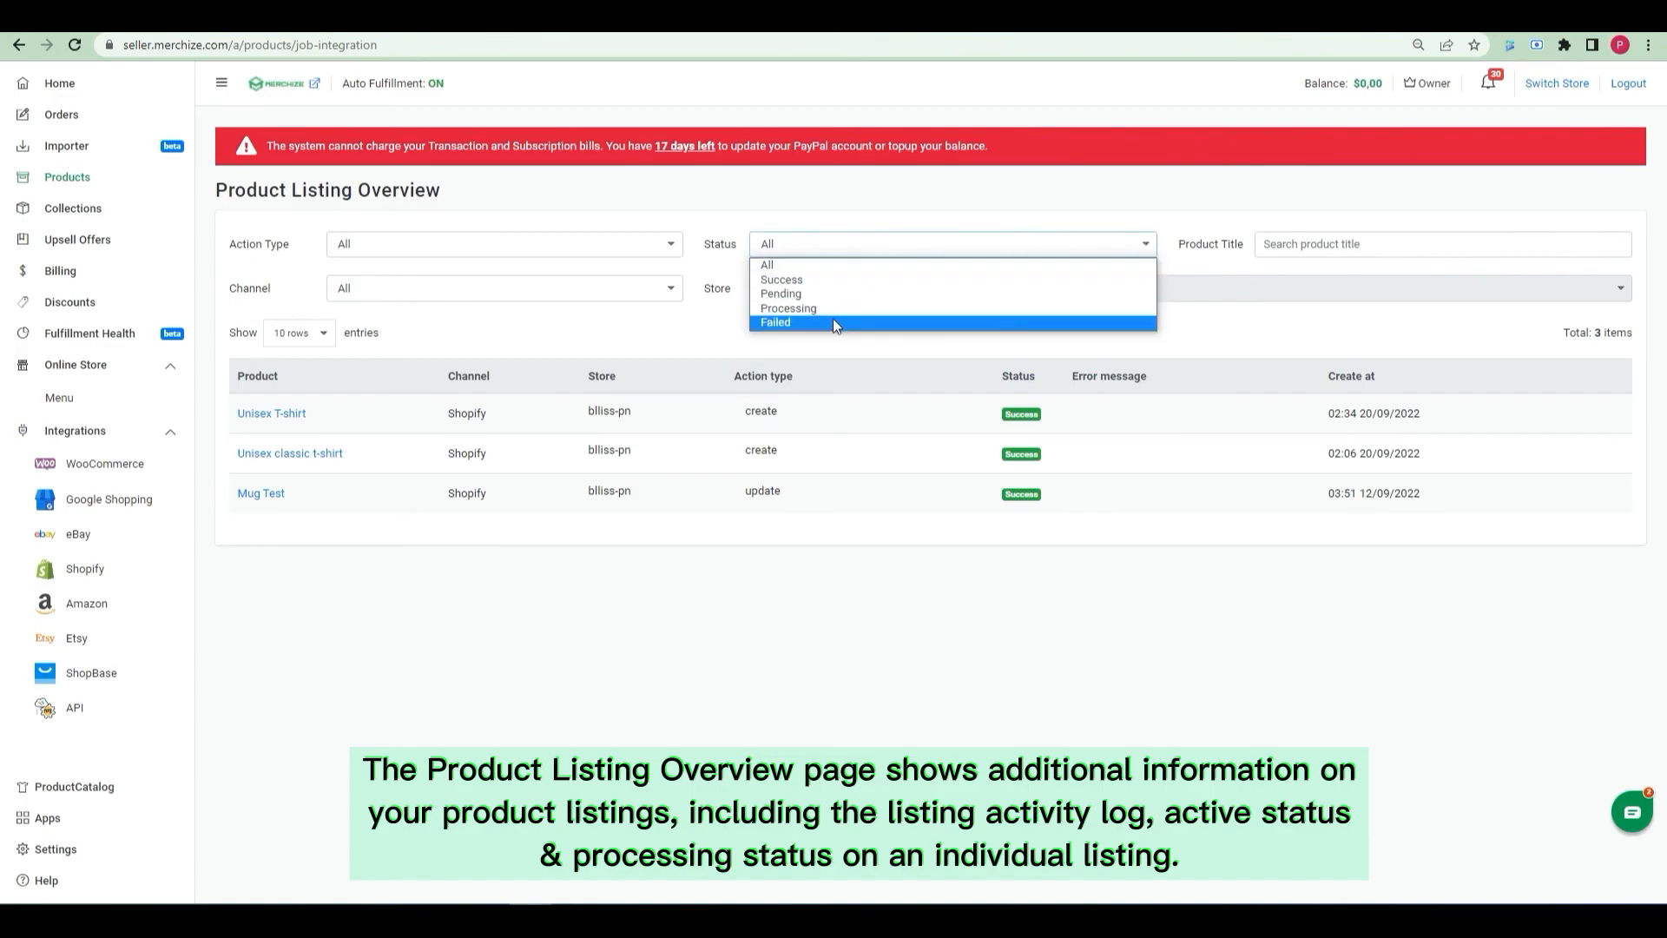
Step: Leave the Status filter unchanged and set the Channel filter to Shopify
click(693, 220)
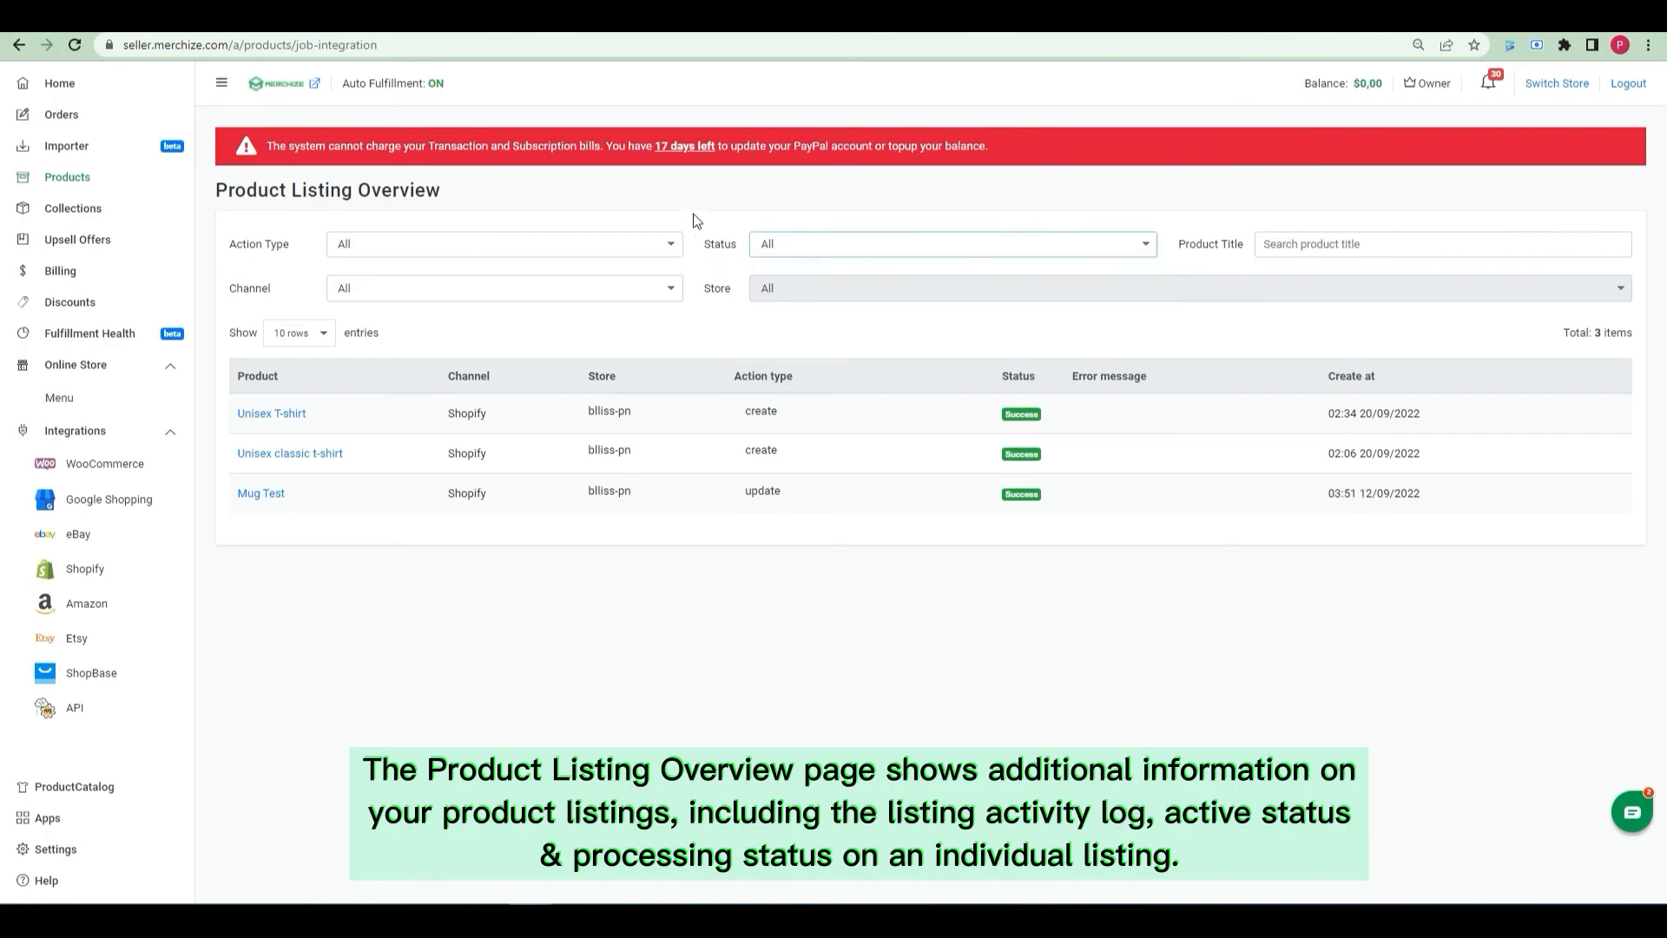
click(502, 244)
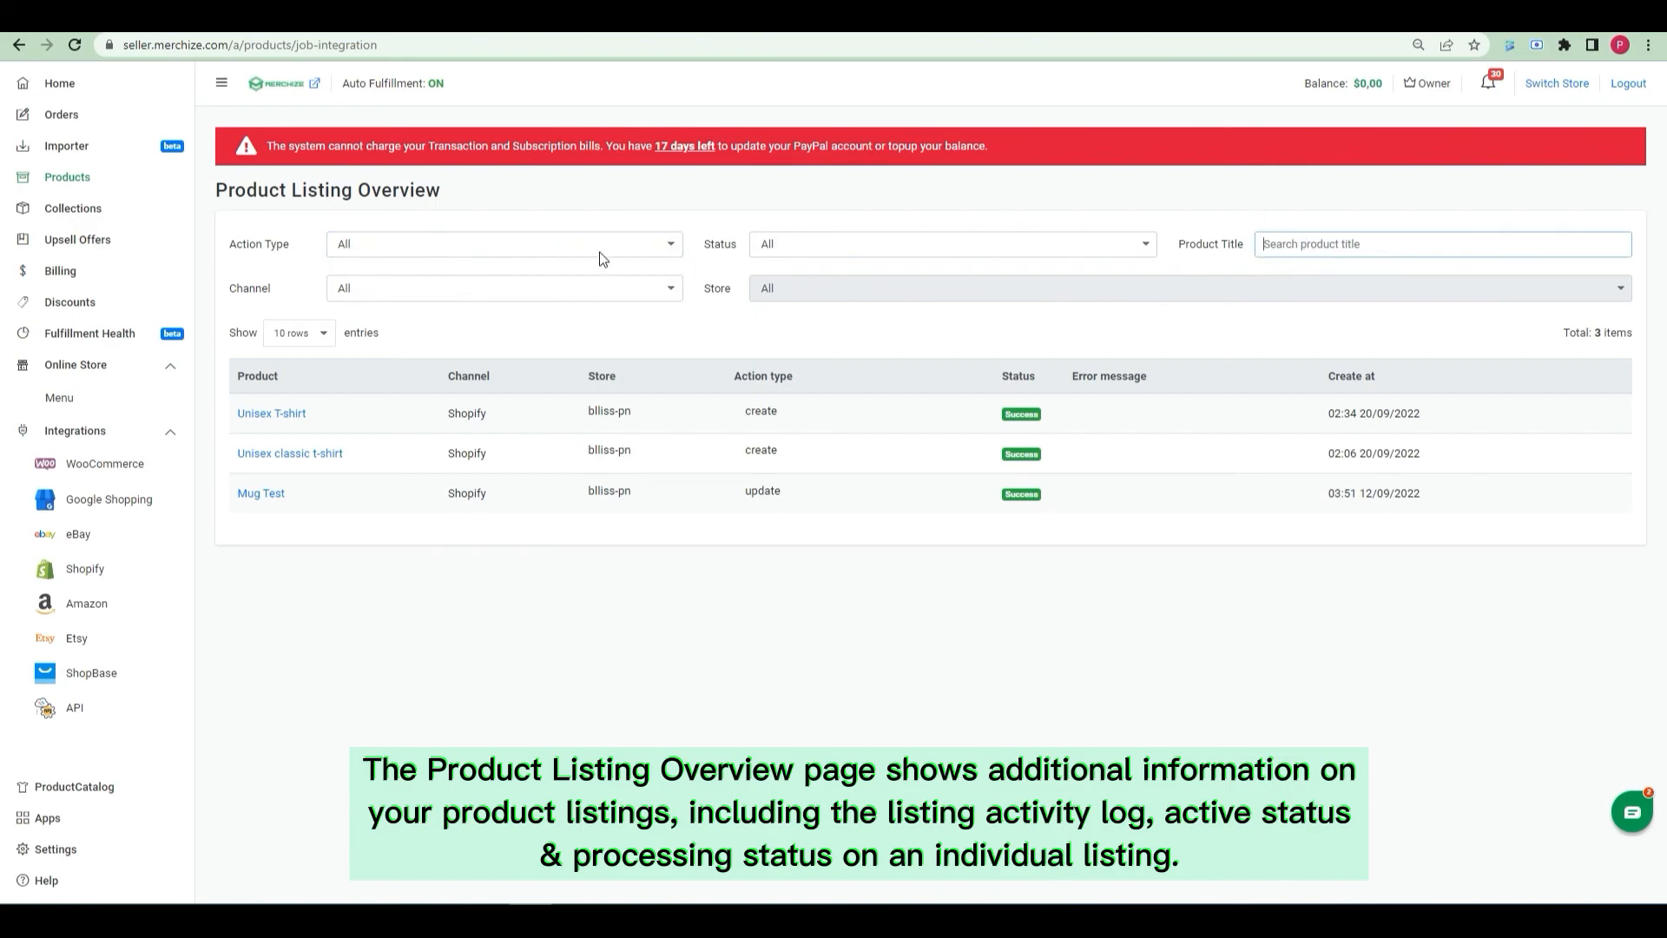
click(502, 287)
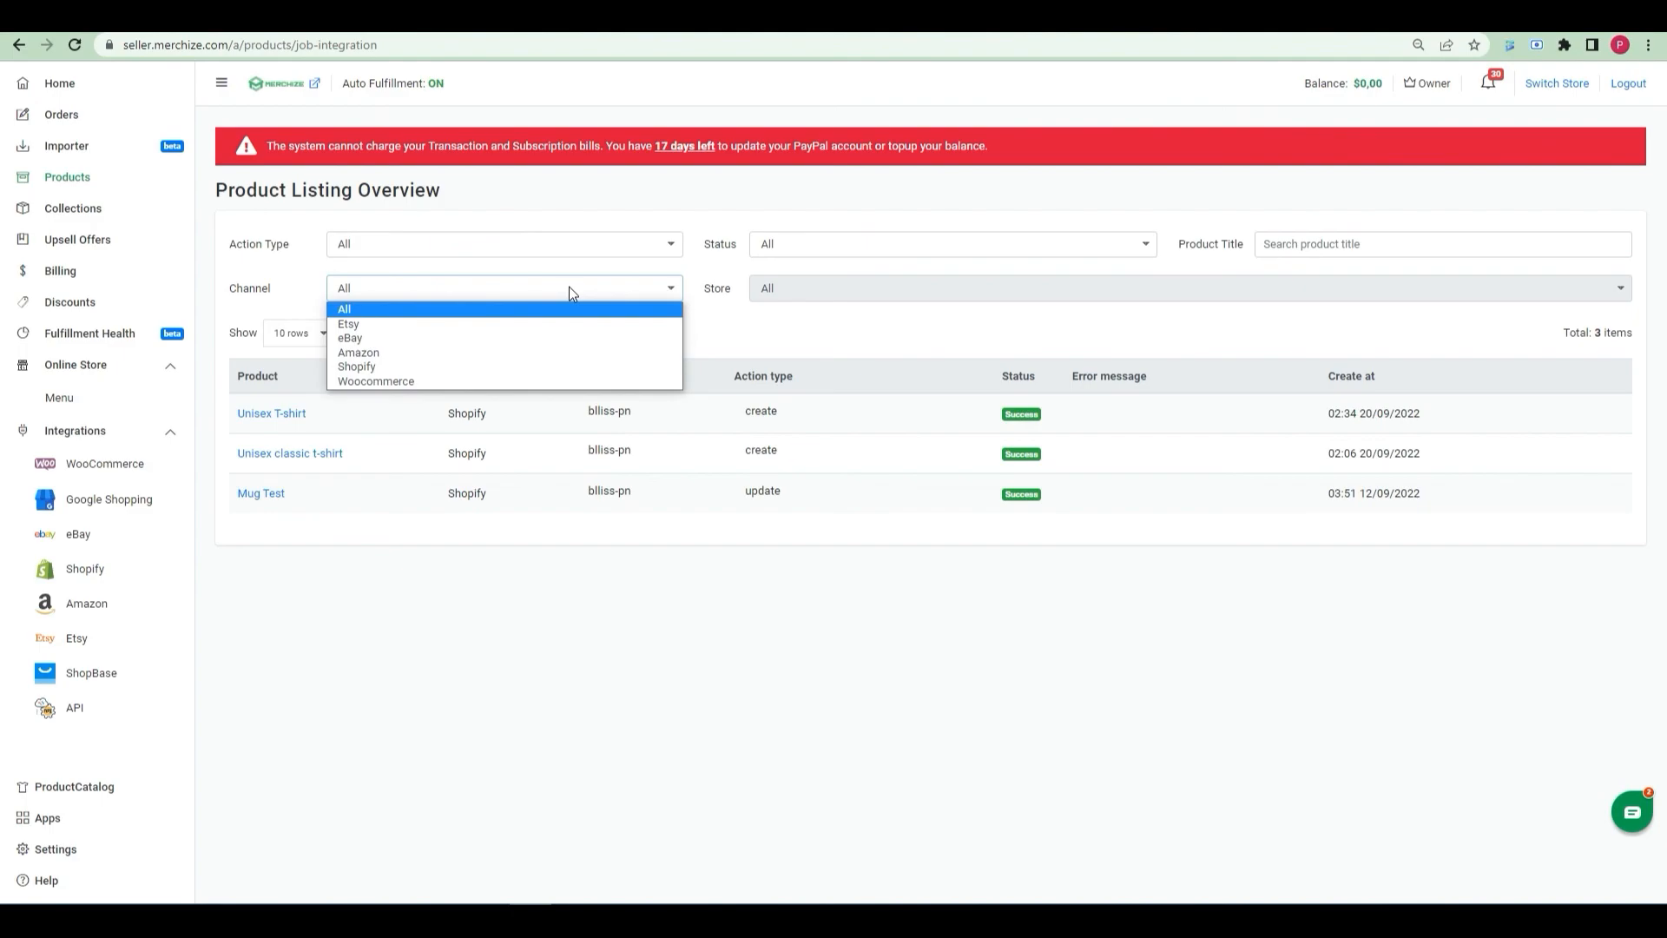
mouse_move(571, 325)
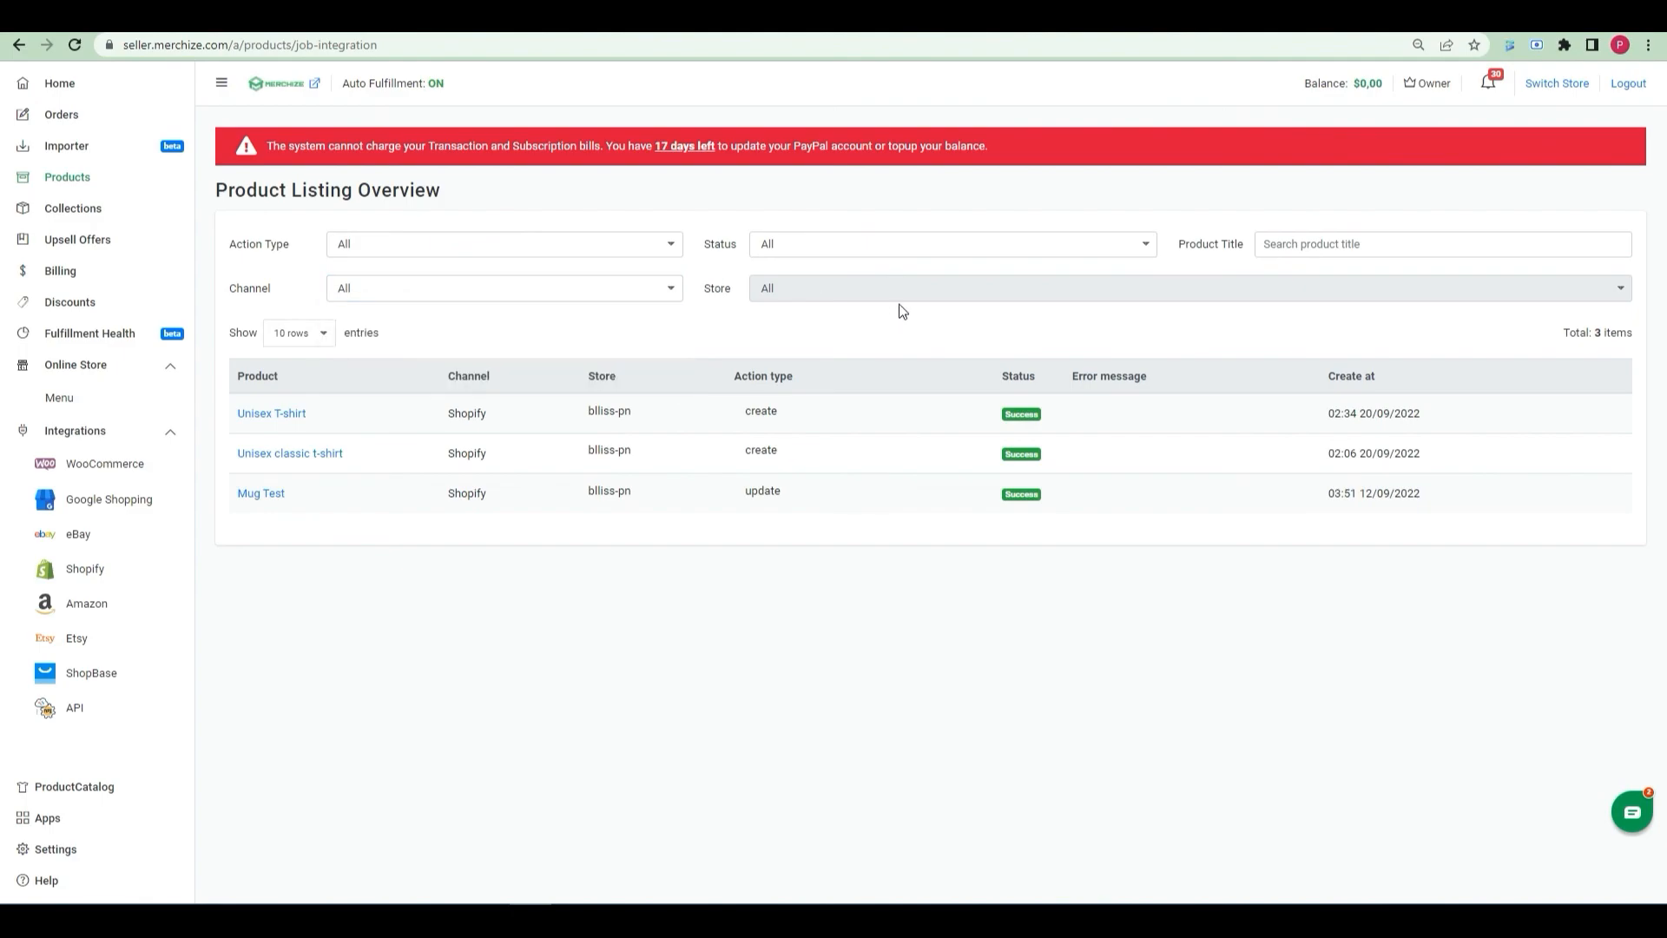
click(502, 289)
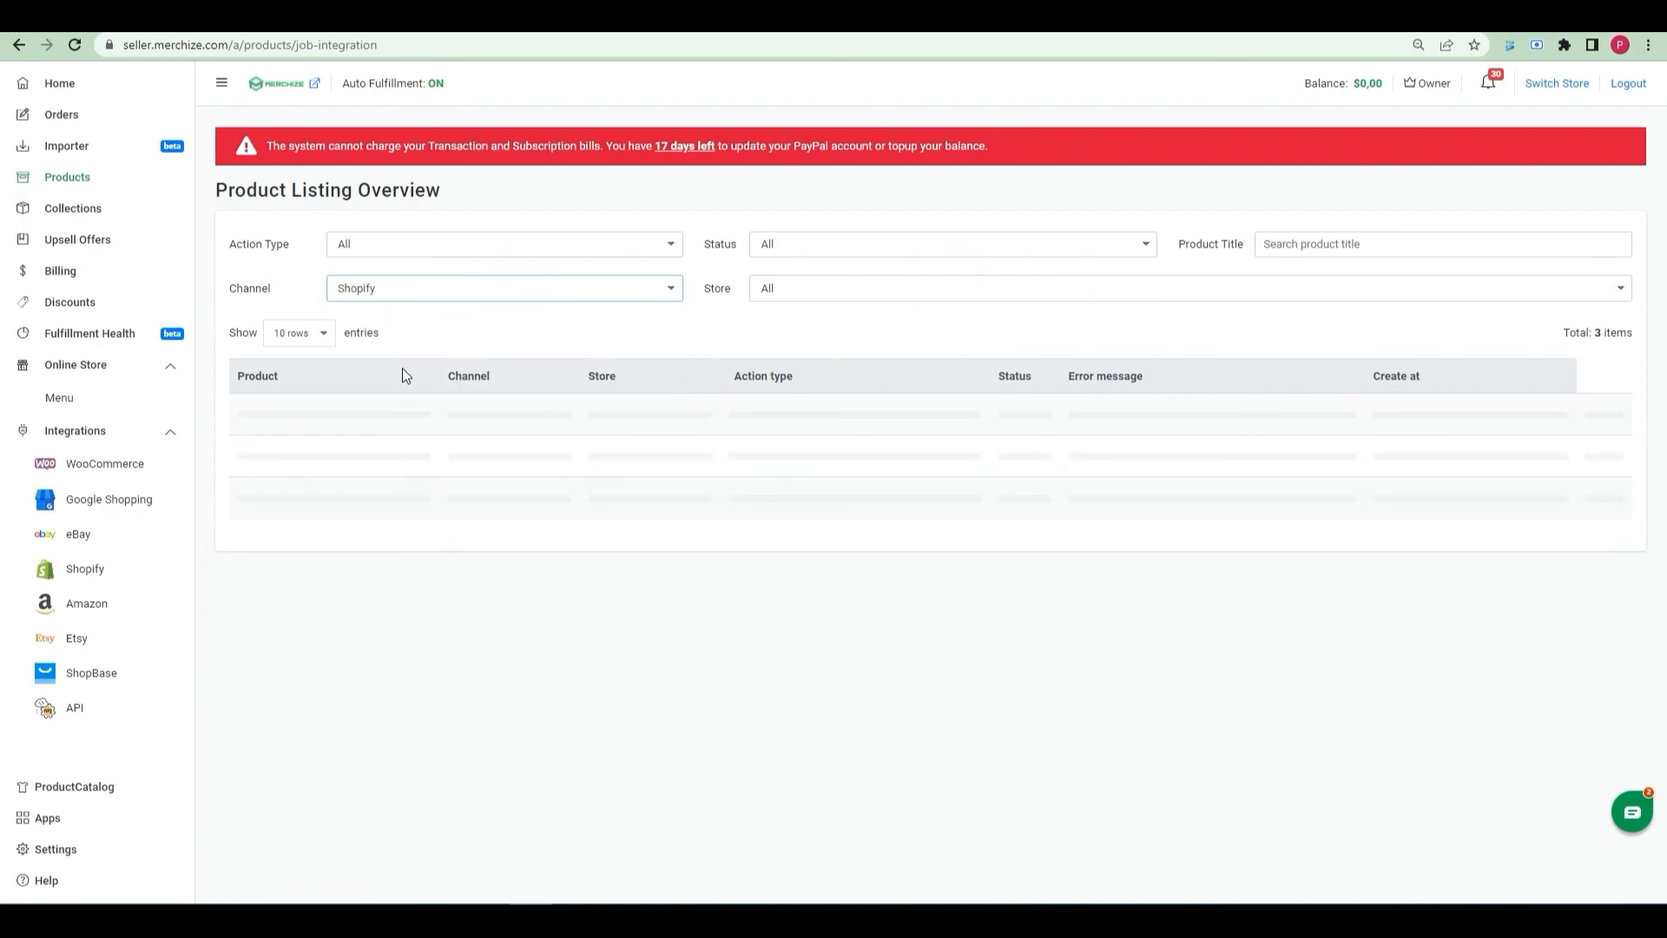